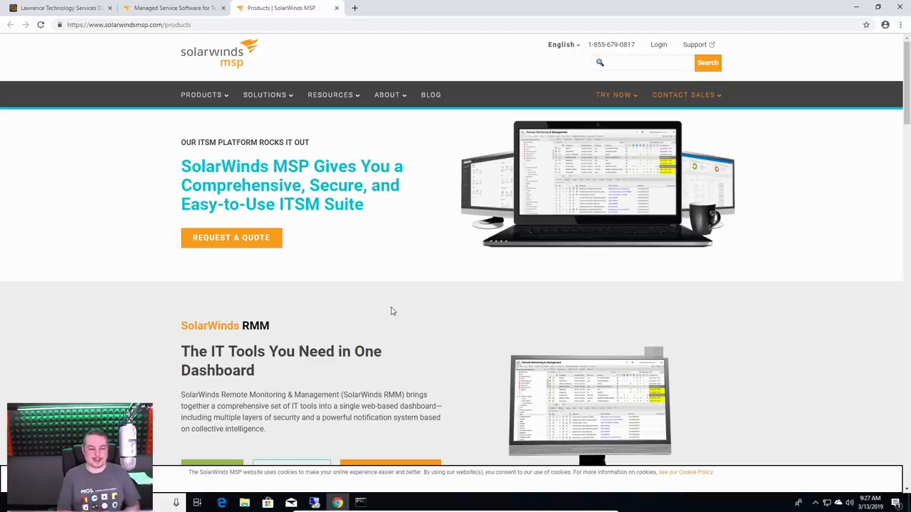
Step: Scroll through the SolarWinds MSP Products page, then switch to the Managed Service Software tab
{"action": "scroll", "scroll_direction": "down", "scroll_amount": 3}
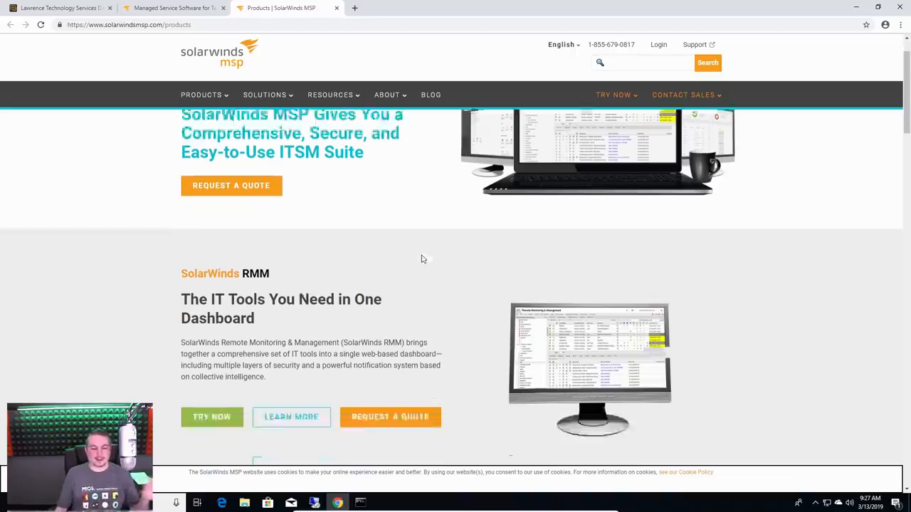
{"action": "scroll", "scroll_direction": "down", "scroll_amount": 3}
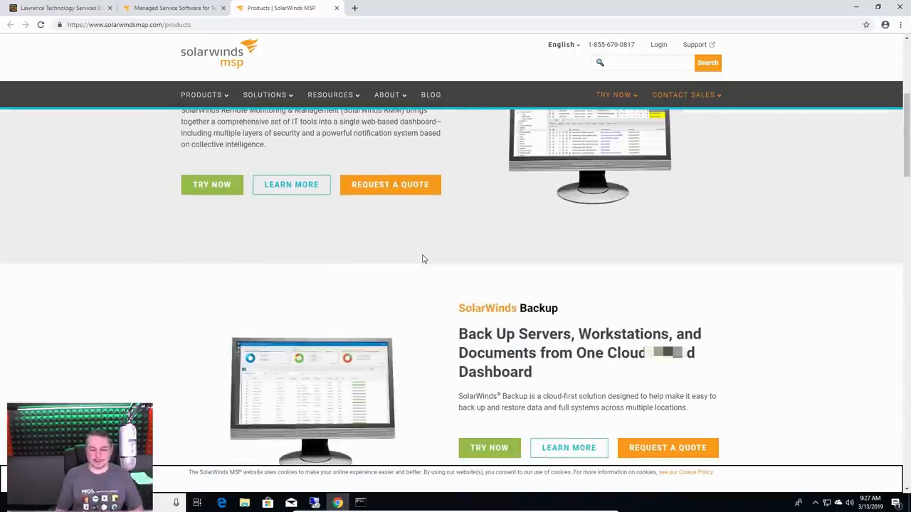
{"action": "scroll", "scroll_direction": "down", "scroll_amount": 3}
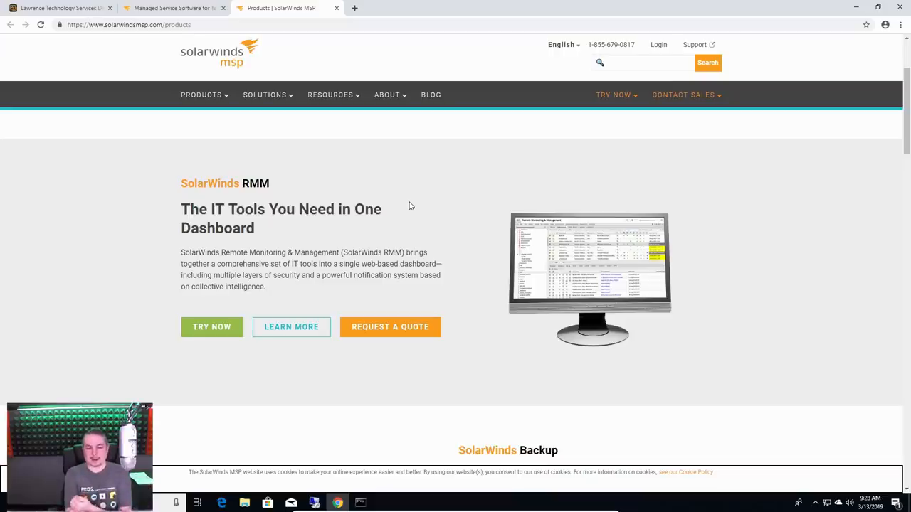
{"action": "mouse_move", "coordinate": [498, 191]}
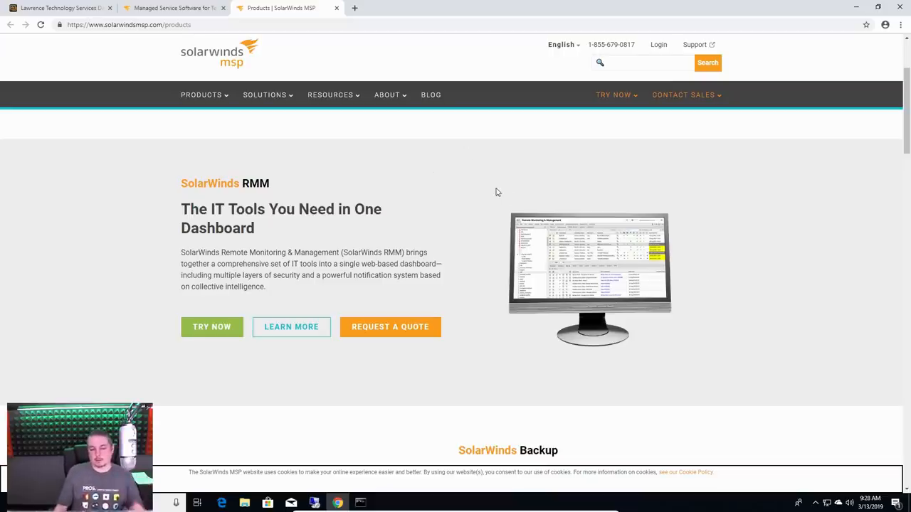
{"action": "mouse_move", "coordinate": [370, 183]}
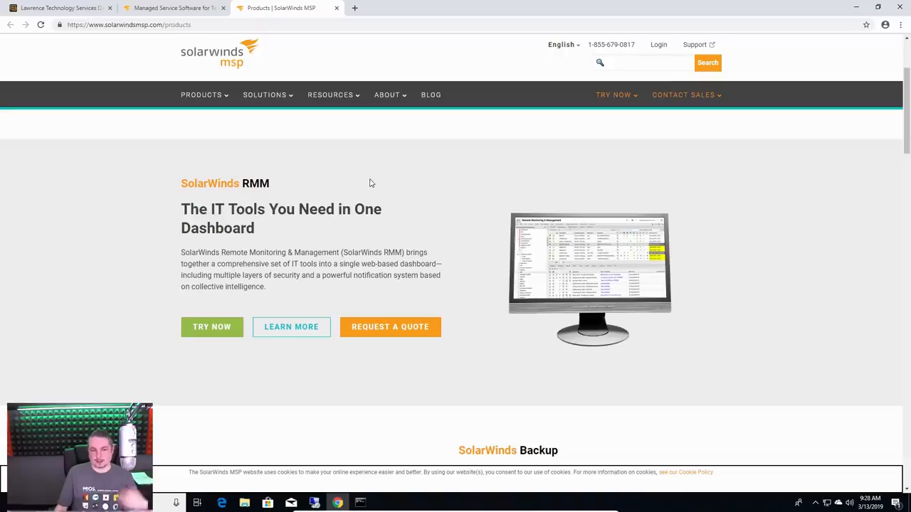
{"action": "mouse_move", "coordinate": [374, 197]}
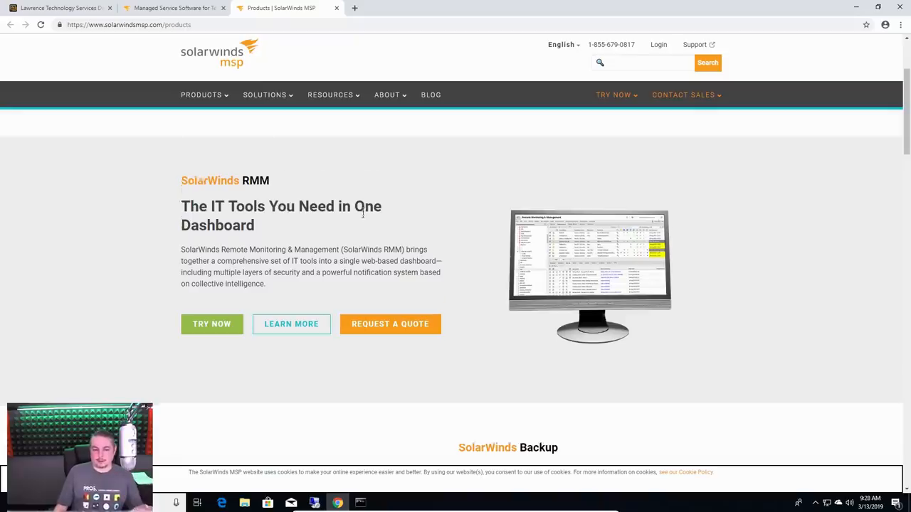
{"action": "scroll", "scroll_direction": "down", "scroll_amount": 3}
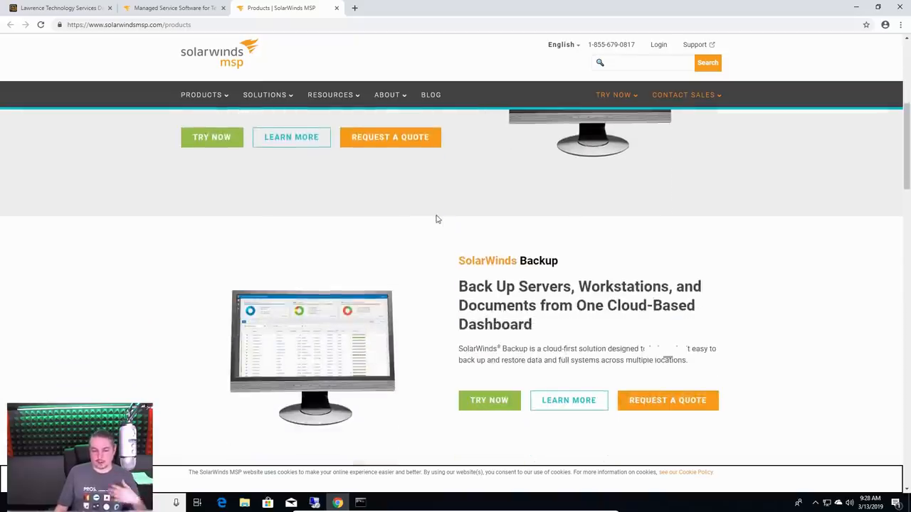
{"action": "scroll", "scroll_direction": "up", "scroll_amount": 3}
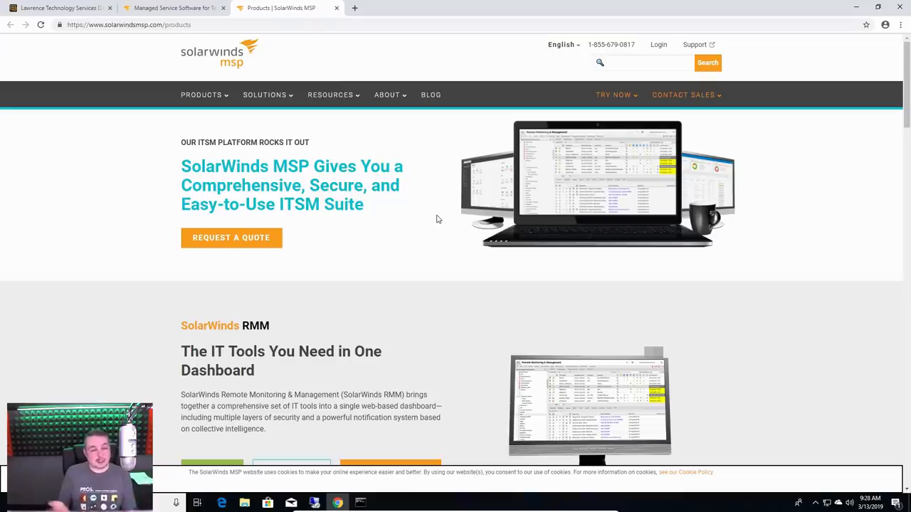
{"action": "left_click", "coordinate": [387, 94]}
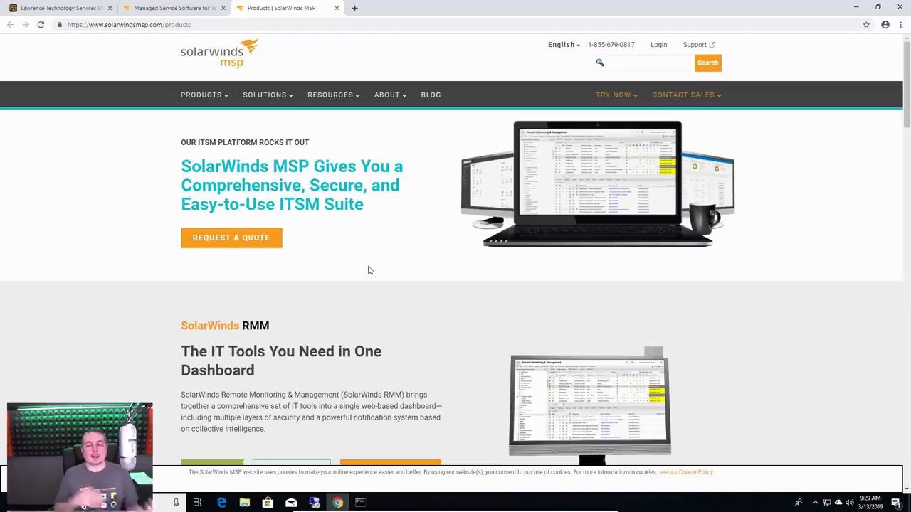
{"action": "mouse_move", "coordinate": [386, 238]}
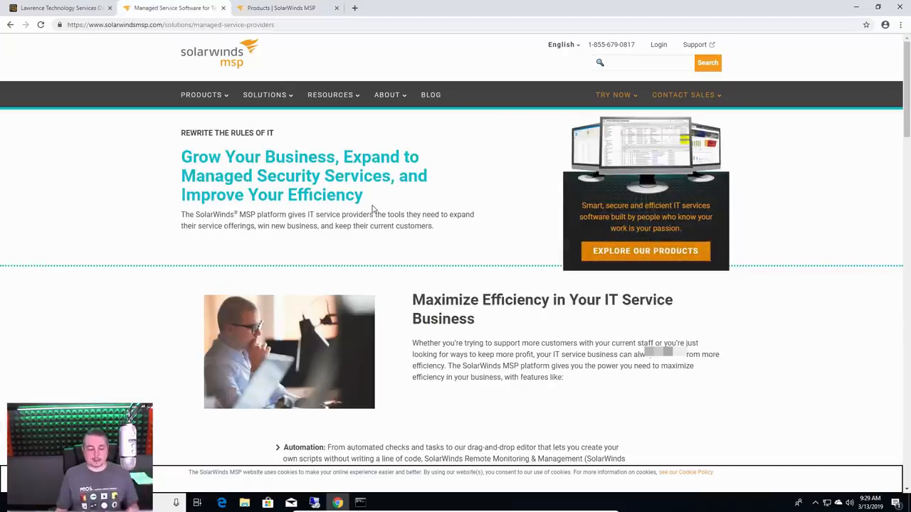
Step: Scroll down and back up the MSP managed service providers solutions page
{"action": "scroll", "scroll_direction": "down", "scroll_amount": 3}
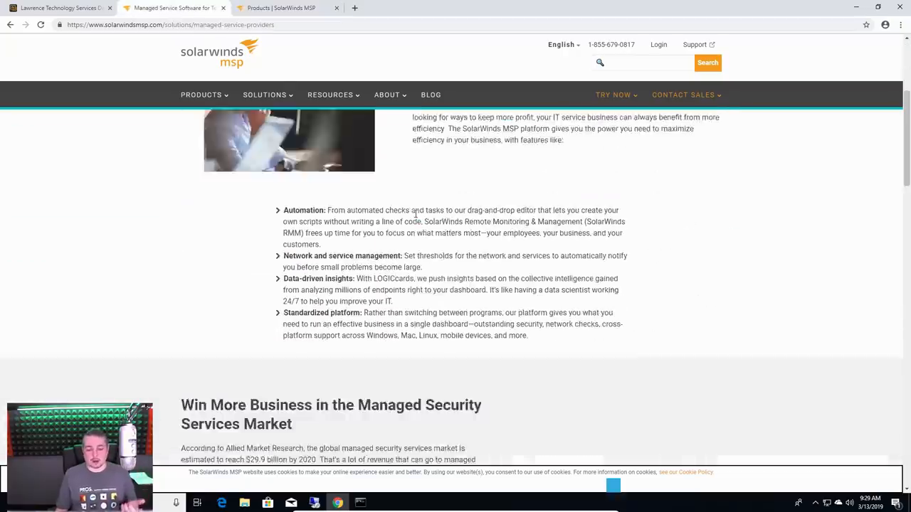
{"action": "scroll", "scroll_direction": "up", "scroll_amount": 3}
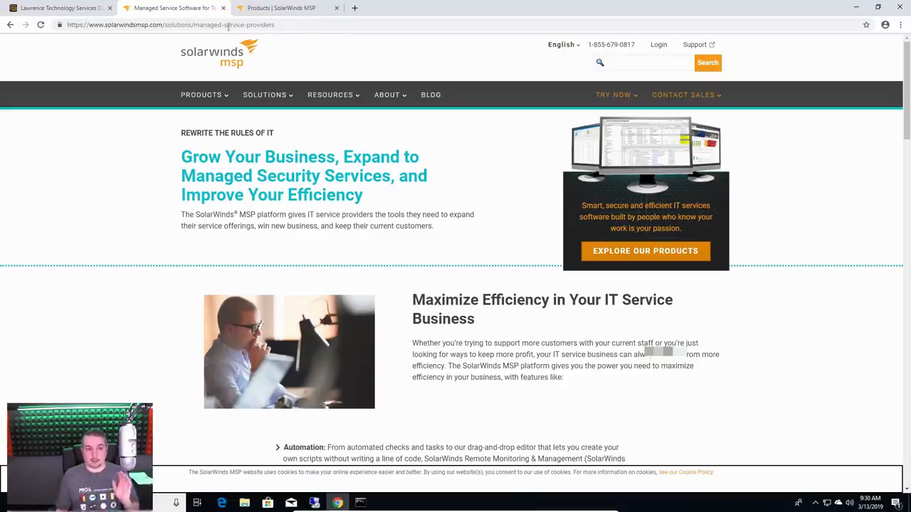
{"action": "mouse_move", "coordinate": [174, 8]}
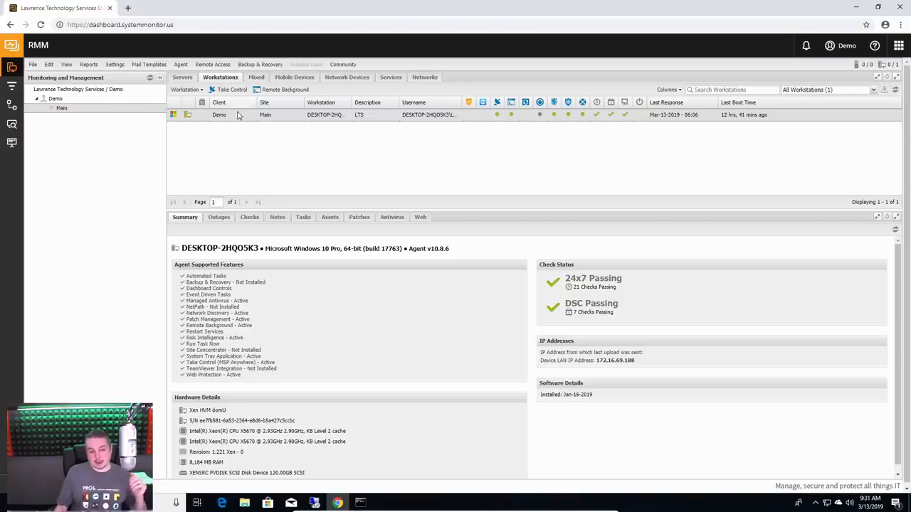
{"action": "mouse_move", "coordinate": [293, 118]}
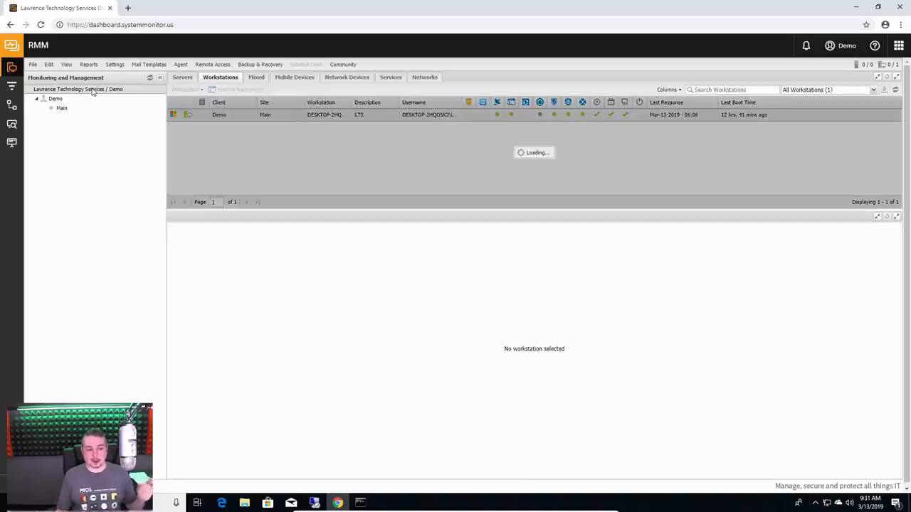
{"action": "left_click", "coordinate": [322, 114]}
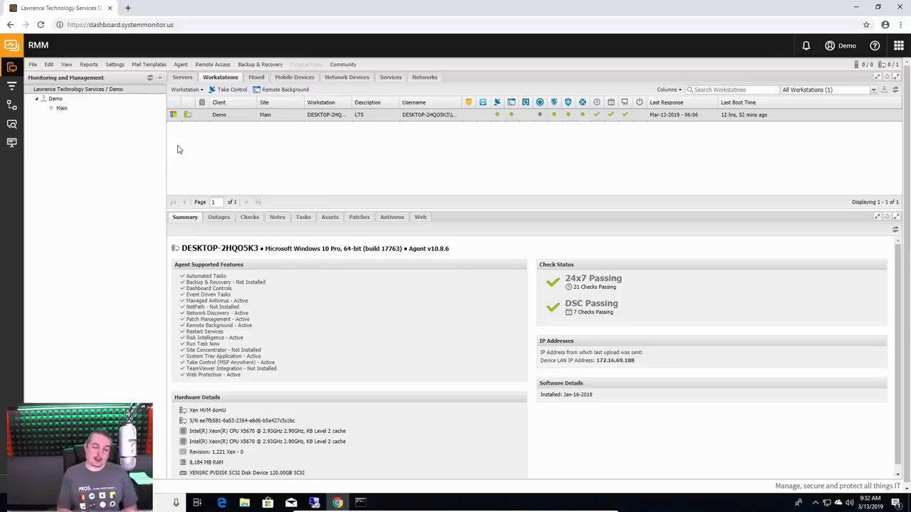
{"action": "mouse_move", "coordinate": [84, 119]}
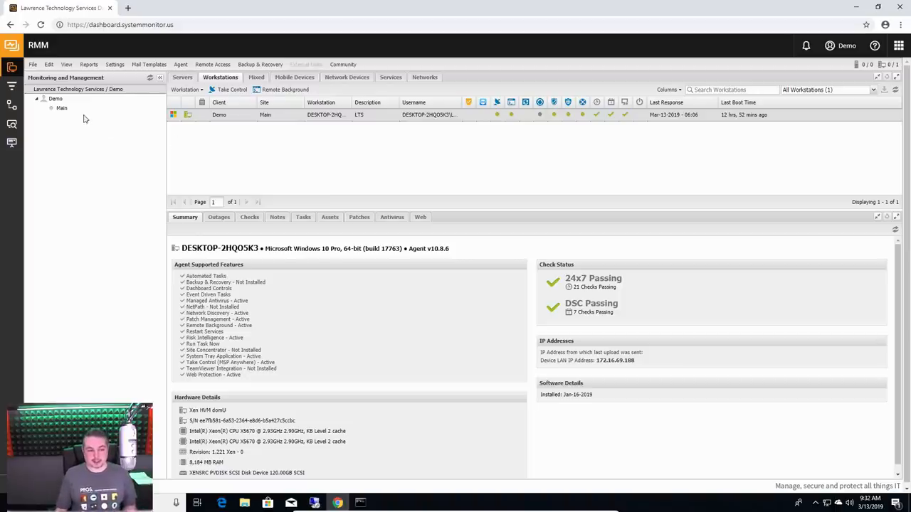
{"action": "left_click", "coordinate": [63, 108]}
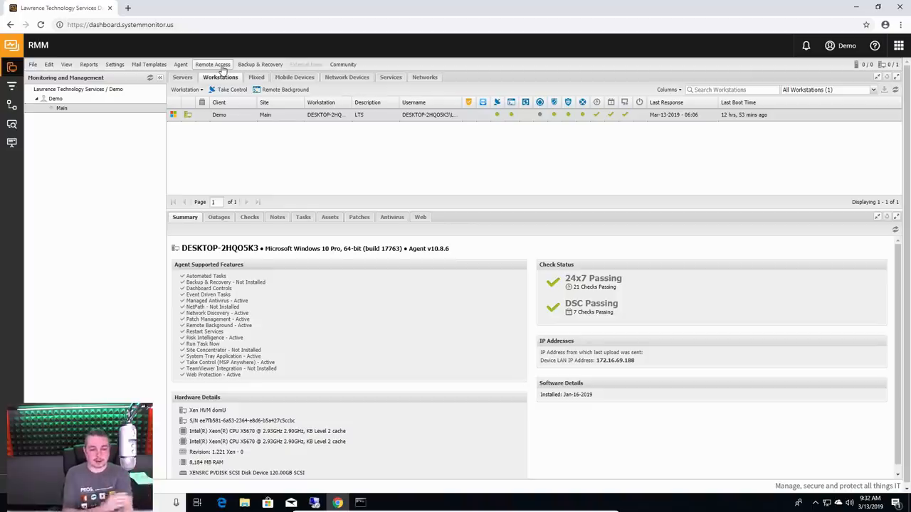
{"action": "mouse_move", "coordinate": [228, 67]}
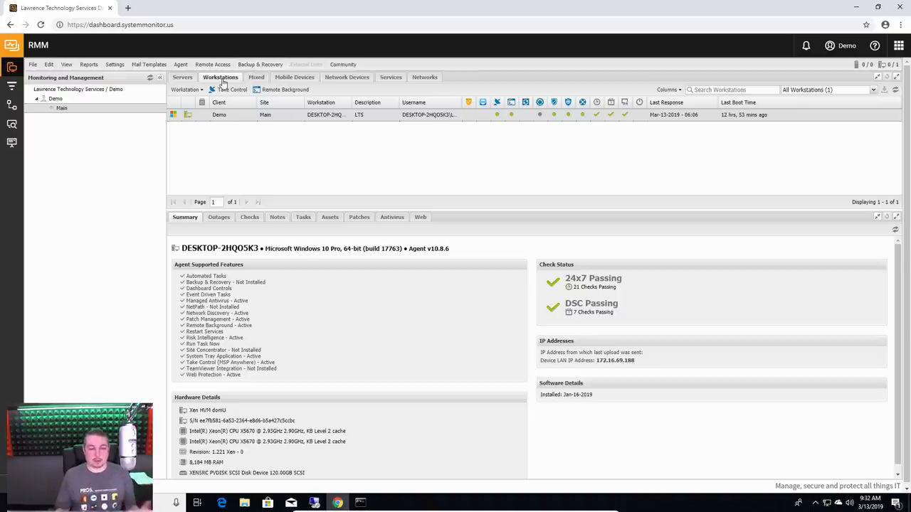
Step: Start a site installation package for the Demo client with Agent v10.8.6, reaching the Group Policy and Remote Worker installer downloads
{"action": "left_click", "coordinate": [182, 64]}
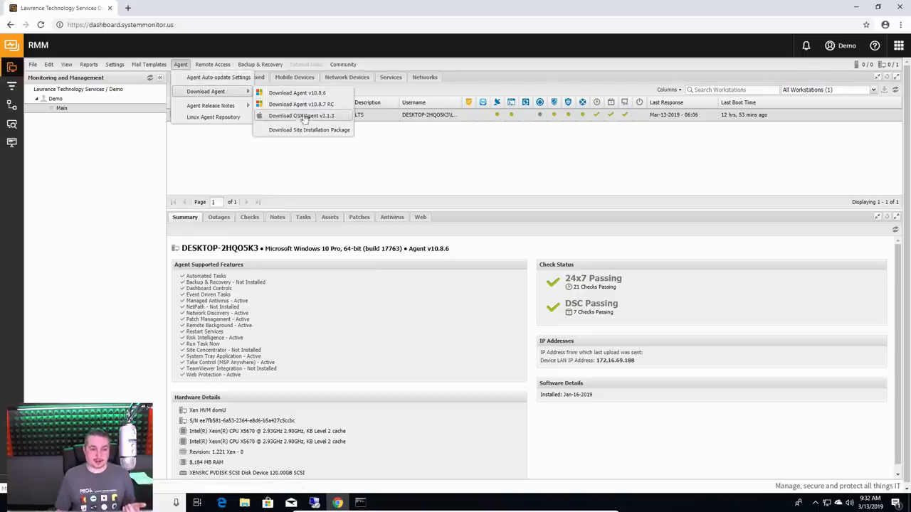
{"action": "mouse_move", "coordinate": [301, 135]}
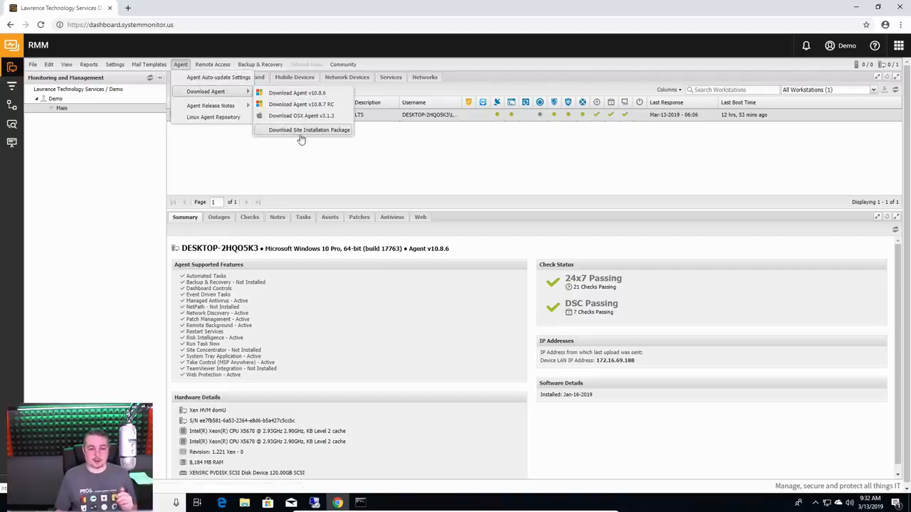
{"action": "left_click", "coordinate": [301, 129]}
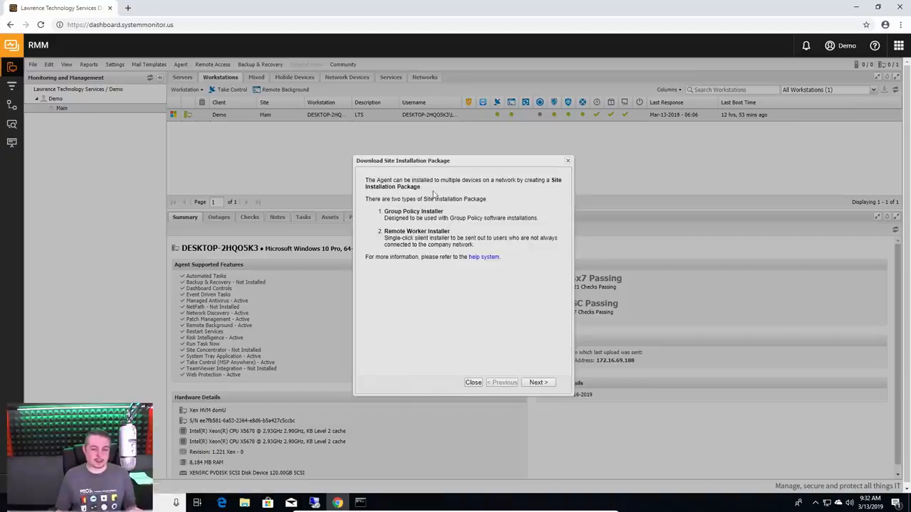
{"action": "left_click", "coordinate": [538, 381]}
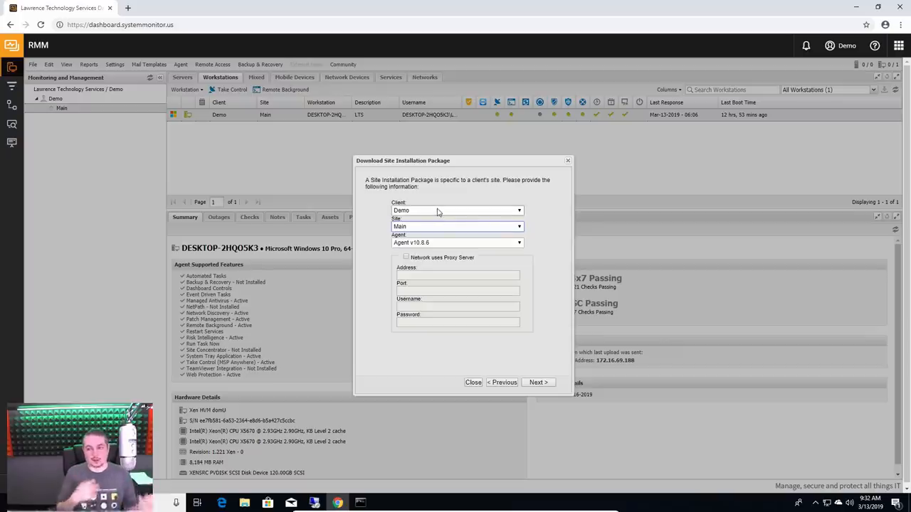
{"action": "mouse_move", "coordinate": [569, 248]}
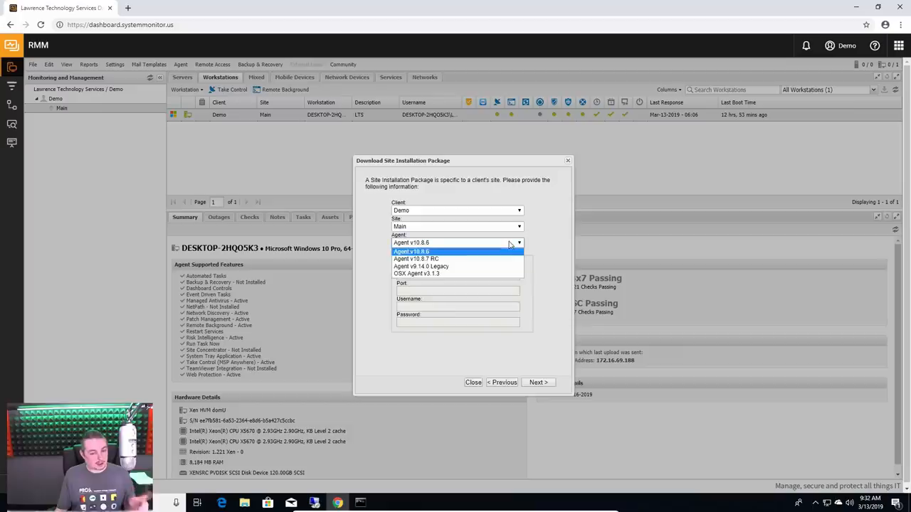
{"action": "mouse_move", "coordinate": [416, 259]}
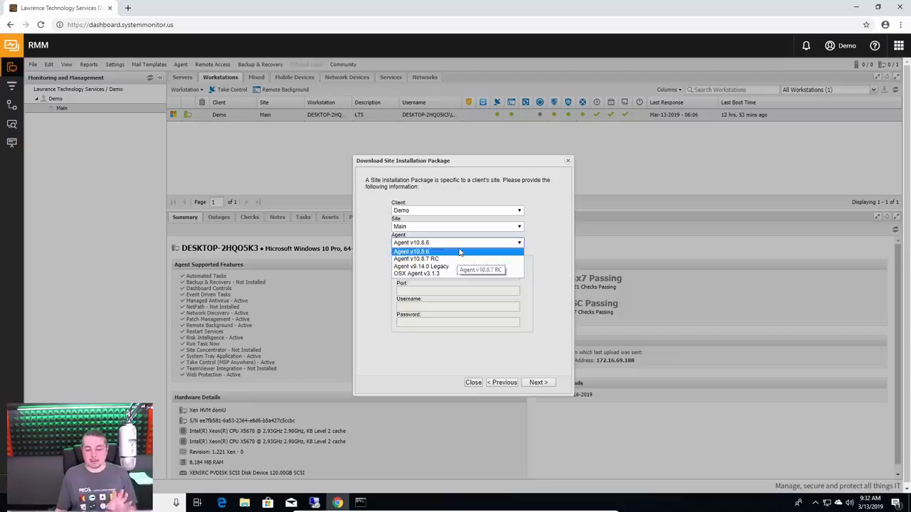
{"action": "left_click", "coordinate": [427, 250]}
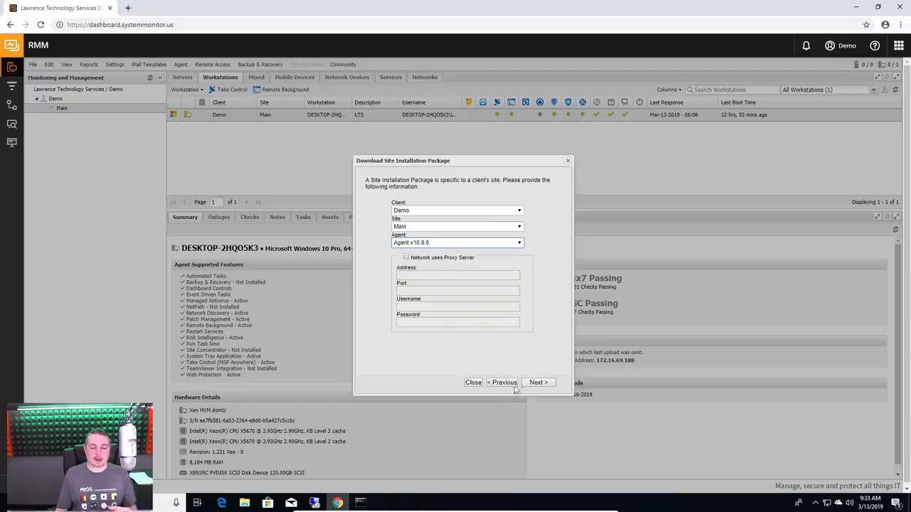
{"action": "left_click", "coordinate": [538, 381]}
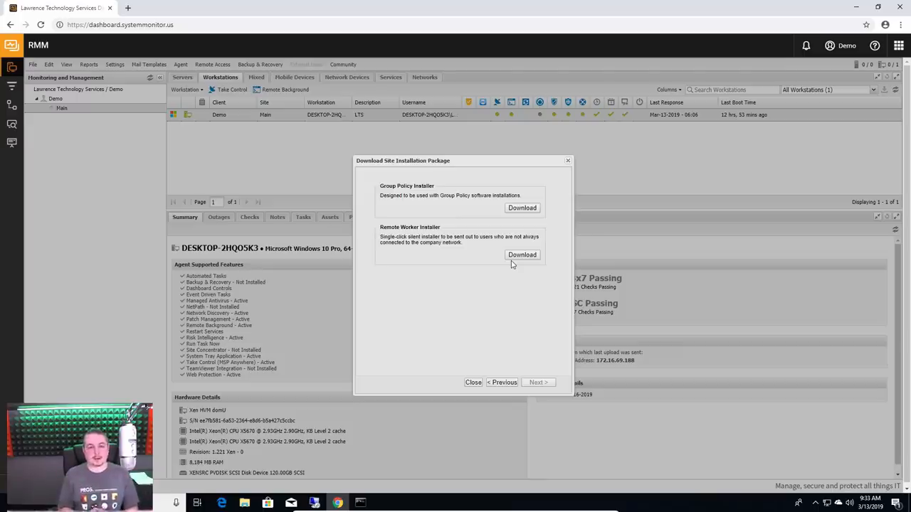
{"action": "mouse_move", "coordinate": [538, 299]}
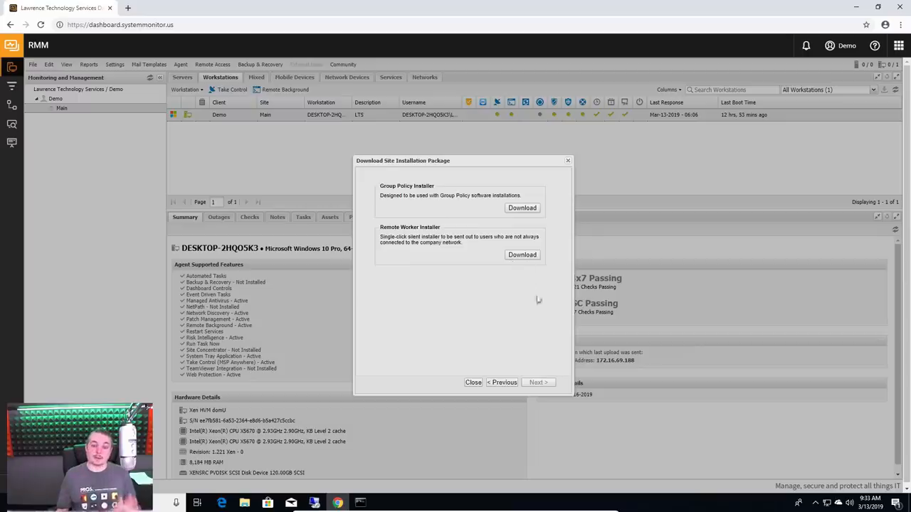
Step: Dismiss the installation package wizard to return to the Demo workstation summary
{"action": "left_click", "coordinate": [473, 382]}
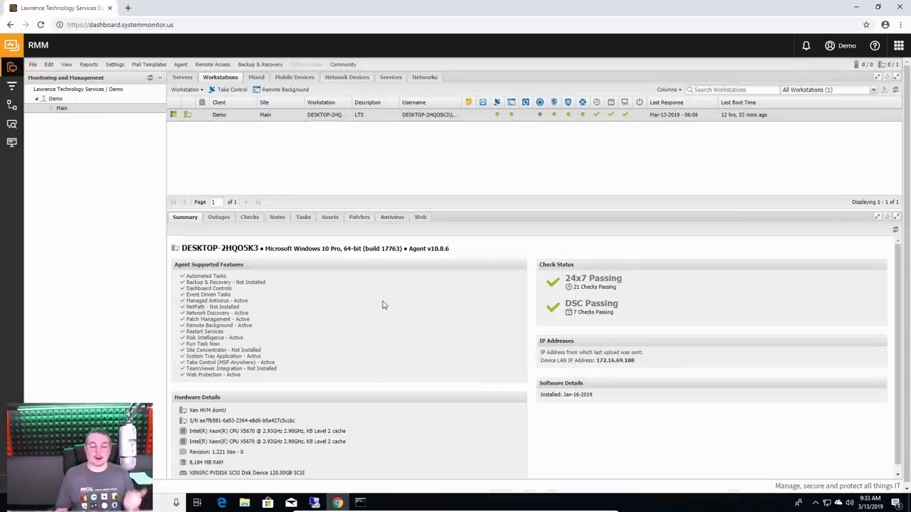
{"action": "mouse_move", "coordinate": [356, 145]}
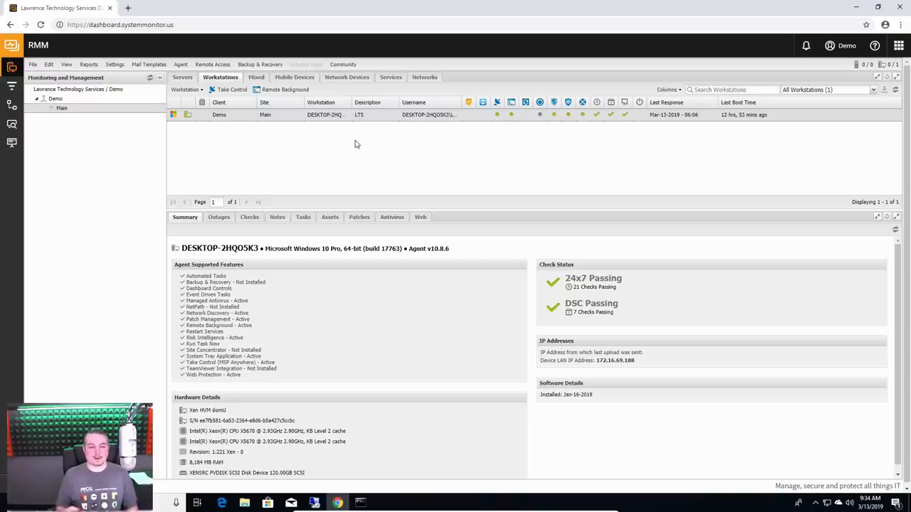
{"action": "mouse_move", "coordinate": [462, 128]}
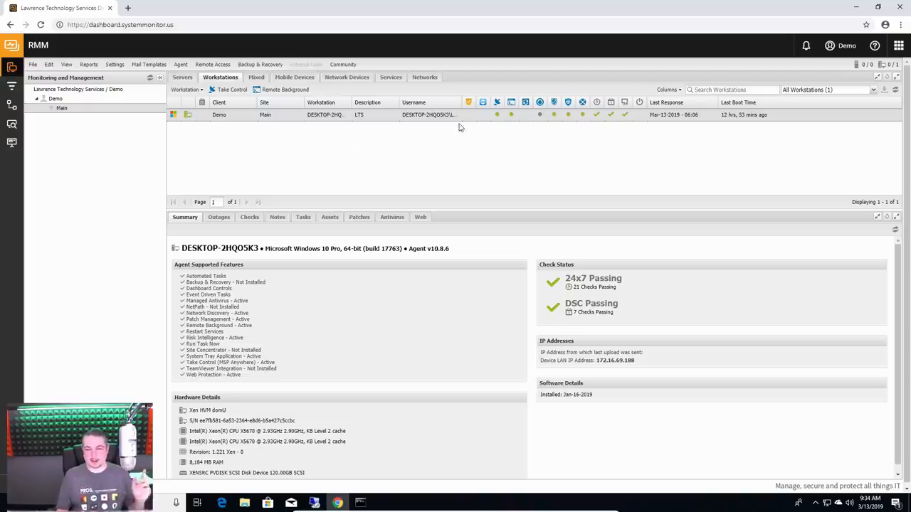
{"action": "mouse_move", "coordinate": [385, 334]}
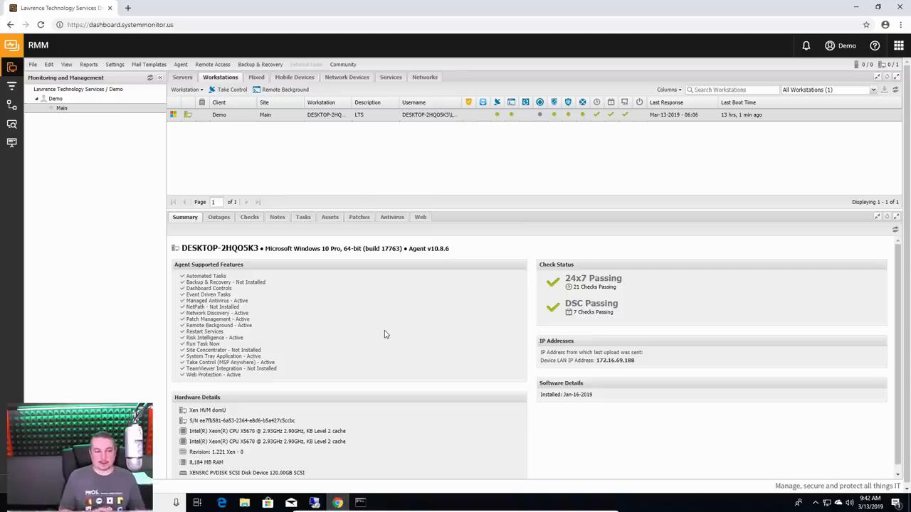
{"action": "mouse_move", "coordinate": [376, 308]}
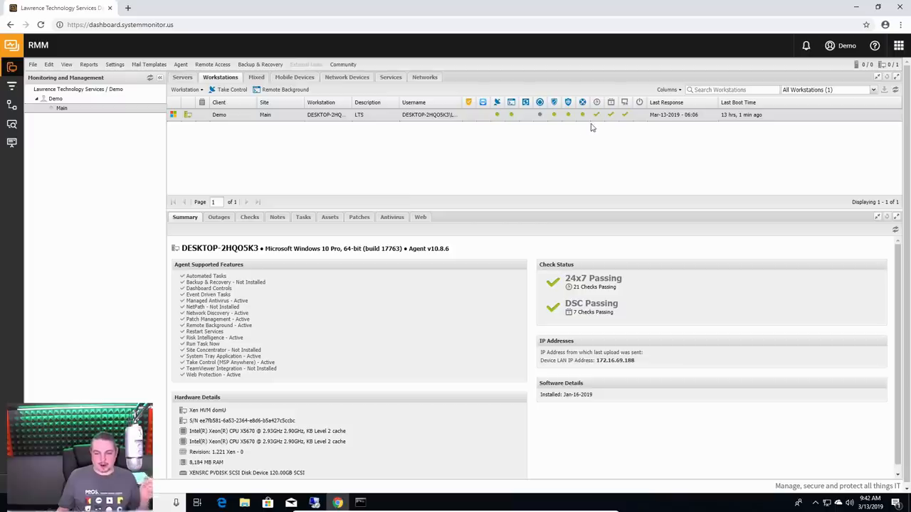
{"action": "mouse_move", "coordinate": [568, 102]}
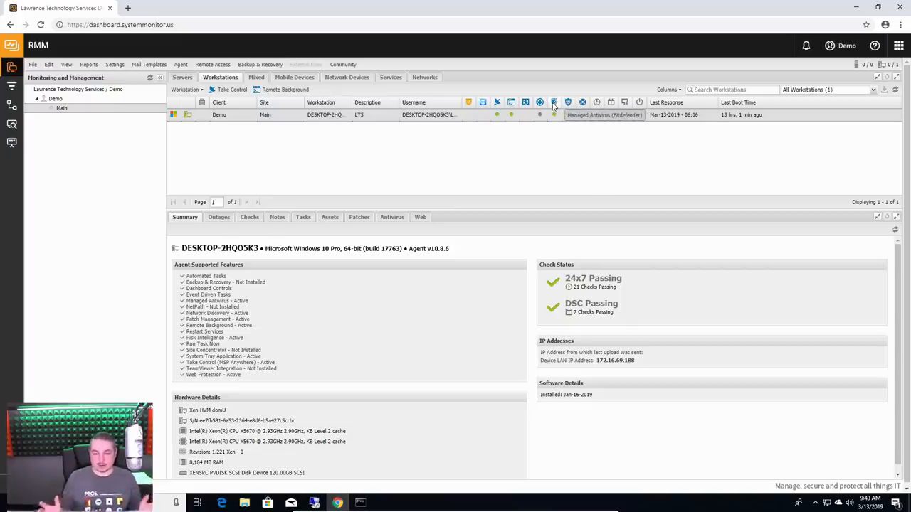
{"action": "mouse_move", "coordinate": [540, 102]}
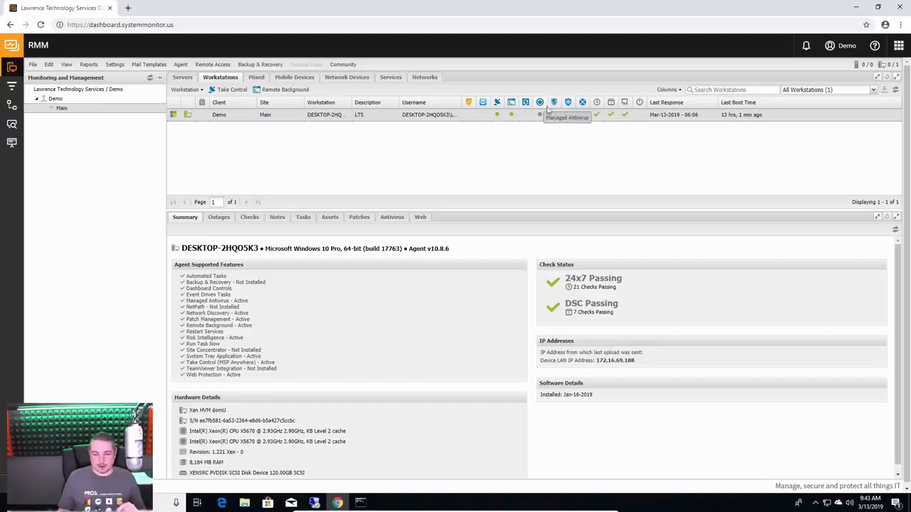
{"action": "mouse_move", "coordinate": [526, 103]}
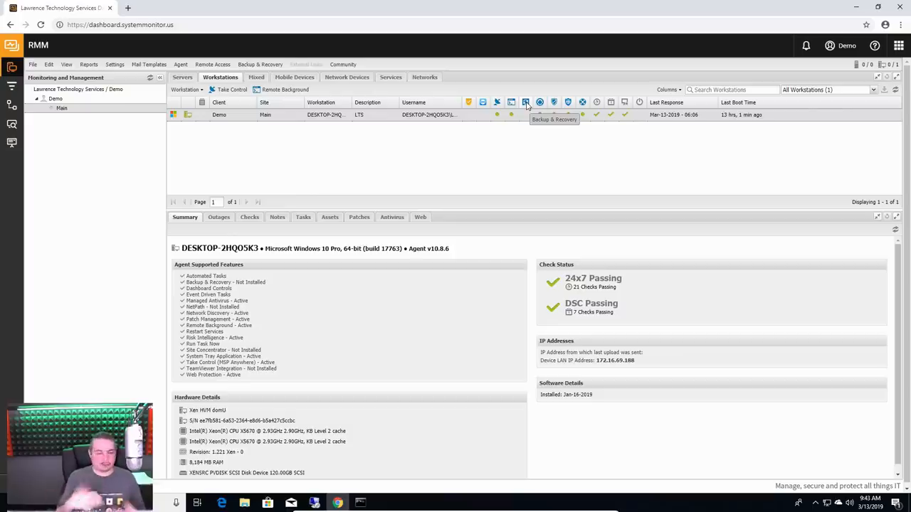
{"action": "mouse_move", "coordinate": [511, 115]}
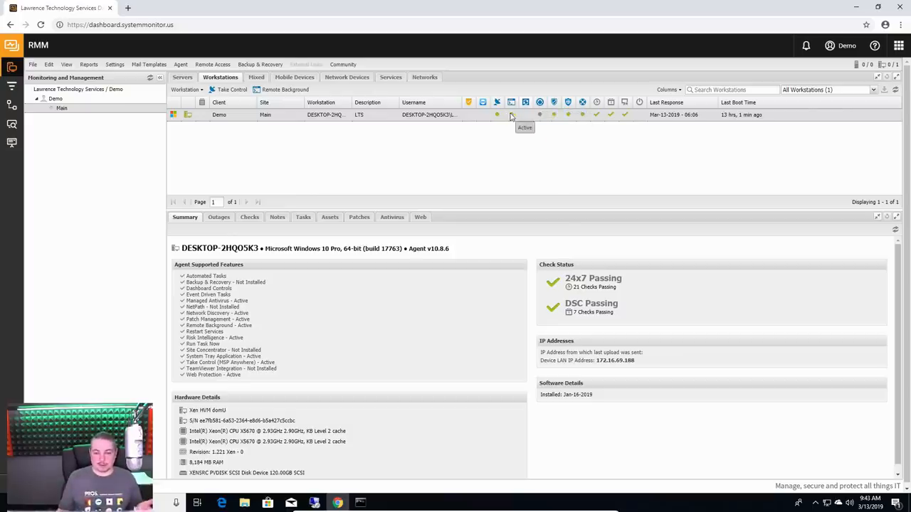
{"action": "mouse_move", "coordinate": [511, 103]}
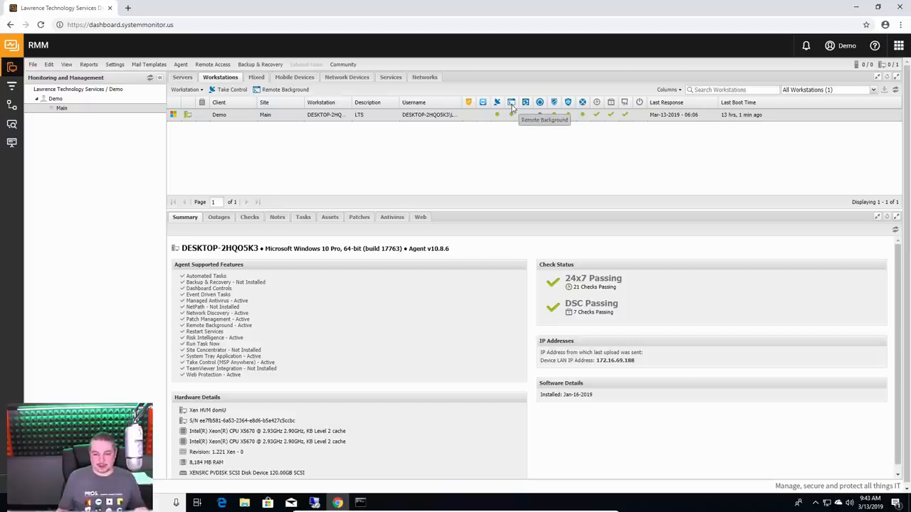
{"action": "mouse_move", "coordinate": [498, 102]}
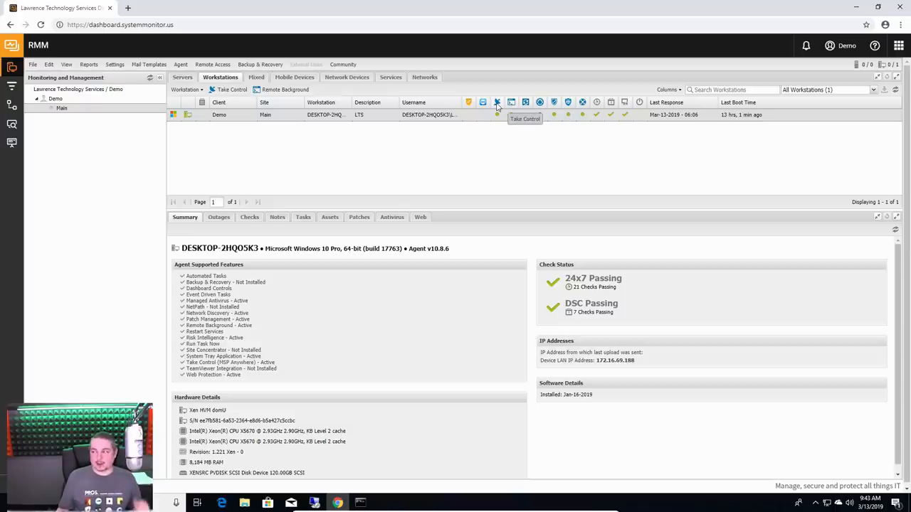
{"action": "mouse_move", "coordinate": [597, 149]}
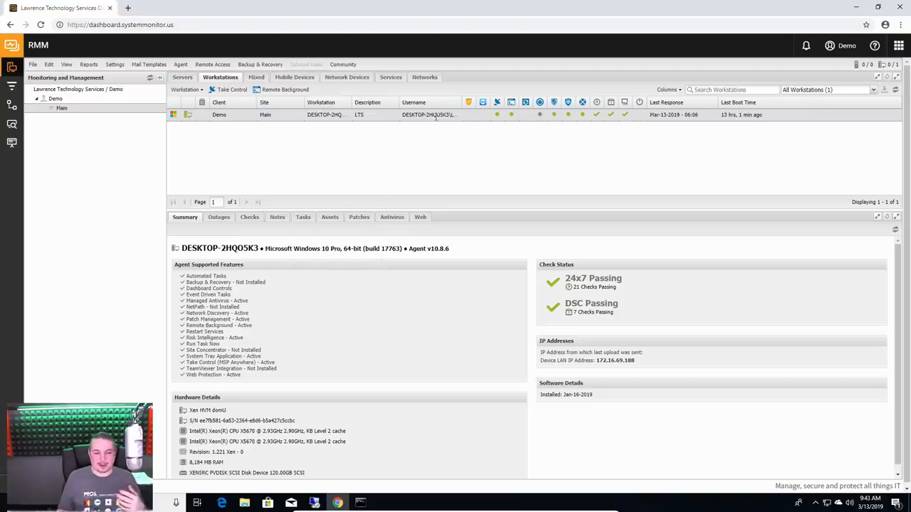
{"action": "right_click", "coordinate": [427, 113]}
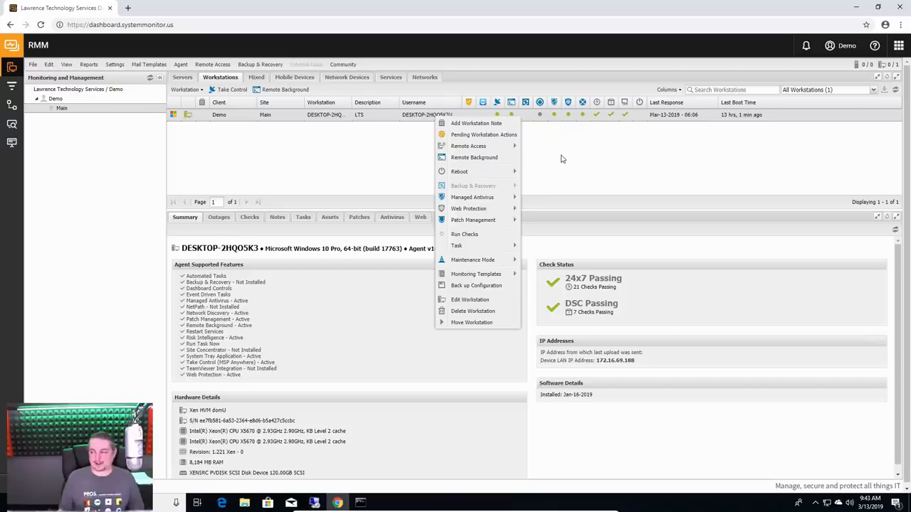
{"action": "mouse_move", "coordinate": [656, 129]}
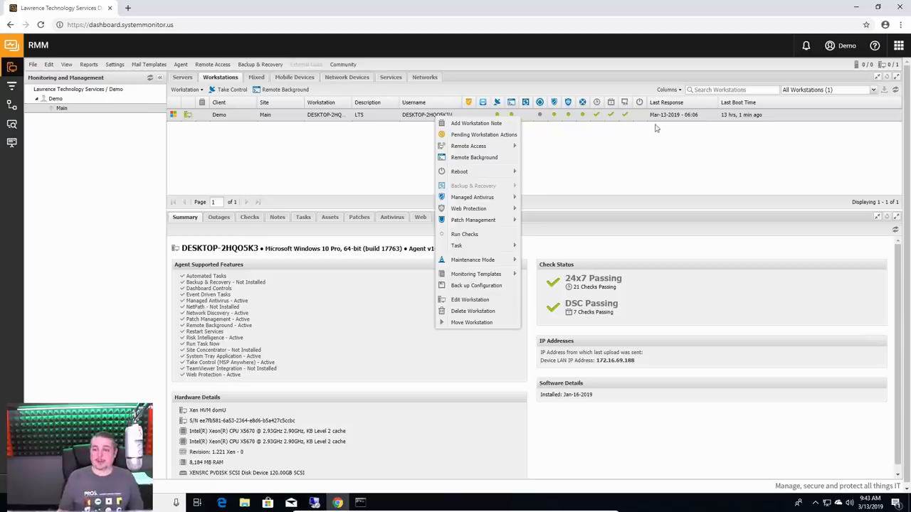
{"action": "left_click", "coordinate": [244, 125]}
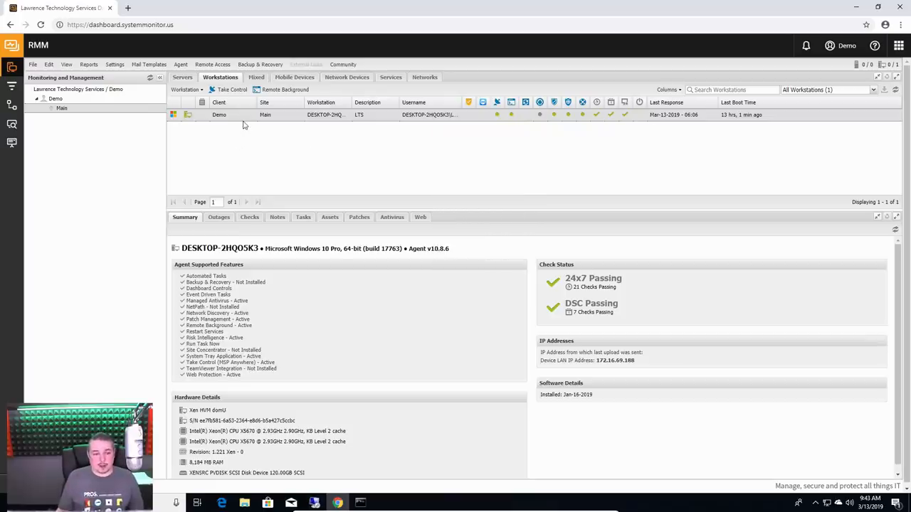
Step: Open Edit Workstation and step through Remote Access, Remote Background, Patch Management and Managed Antivirus pages
{"action": "right_click", "coordinate": [265, 114]}
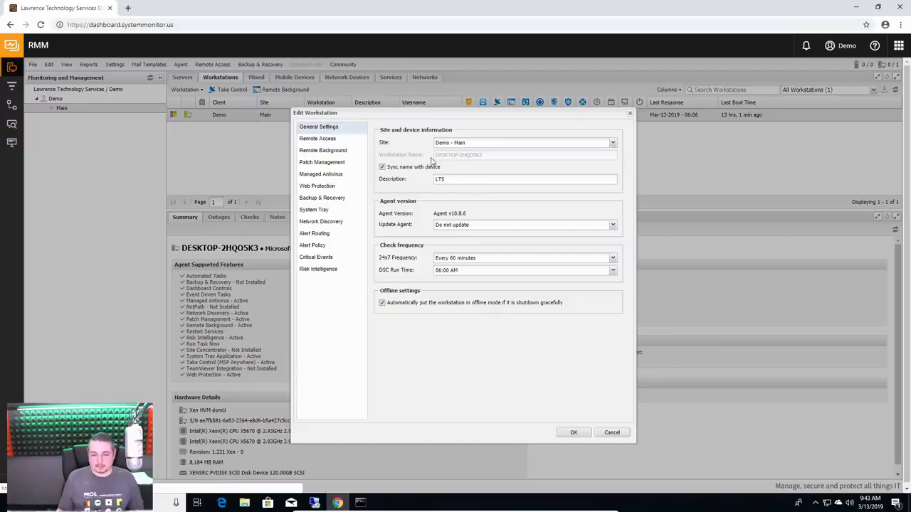
{"action": "left_click", "coordinate": [316, 138]}
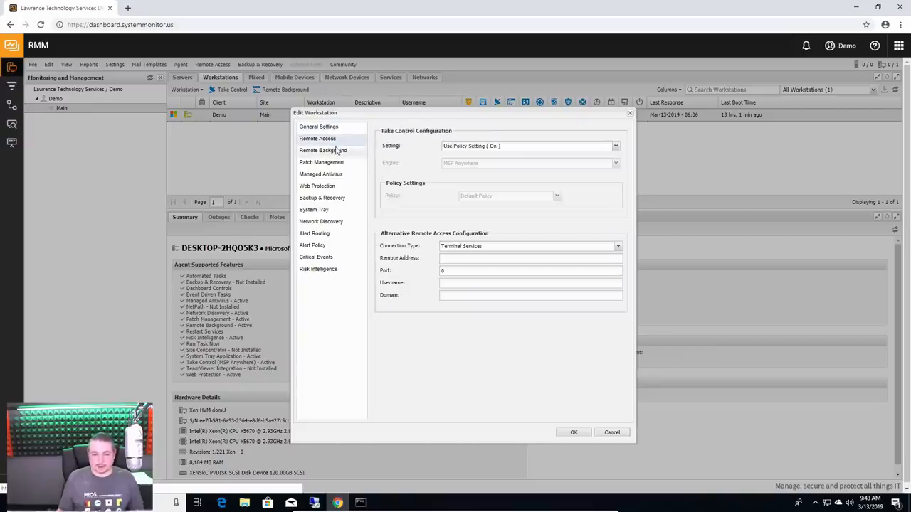
{"action": "left_click", "coordinate": [323, 151]}
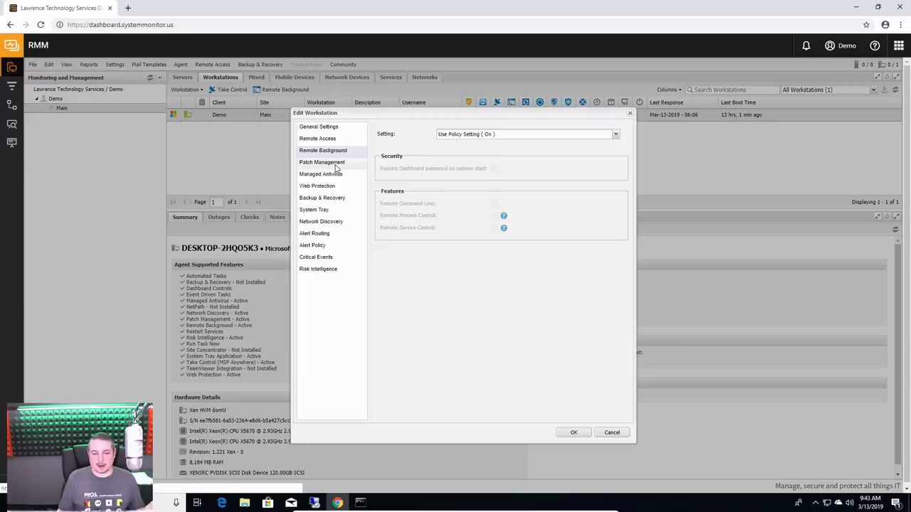
{"action": "left_click", "coordinate": [321, 162]}
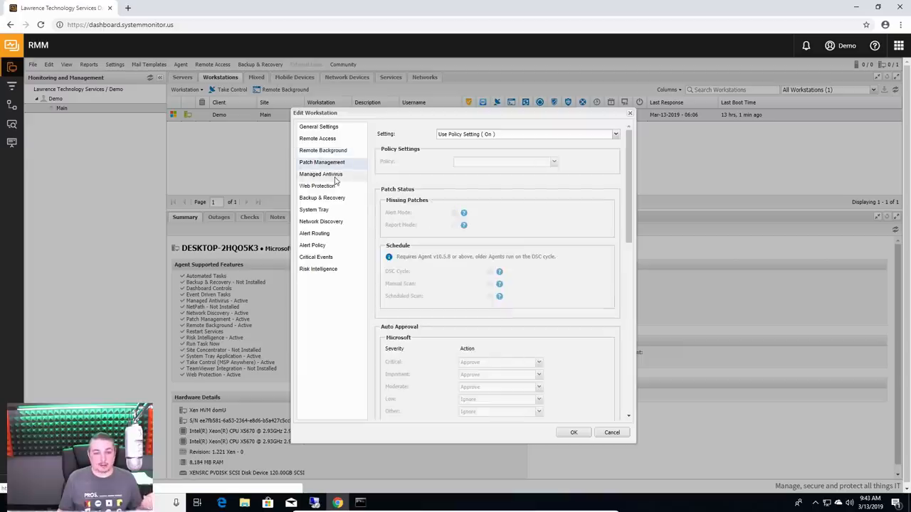
{"action": "left_click", "coordinate": [322, 174]}
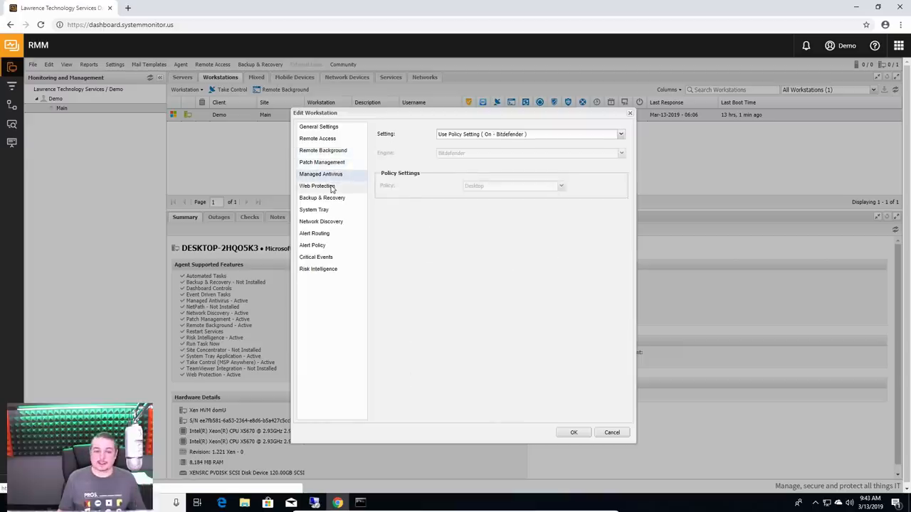
{"action": "mouse_move", "coordinate": [324, 168]}
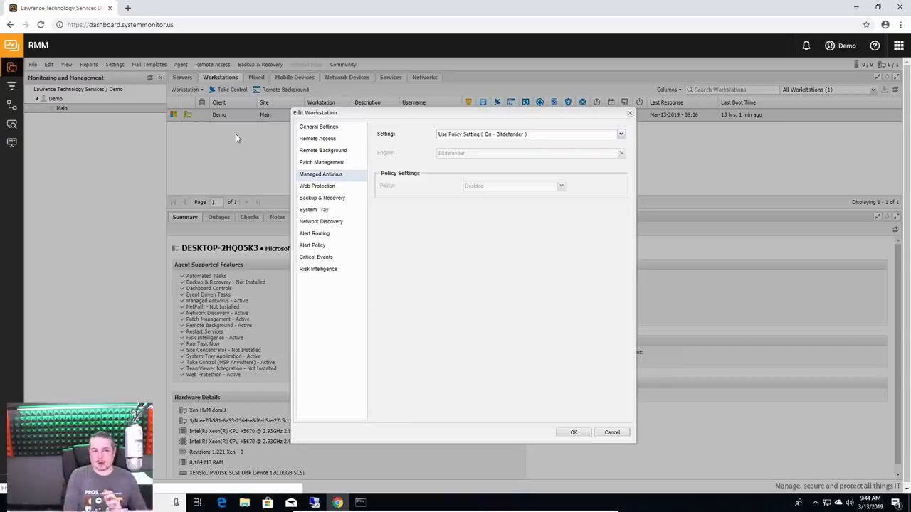
Step: Review the Web Protection settings, confirming the policy stays on Strict
{"action": "left_click", "coordinate": [316, 185]}
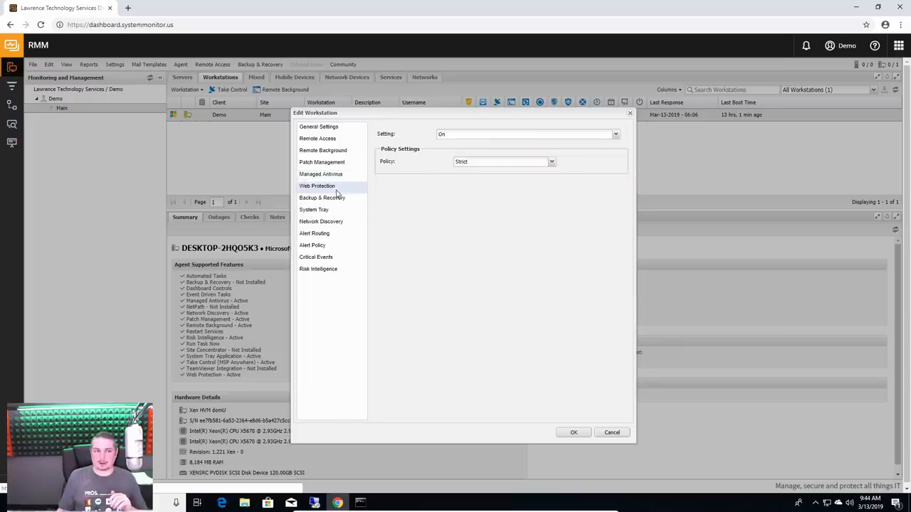
{"action": "mouse_move", "coordinate": [353, 200]}
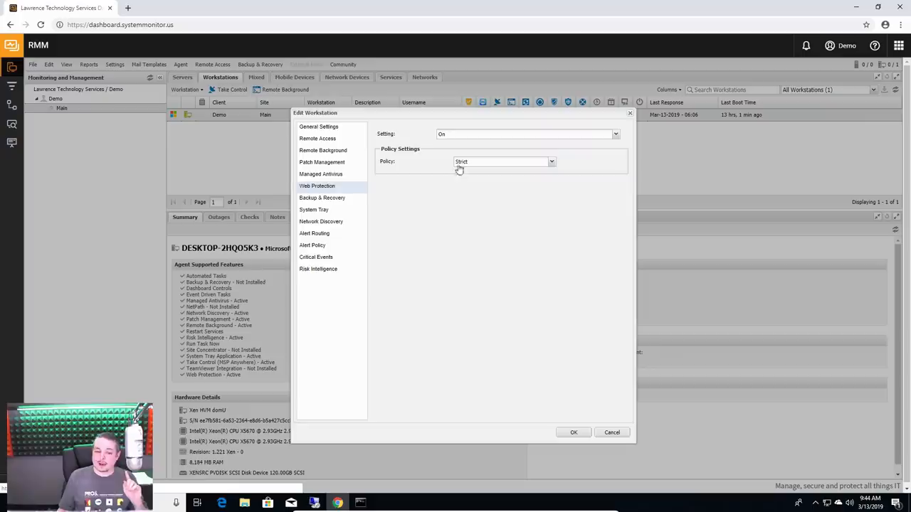
{"action": "left_click", "coordinate": [552, 163]}
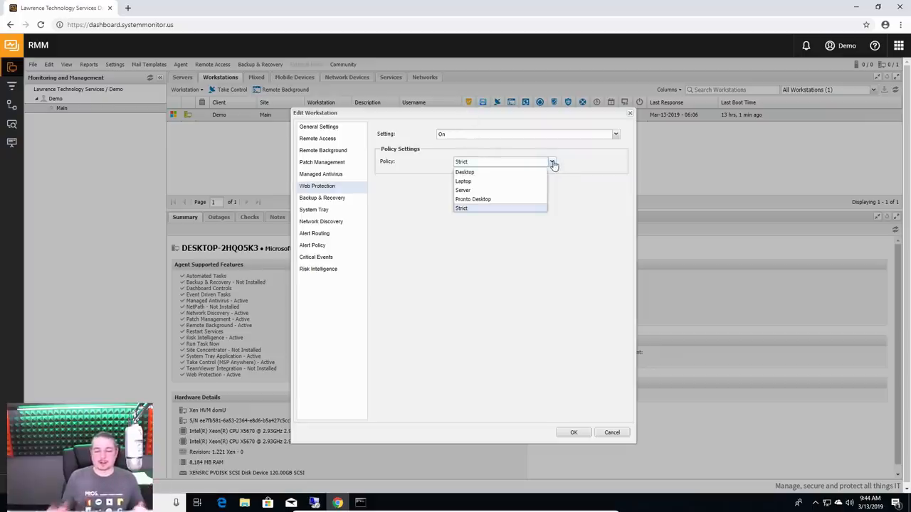
{"action": "mouse_move", "coordinate": [481, 193]}
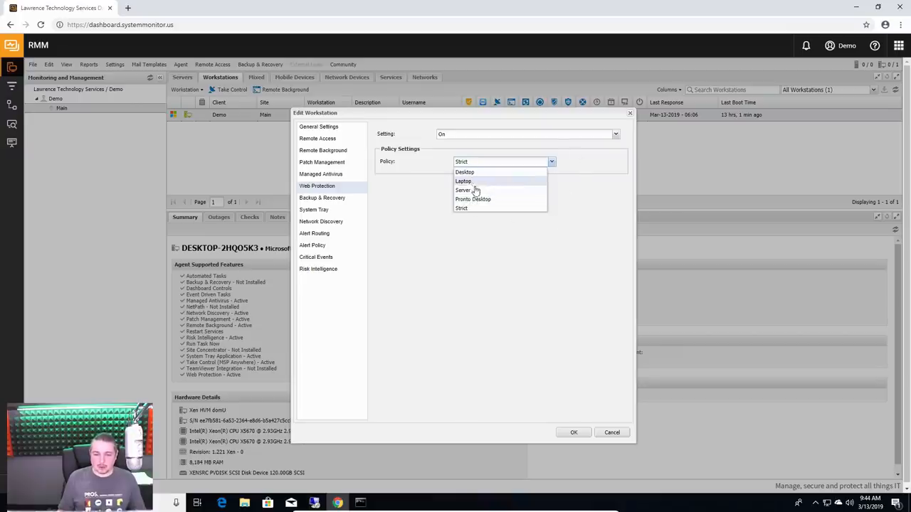
{"action": "left_click", "coordinate": [461, 208]}
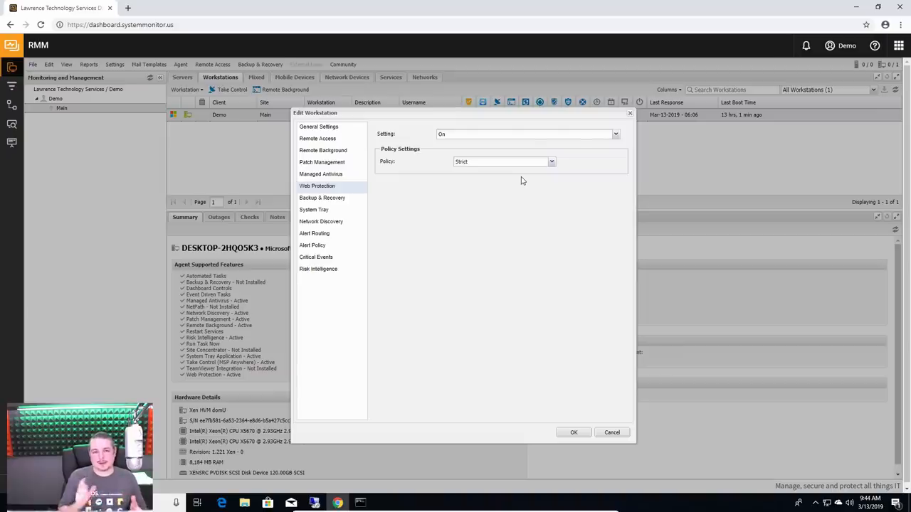
{"action": "mouse_move", "coordinate": [353, 206]}
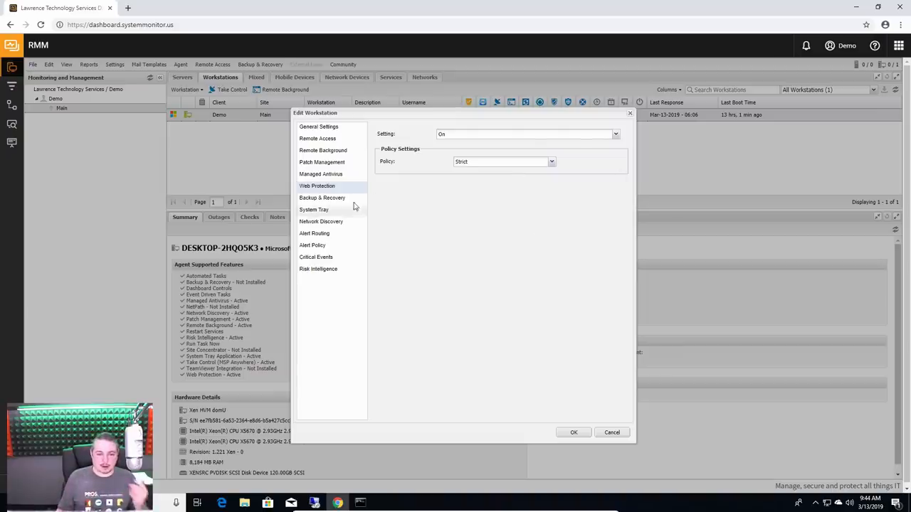
Step: Step through Backup, System Tray, Network Discovery, Alert Routing, Alert Policy and Critical Events to the Risk Intelligence default policy
{"action": "left_click", "coordinate": [321, 198]}
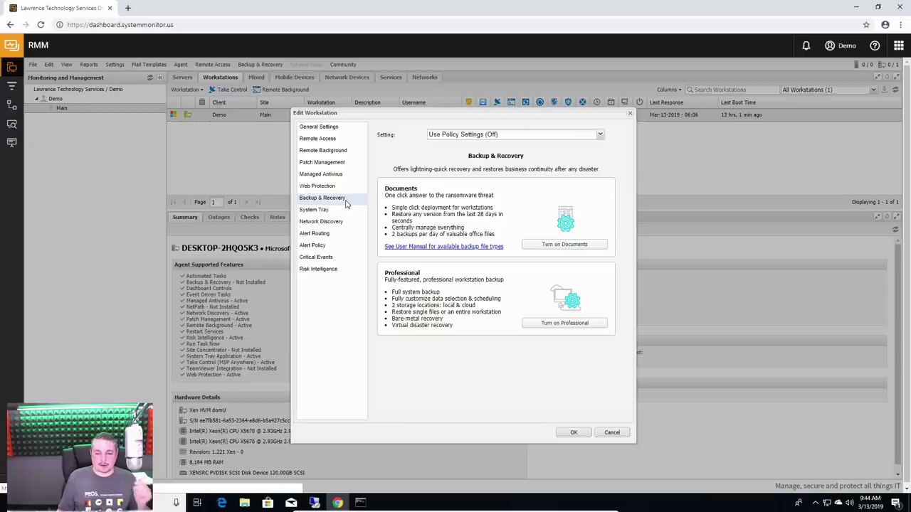
{"action": "mouse_move", "coordinate": [488, 219]}
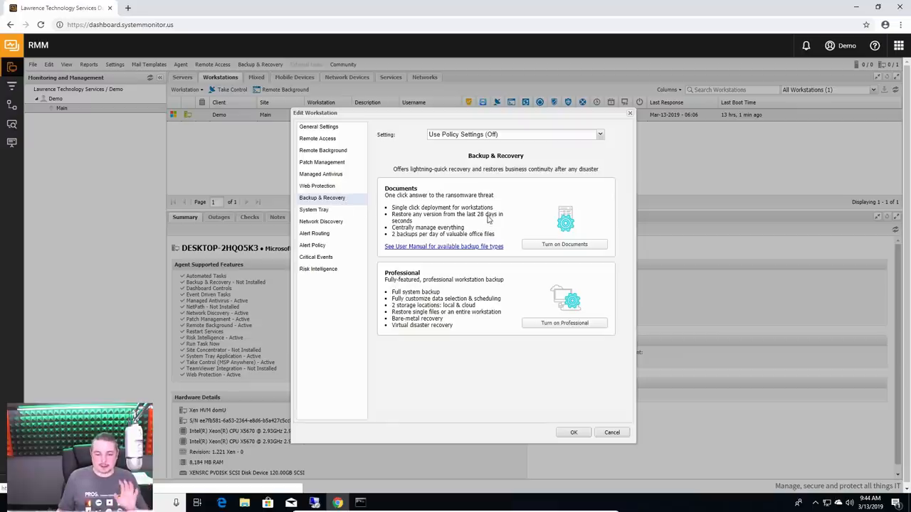
{"action": "mouse_move", "coordinate": [511, 147]}
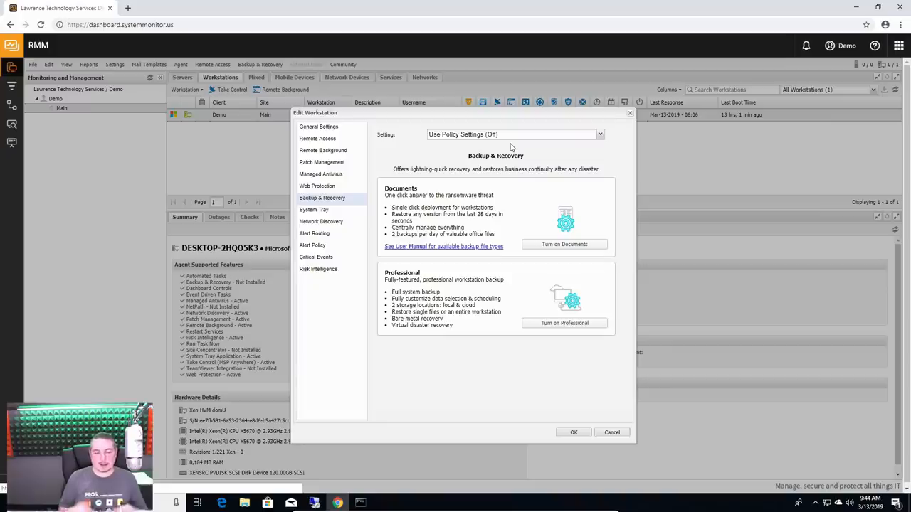
{"action": "mouse_move", "coordinate": [535, 109]}
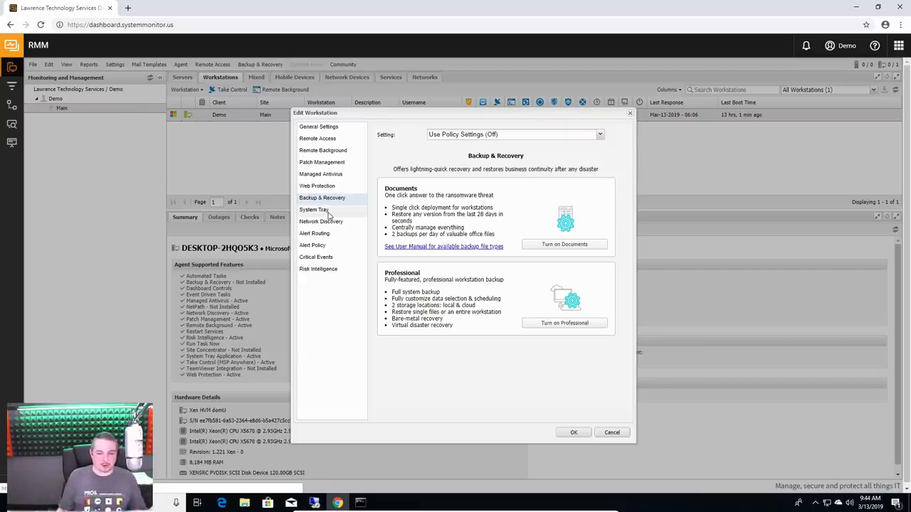
{"action": "left_click", "coordinate": [313, 209]}
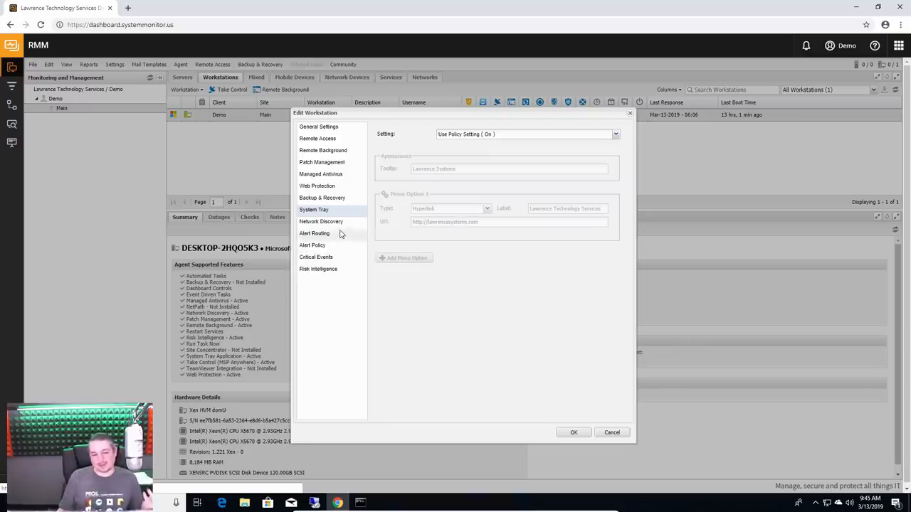
{"action": "left_click", "coordinate": [322, 222]}
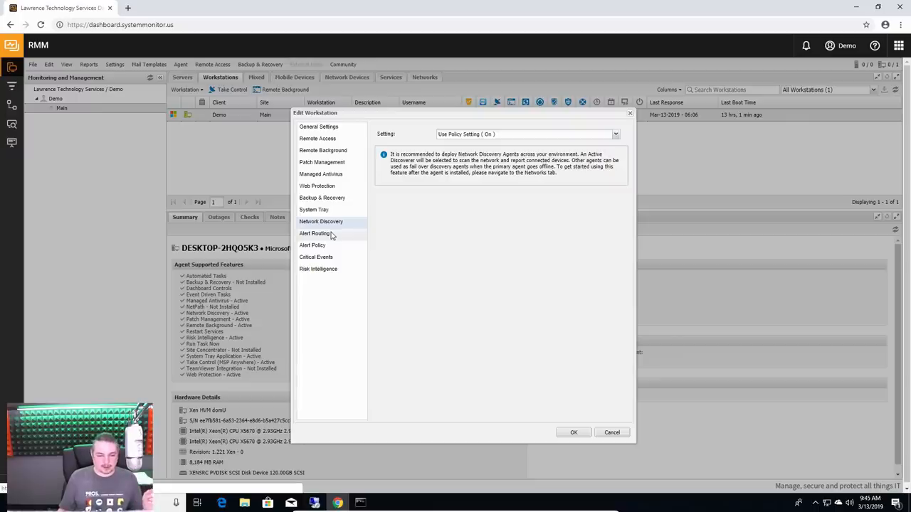
{"action": "left_click", "coordinate": [313, 234]}
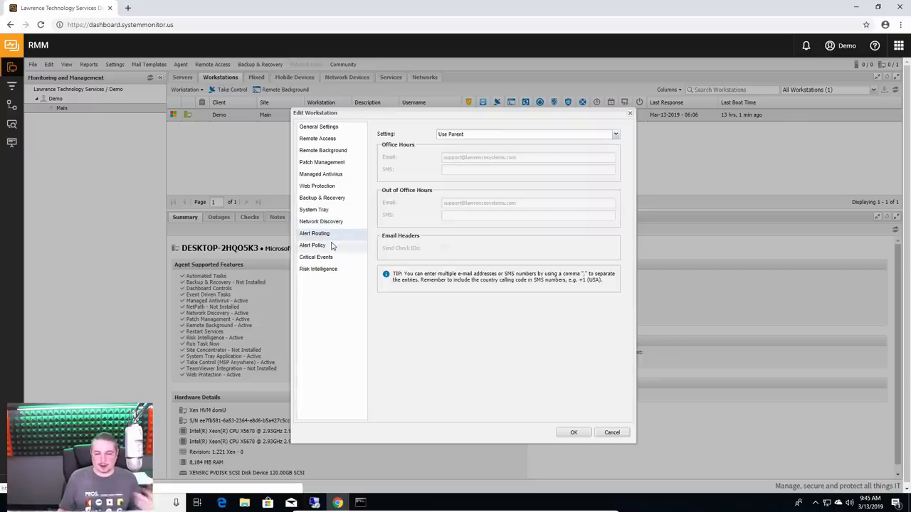
{"action": "left_click", "coordinate": [311, 245]}
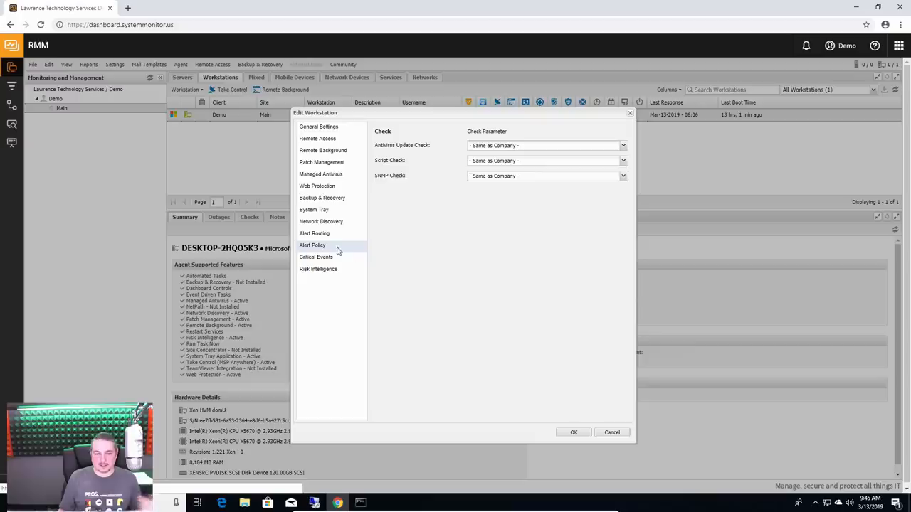
{"action": "left_click", "coordinate": [316, 257]}
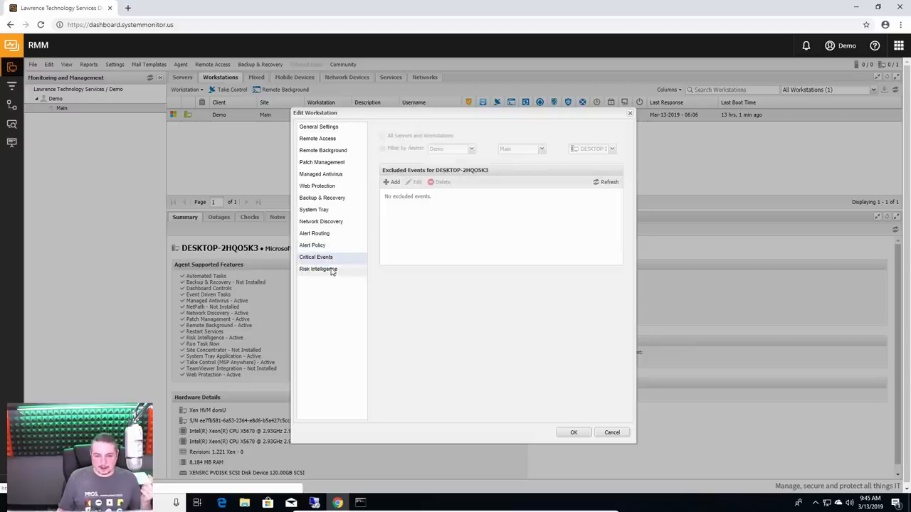
{"action": "mouse_move", "coordinate": [339, 198]}
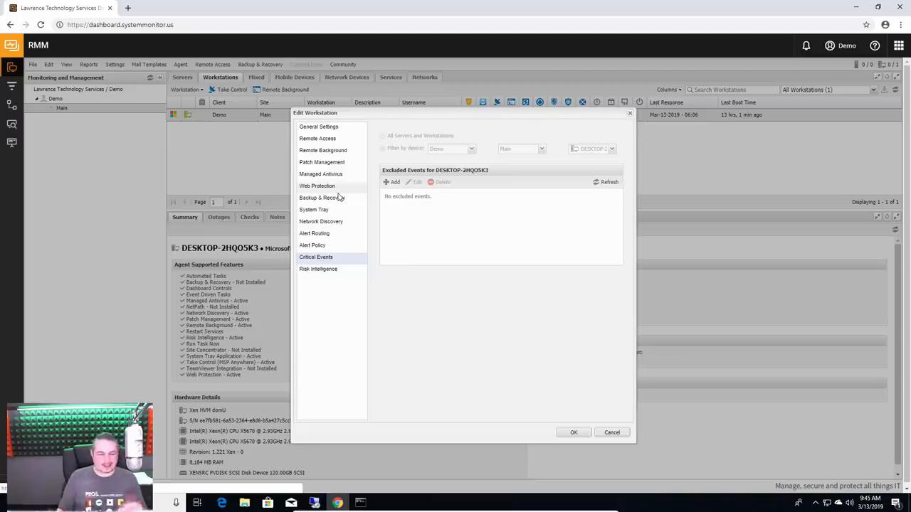
{"action": "left_click", "coordinate": [318, 269]}
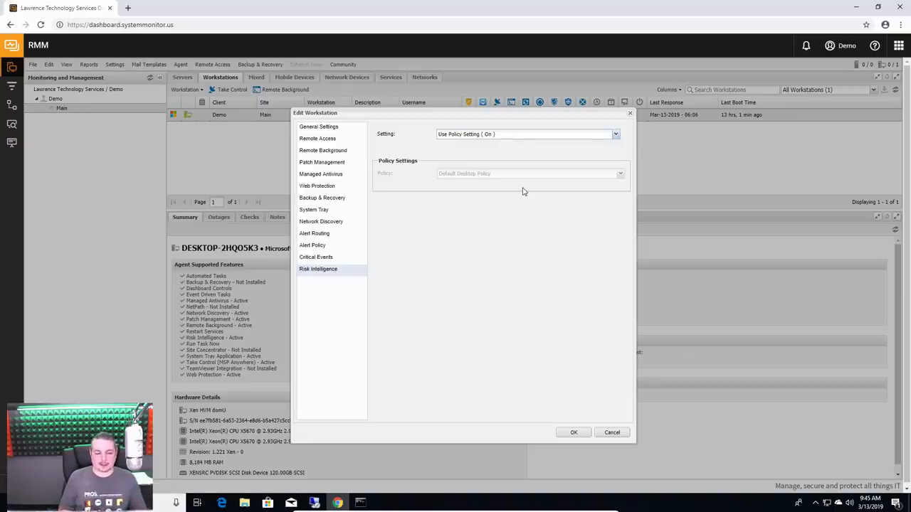
Step: Revisit General Settings, Remote Access, Critical Events and Web Protection, ending on Managed Antivirus with the Bitdefender policy
{"action": "left_click", "coordinate": [318, 127]}
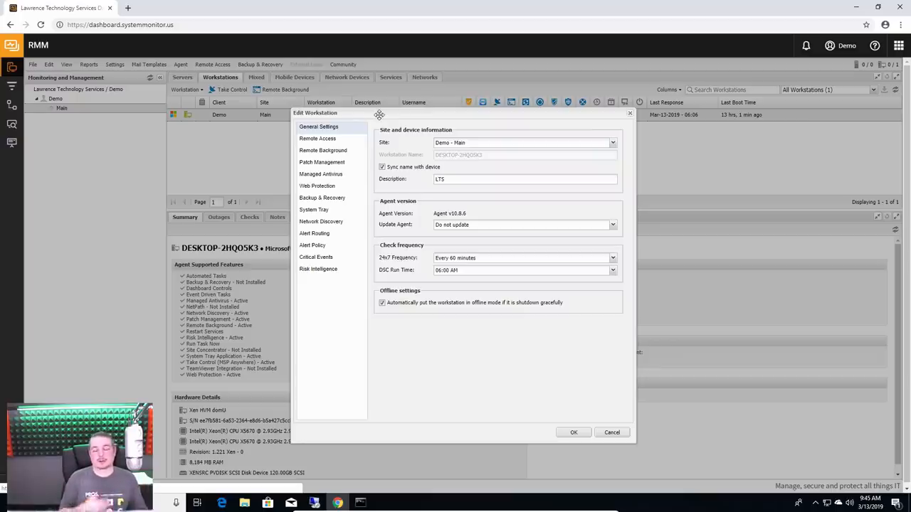
{"action": "mouse_move", "coordinate": [341, 142]}
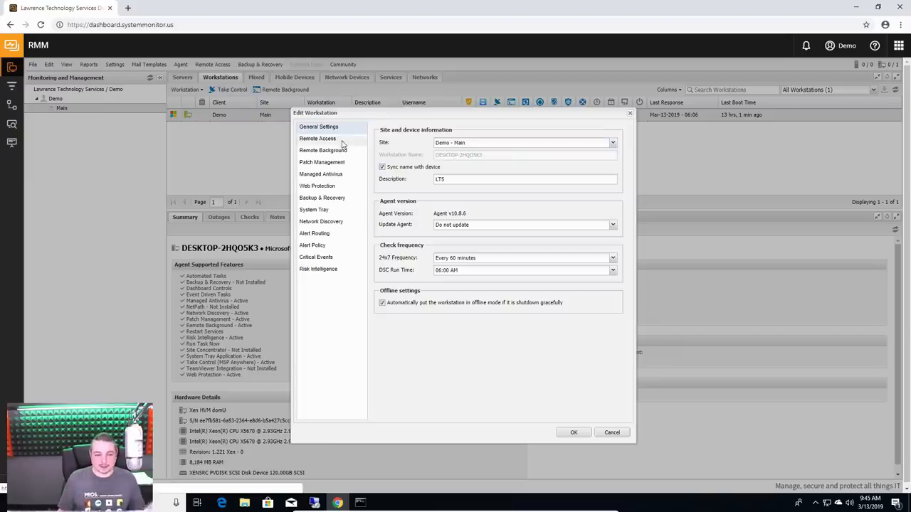
{"action": "left_click", "coordinate": [318, 138]}
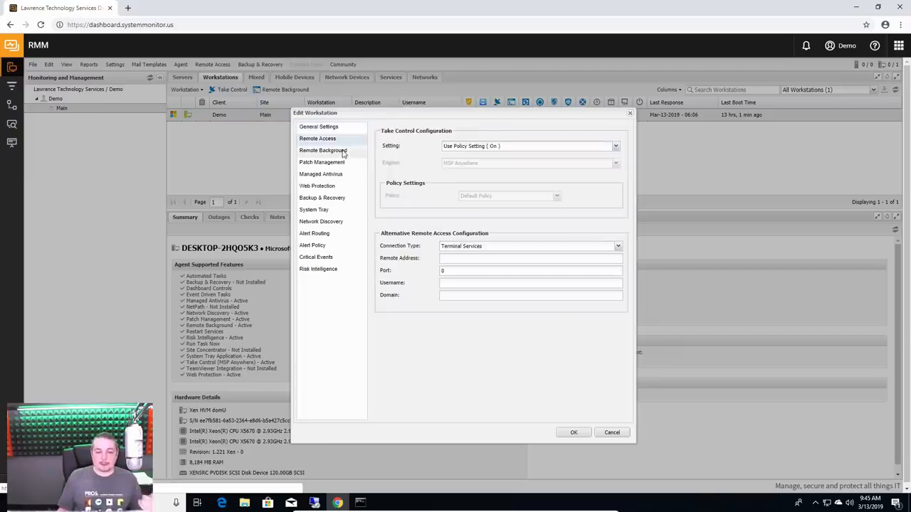
{"action": "left_click", "coordinate": [316, 256]}
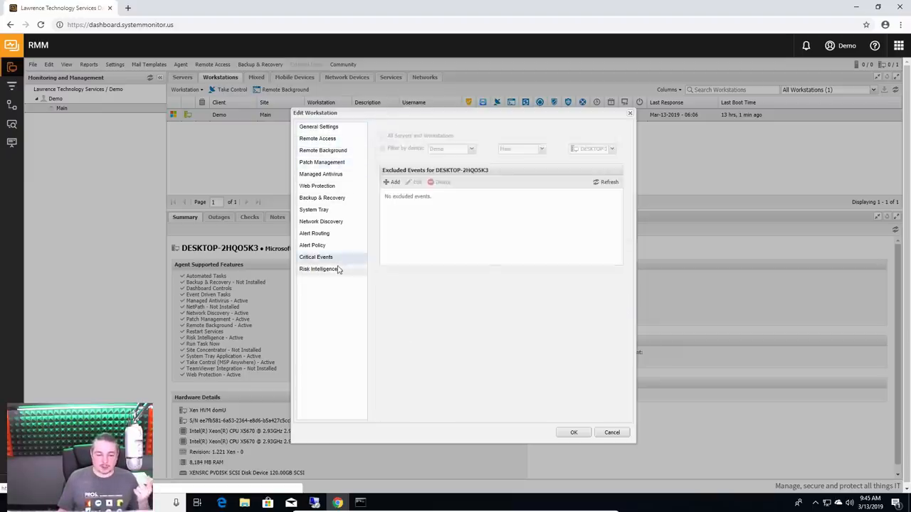
{"action": "left_click", "coordinate": [316, 185]}
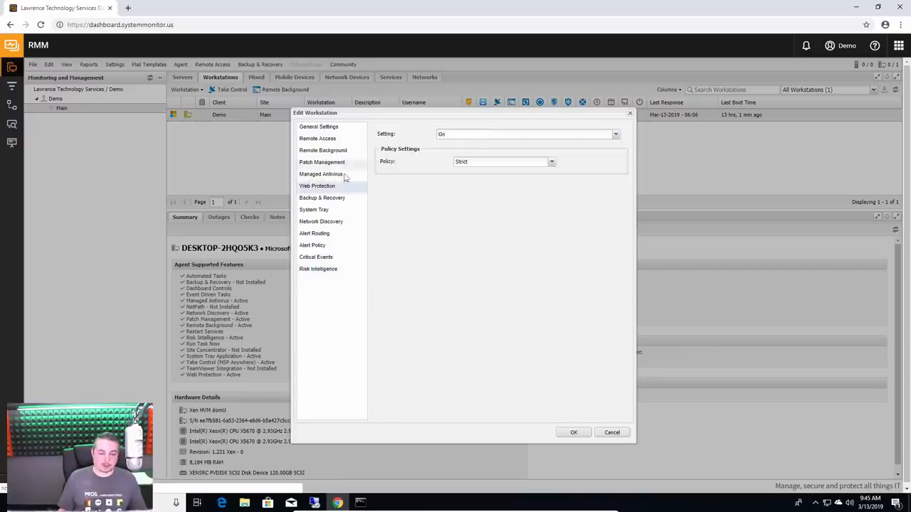
{"action": "left_click", "coordinate": [321, 173]}
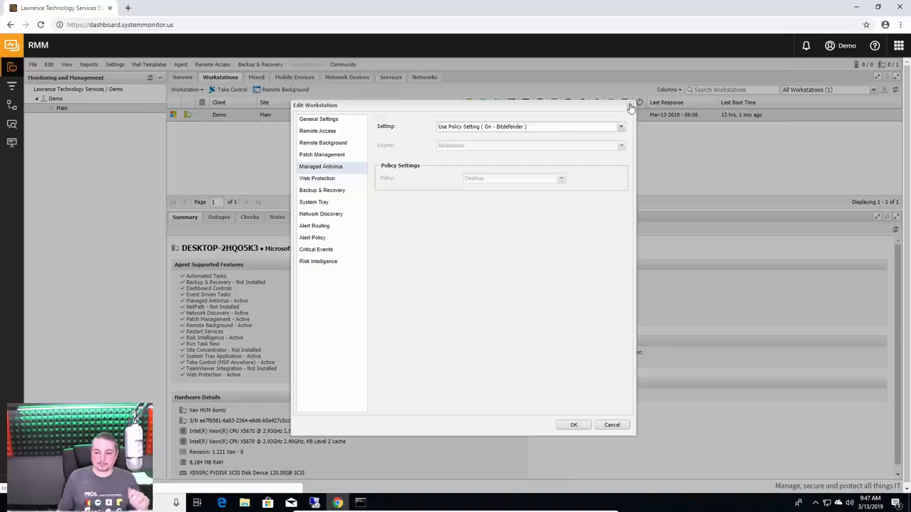
Step: Close Edit Workstation unchanged and show the Demo workstation's closed outages list
{"action": "left_click", "coordinate": [631, 105]}
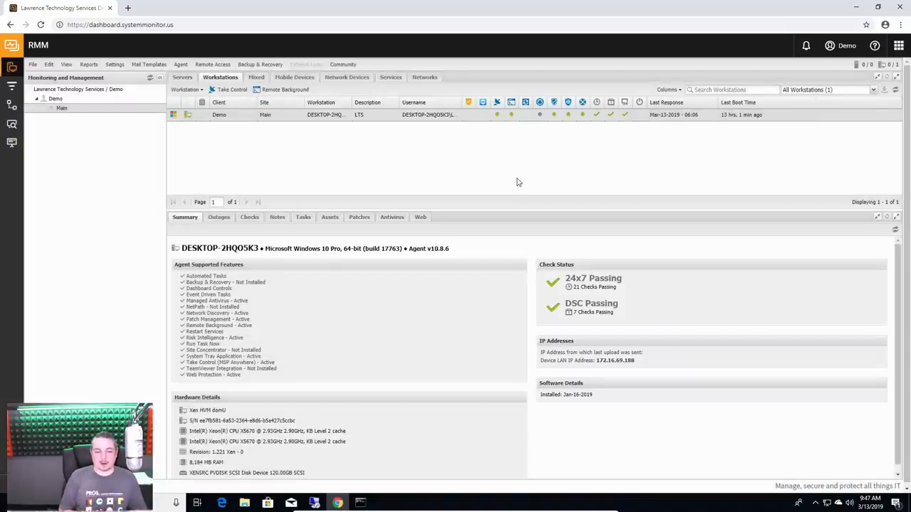
{"action": "mouse_move", "coordinate": [354, 151]}
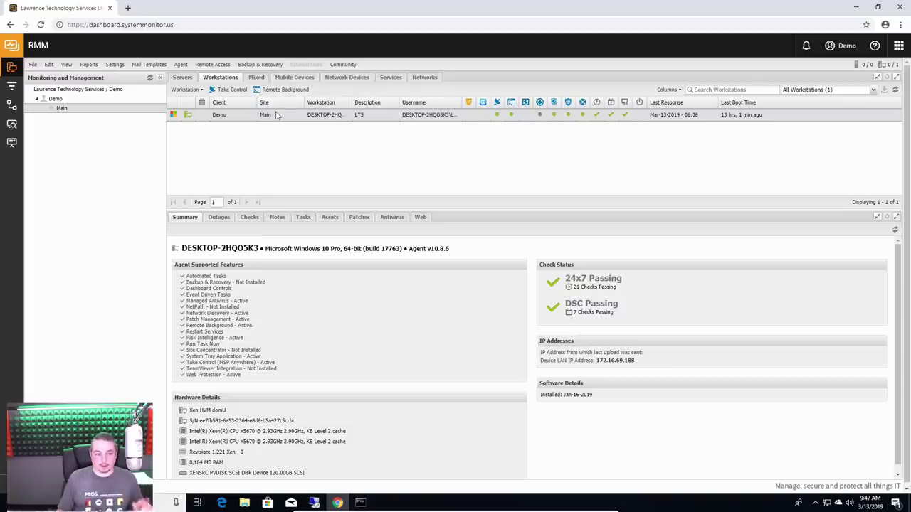
{"action": "mouse_move", "coordinate": [126, 68]}
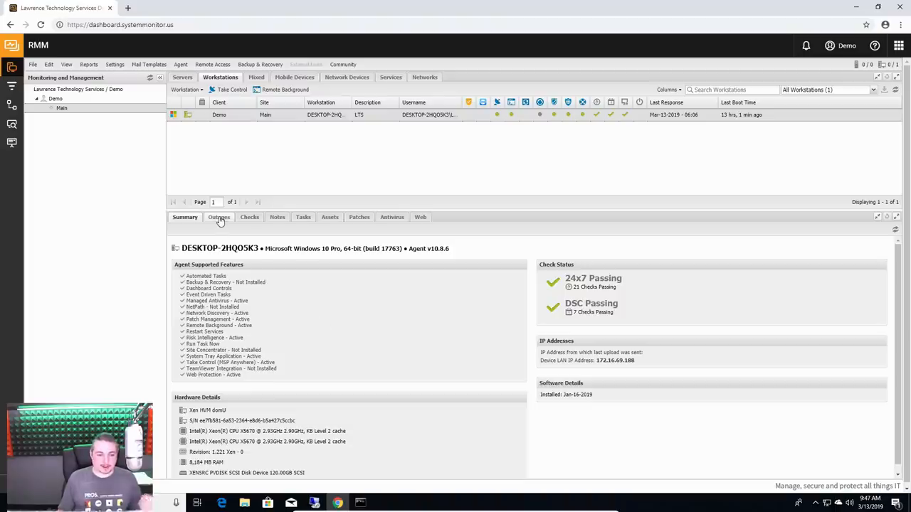
{"action": "left_click", "coordinate": [219, 216]}
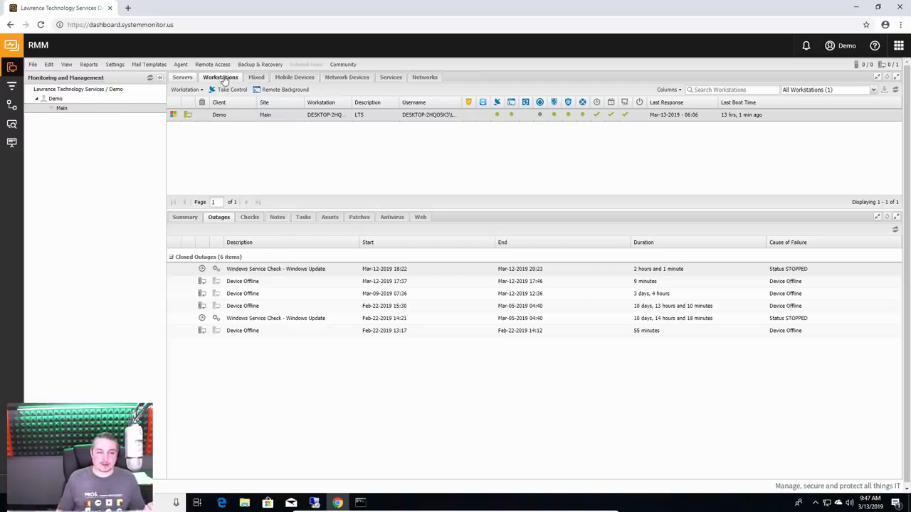
{"action": "left_click", "coordinate": [182, 77]}
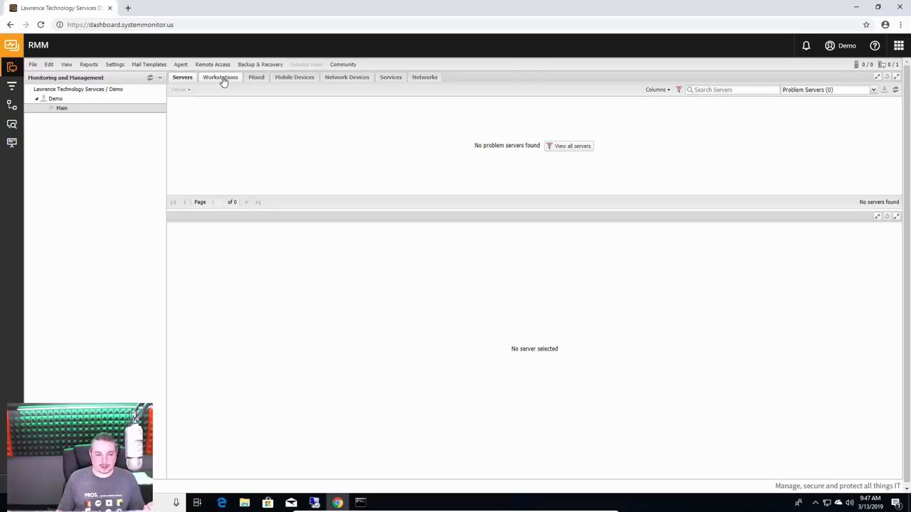
{"action": "left_click", "coordinate": [219, 77]}
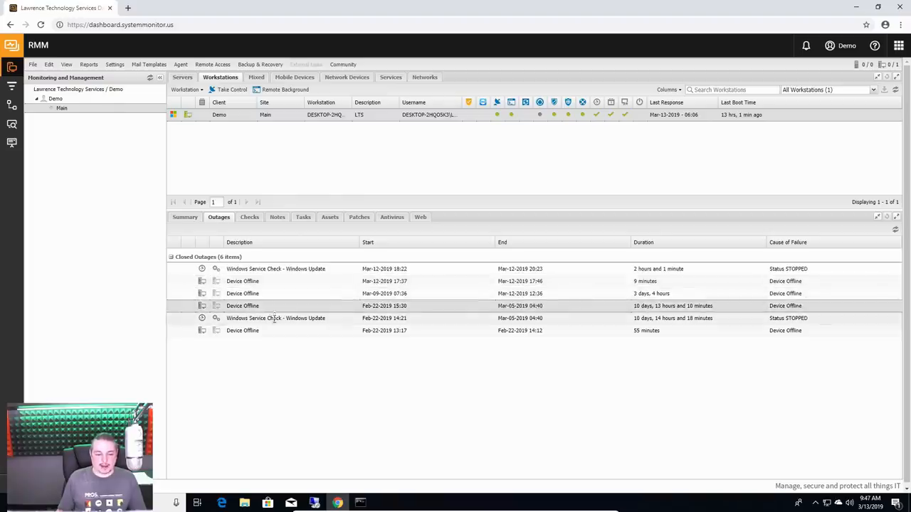
{"action": "mouse_move", "coordinate": [307, 330]}
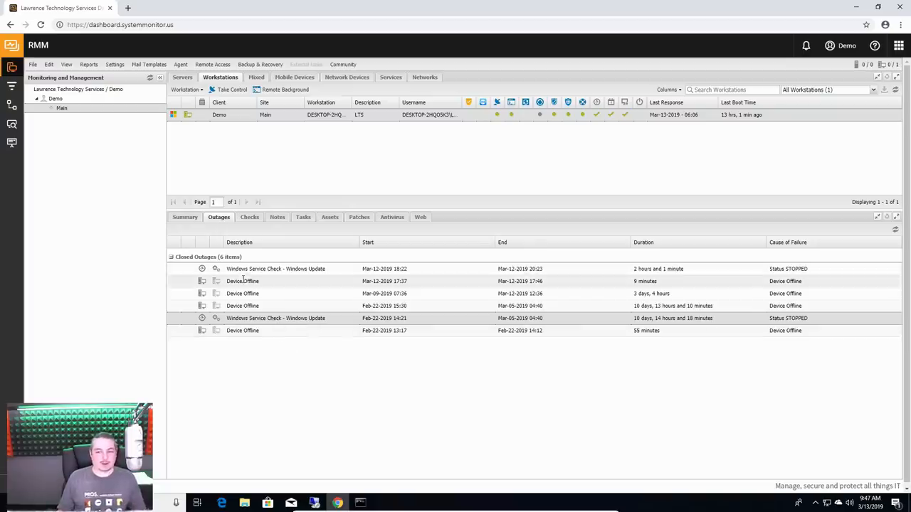
Step: Review the workstation's Checks tab, viewing the application log events and patch status check details
{"action": "left_click", "coordinate": [249, 217]}
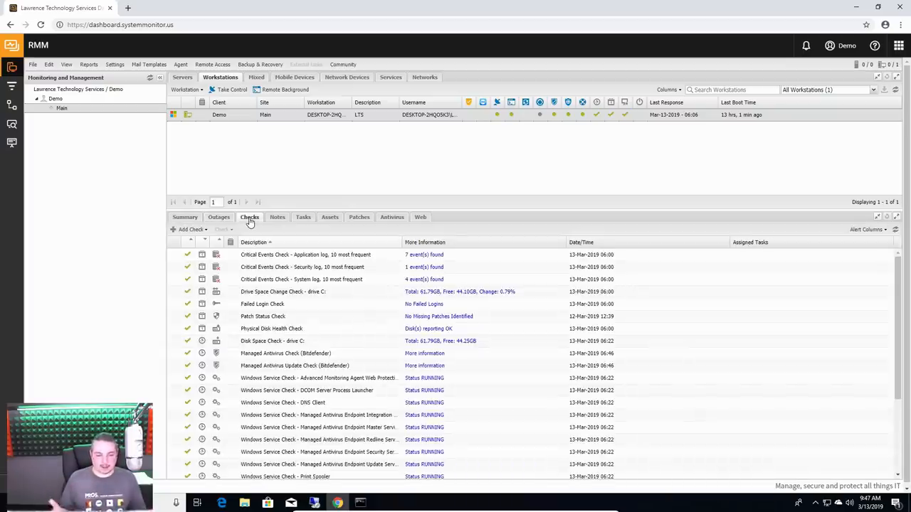
{"action": "mouse_move", "coordinate": [322, 292]}
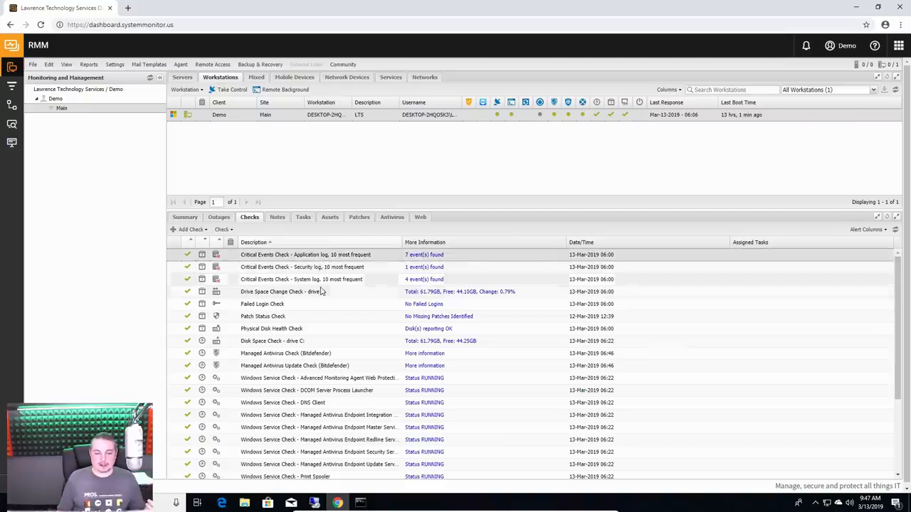
{"action": "scroll", "scroll_direction": "down", "scroll_amount": 3}
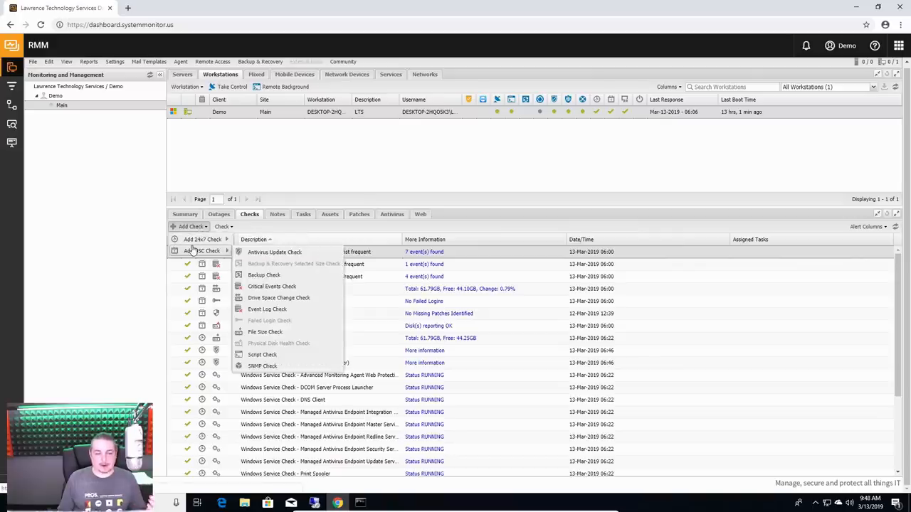
{"action": "mouse_move", "coordinate": [273, 367]}
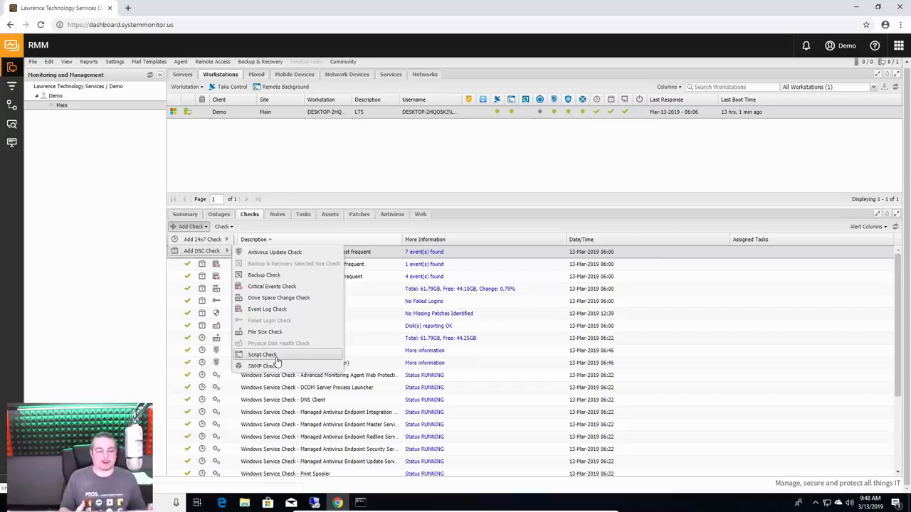
{"action": "mouse_move", "coordinate": [283, 310]}
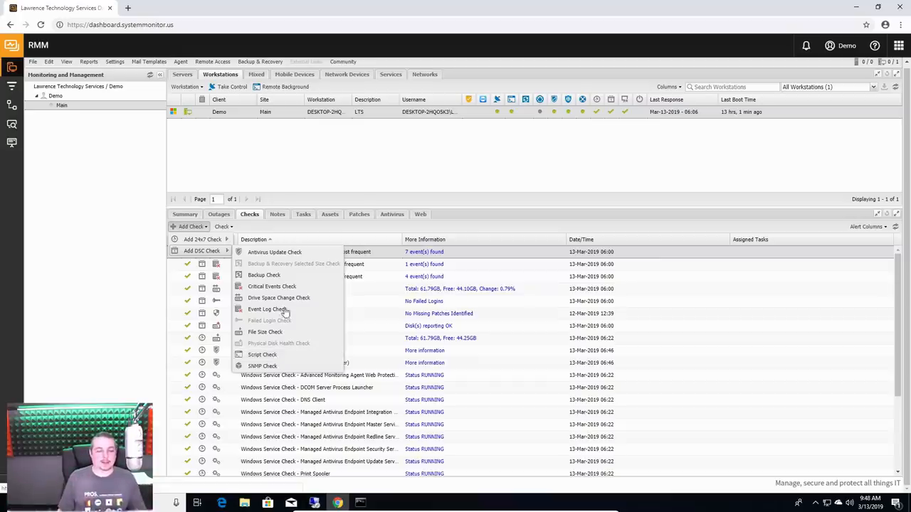
{"action": "left_click", "coordinate": [221, 226]}
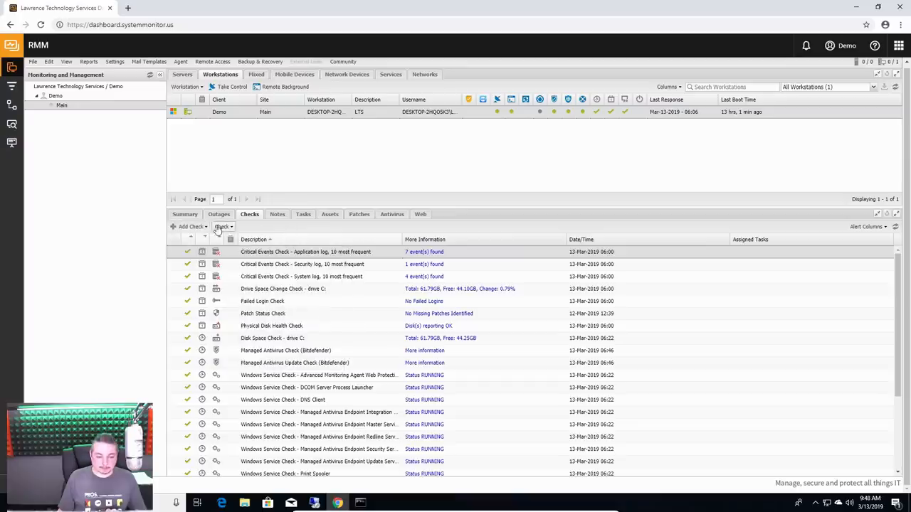
{"action": "left_click", "coordinate": [222, 227]}
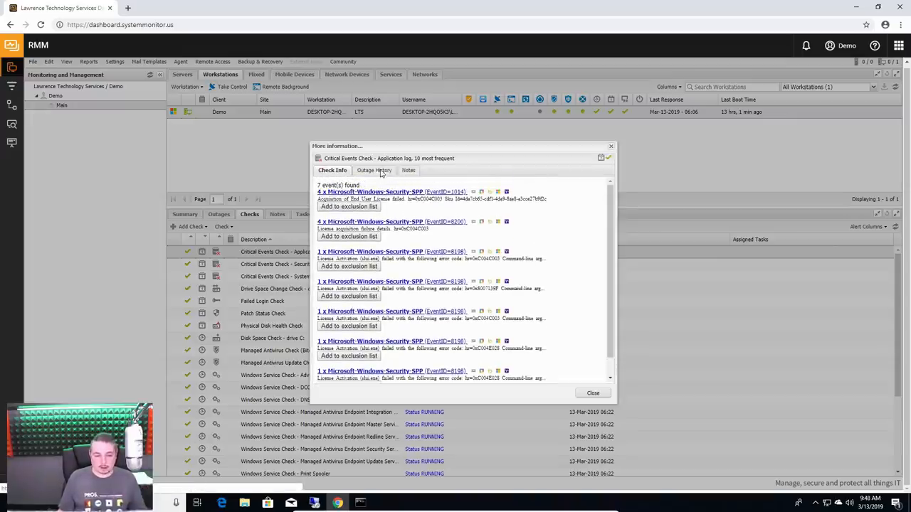
{"action": "left_click", "coordinate": [373, 171]}
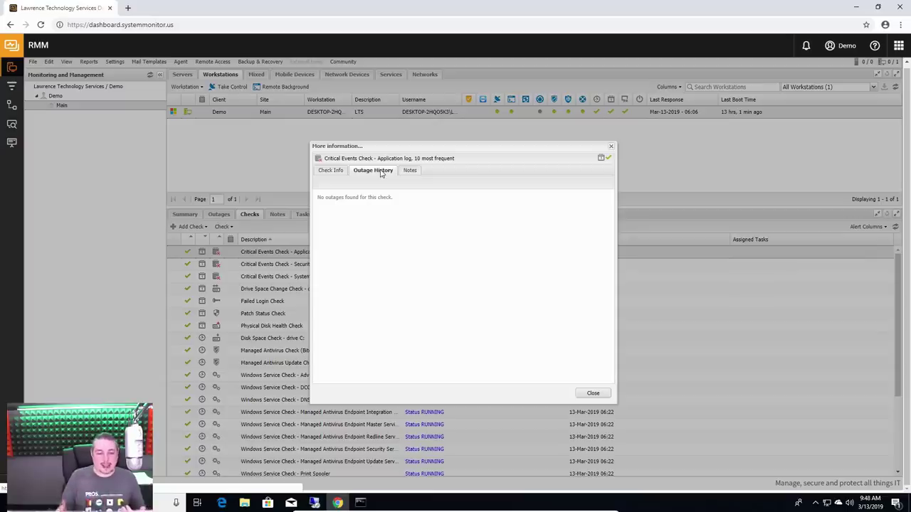
{"action": "left_click", "coordinate": [592, 393]}
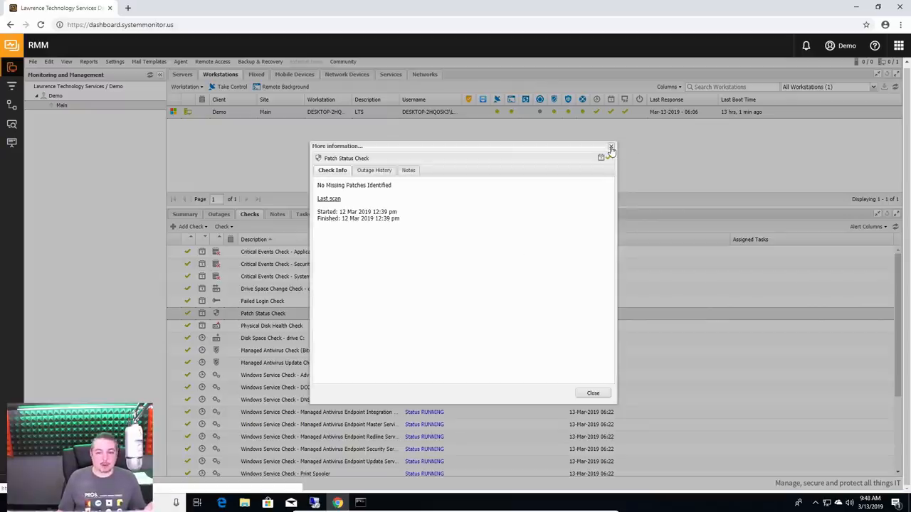
{"action": "left_click", "coordinate": [609, 148]}
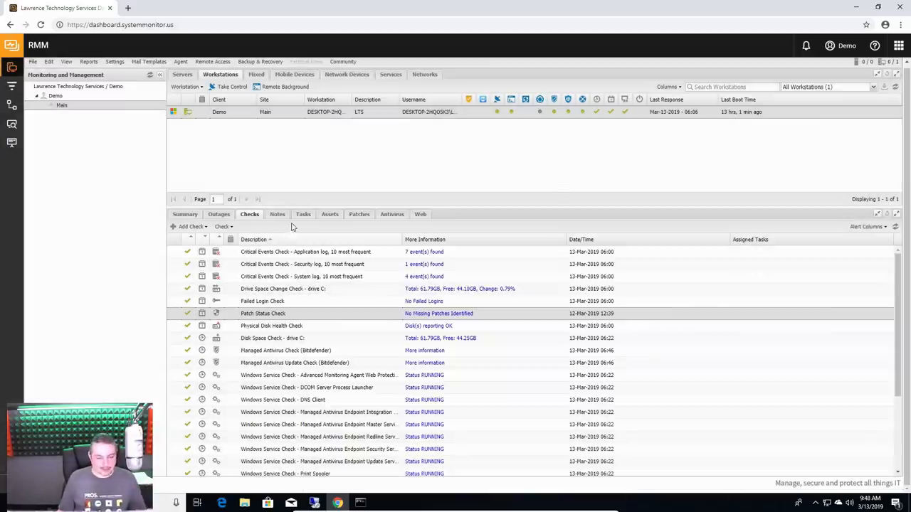
Step: Start adding an automated task and browse the script library, including the Compress Folder script
{"action": "left_click", "coordinate": [303, 214]}
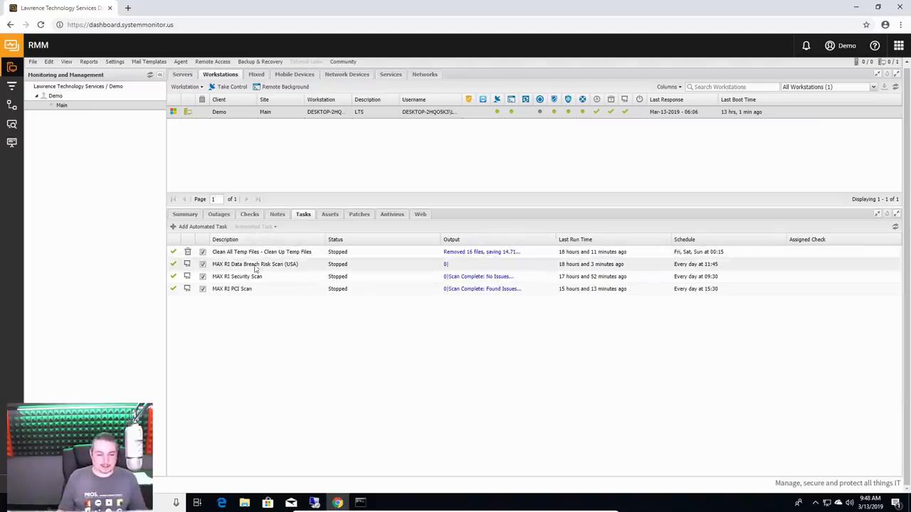
{"action": "left_click", "coordinate": [202, 227]}
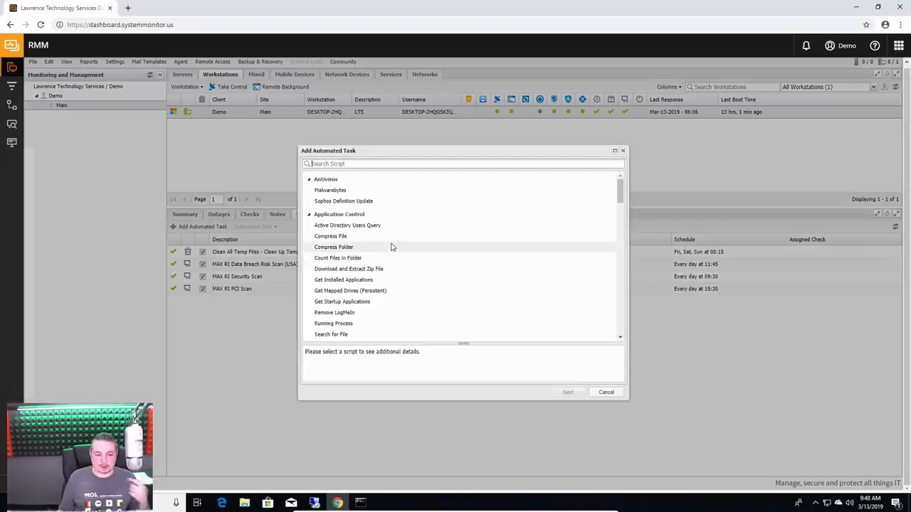
{"action": "left_click", "coordinate": [347, 225]}
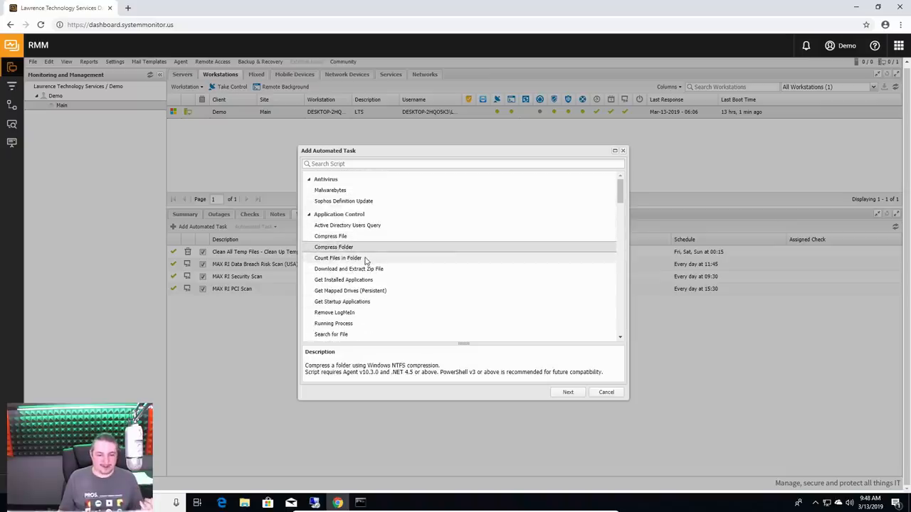
{"action": "scroll", "scroll_direction": "down", "scroll_amount": 3}
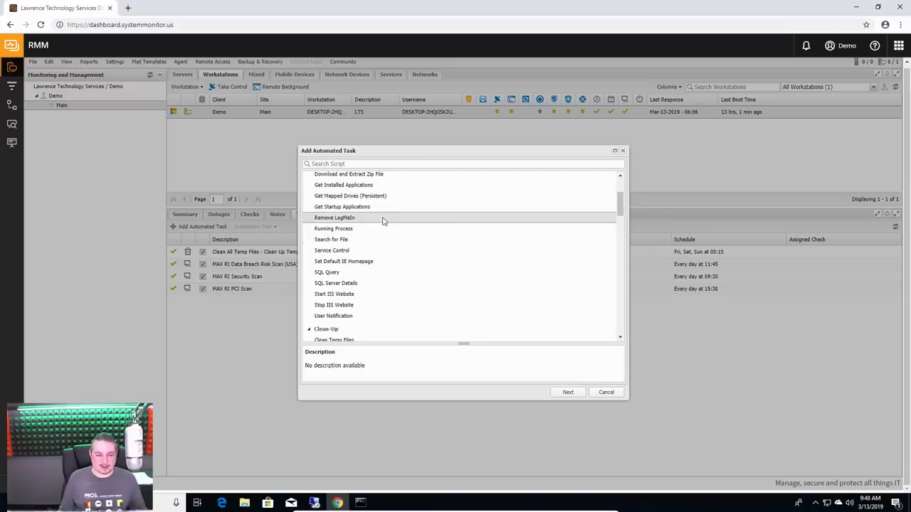
{"action": "mouse_move", "coordinate": [364, 262]}
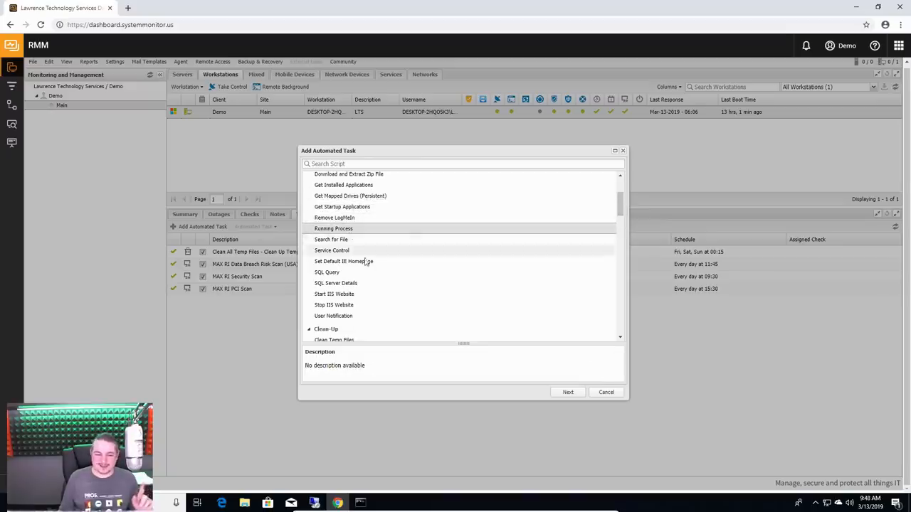
{"action": "mouse_move", "coordinate": [376, 272]}
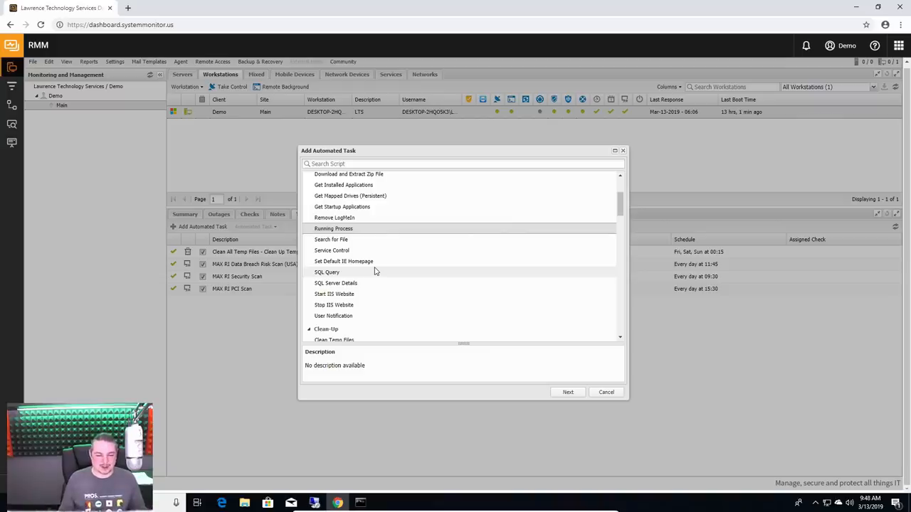
{"action": "scroll", "scroll_direction": "down", "scroll_amount": 3}
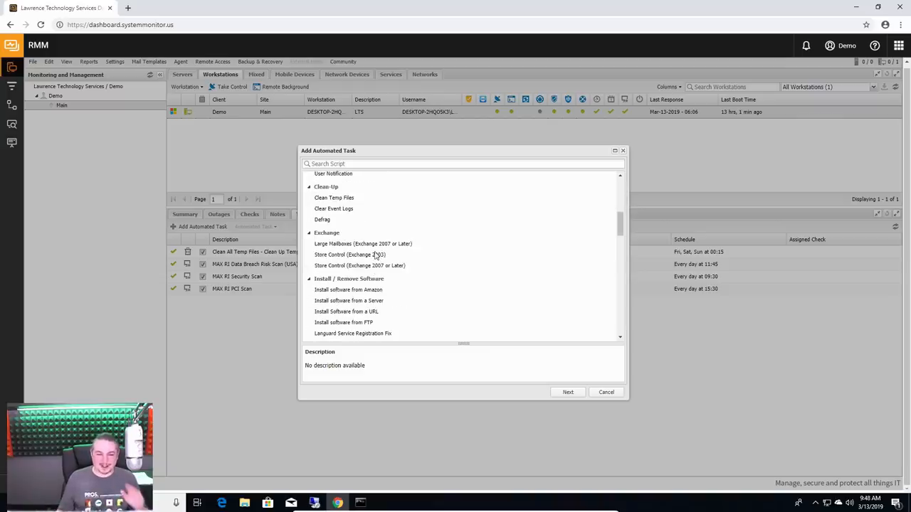
{"action": "scroll", "scroll_direction": "down", "scroll_amount": 3}
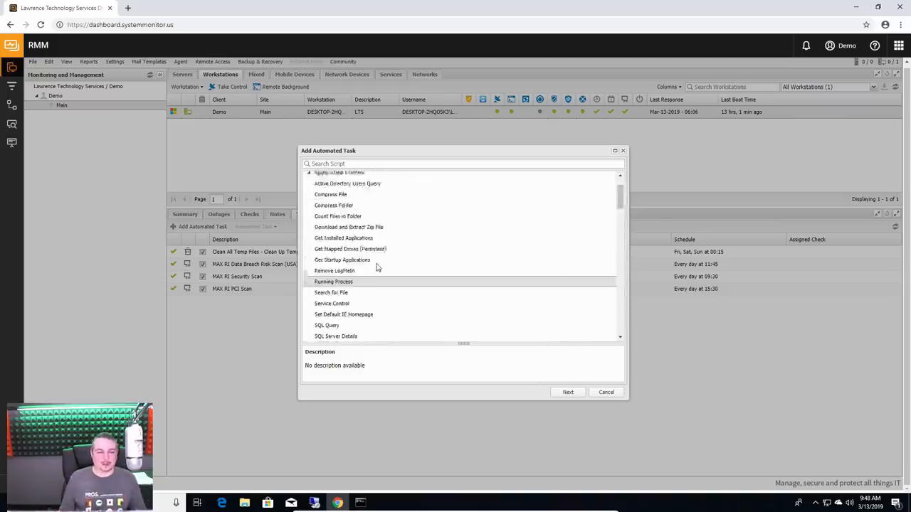
{"action": "scroll", "scroll_direction": "down", "scroll_amount": 3}
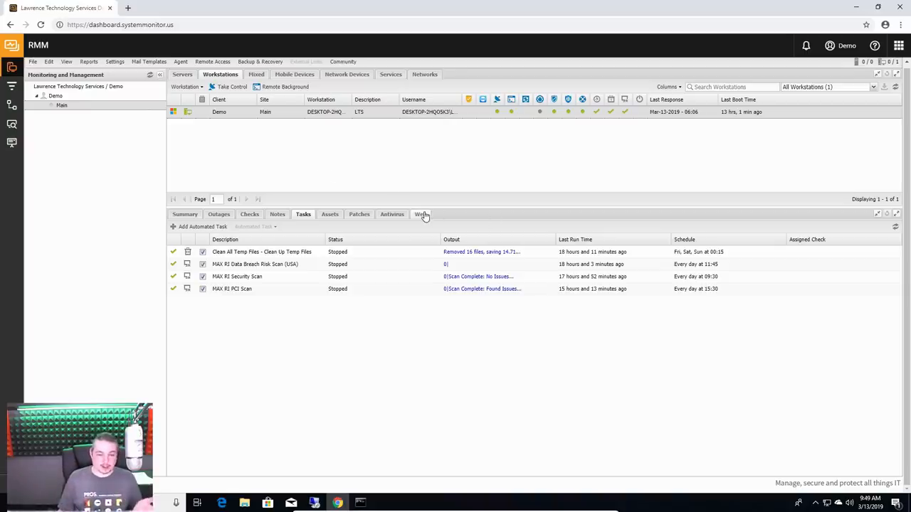
Step: Approve the ignored 2019-03 Windows 10 cumulative update on the existing schedule so it shows as pending
{"action": "left_click", "coordinate": [420, 213]}
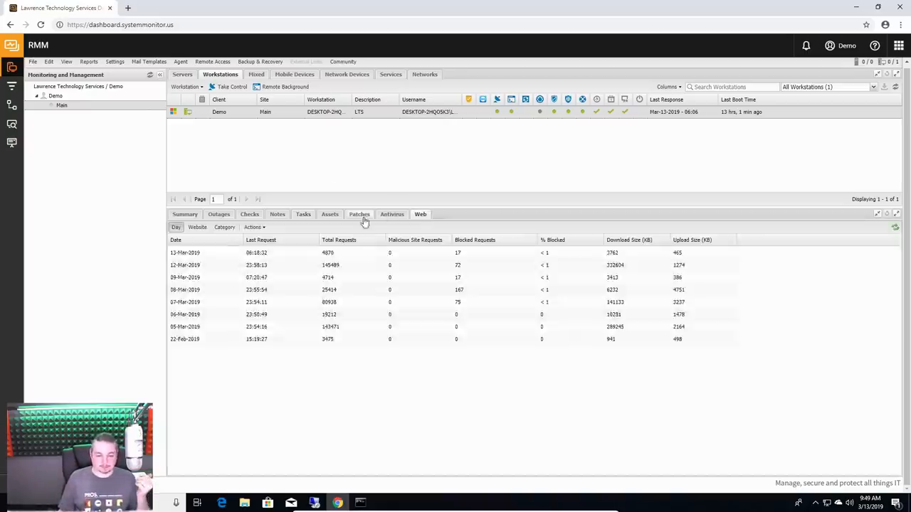
{"action": "left_click", "coordinate": [359, 213]}
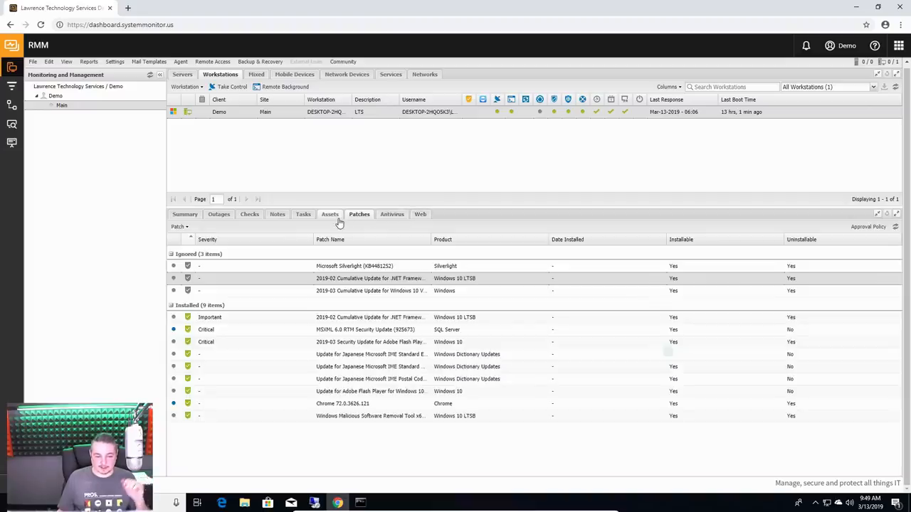
{"action": "left_click", "coordinate": [329, 214]}
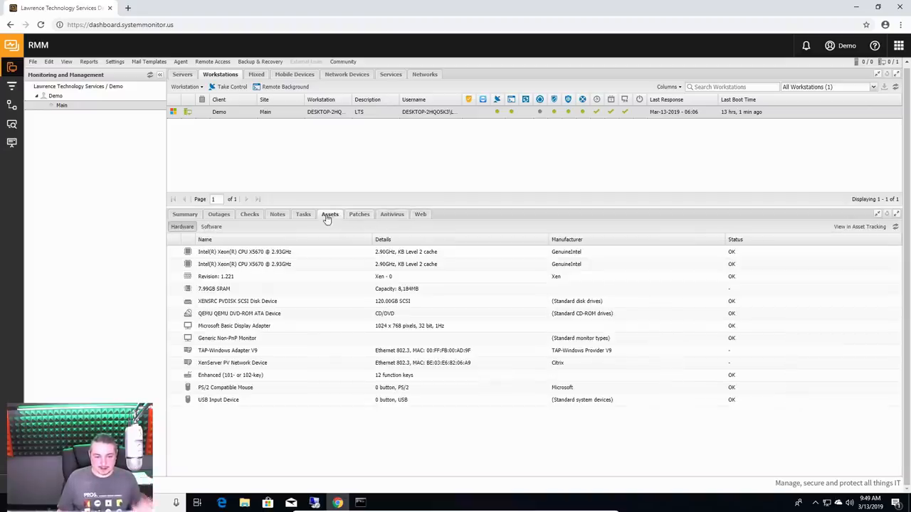
{"action": "left_click", "coordinate": [359, 214]}
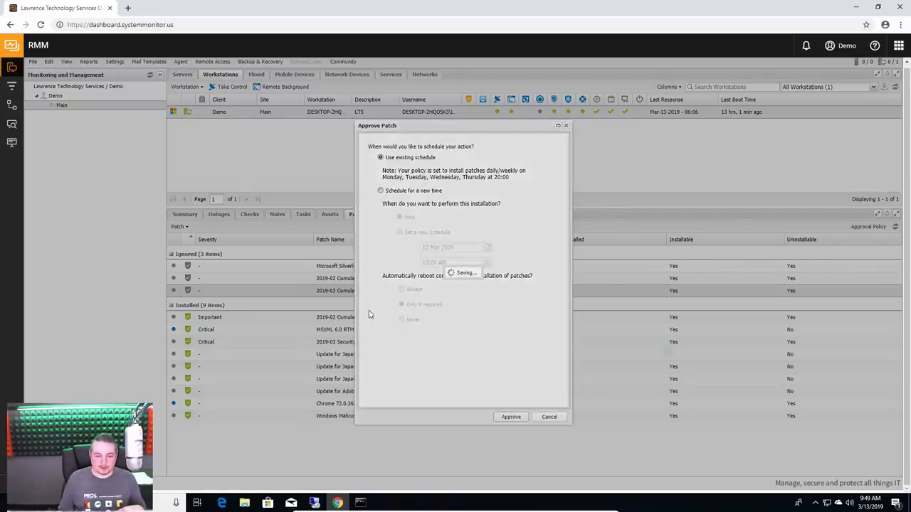
{"action": "left_click", "coordinate": [509, 417]}
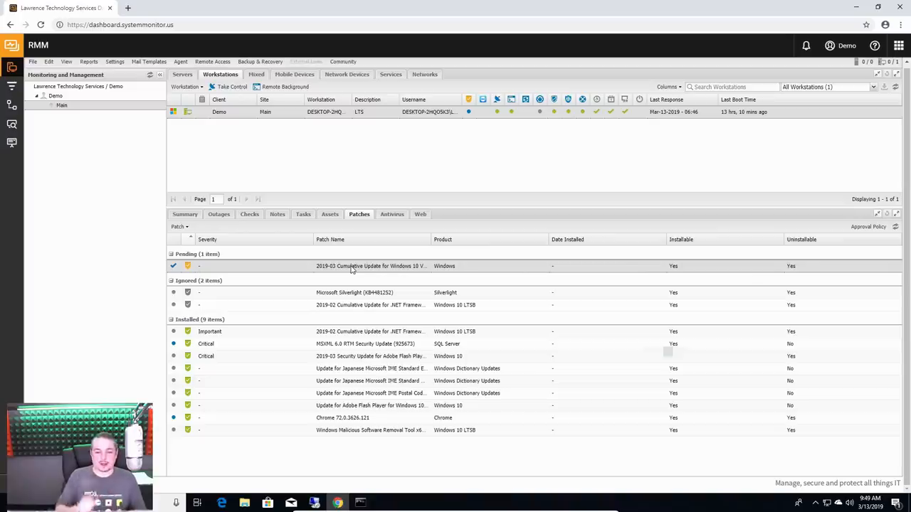
{"action": "left_click", "coordinate": [179, 227]}
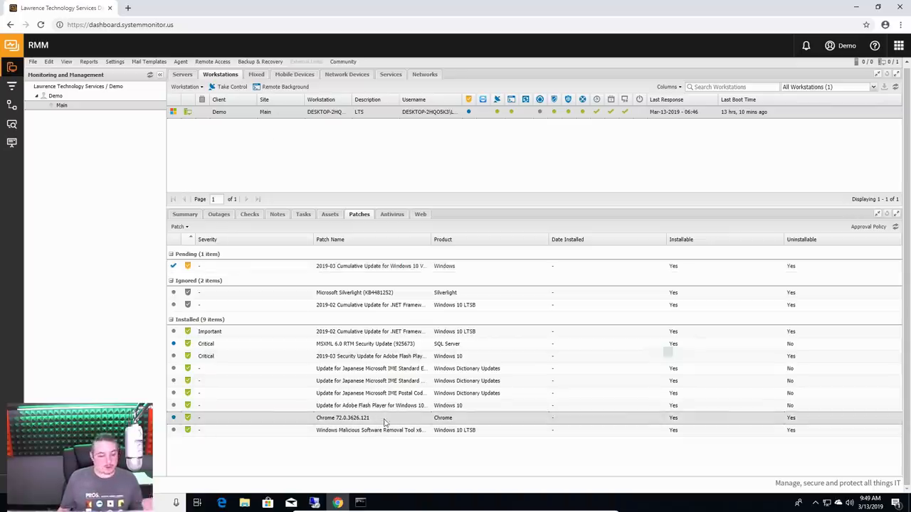
{"action": "mouse_move", "coordinate": [394, 413]}
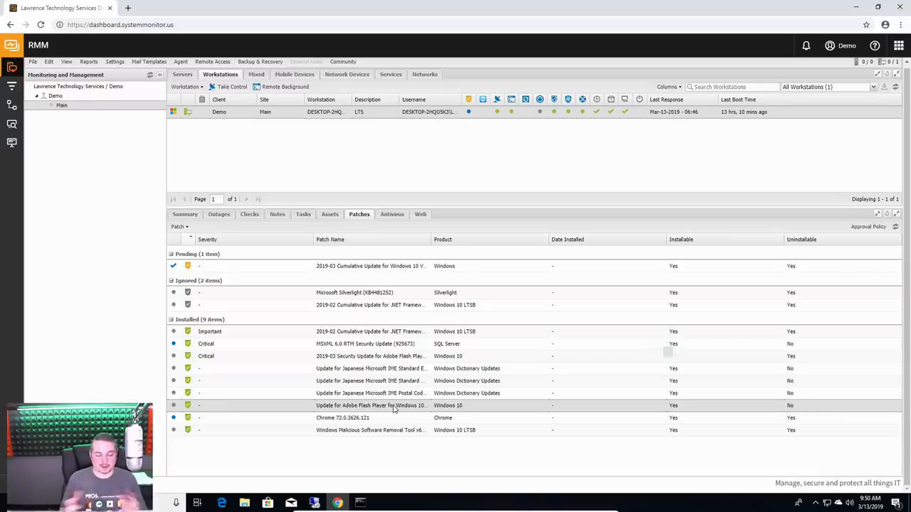
{"action": "mouse_move", "coordinate": [393, 216]}
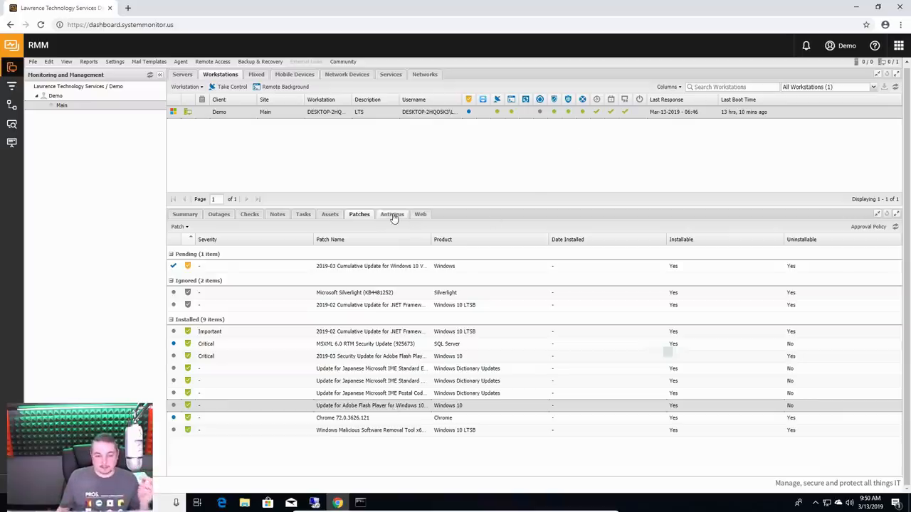
Step: Review the workstation's managed antivirus threat list and web filtering statistics
{"action": "left_click", "coordinate": [393, 213]}
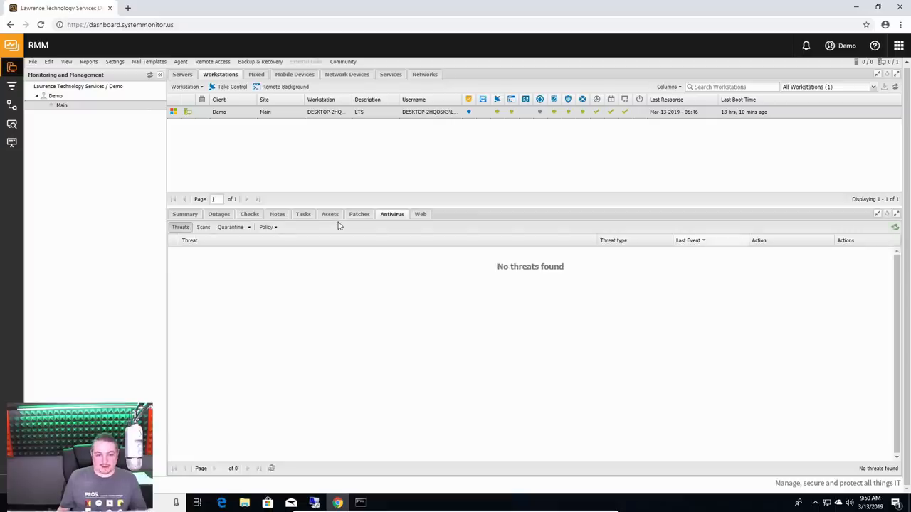
{"action": "mouse_move", "coordinate": [225, 297]}
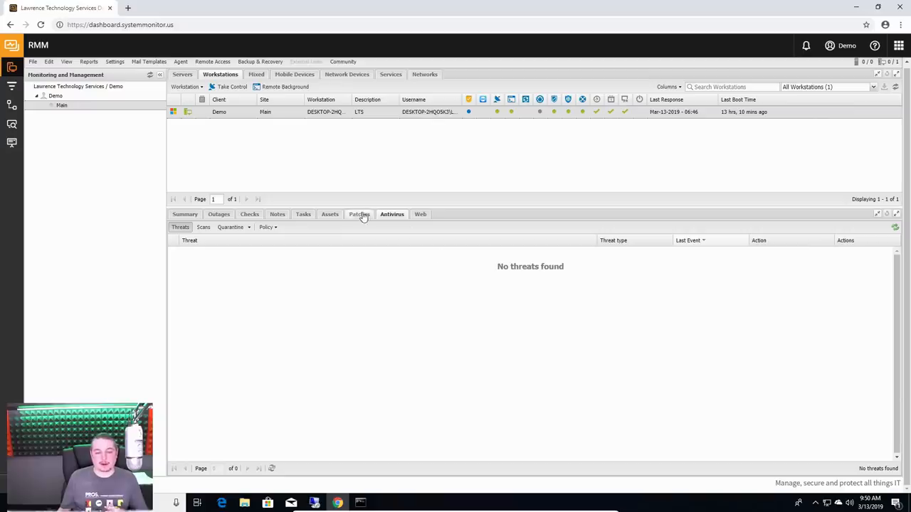
{"action": "left_click", "coordinate": [420, 214]}
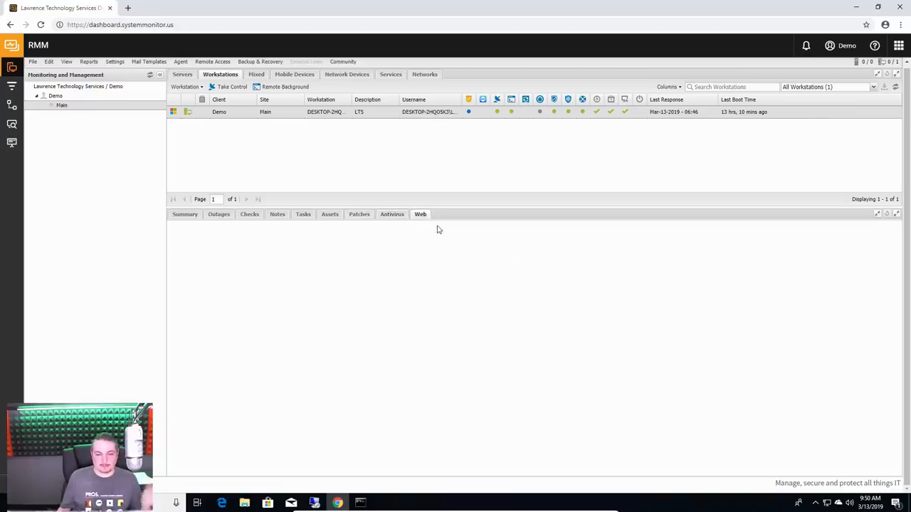
{"action": "left_click", "coordinate": [420, 214]}
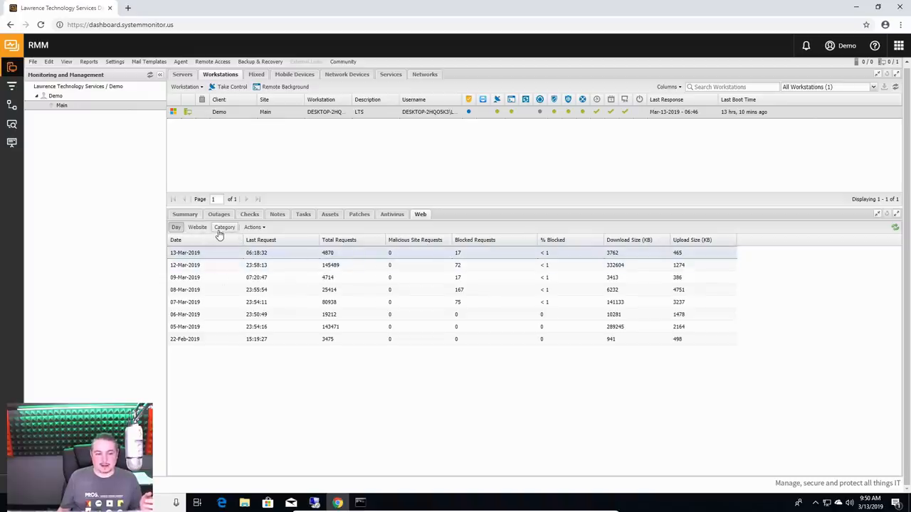
Step: Break web requests down by category, select Business and Economy, check export options, then show hardware inventory
{"action": "left_click", "coordinate": [225, 228]}
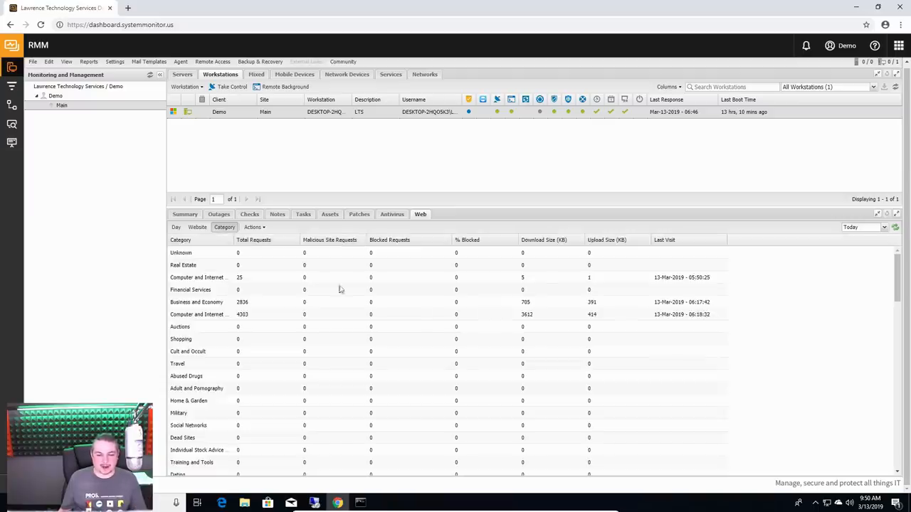
{"action": "left_click", "coordinate": [214, 302]}
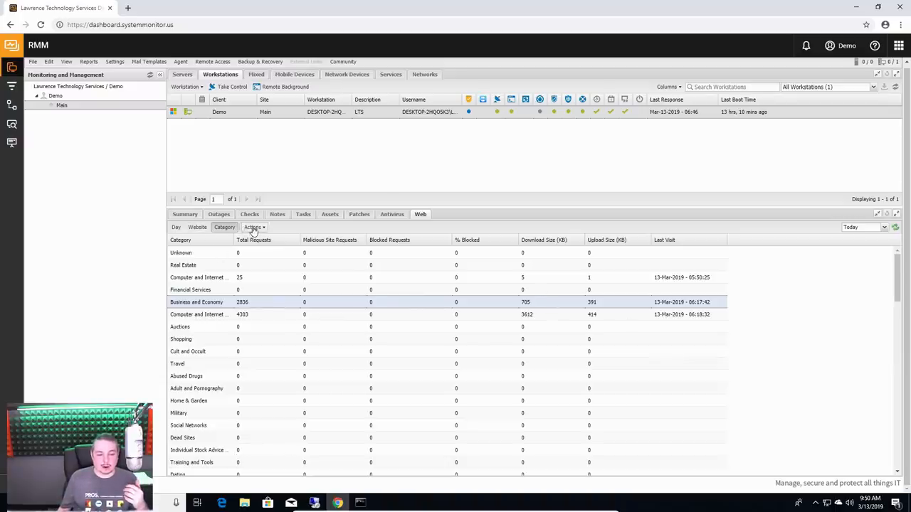
{"action": "left_click", "coordinate": [253, 227]}
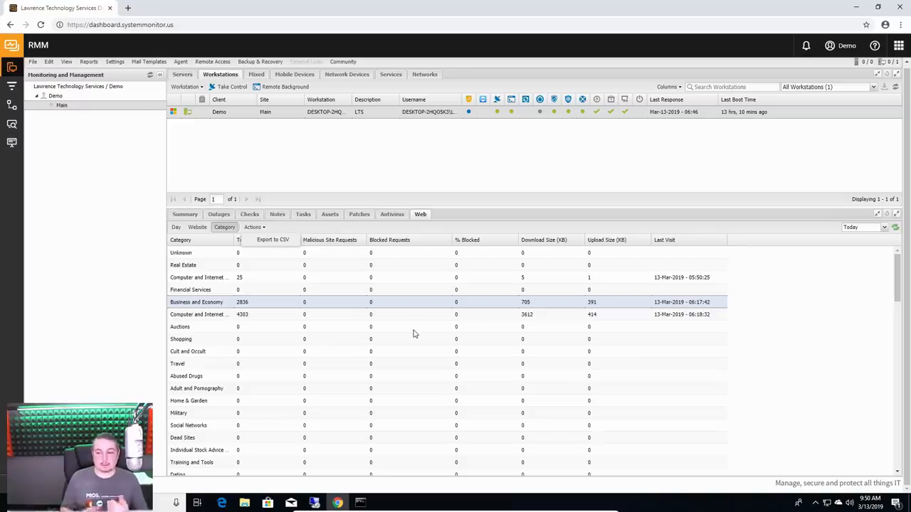
{"action": "mouse_move", "coordinate": [412, 240]}
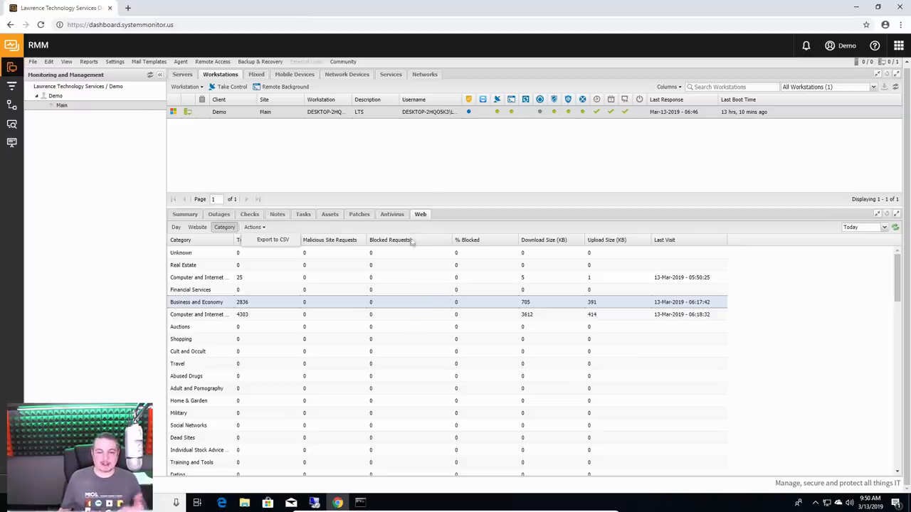
{"action": "left_click", "coordinate": [330, 213]}
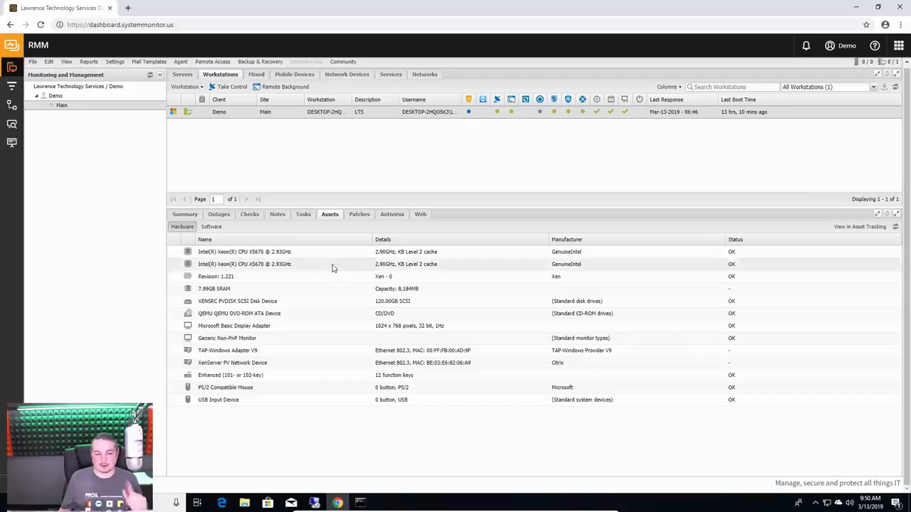
{"action": "mouse_move", "coordinate": [306, 382]}
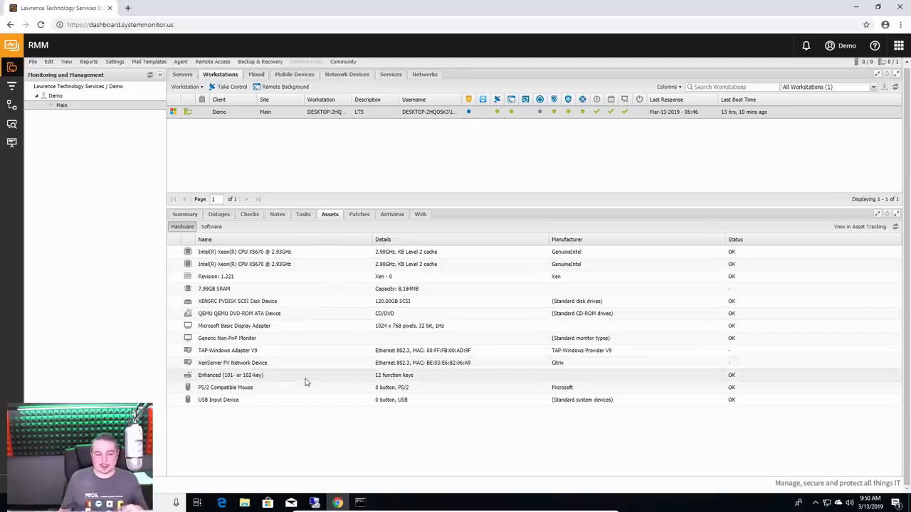
{"action": "mouse_move", "coordinate": [9, 122]}
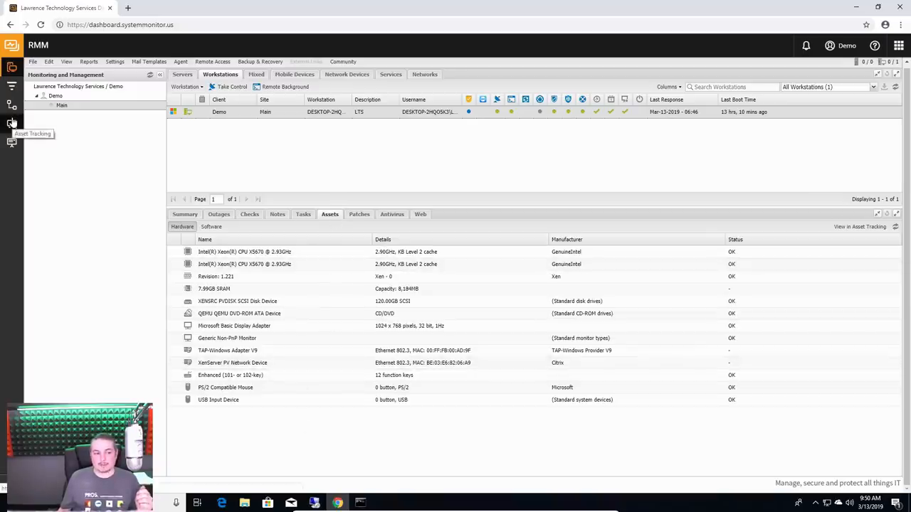
Step: Browse asset tracking: all computers, software with installed copy counts, and motherboard records
{"action": "left_click", "coordinate": [11, 123]}
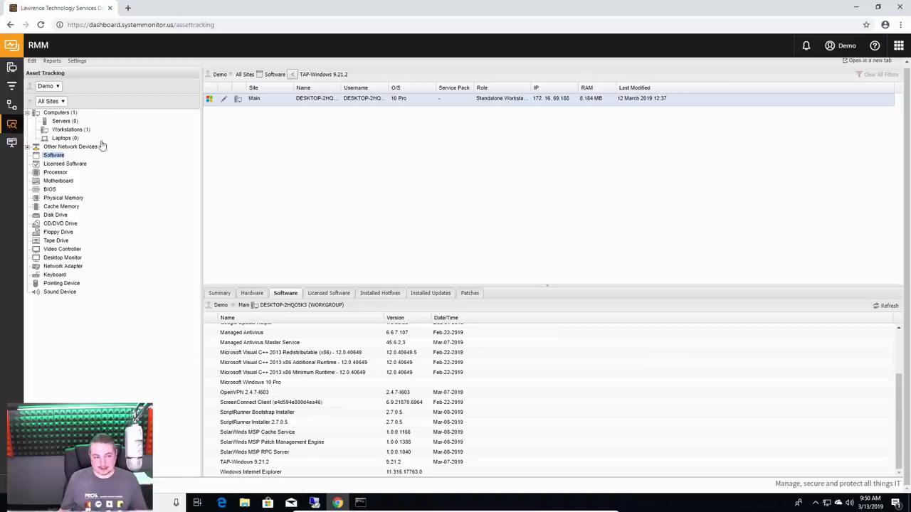
{"action": "left_click", "coordinate": [60, 111]}
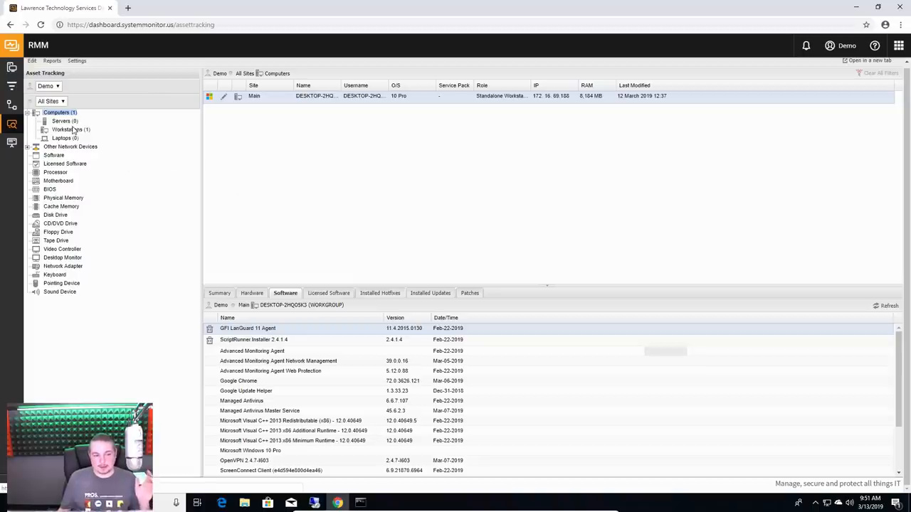
{"action": "left_click", "coordinate": [47, 86]}
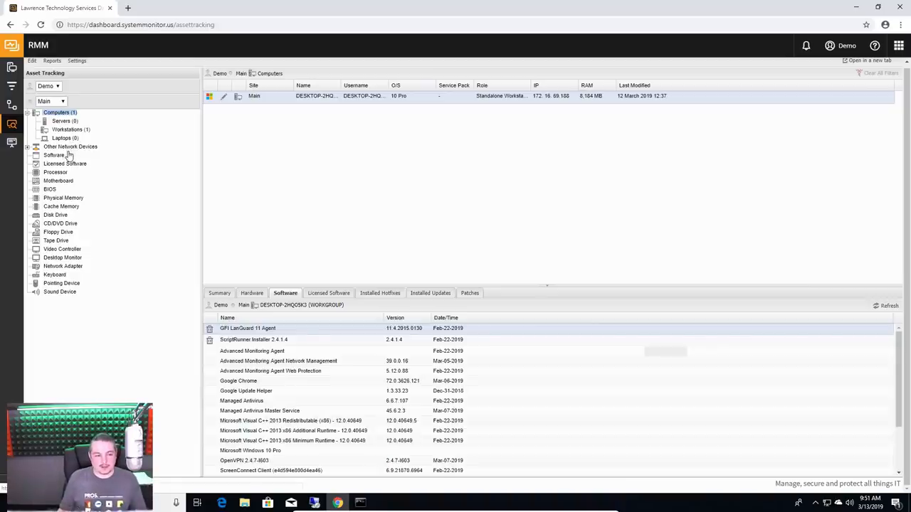
{"action": "left_click", "coordinate": [54, 155]}
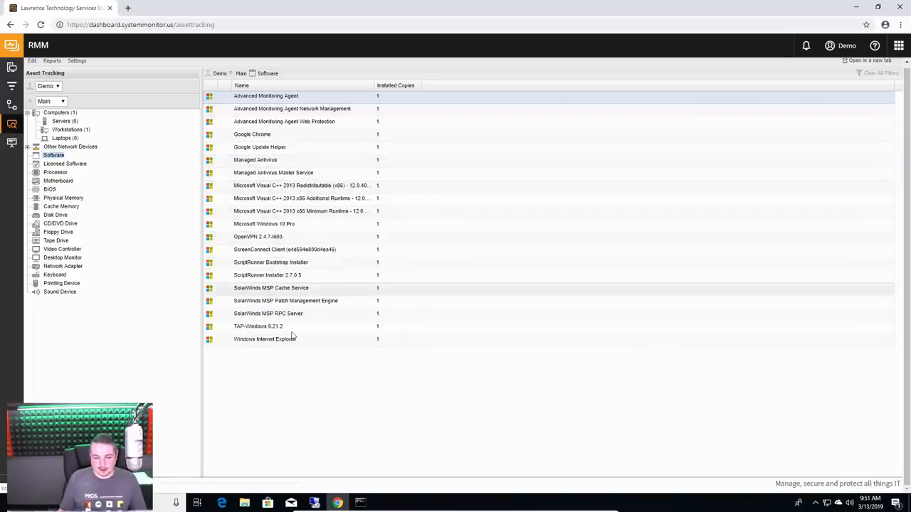
{"action": "mouse_move", "coordinate": [334, 130]}
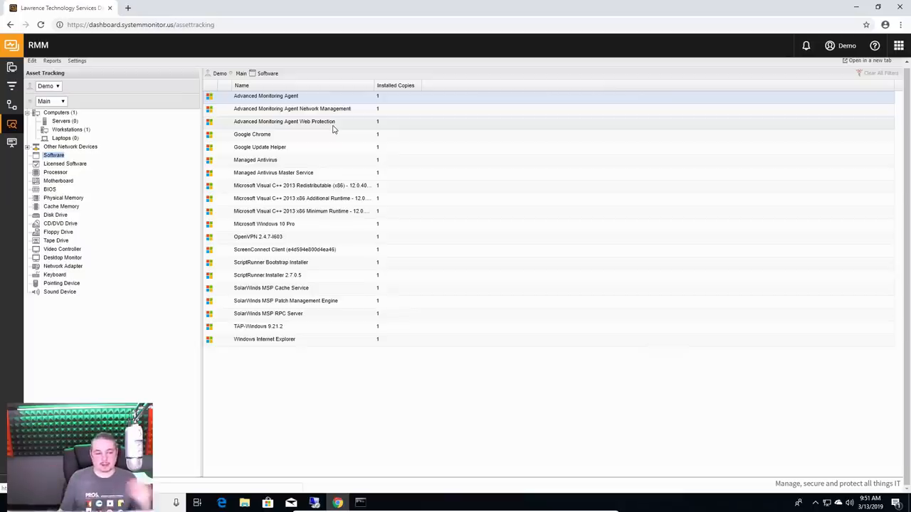
{"action": "mouse_move", "coordinate": [148, 140]}
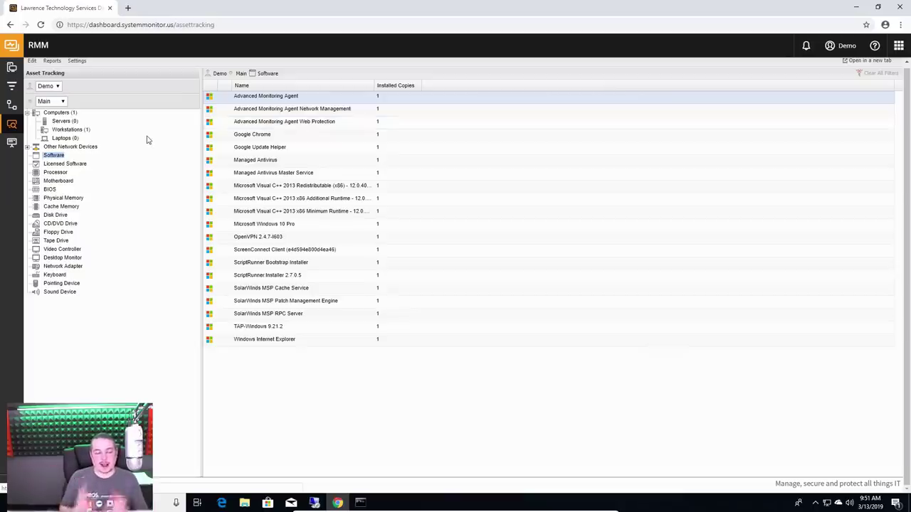
{"action": "left_click", "coordinate": [58, 181]}
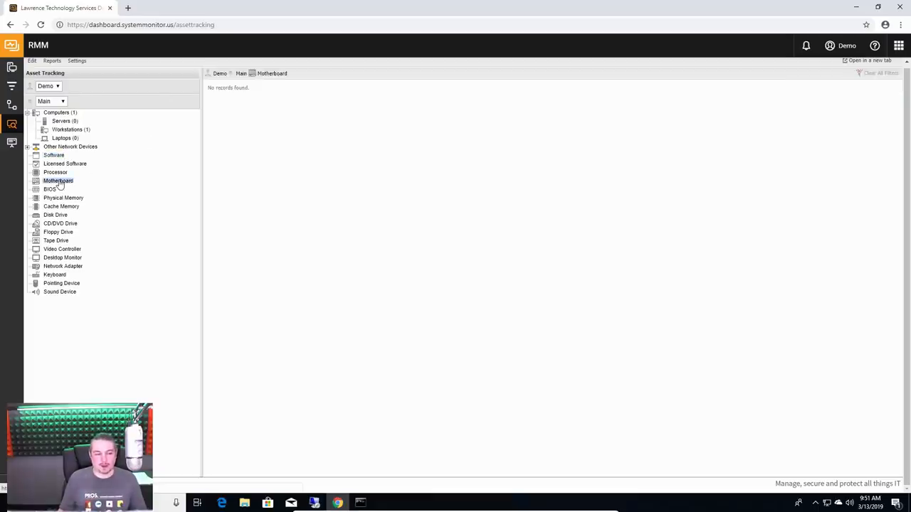
Step: Step through the BIOS, motherboard, physical memory and disk drive inventory lists
{"action": "left_click", "coordinate": [50, 188]}
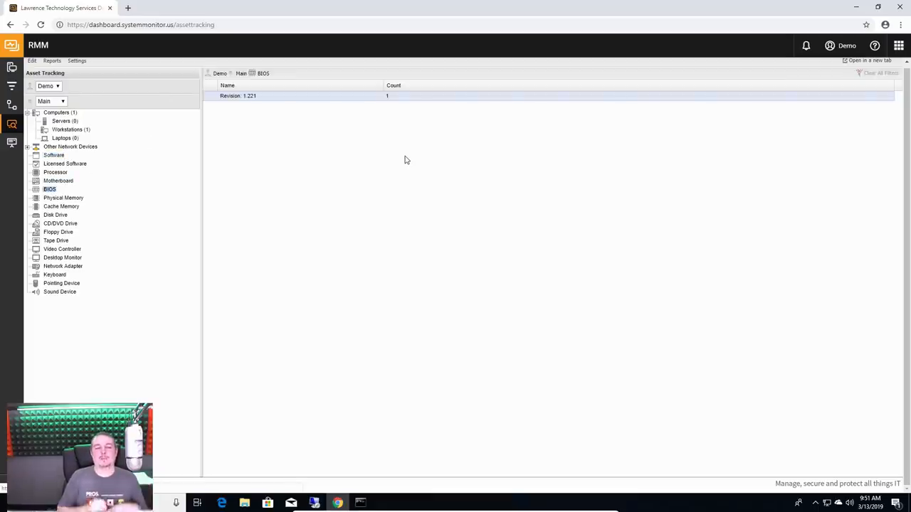
{"action": "mouse_move", "coordinate": [68, 179]}
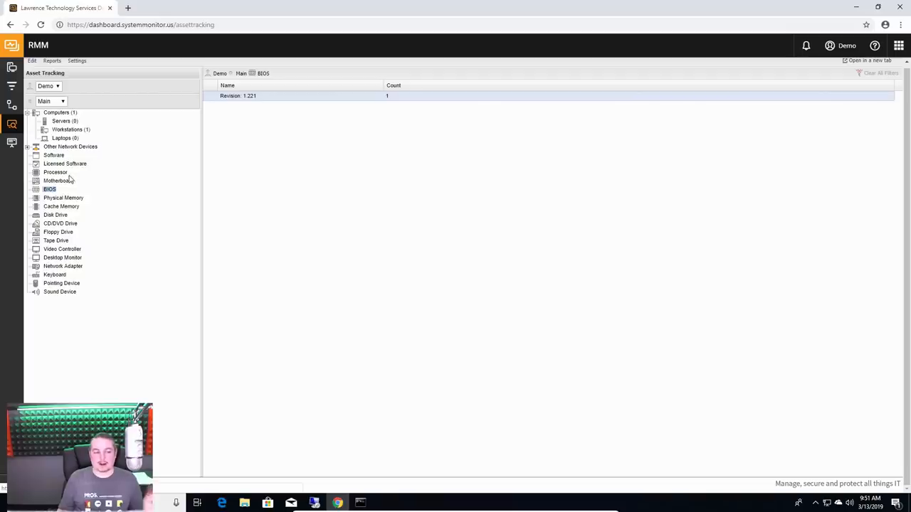
{"action": "left_click", "coordinate": [58, 179]}
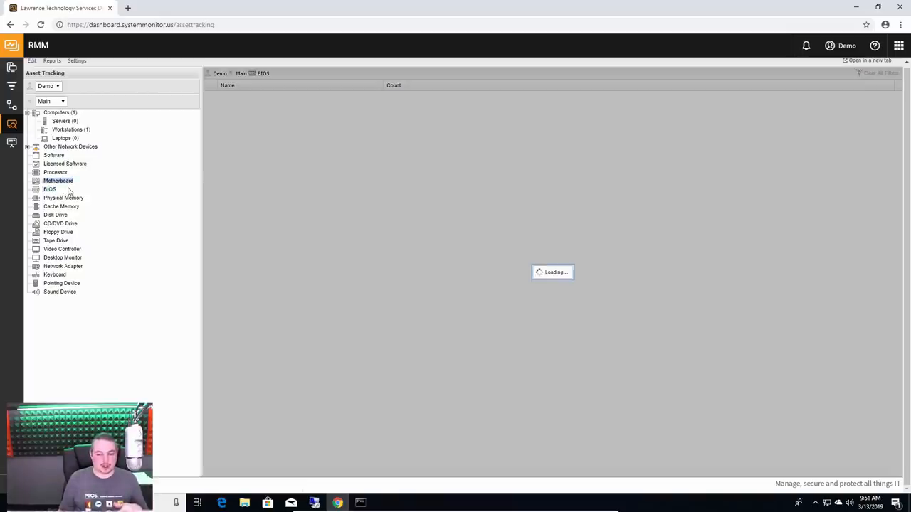
{"action": "left_click", "coordinate": [58, 179]}
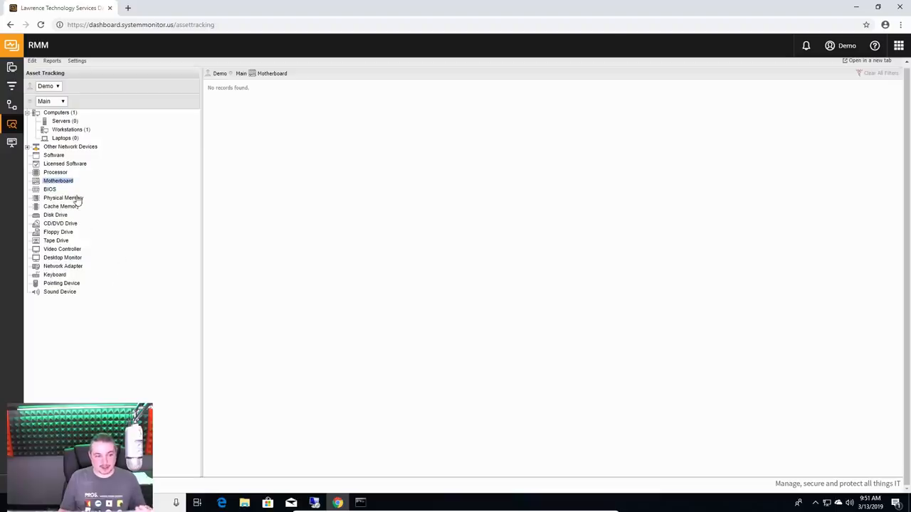
{"action": "left_click", "coordinate": [63, 198]}
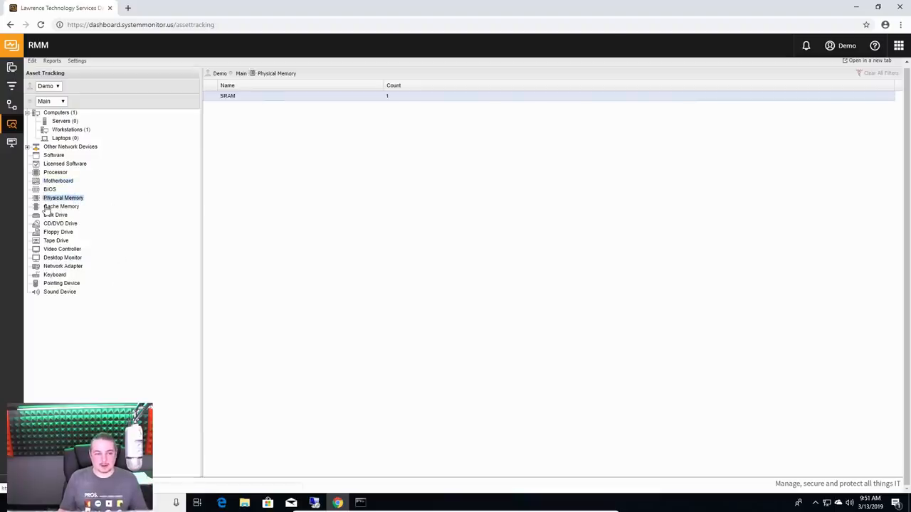
{"action": "left_click", "coordinate": [56, 215]}
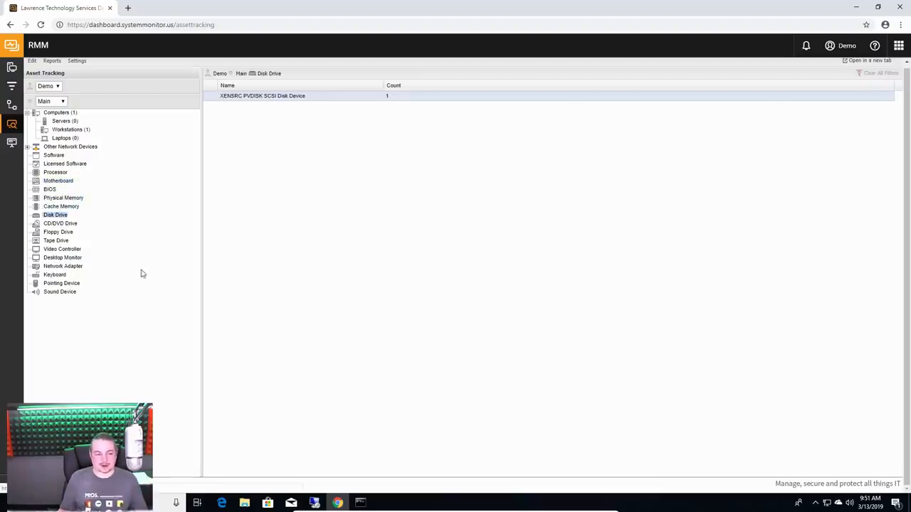
Step: Look at the asset reports list and the asset tracking custom fields settings, then cancel
{"action": "left_click", "coordinate": [45, 60]}
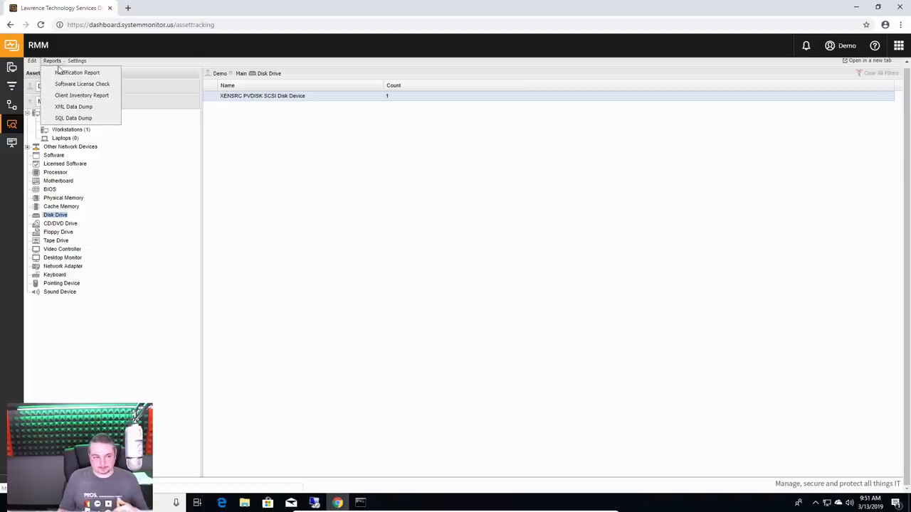
{"action": "mouse_move", "coordinate": [100, 74]}
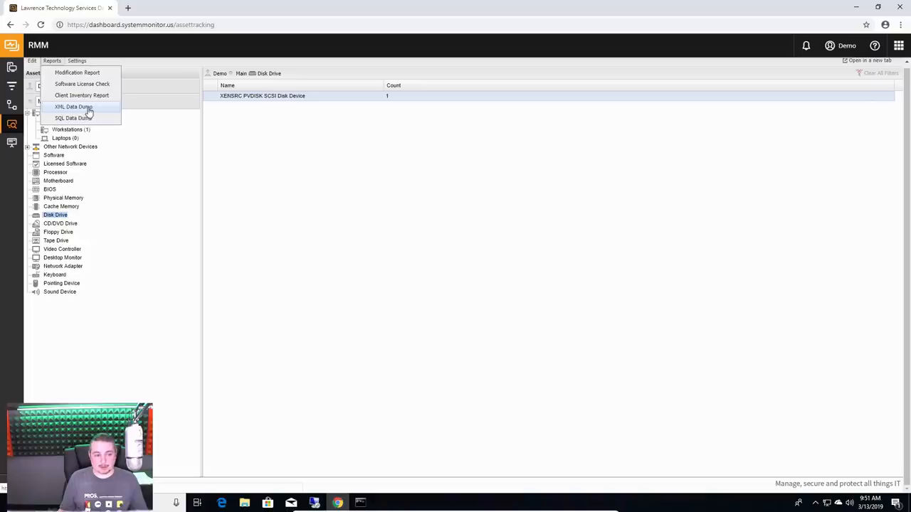
{"action": "mouse_move", "coordinate": [86, 74]}
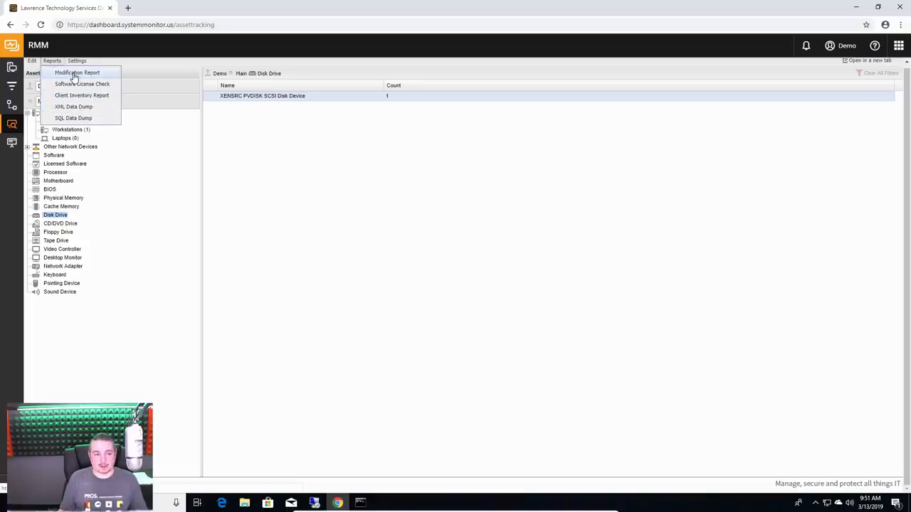
{"action": "left_click", "coordinate": [78, 59]}
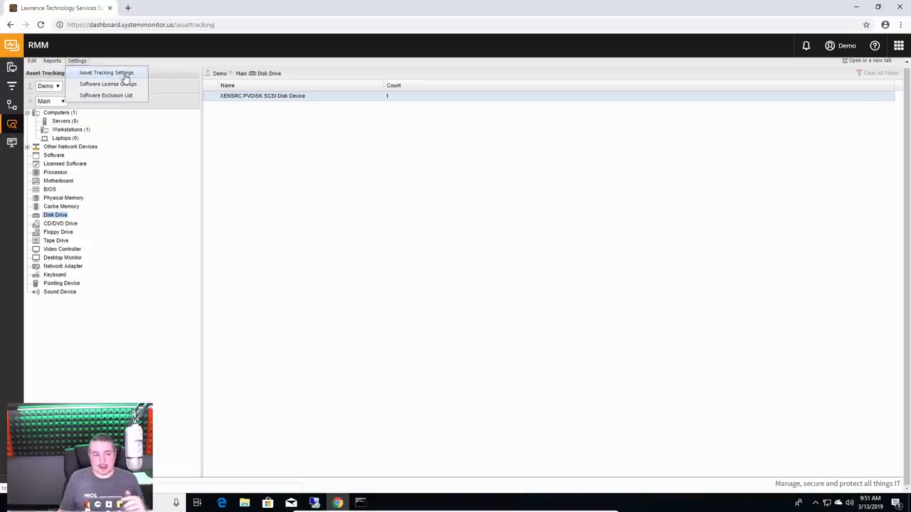
{"action": "left_click", "coordinate": [111, 72]}
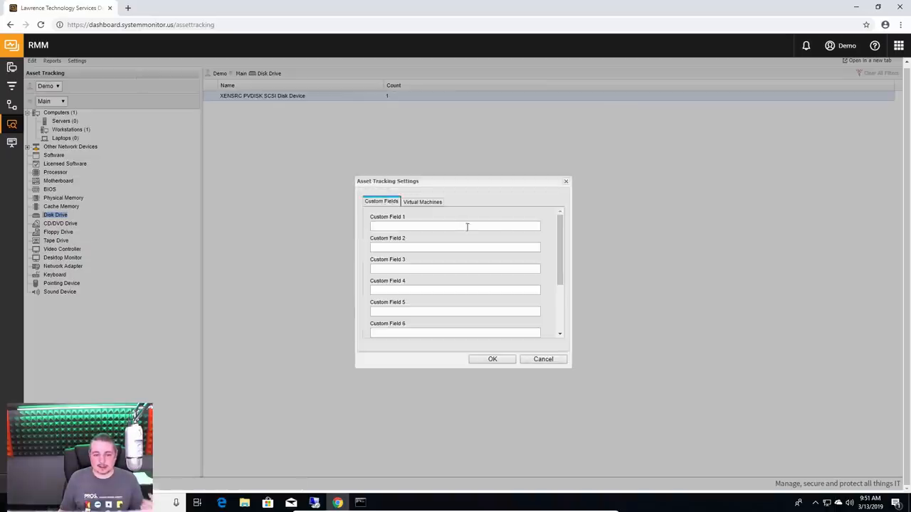
{"action": "left_click", "coordinate": [421, 202]}
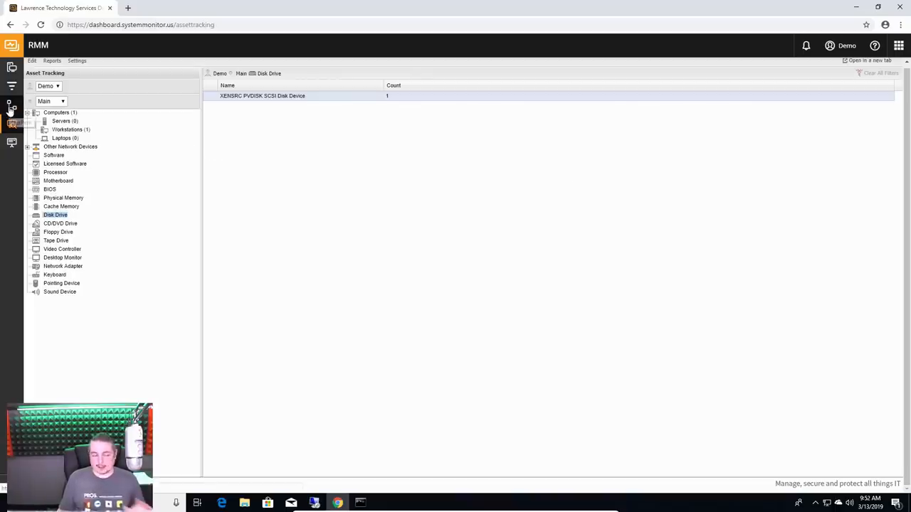
{"action": "mouse_move", "coordinate": [10, 111]}
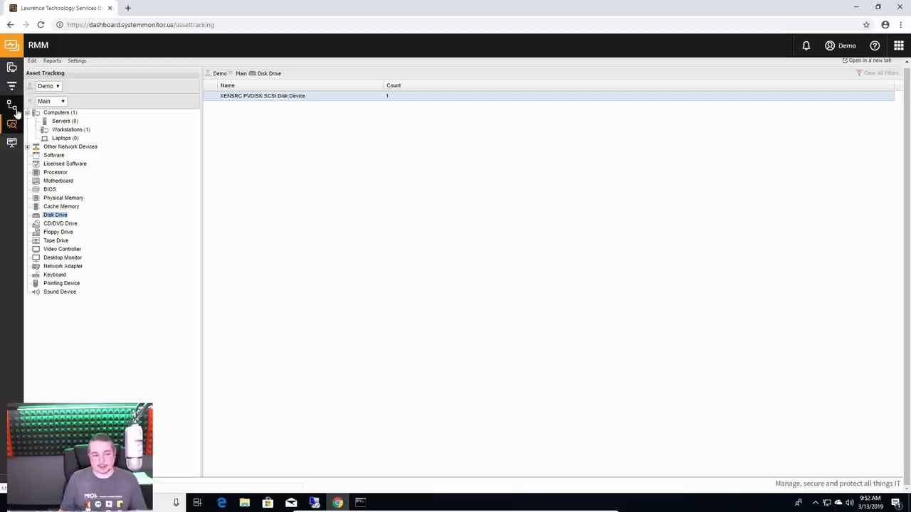
{"action": "mouse_move", "coordinate": [10, 109]}
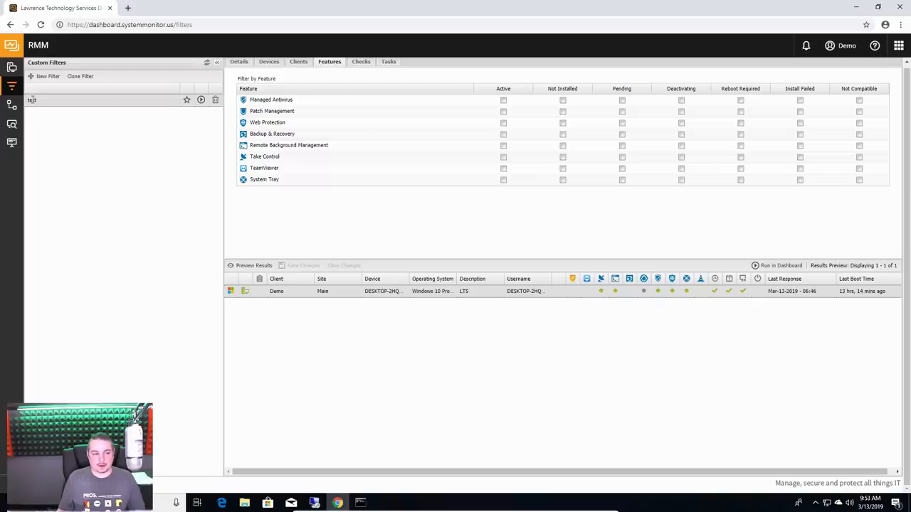
{"action": "mouse_move", "coordinate": [201, 100]}
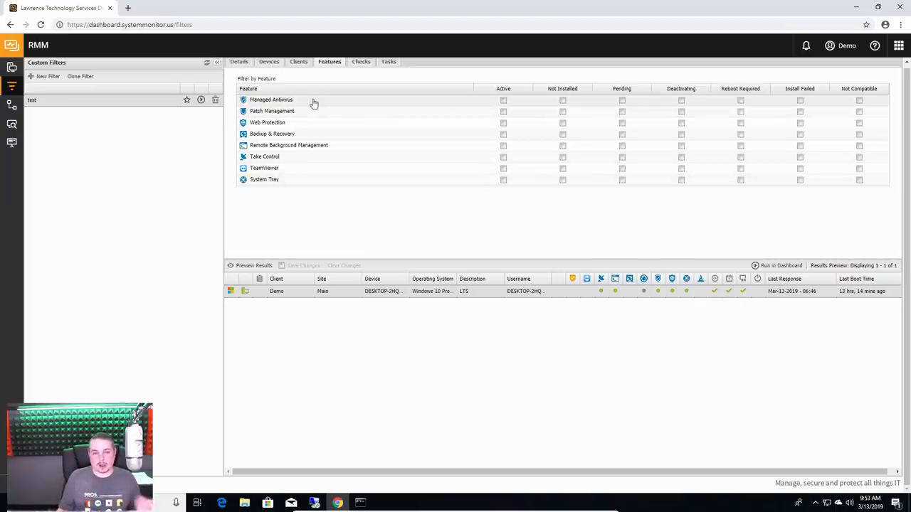
{"action": "mouse_move", "coordinate": [215, 99]}
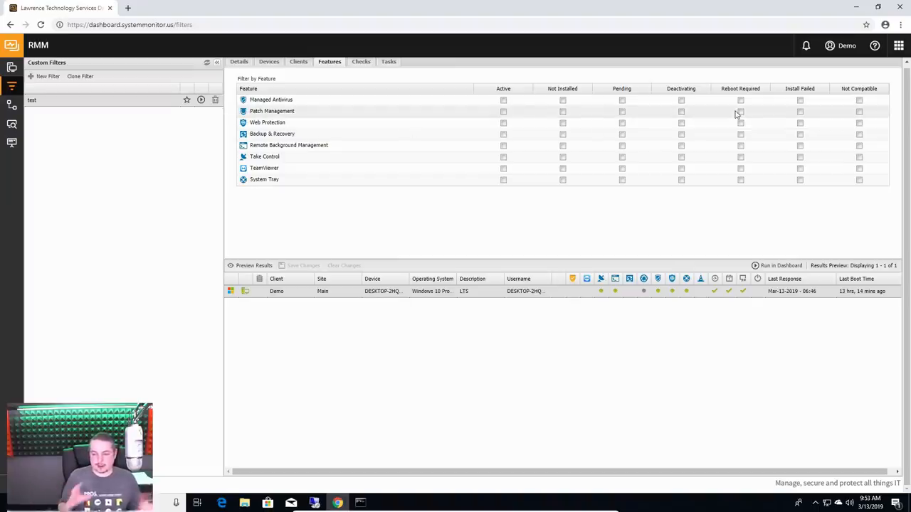
{"action": "mouse_move", "coordinate": [825, 155]}
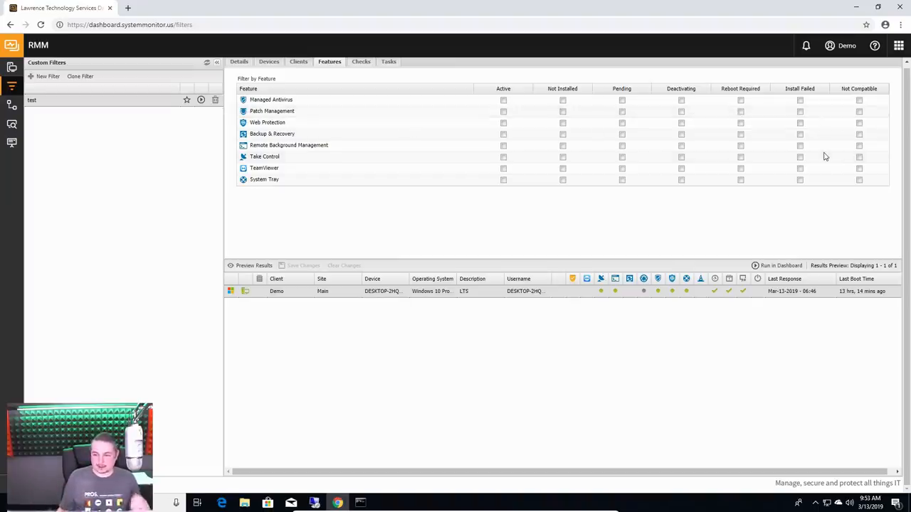
{"action": "mouse_move", "coordinate": [478, 131]}
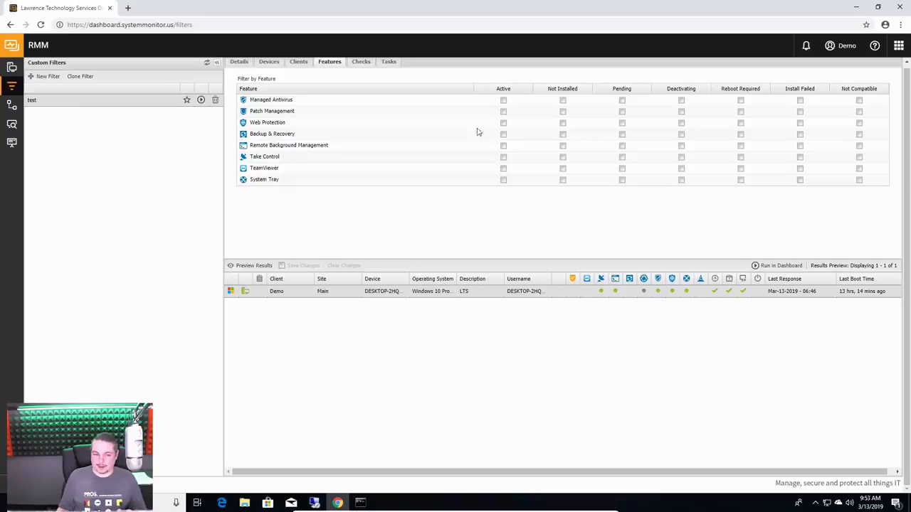
{"action": "mouse_move", "coordinate": [586, 179]}
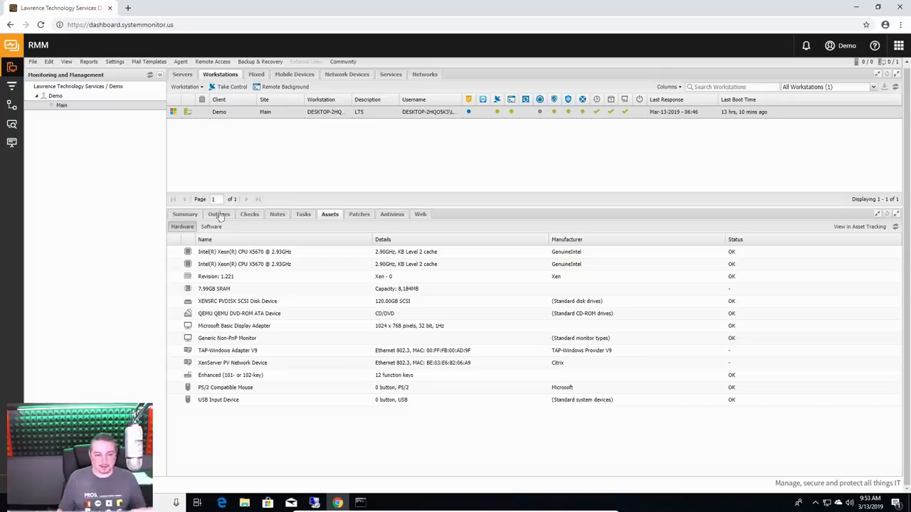
Step: Show the Demo workstation's pending, ignored and installed patches
{"action": "left_click", "coordinate": [359, 214]}
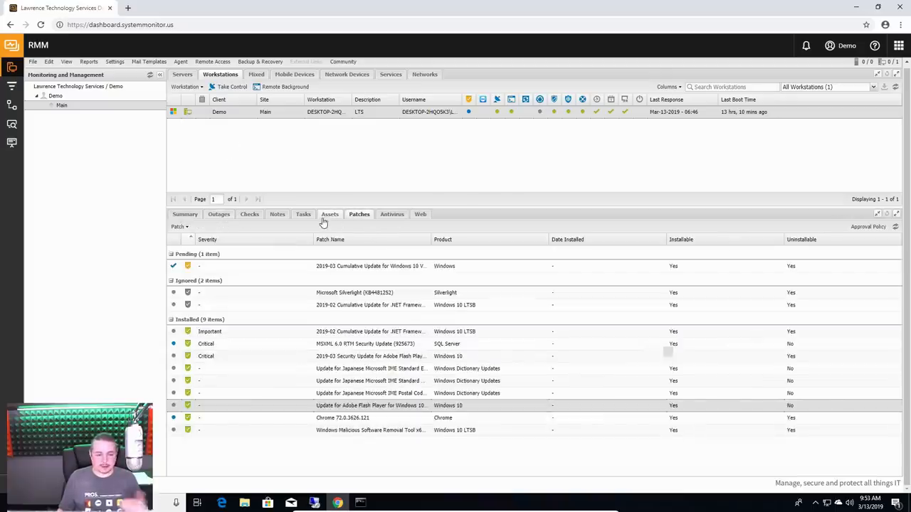
{"action": "mouse_move", "coordinate": [259, 229]}
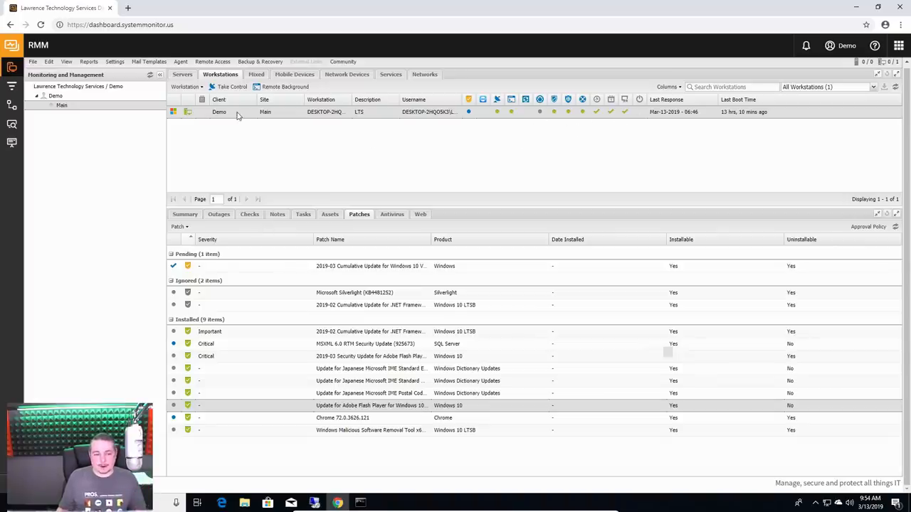
Step: Launch Take Control on the workstation and allow SolarWinds MSP Remote Control to connect
{"action": "right_click", "coordinate": [239, 111]}
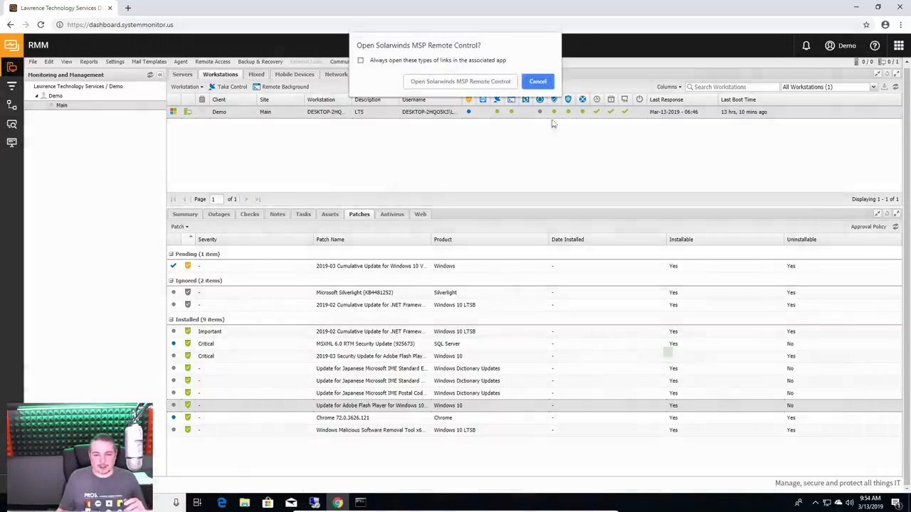
{"action": "left_click", "coordinate": [538, 80]}
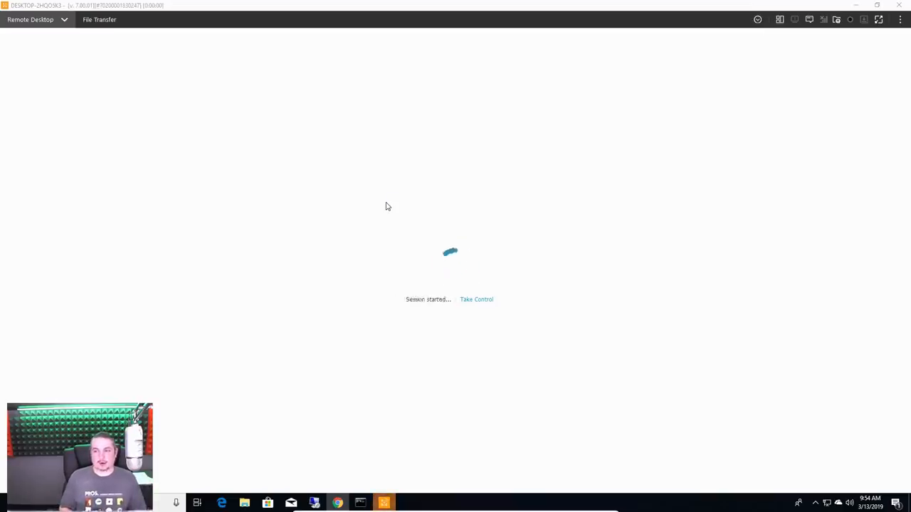
{"action": "left_click", "coordinate": [475, 299]}
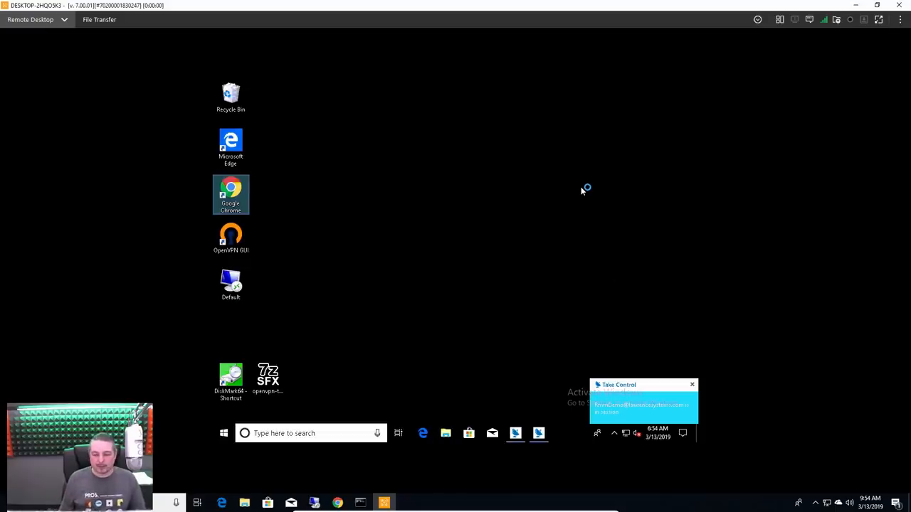
Step: Launch Chrome on the remote desktop and look at the remote session options
{"action": "double_click", "coordinate": [230, 193]}
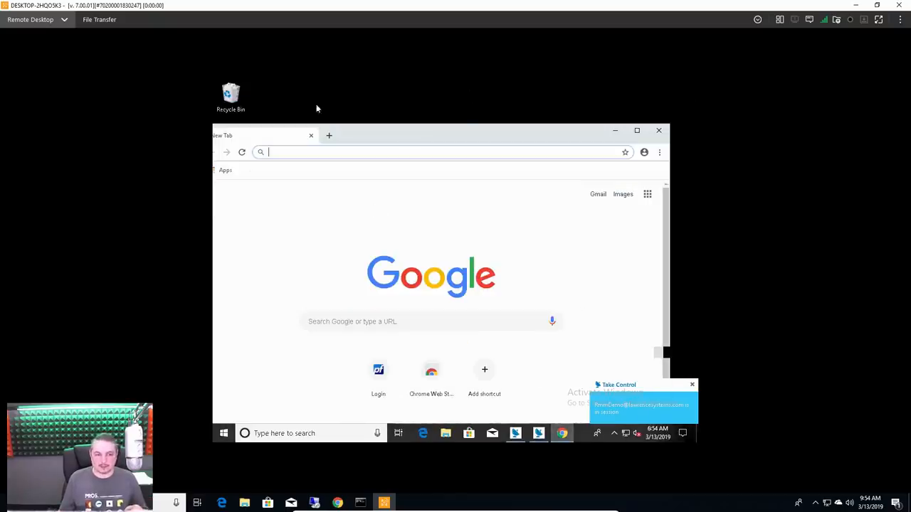
{"action": "mouse_move", "coordinate": [767, 47]}
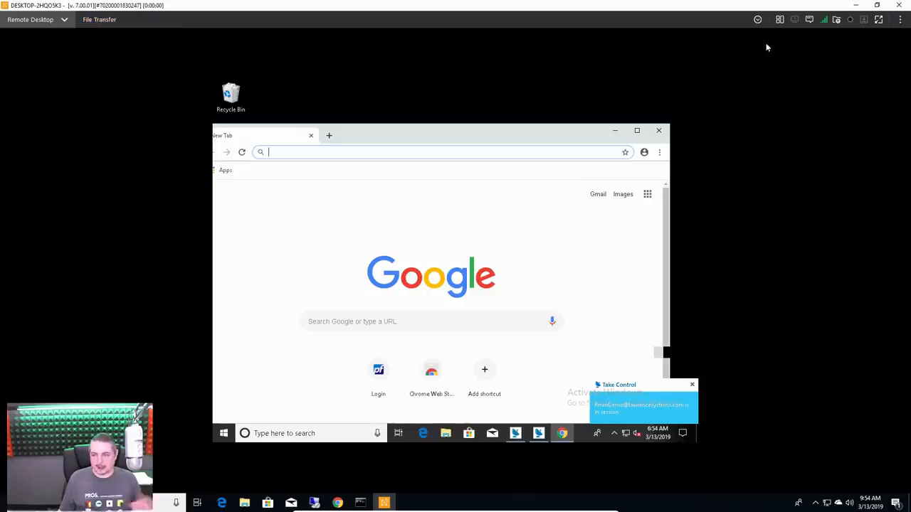
{"action": "mouse_move", "coordinate": [777, 20]}
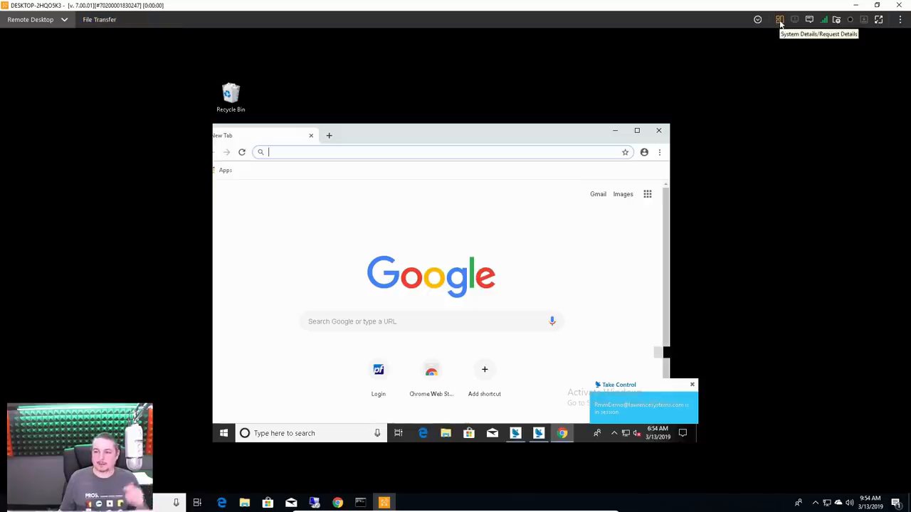
{"action": "mouse_move", "coordinate": [742, 53]}
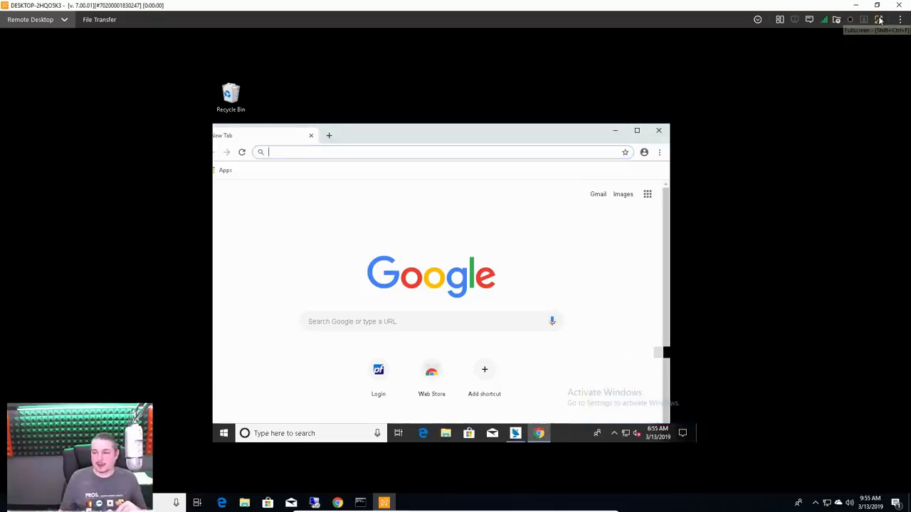
{"action": "left_click", "coordinate": [900, 20]}
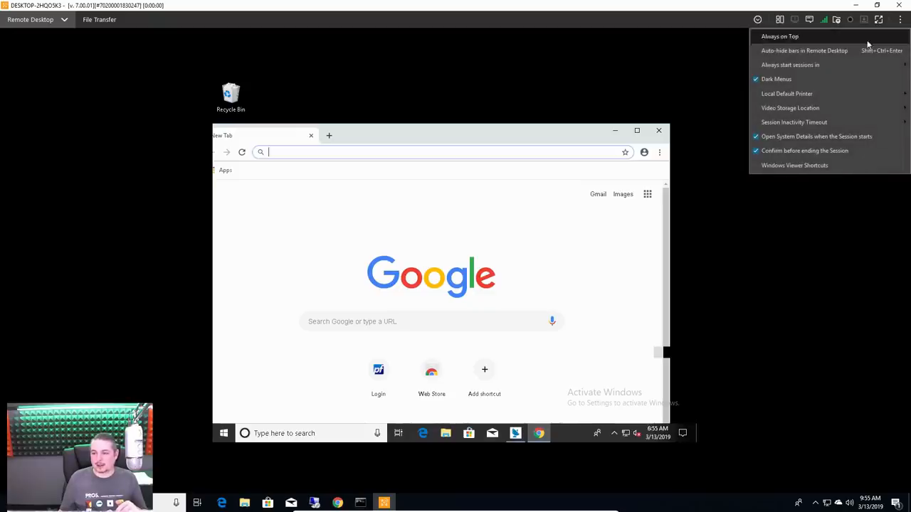
{"action": "mouse_move", "coordinate": [791, 94]}
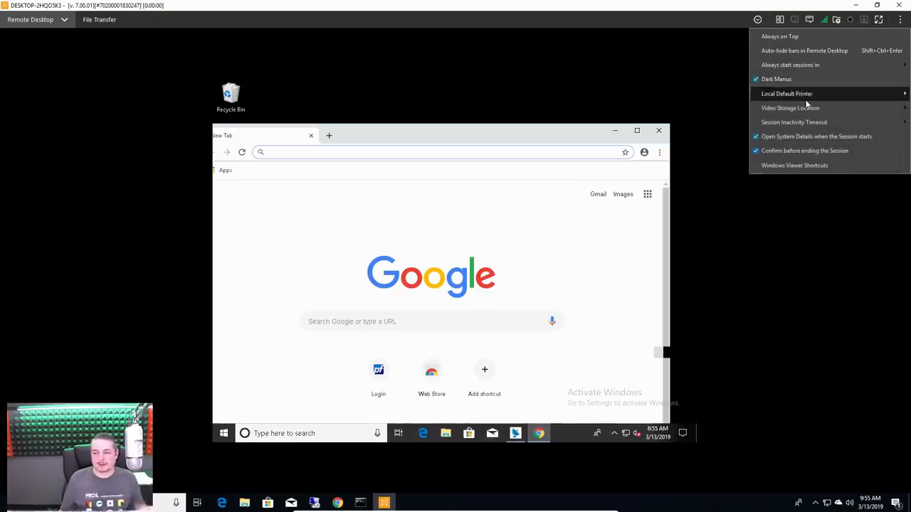
{"action": "left_click", "coordinate": [845, 274]}
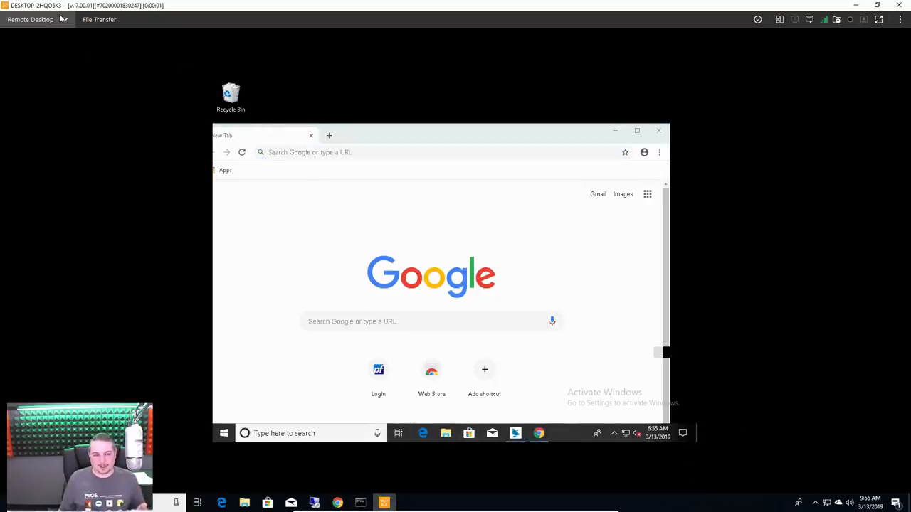
Step: Browse the Remote Desktop Commands and Interactions menus of the Take Control session
{"action": "left_click", "coordinate": [30, 20]}
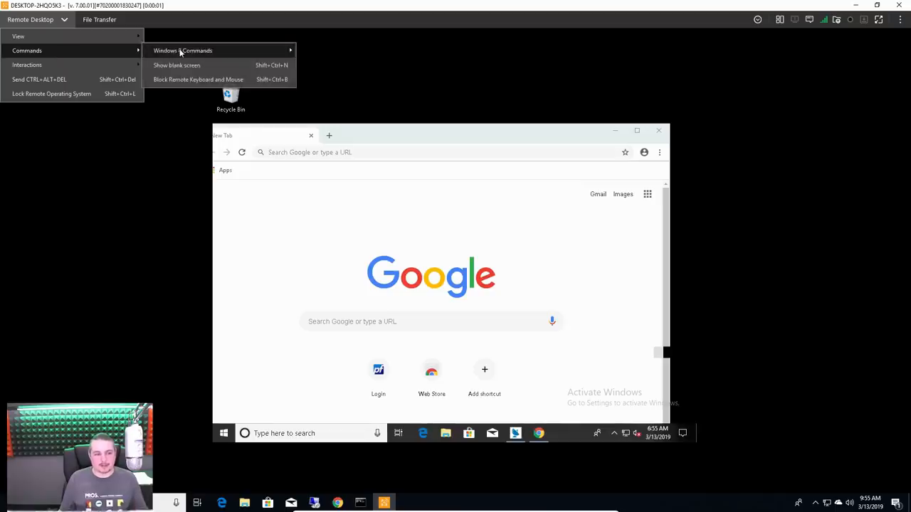
{"action": "mouse_move", "coordinate": [202, 79]}
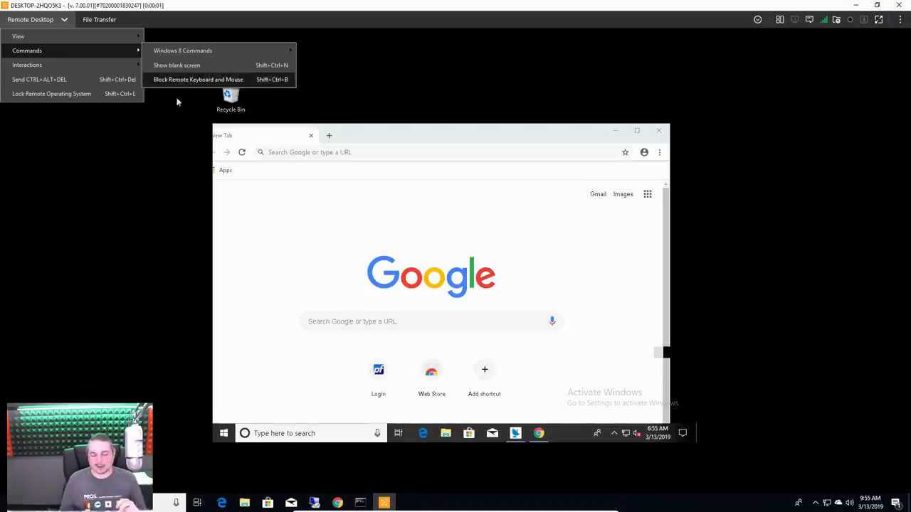
{"action": "mouse_move", "coordinate": [120, 277]}
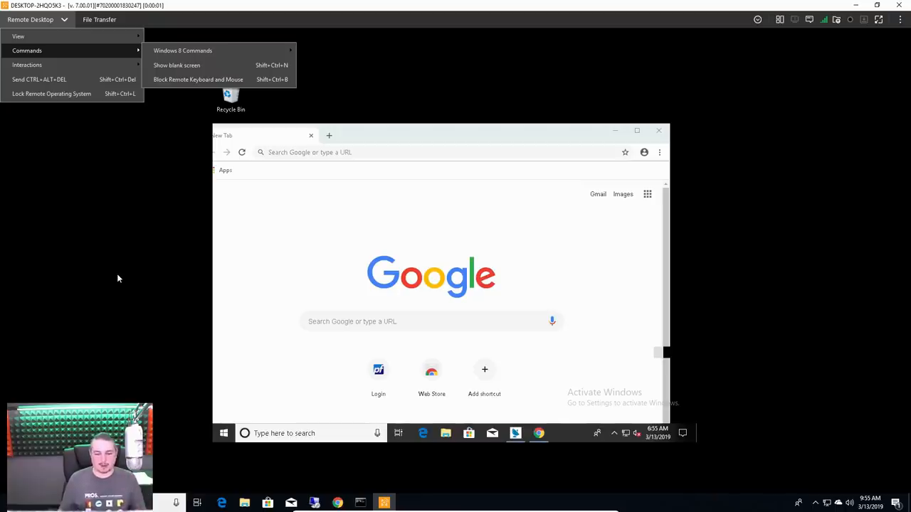
{"action": "left_click", "coordinate": [446, 237]}
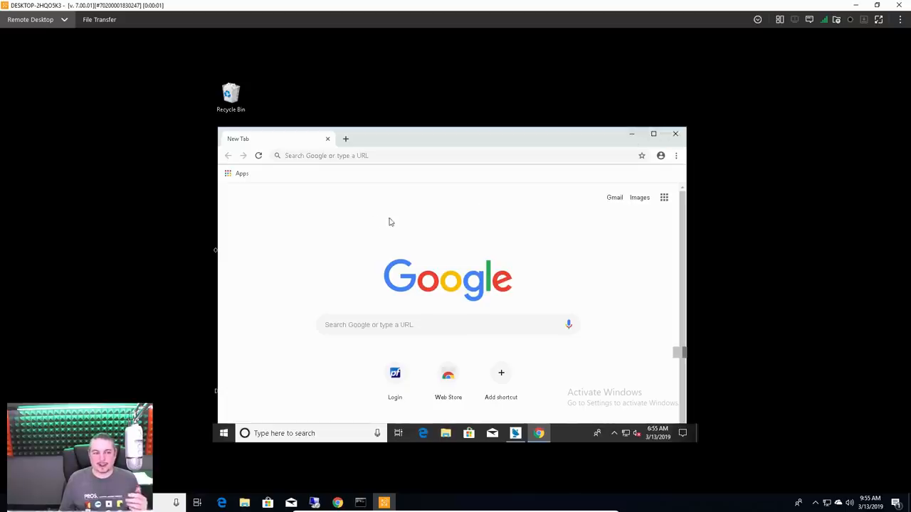
{"action": "left_click", "coordinate": [30, 20]}
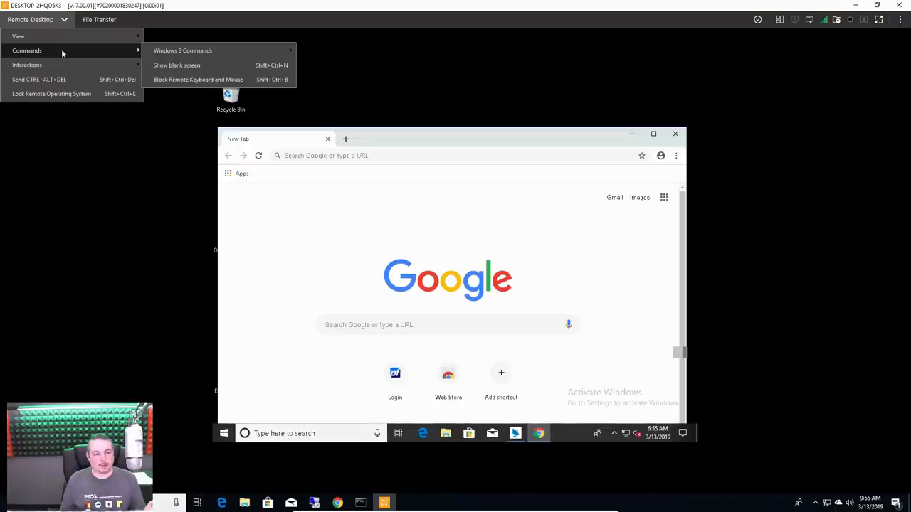
{"action": "mouse_move", "coordinate": [70, 65]}
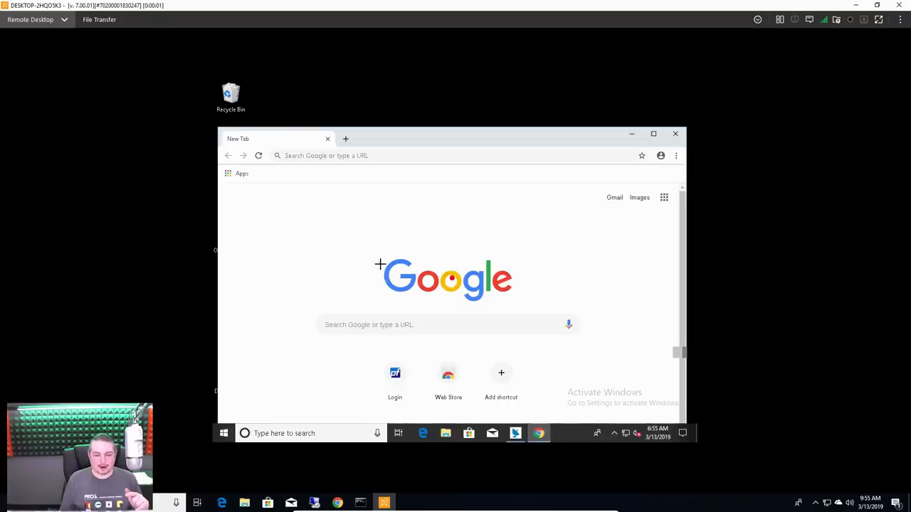
{"action": "mouse_move", "coordinate": [435, 236]}
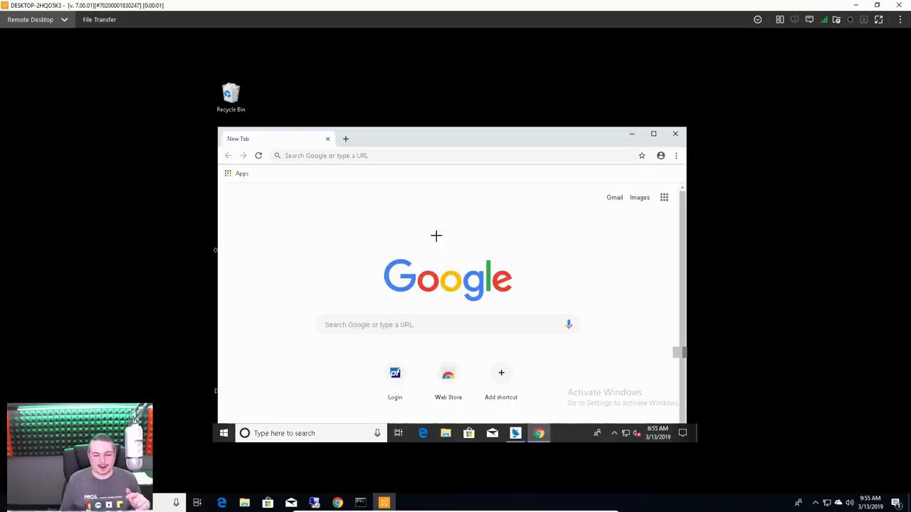
{"action": "mouse_move", "coordinate": [466, 299]}
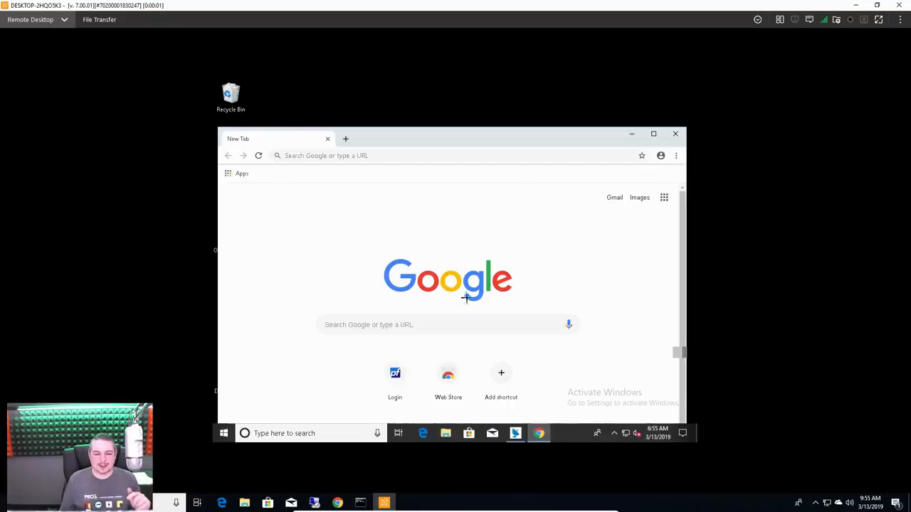
{"action": "left_click", "coordinate": [32, 20]}
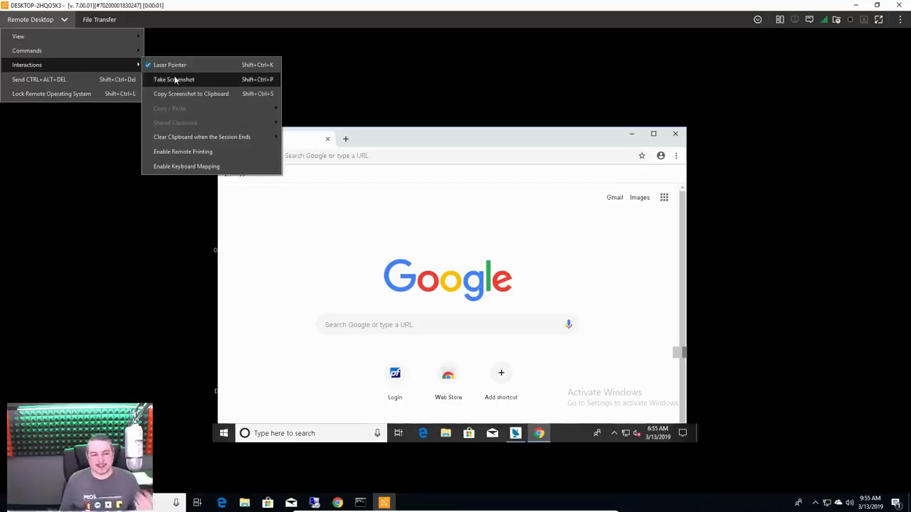
{"action": "mouse_move", "coordinate": [183, 65]}
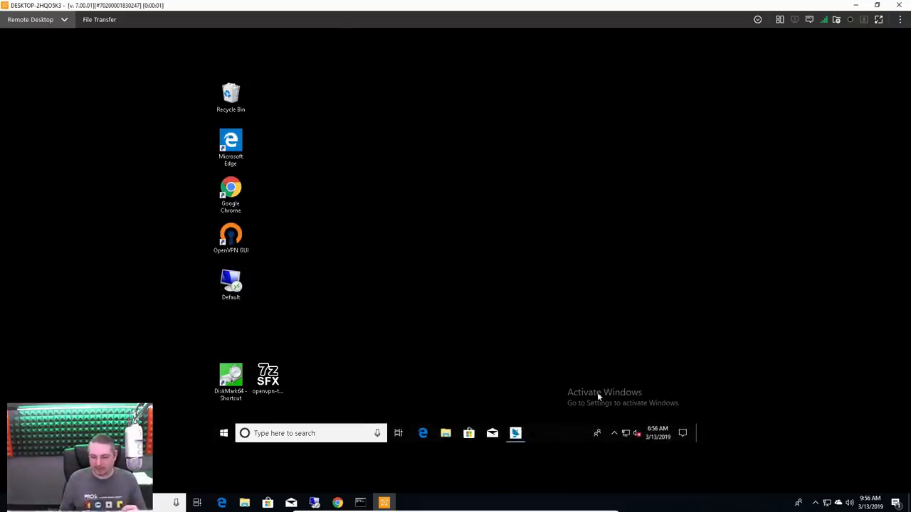
{"action": "mouse_move", "coordinate": [364, 262]}
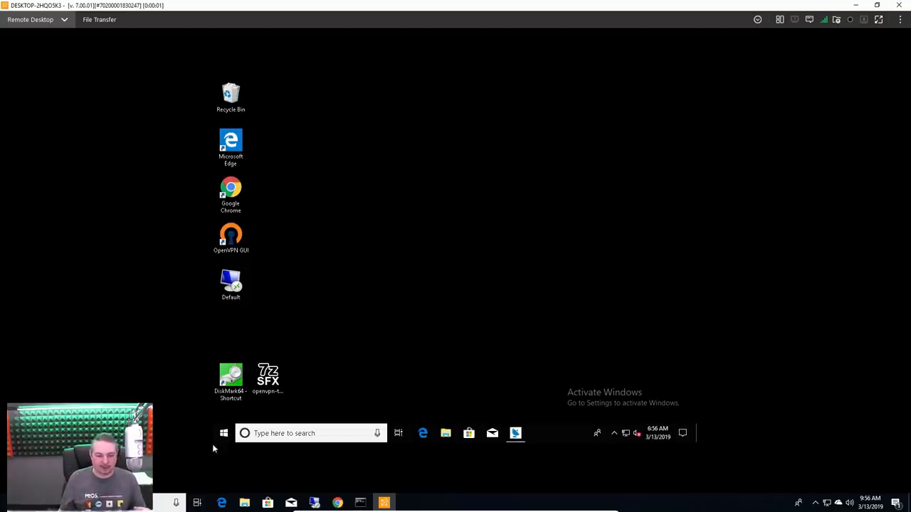
{"action": "mouse_move", "coordinate": [655, 176]}
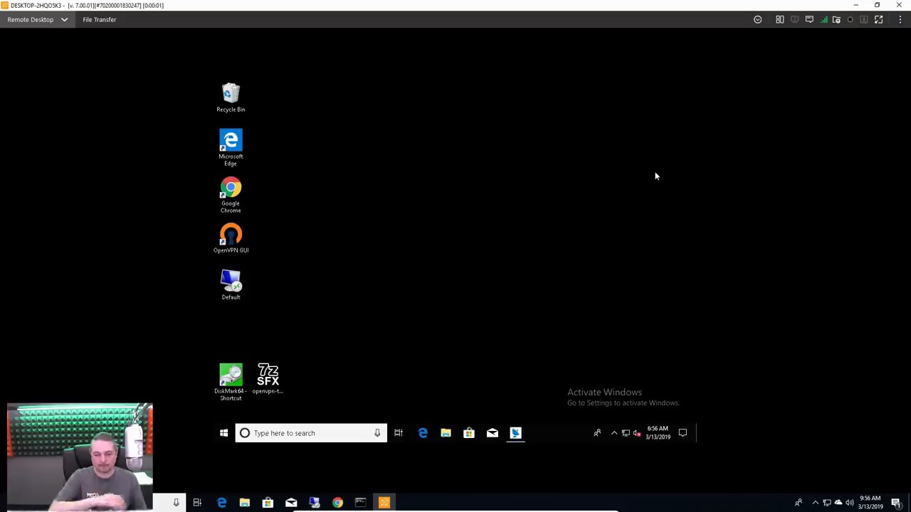
{"action": "mouse_move", "coordinate": [903, 34]}
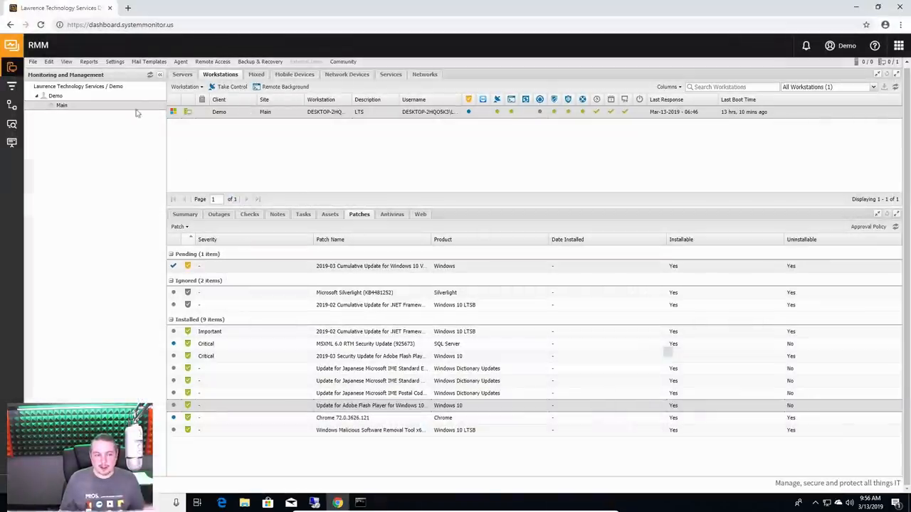
Step: Generate the Take Control session report for 01 Feb – 13 Mar 2019 and close it
{"action": "left_click", "coordinate": [88, 61]}
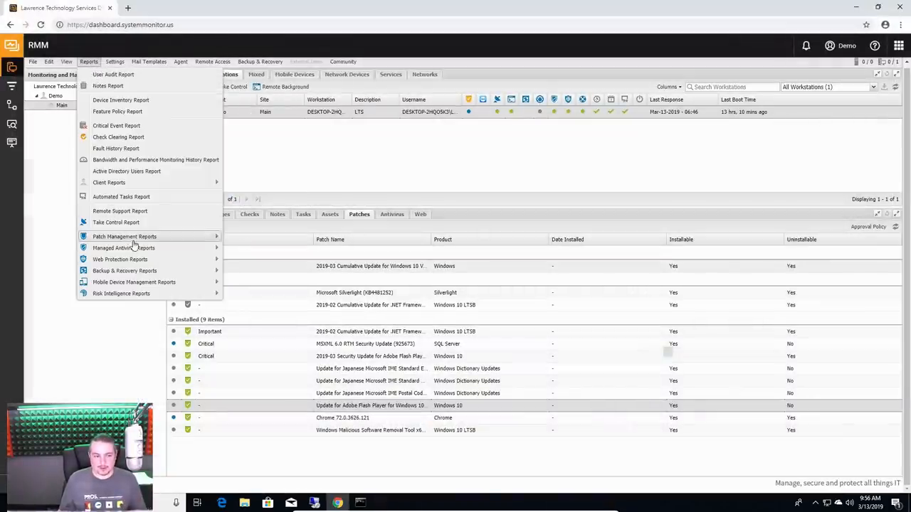
{"action": "left_click", "coordinate": [116, 222]}
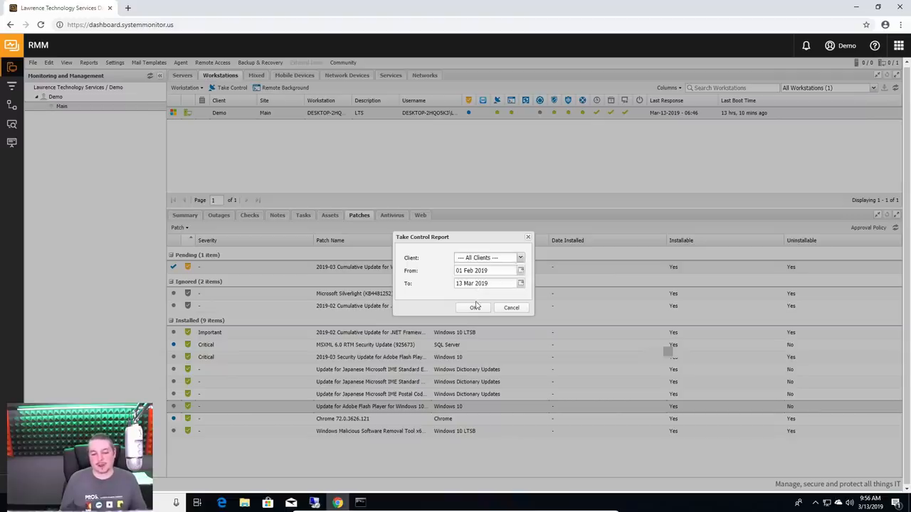
{"action": "left_click", "coordinate": [474, 308]}
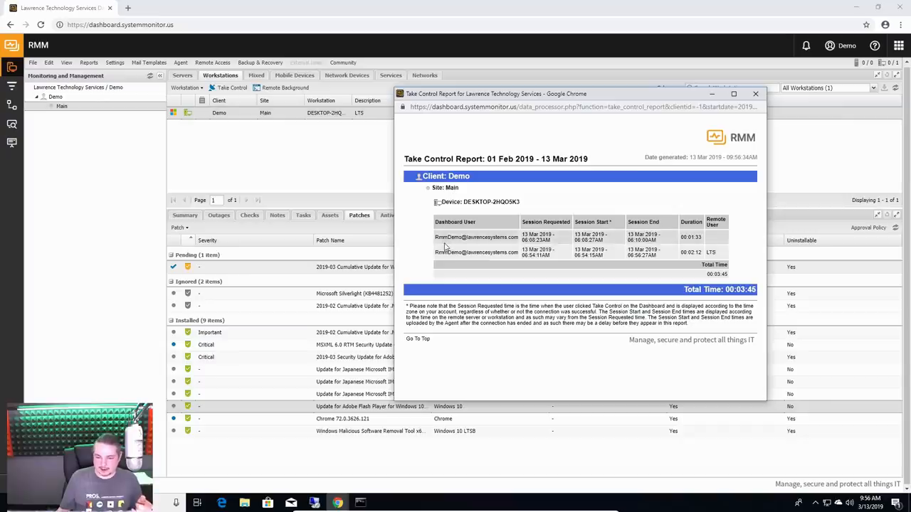
{"action": "mouse_move", "coordinate": [706, 256]}
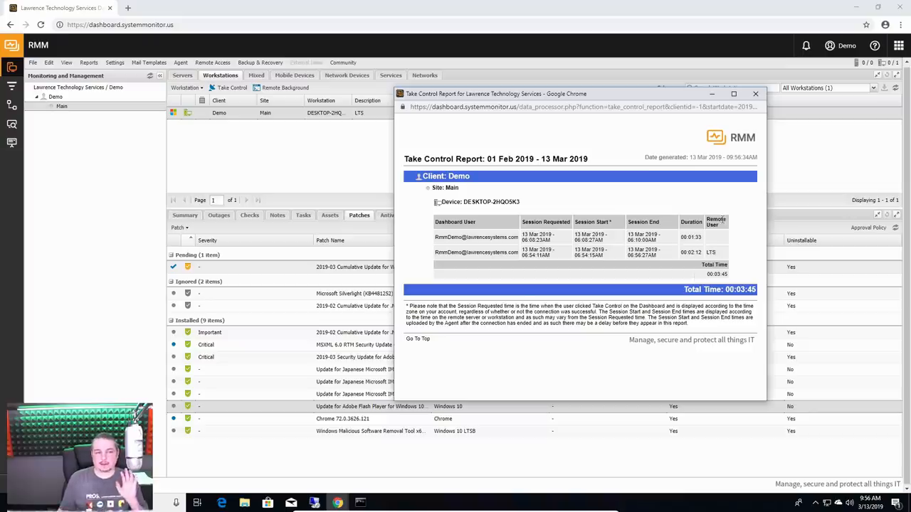
{"action": "left_click", "coordinate": [774, 94]}
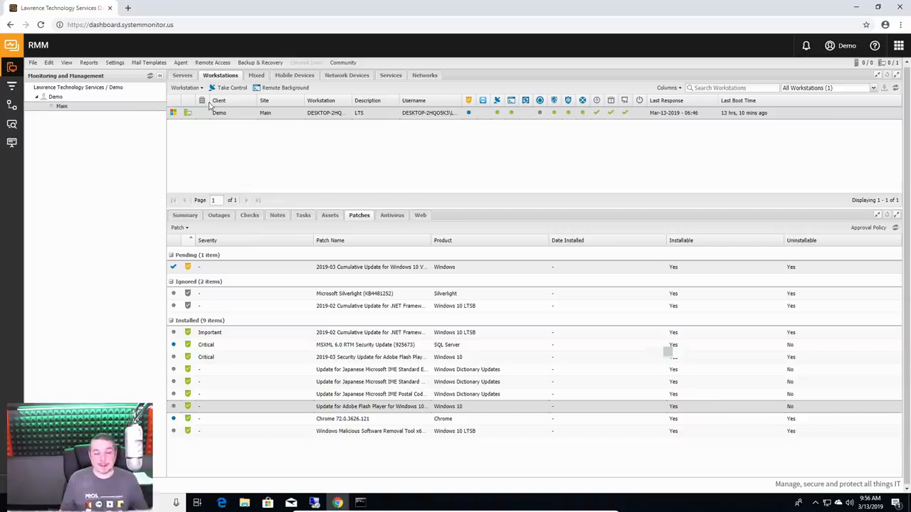
Step: Build a Web Protection report summarised by day for the Demo client in the chosen output format
{"action": "left_click", "coordinate": [88, 63]}
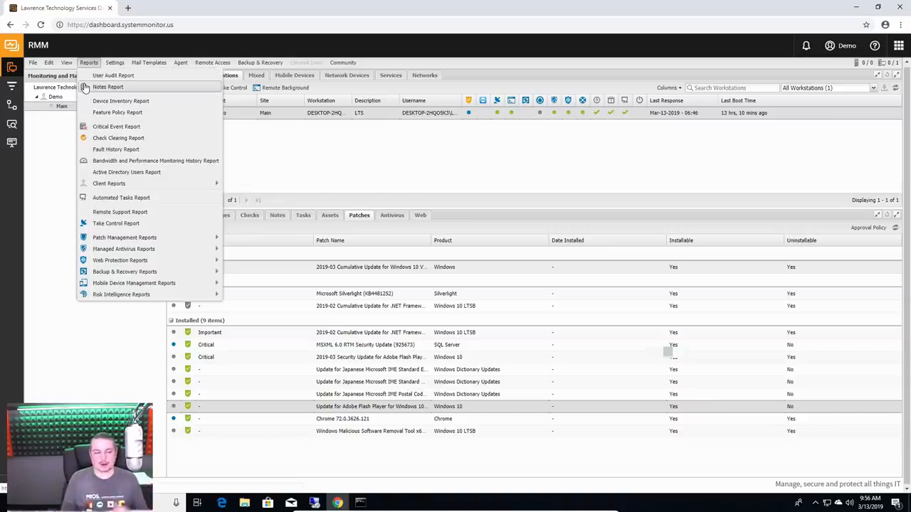
{"action": "mouse_move", "coordinate": [182, 87]}
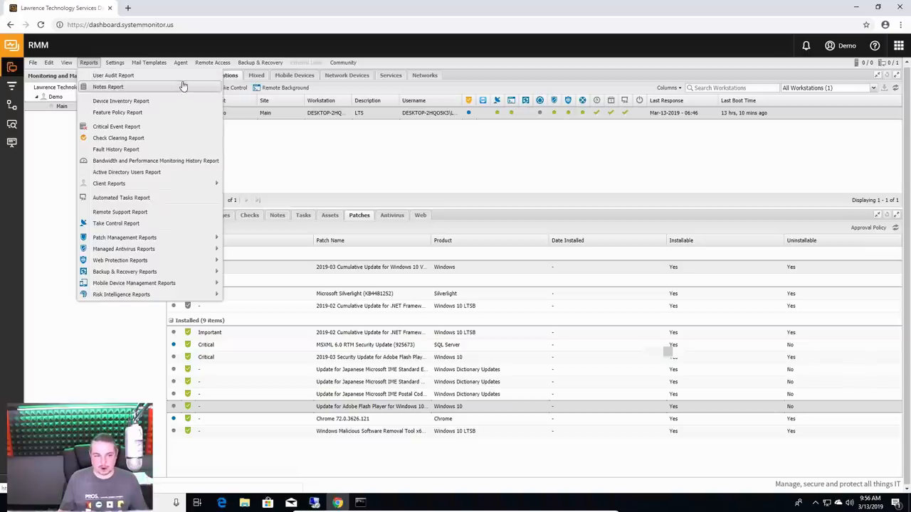
{"action": "mouse_move", "coordinate": [161, 112]}
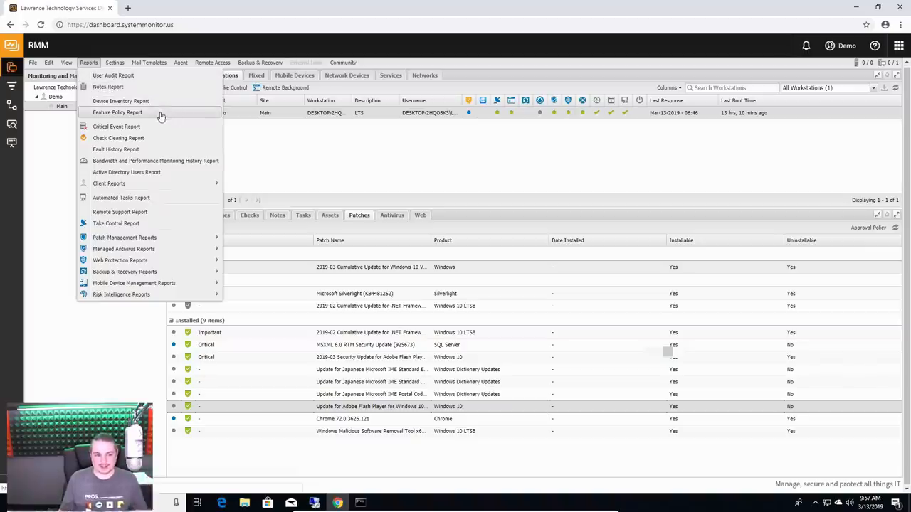
{"action": "mouse_move", "coordinate": [117, 222]}
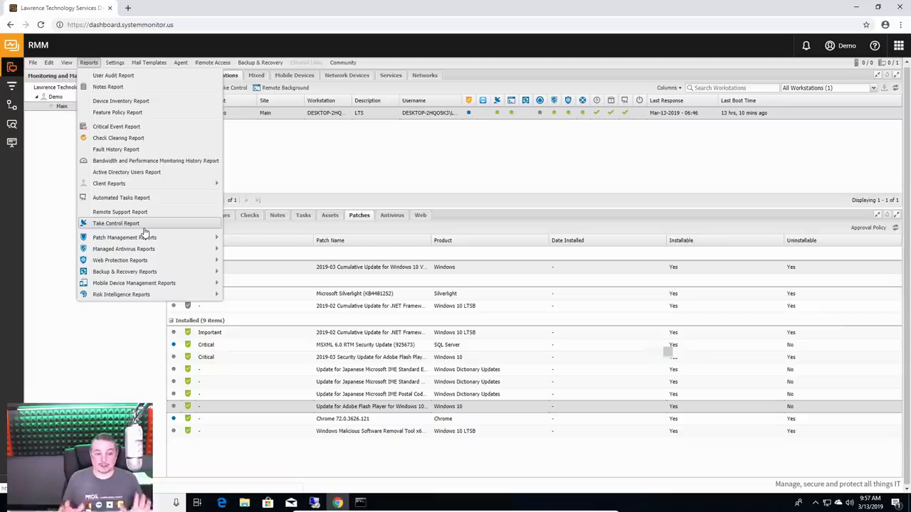
{"action": "mouse_move", "coordinate": [121, 200]}
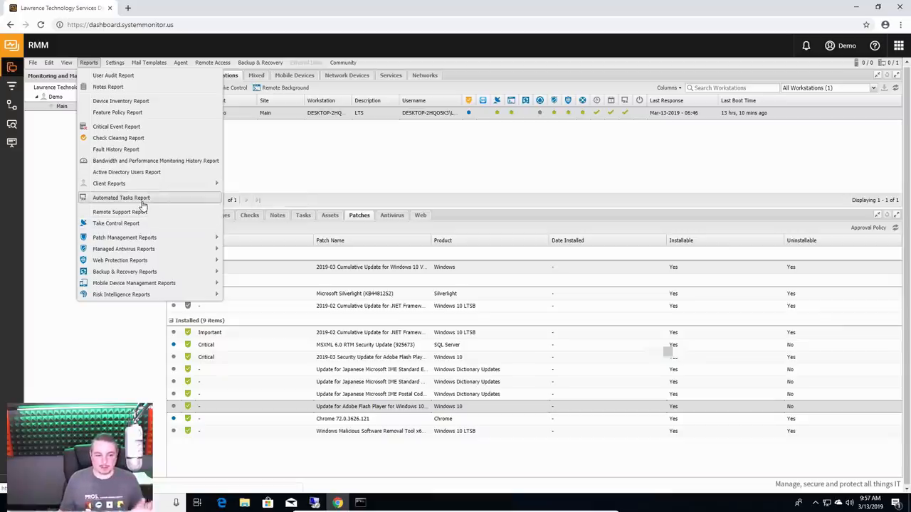
{"action": "mouse_move", "coordinate": [124, 236]}
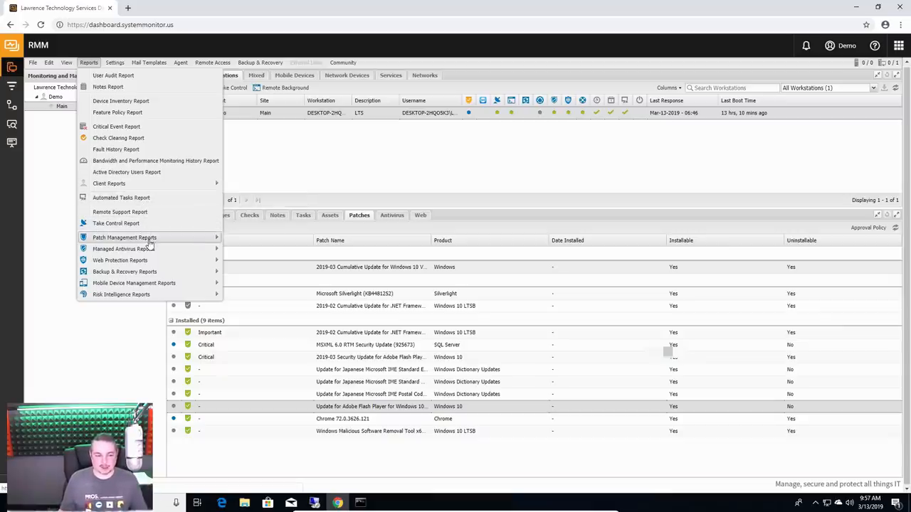
{"action": "mouse_move", "coordinate": [123, 236]}
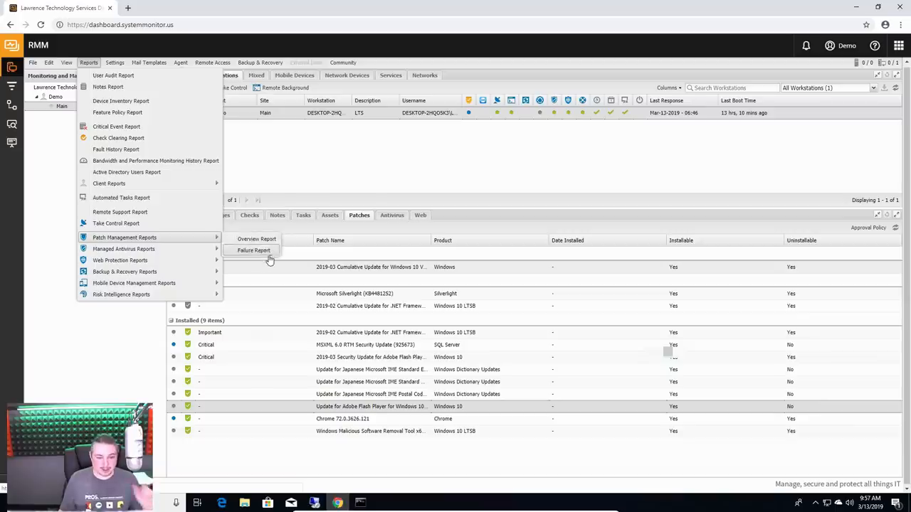
{"action": "mouse_move", "coordinate": [123, 248]}
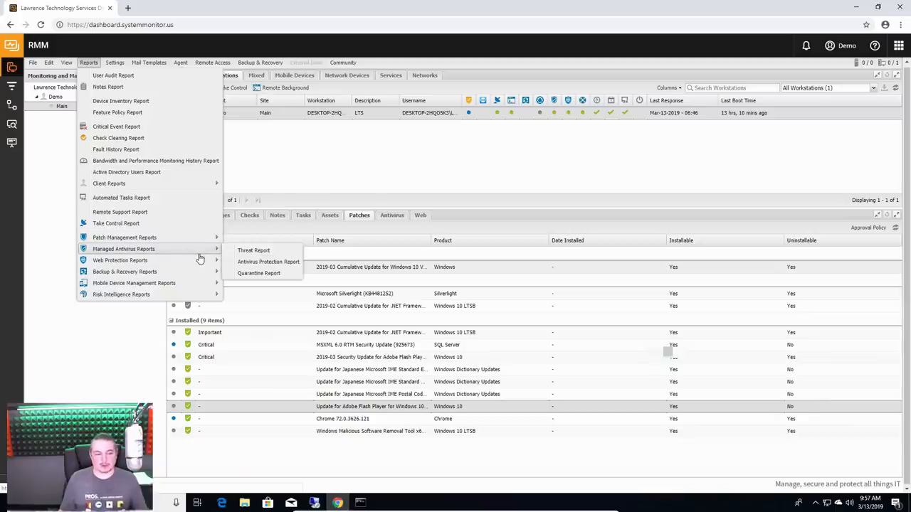
{"action": "mouse_move", "coordinate": [191, 261]}
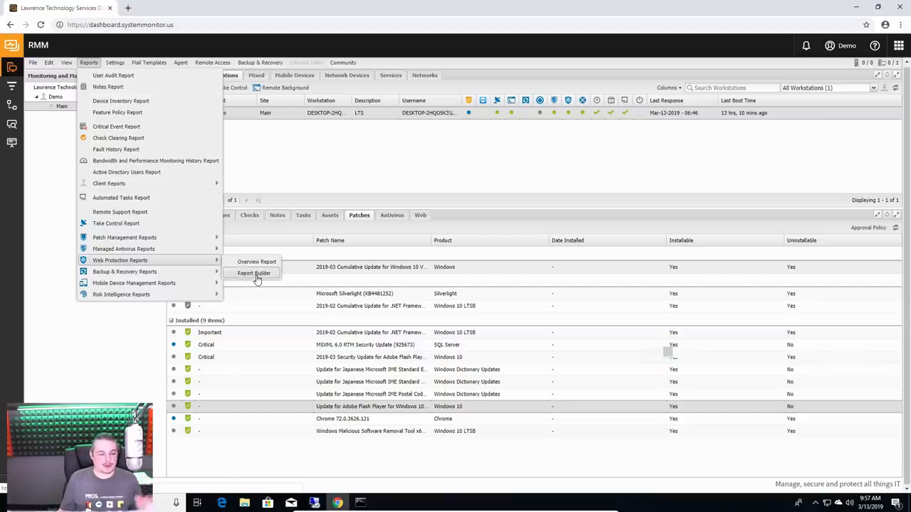
{"action": "left_click", "coordinate": [253, 274]}
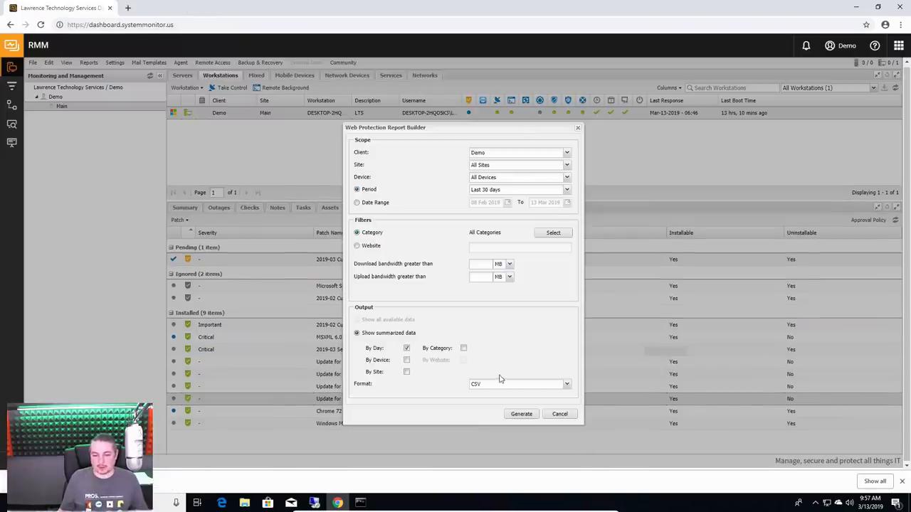
{"action": "left_click", "coordinate": [565, 384]}
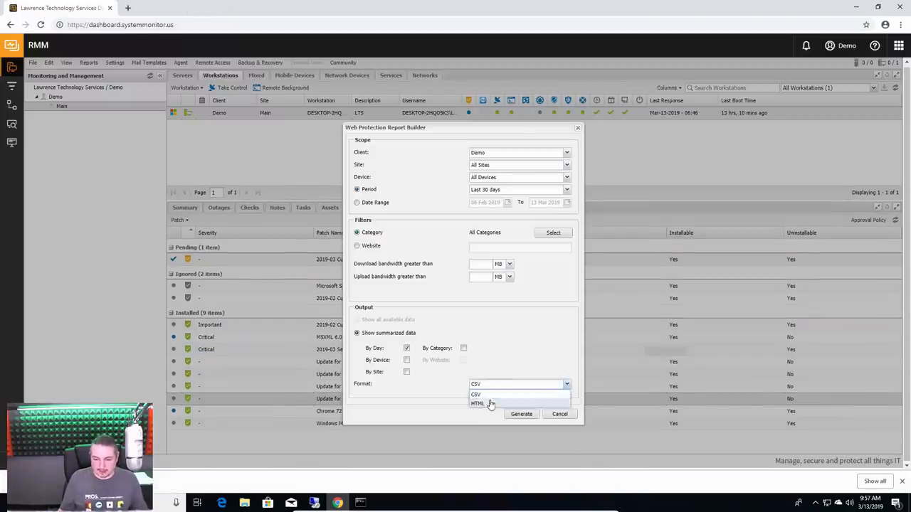
{"action": "left_click", "coordinate": [521, 413]}
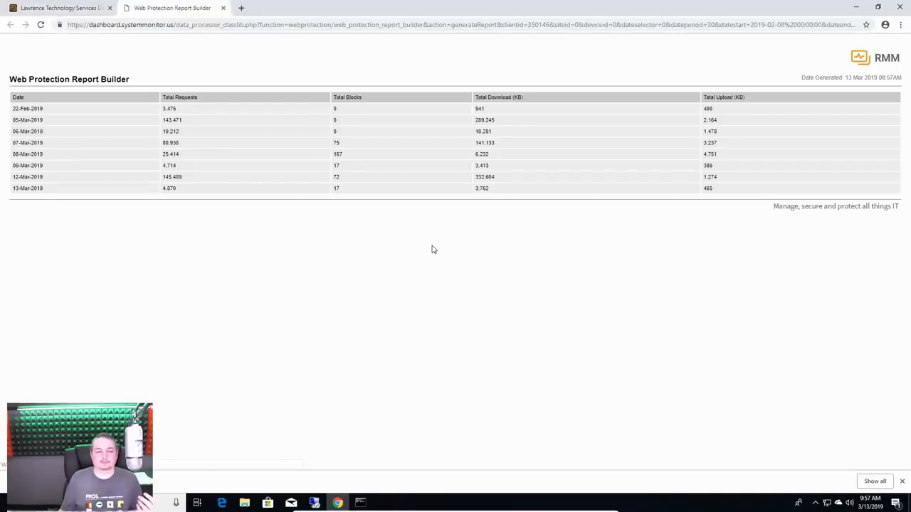
{"action": "mouse_move", "coordinate": [60, 119]}
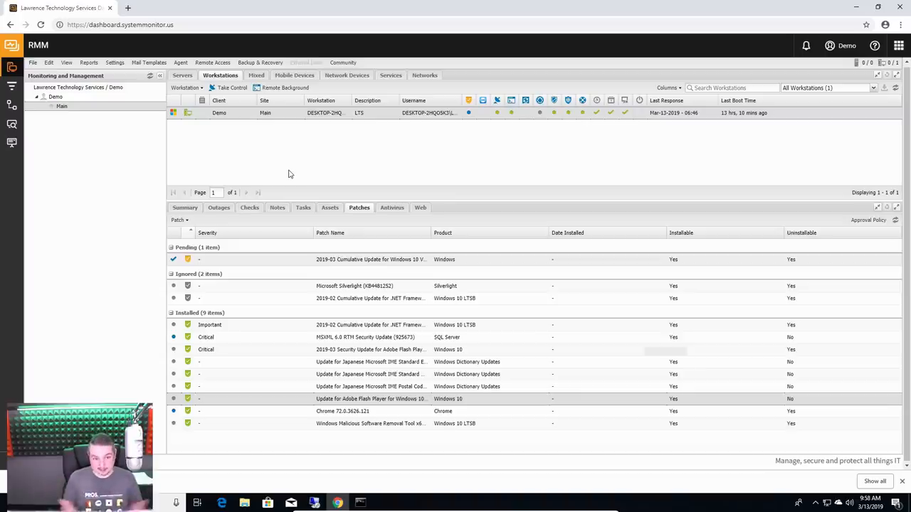
{"action": "mouse_move", "coordinate": [247, 117]}
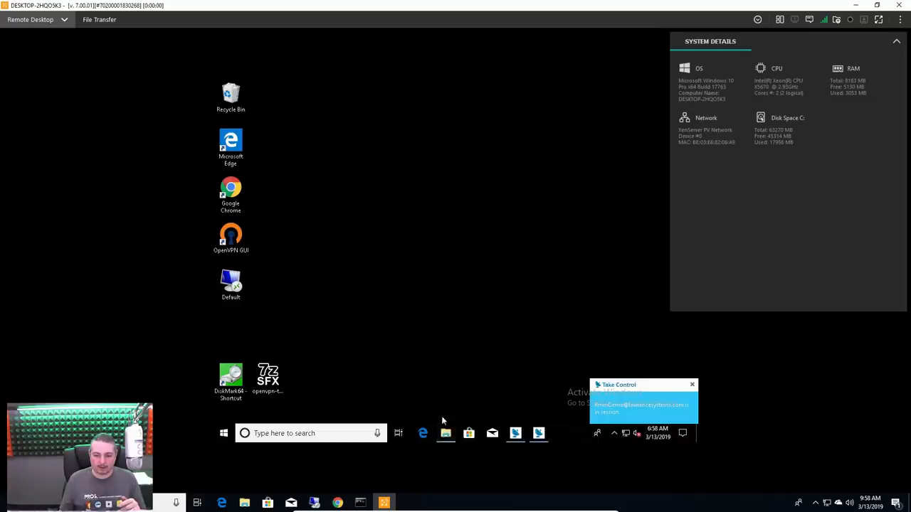
Step: Browse the remote workstation's Local Disk (C:) in File Explorer, noting list.txt
{"action": "left_click", "coordinate": [445, 433]}
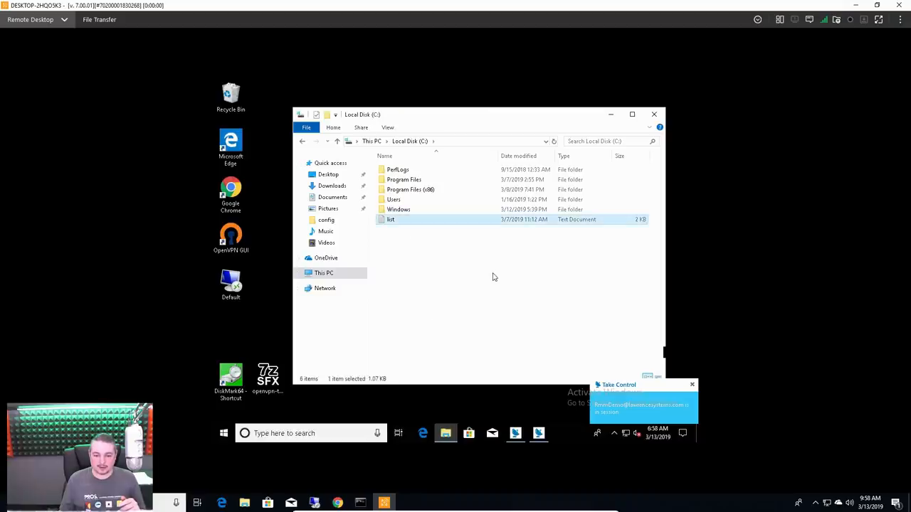
{"action": "mouse_move", "coordinate": [495, 276]}
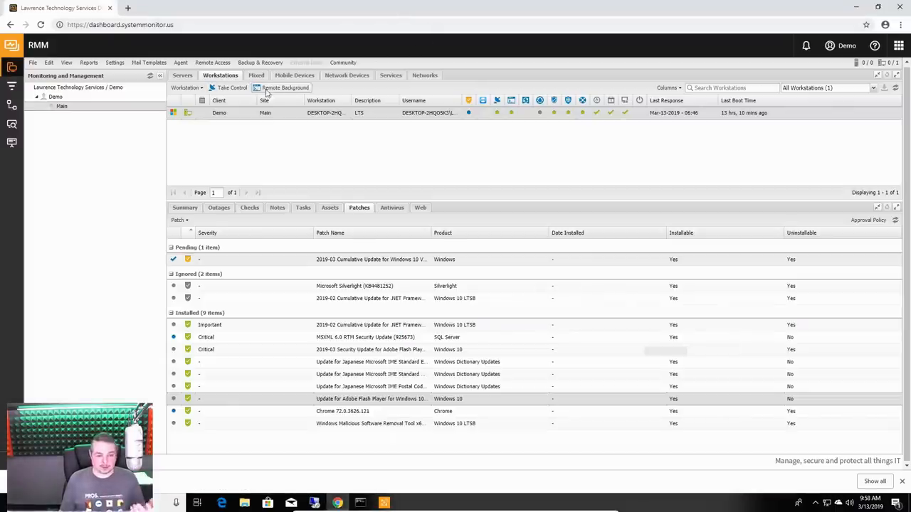
Step: Start a Remote Background command line on the workstation and run dir on C:
{"action": "left_click", "coordinate": [282, 89]}
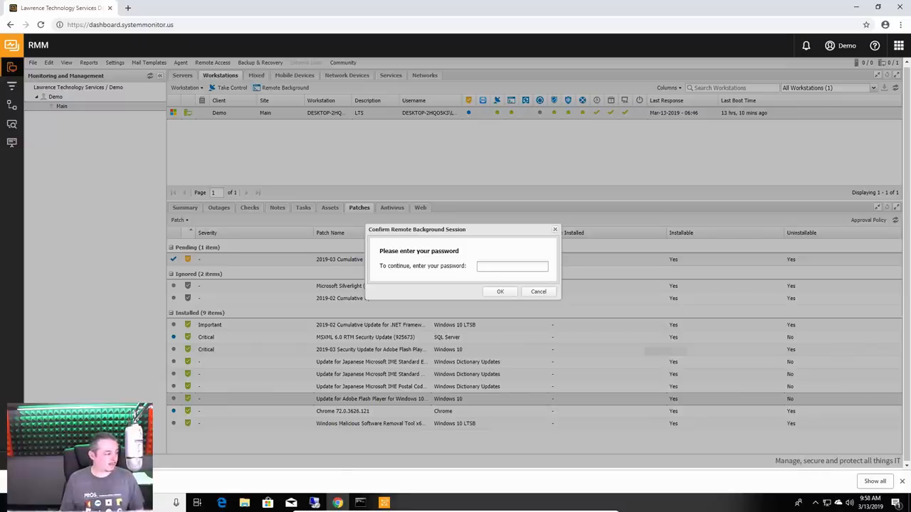
{"action": "left_click", "coordinate": [501, 290]}
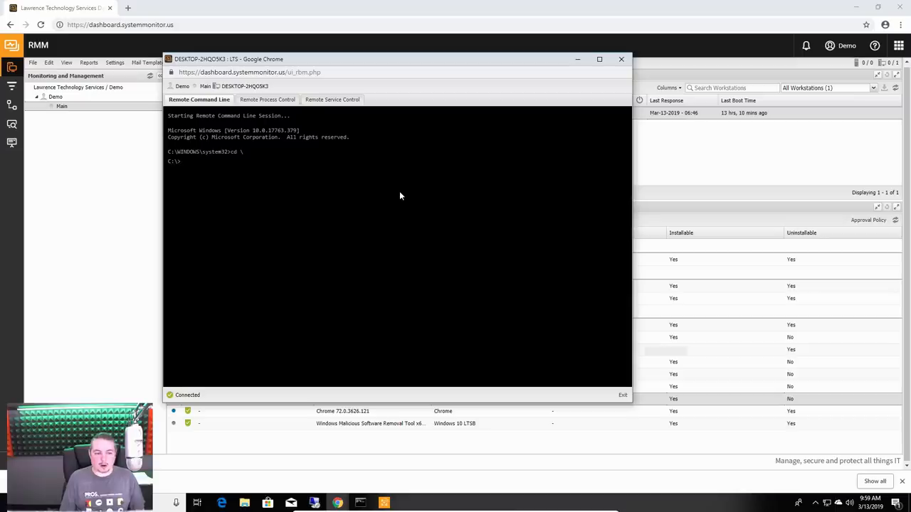
{"action": "type", "text": "dir"}
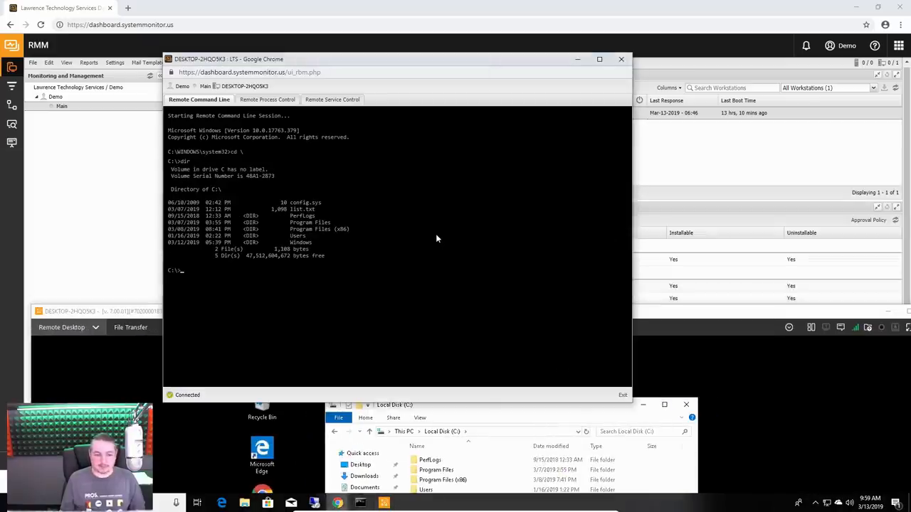
Step: Delete list.txt with del, then show the workstation's running processes
{"action": "type", "text": "del l"}
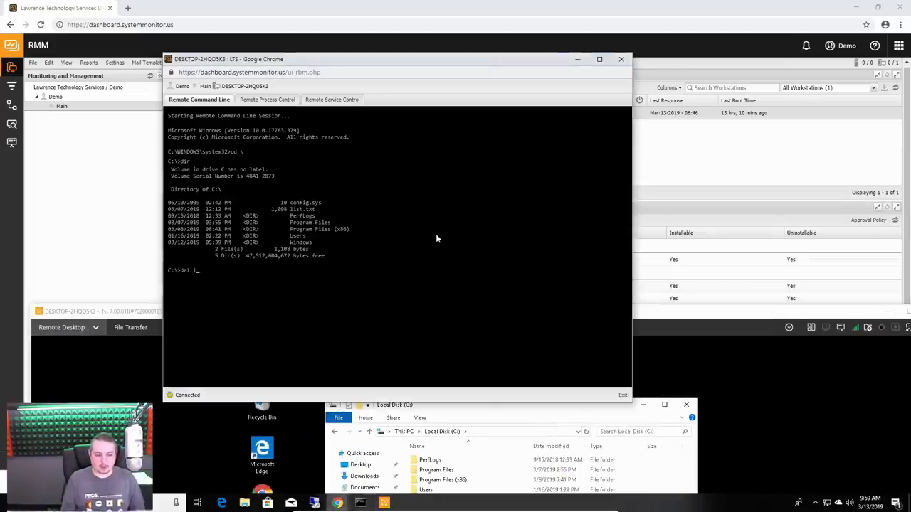
{"action": "type", "text": "ist.y"}
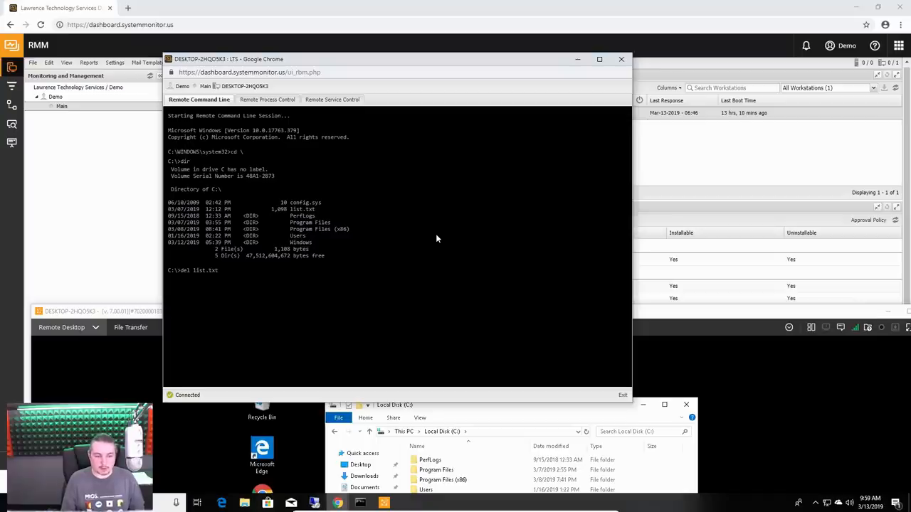
{"action": "key", "text": "Enter"}
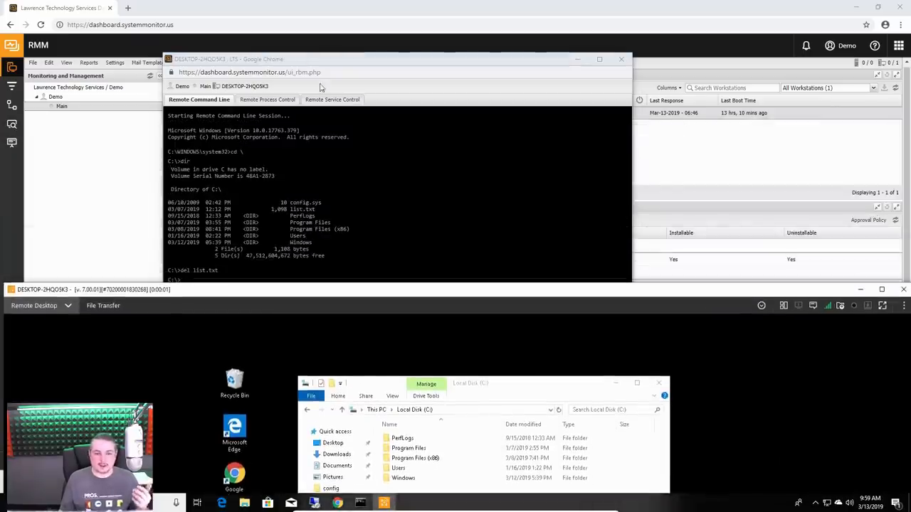
{"action": "mouse_move", "coordinate": [515, 293]}
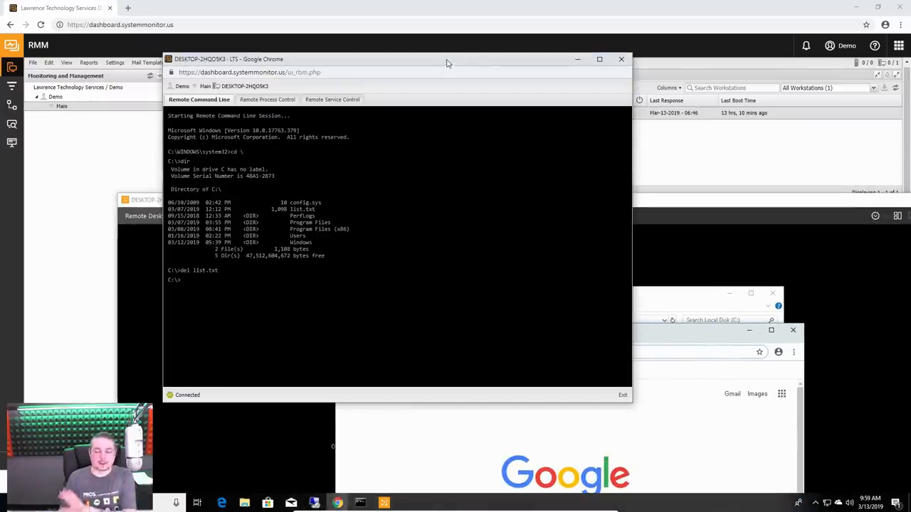
{"action": "left_click", "coordinate": [265, 99]}
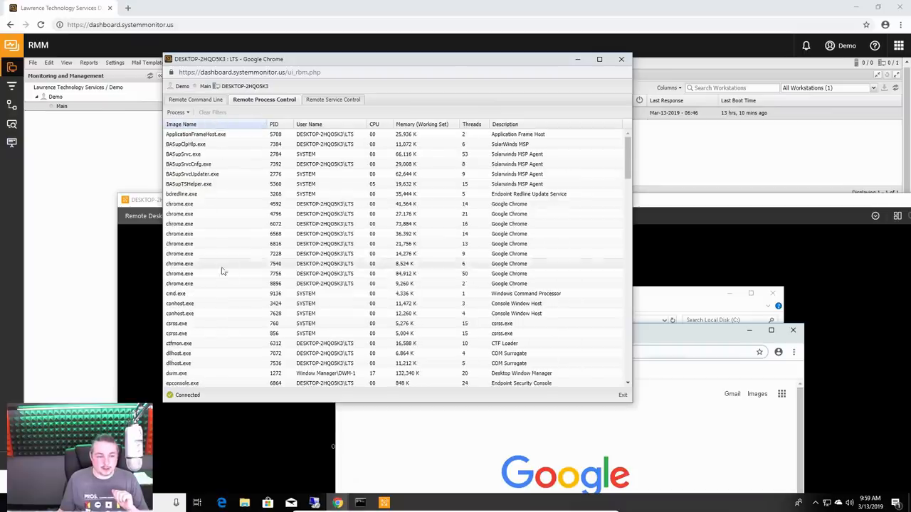
Step: End the chrome.exe process tree from Remote Process Control and confirm
{"action": "right_click", "coordinate": [179, 205]}
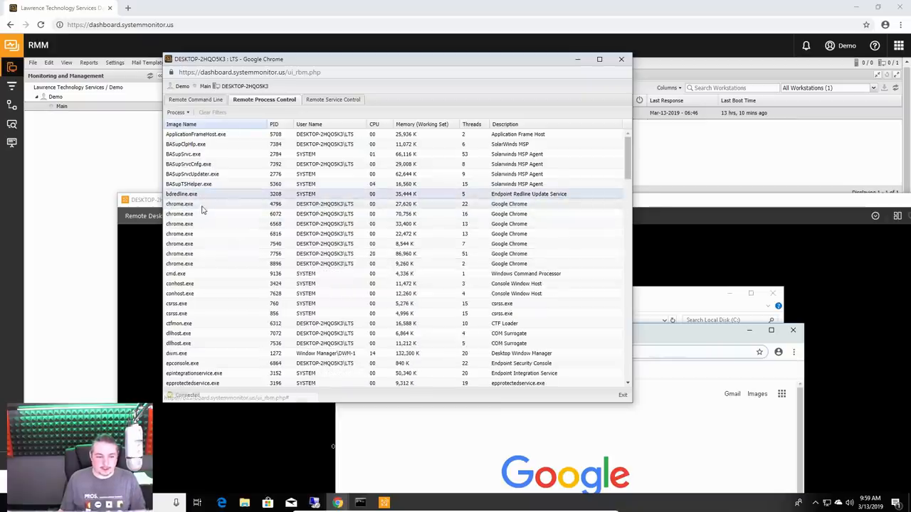
{"action": "right_click", "coordinate": [179, 223]}
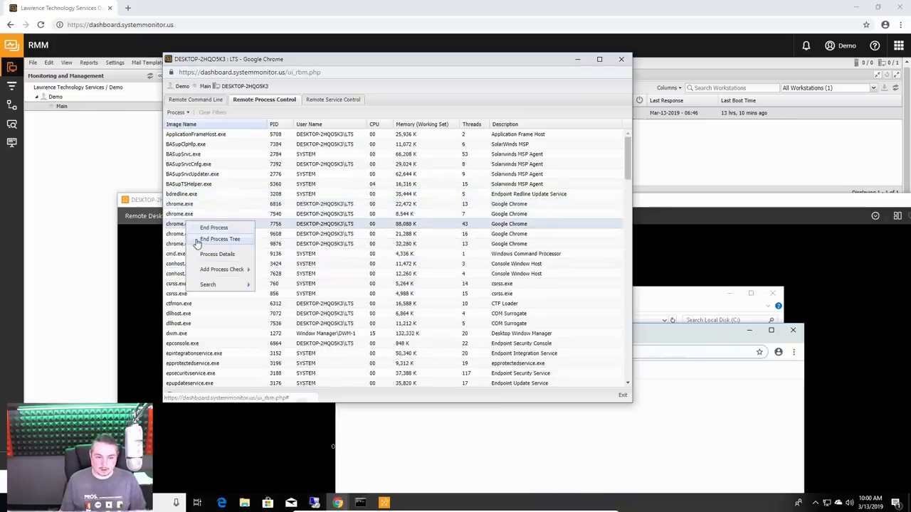
{"action": "left_click", "coordinate": [220, 239]}
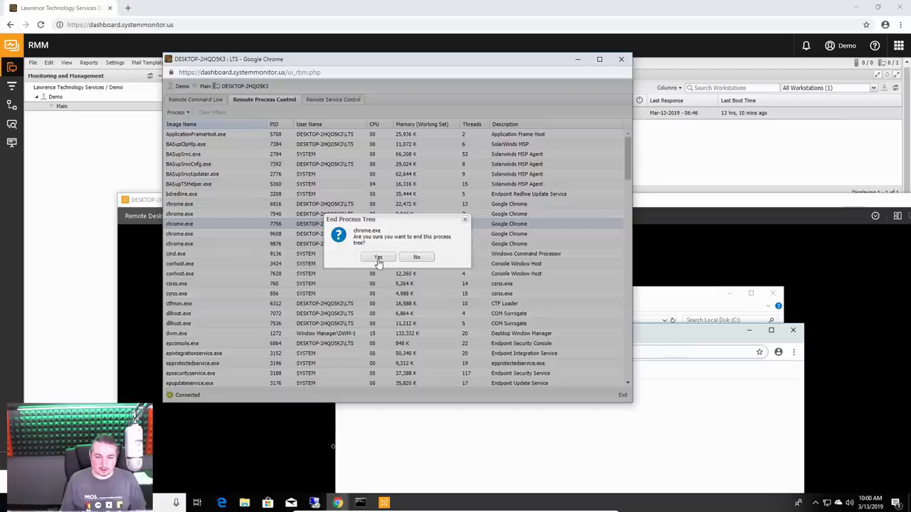
{"action": "left_click", "coordinate": [378, 257]}
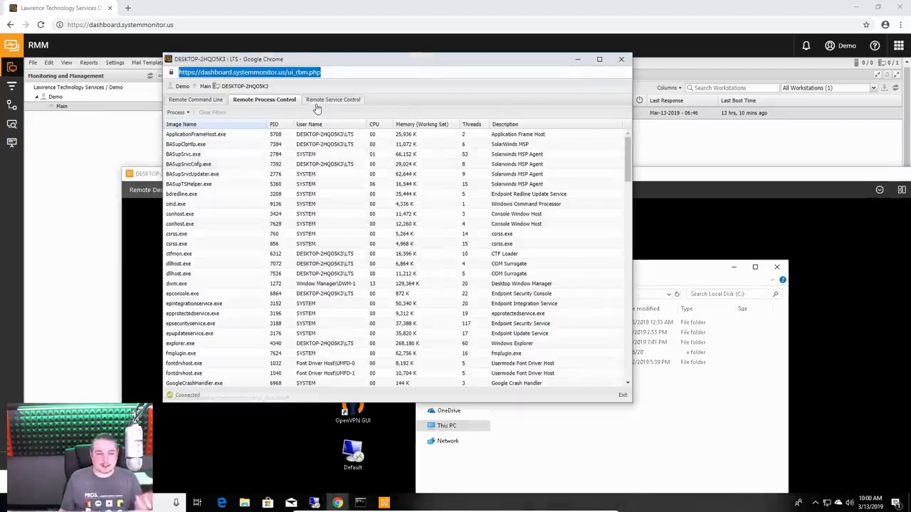
{"action": "left_click", "coordinate": [333, 99]}
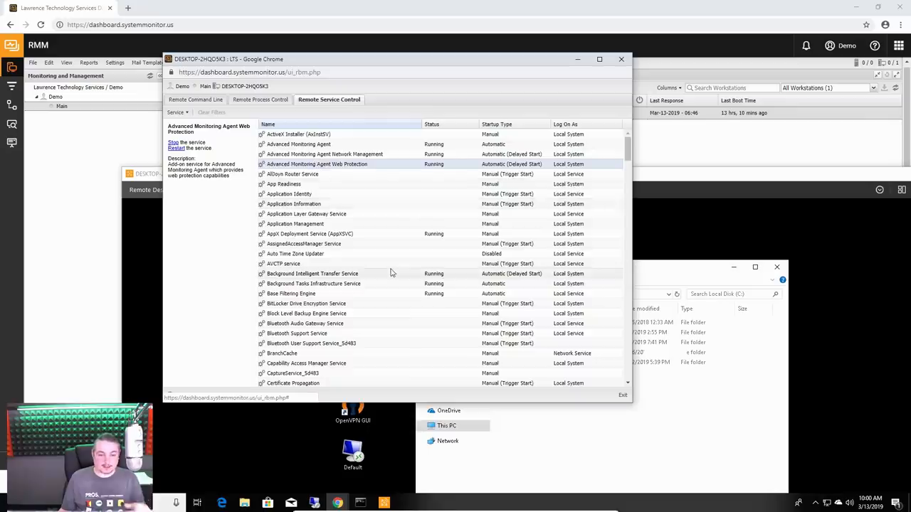
{"action": "scroll", "scroll_direction": "down", "scroll_amount": 3}
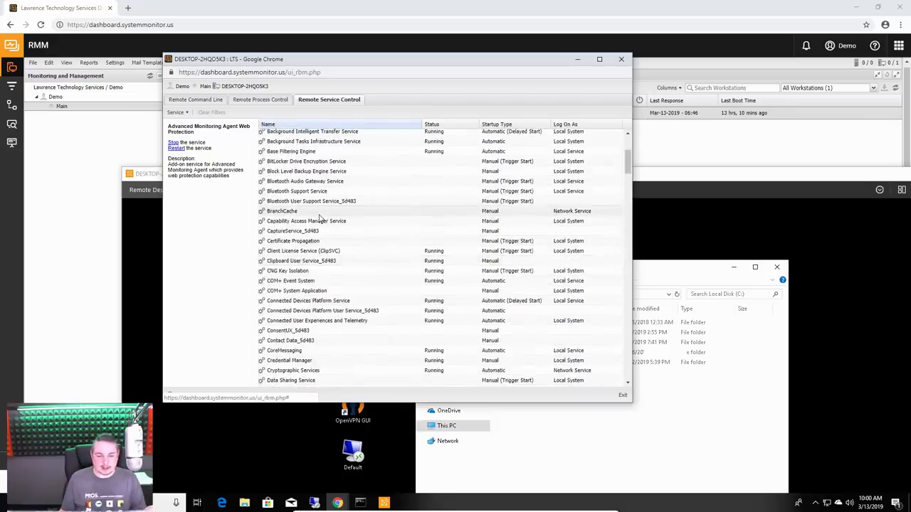
{"action": "left_click", "coordinate": [282, 211]}
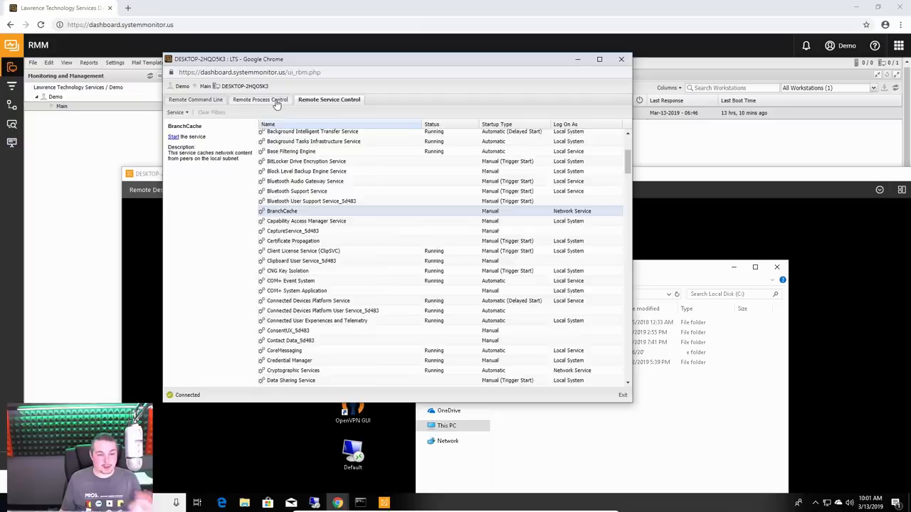
{"action": "left_click", "coordinate": [199, 100]}
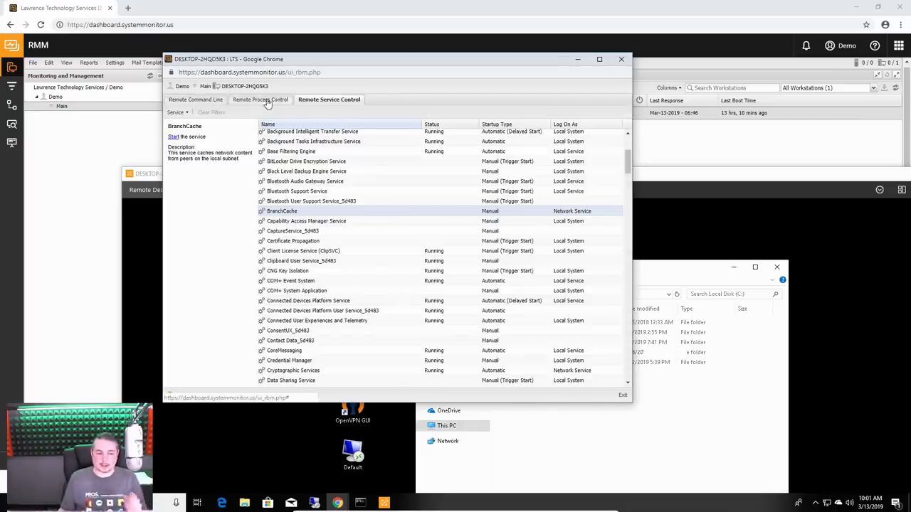
{"action": "left_click", "coordinate": [260, 100]}
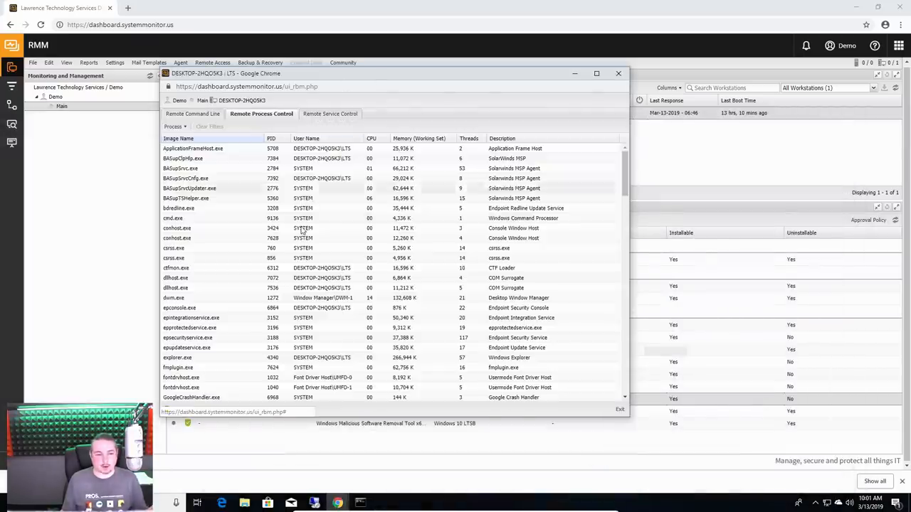
Step: Start a Remote Desktop connection to the workstation and dismiss its dialog
{"action": "left_click", "coordinate": [326, 114]}
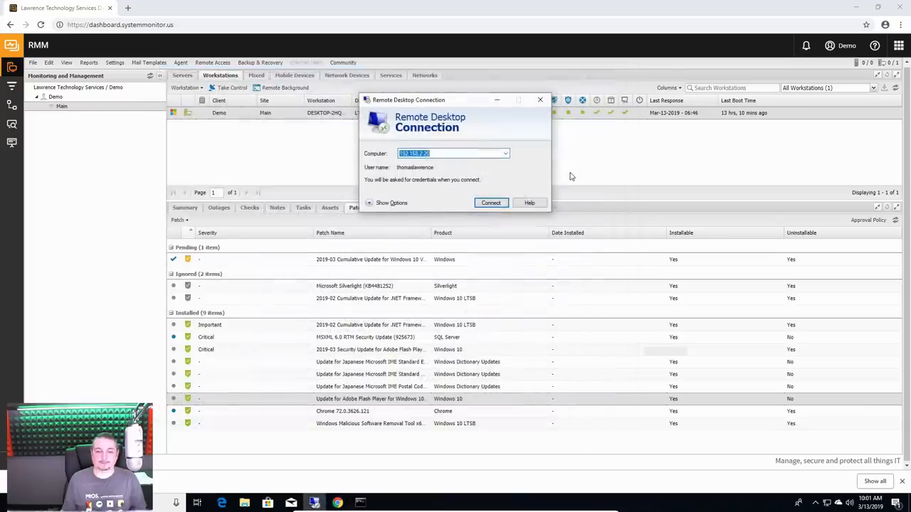
{"action": "left_click", "coordinate": [490, 202]}
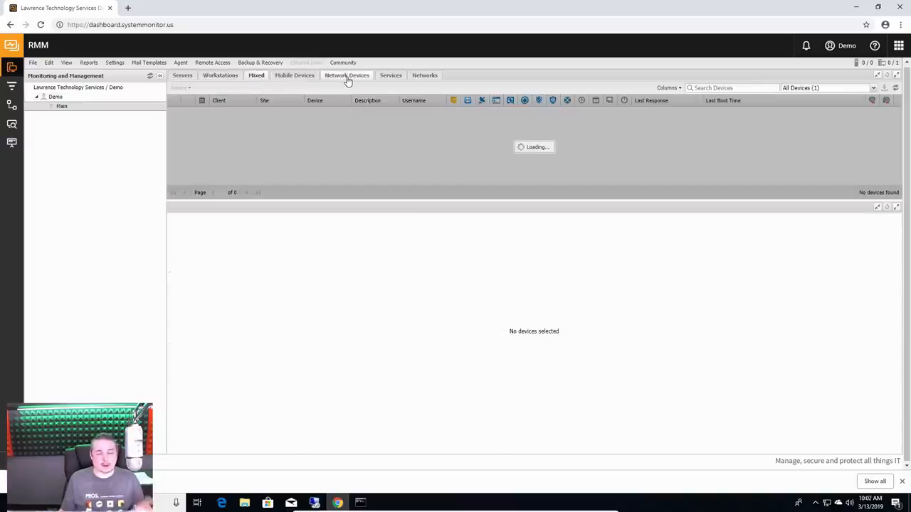
Step: Move to Network Devices and then the managed Networks list
{"action": "left_click", "coordinate": [347, 75]}
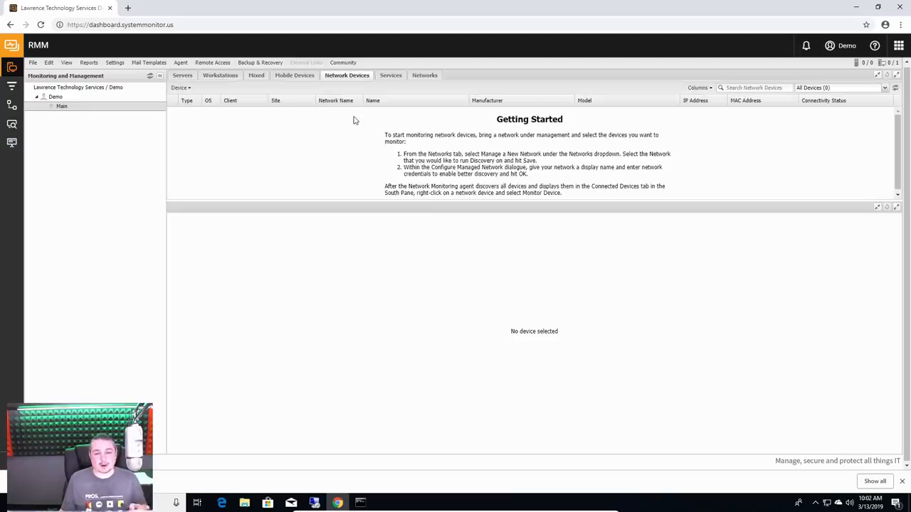
{"action": "mouse_move", "coordinate": [364, 145]}
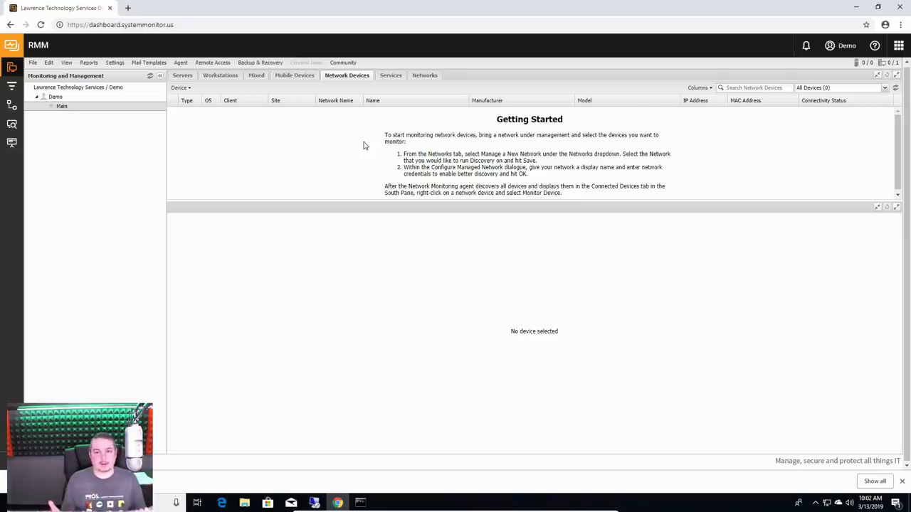
{"action": "left_click", "coordinate": [424, 74]}
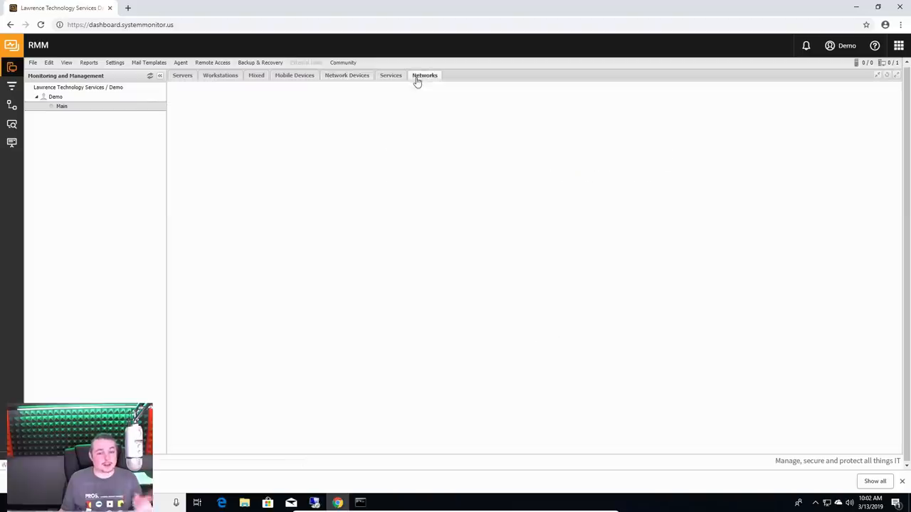
Step: Open the Demo Network summary, then list its connected devices with IP and MAC addresses
{"action": "left_click", "coordinate": [424, 75]}
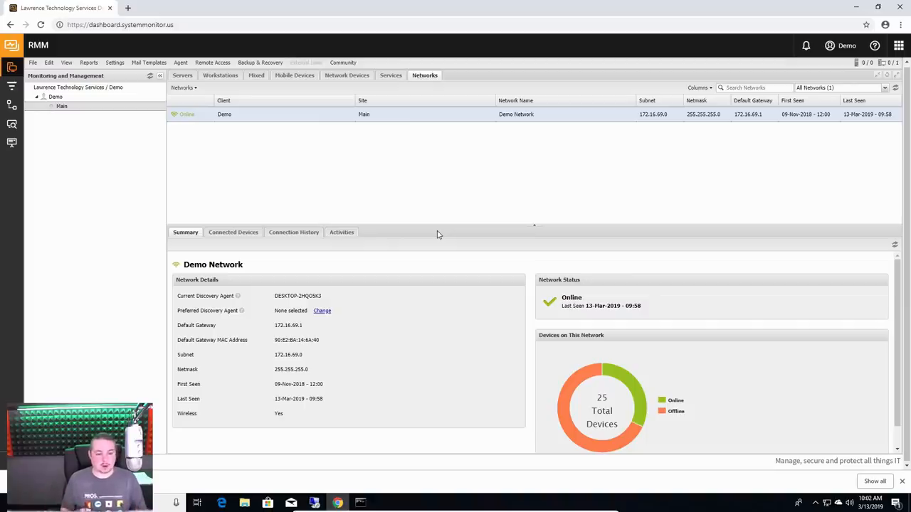
{"action": "left_click", "coordinate": [234, 232]}
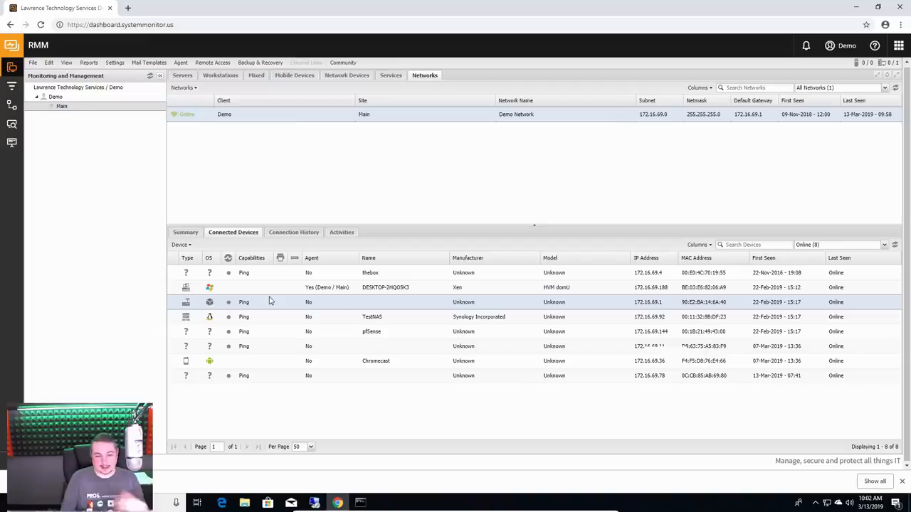
{"action": "mouse_move", "coordinate": [289, 165]}
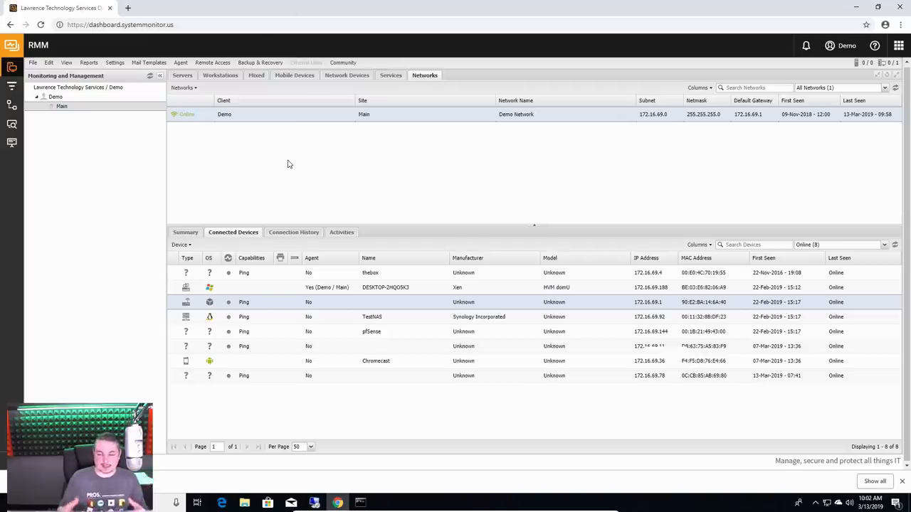
{"action": "mouse_move", "coordinate": [704, 182]}
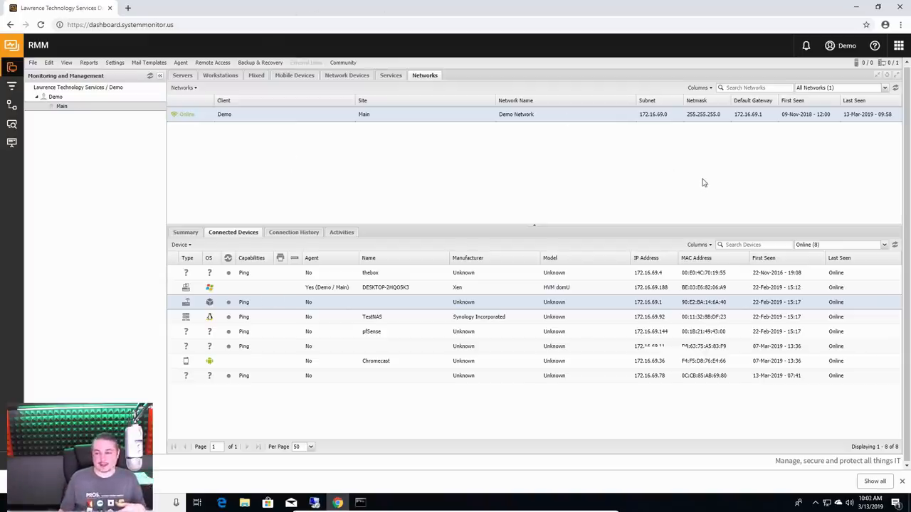
{"action": "mouse_move", "coordinate": [459, 126]}
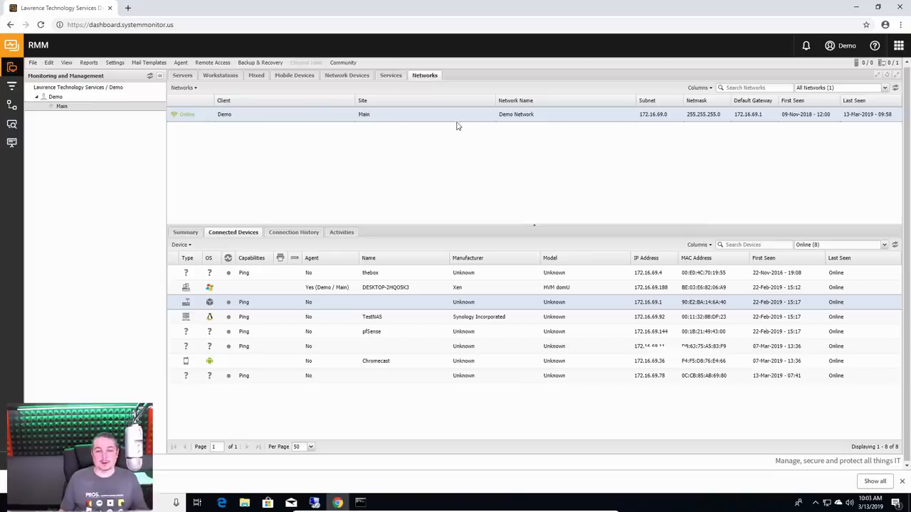
{"action": "mouse_move", "coordinate": [464, 120]}
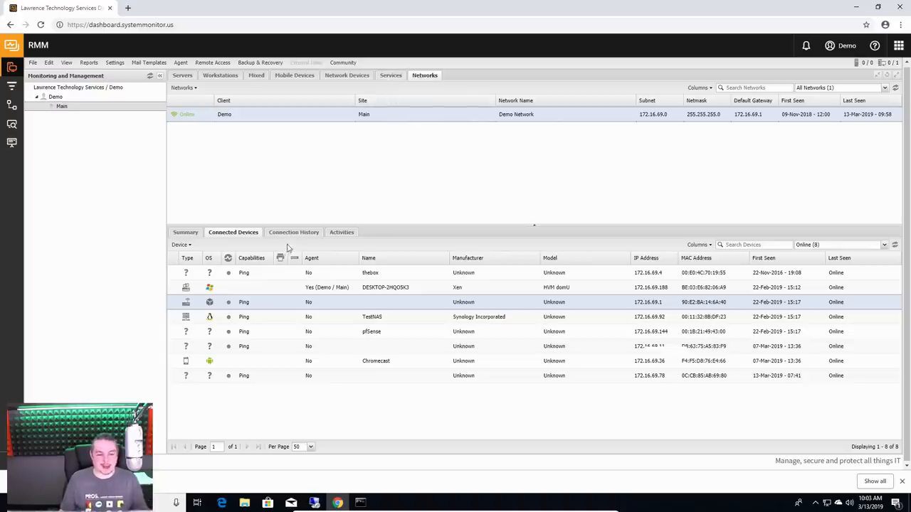
Step: Switch from the network's connection history to its Activities log and select the latest Discovery Agent Promotion entry
{"action": "left_click", "coordinate": [293, 232]}
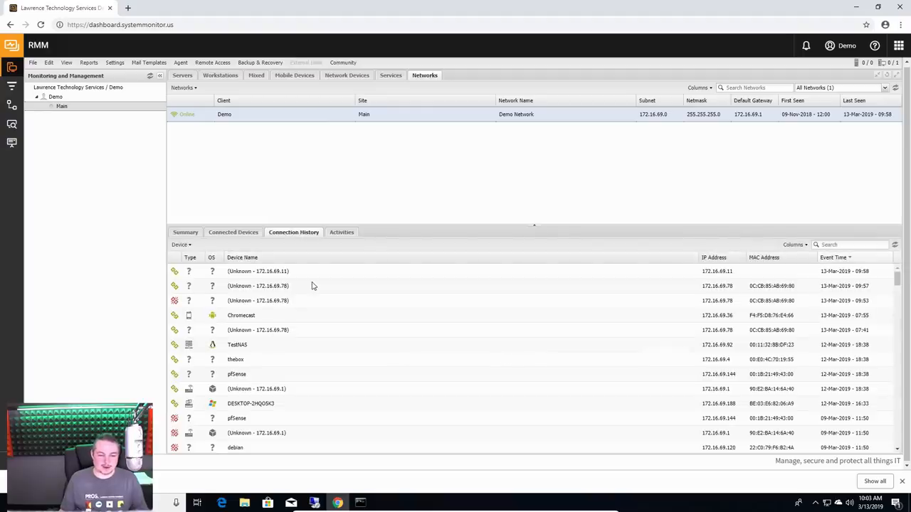
{"action": "scroll", "scroll_direction": "down", "scroll_amount": 3}
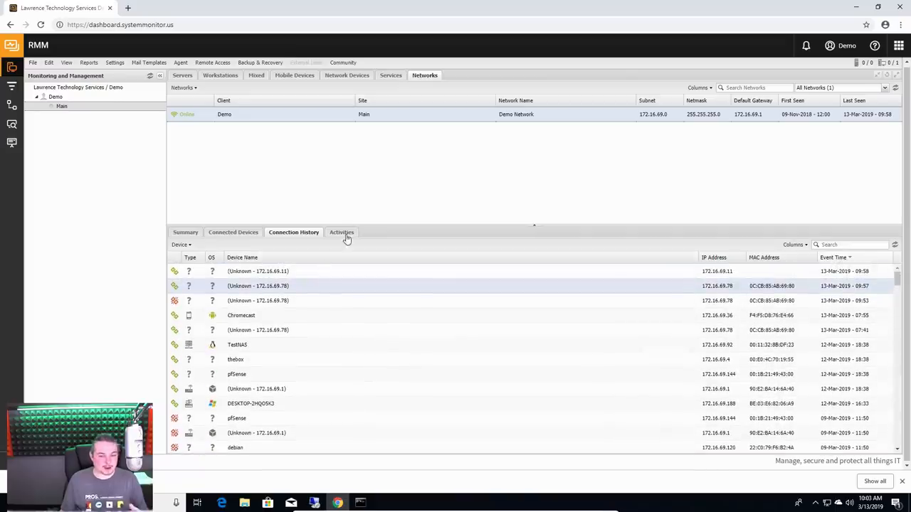
{"action": "left_click", "coordinate": [342, 232]}
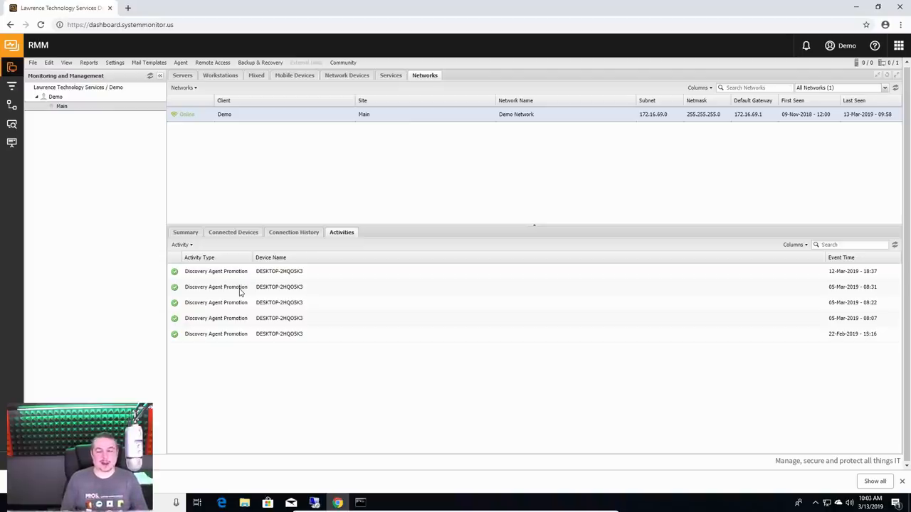
{"action": "mouse_move", "coordinate": [285, 326]}
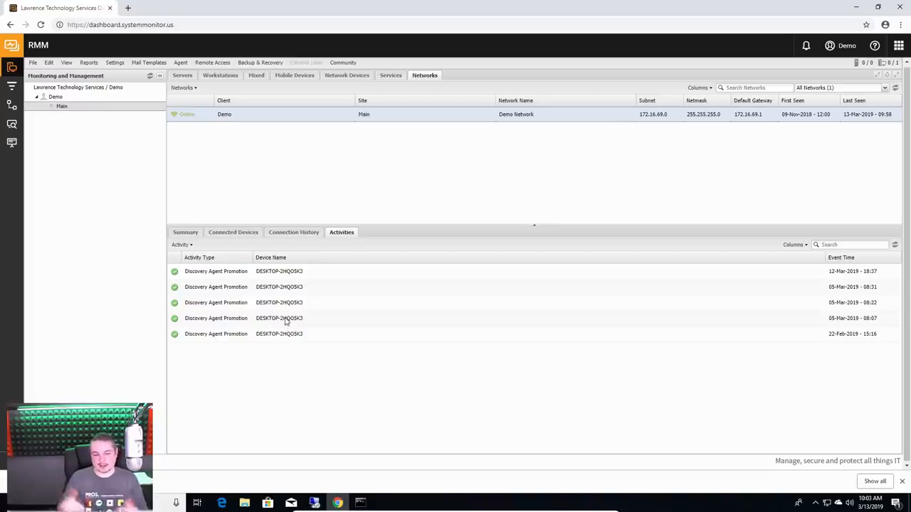
{"action": "mouse_move", "coordinate": [250, 279]}
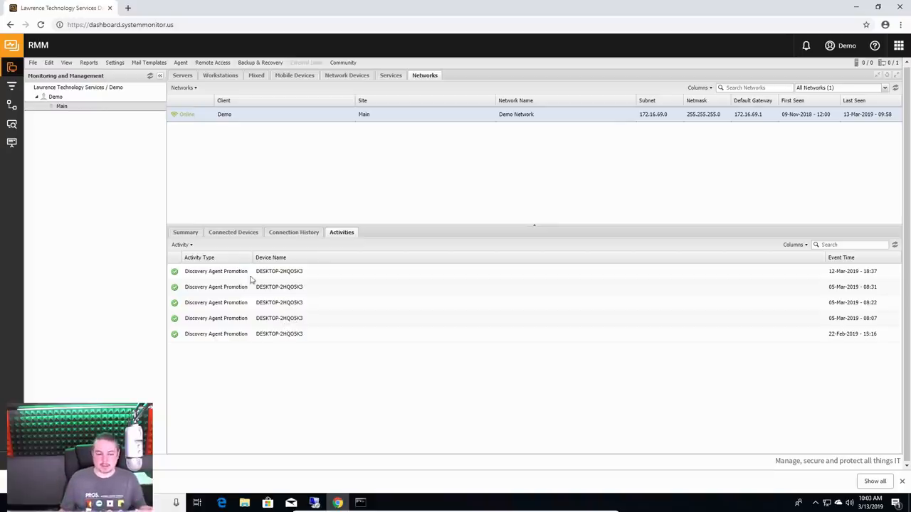
{"action": "left_click", "coordinate": [216, 271]}
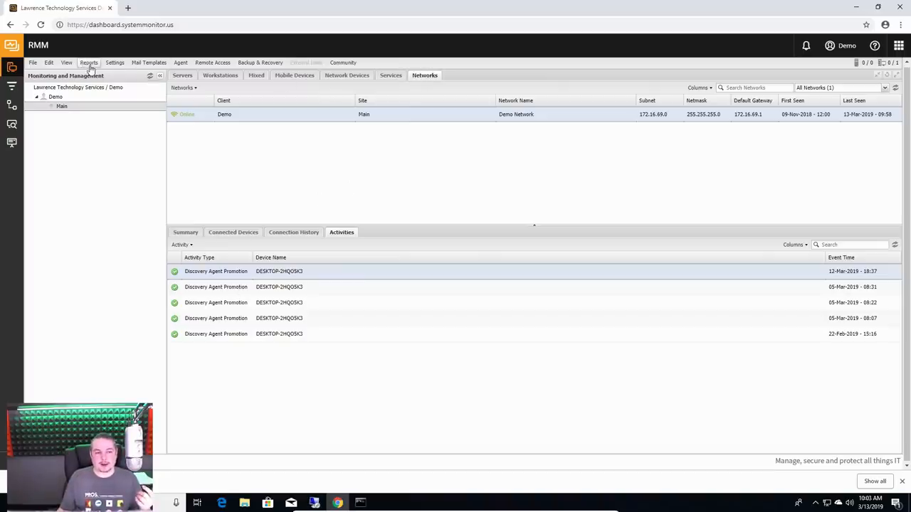
Step: Open the Risk Intelligence reports summary for the Demo client from the Reports menu
{"action": "left_click", "coordinate": [88, 63]}
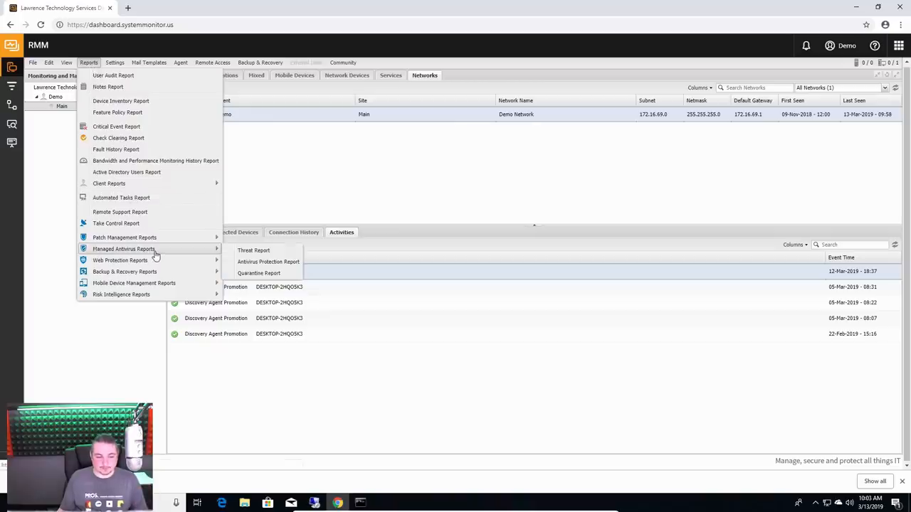
{"action": "mouse_move", "coordinate": [254, 250]}
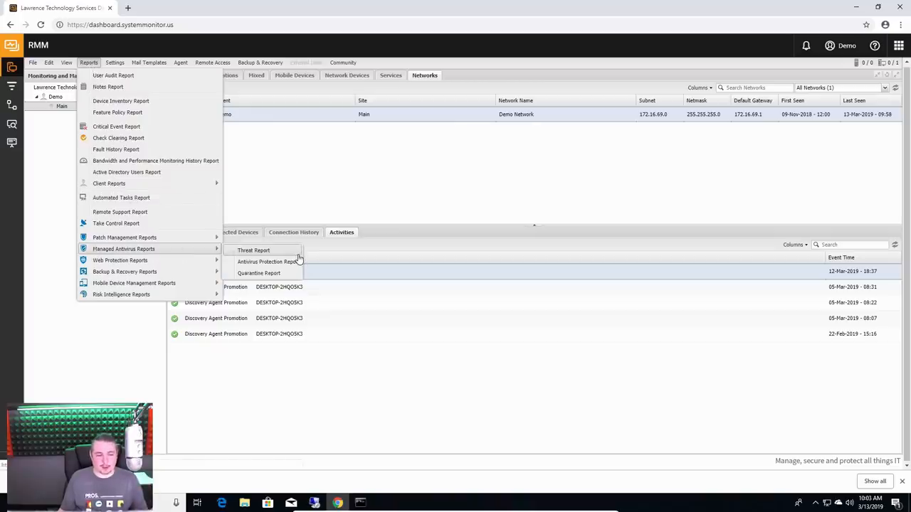
{"action": "mouse_move", "coordinate": [185, 245]}
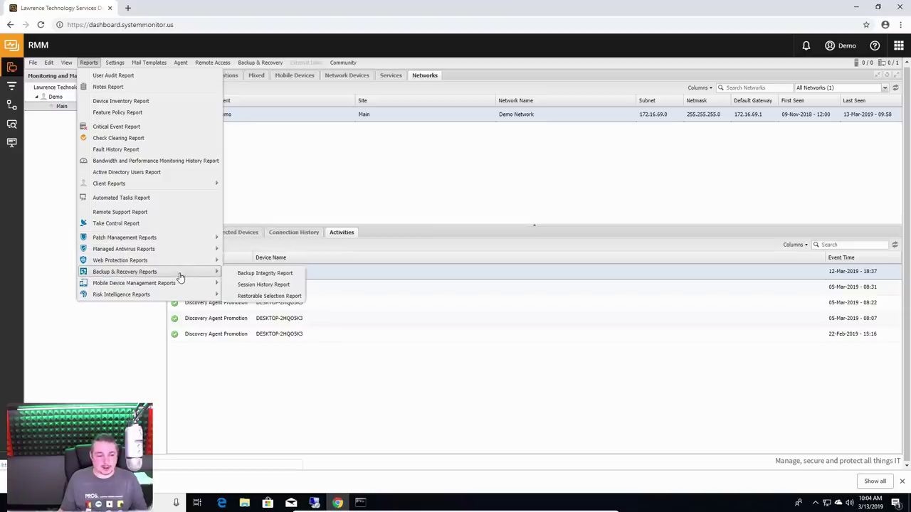
{"action": "mouse_move", "coordinate": [135, 283]}
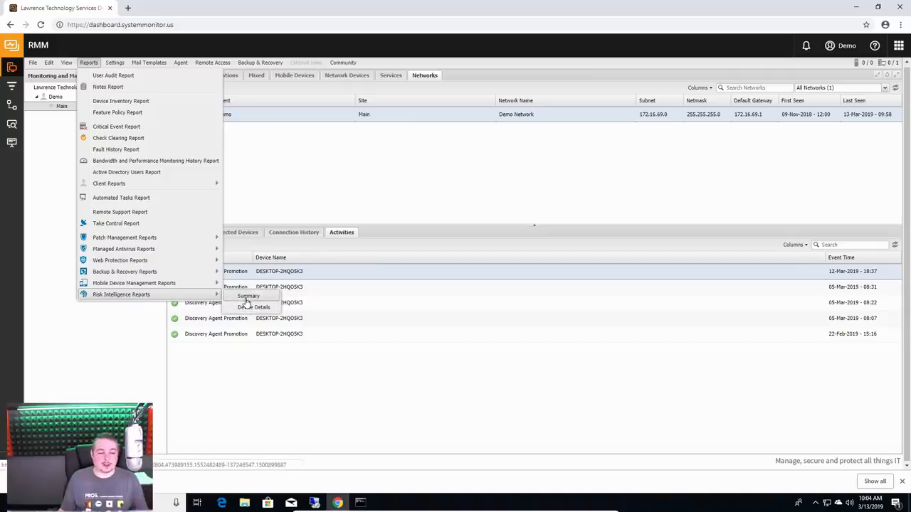
{"action": "left_click", "coordinate": [248, 296]}
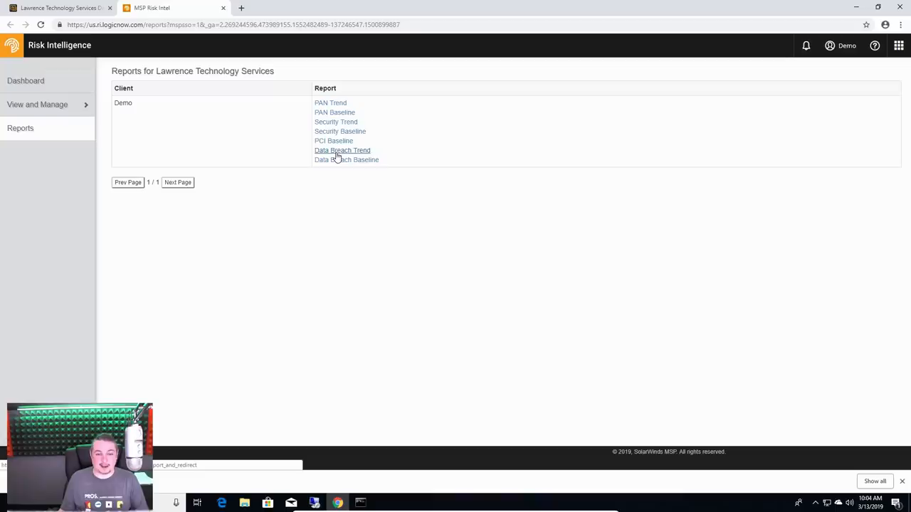
Step: View the Data Breach Trend report, then open the scanned desktop's device details from Scan Results
{"action": "left_click", "coordinate": [342, 151]}
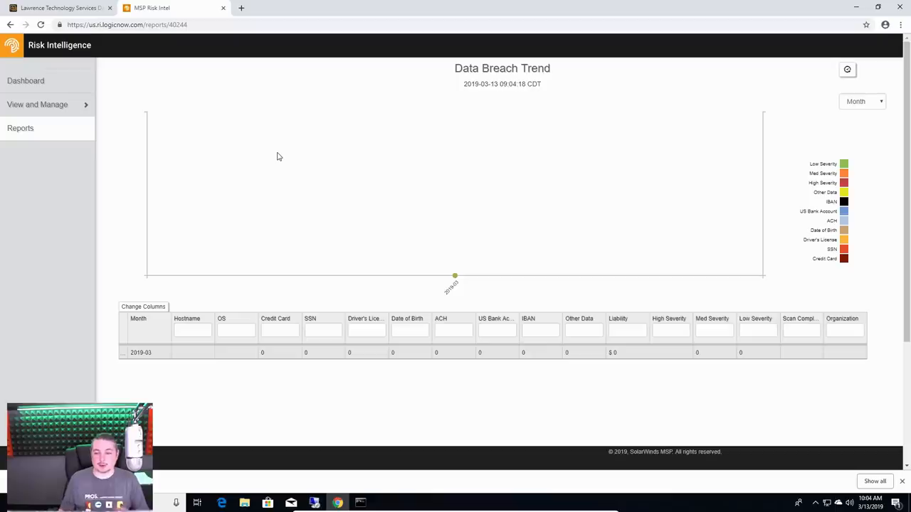
{"action": "left_click", "coordinate": [37, 105]}
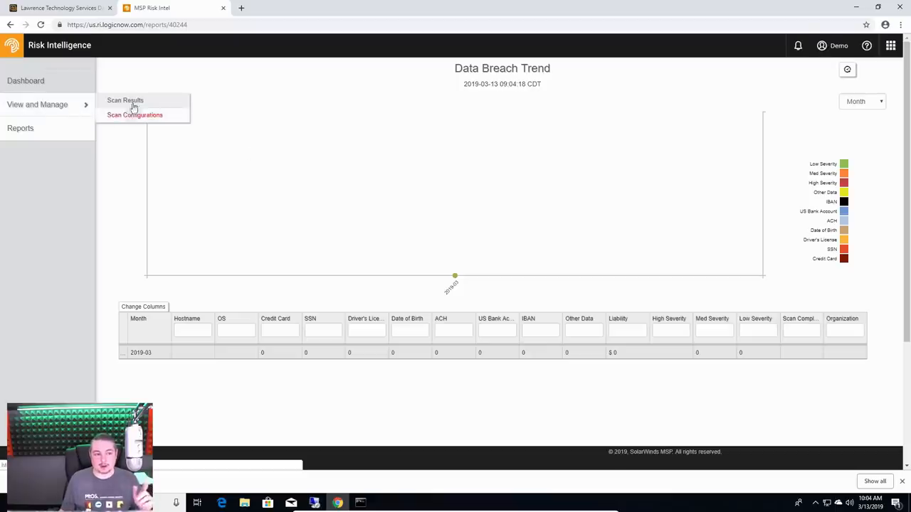
{"action": "left_click", "coordinate": [125, 100]}
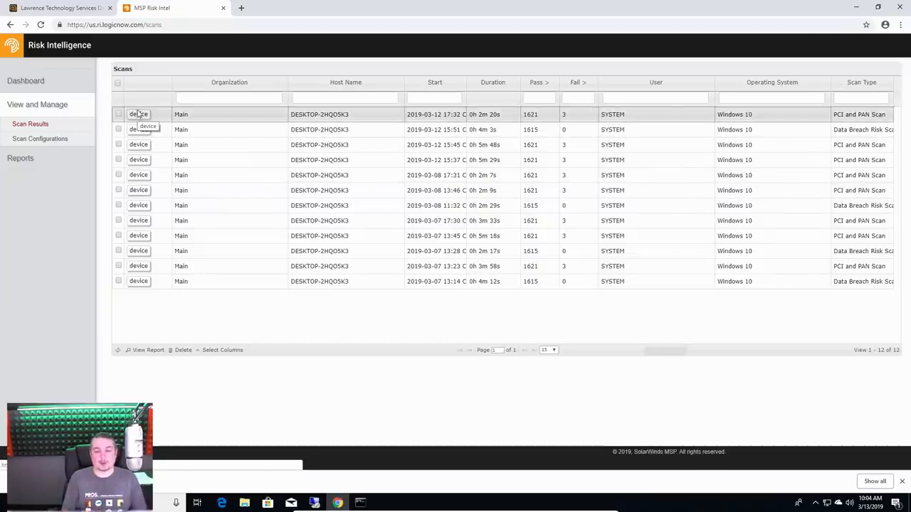
{"action": "left_click", "coordinate": [138, 114]}
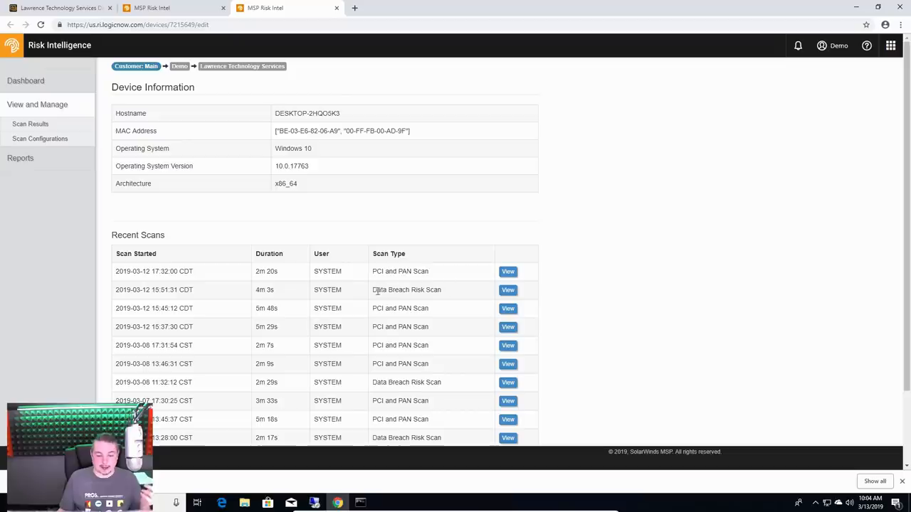
Step: Review the Data Breach Risk Scan report, highlighting its $0.00 potential liability and passing summaries
{"action": "left_click", "coordinate": [507, 290]}
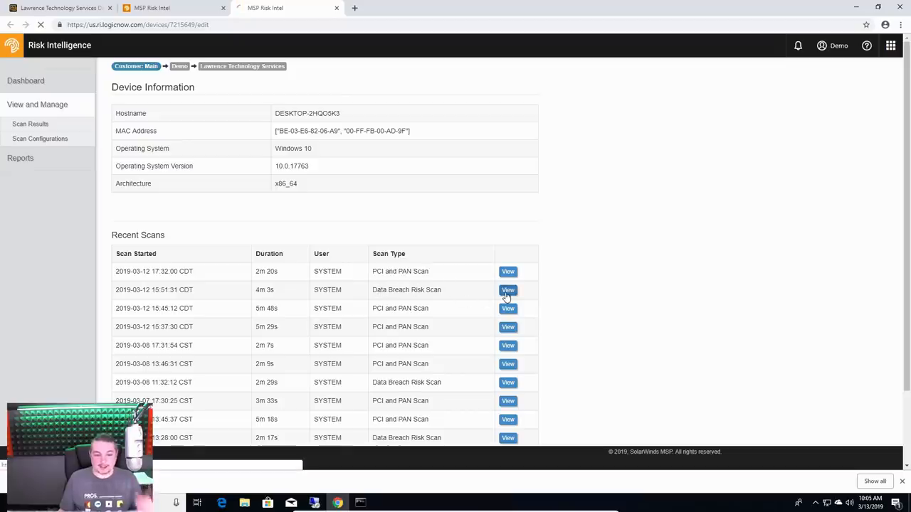
{"action": "mouse_move", "coordinate": [399, 193]}
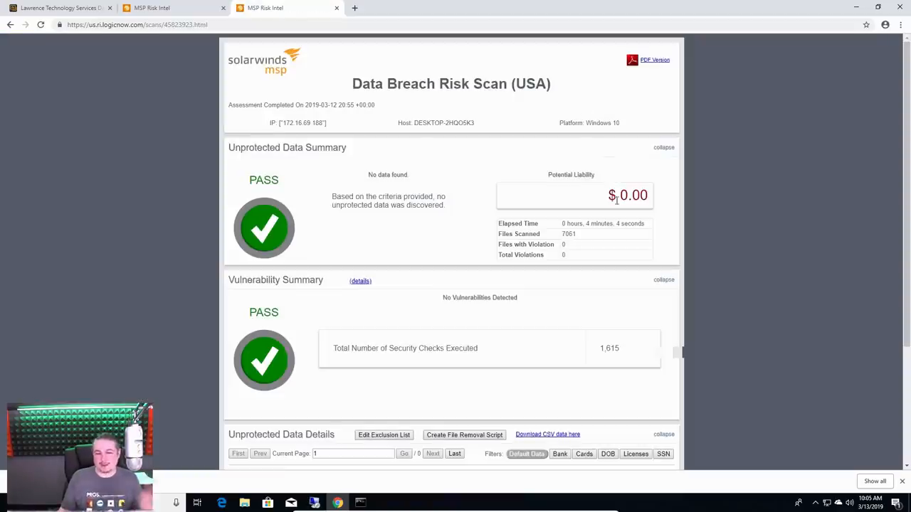
{"action": "double_click", "coordinate": [628, 195]}
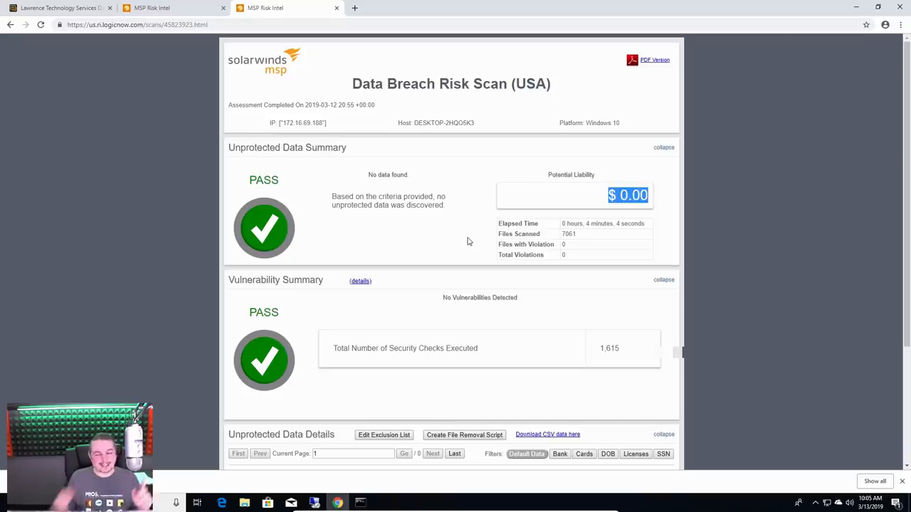
{"action": "mouse_move", "coordinate": [538, 153]}
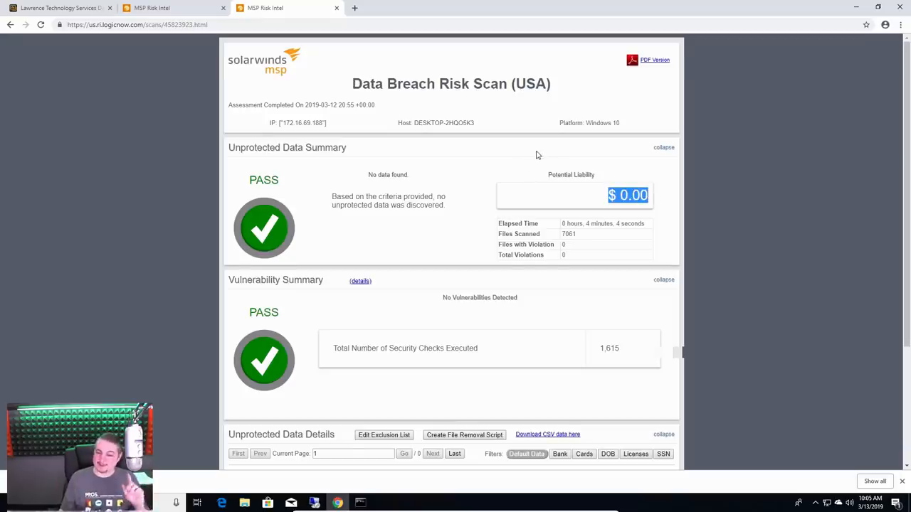
{"action": "mouse_move", "coordinate": [495, 191]}
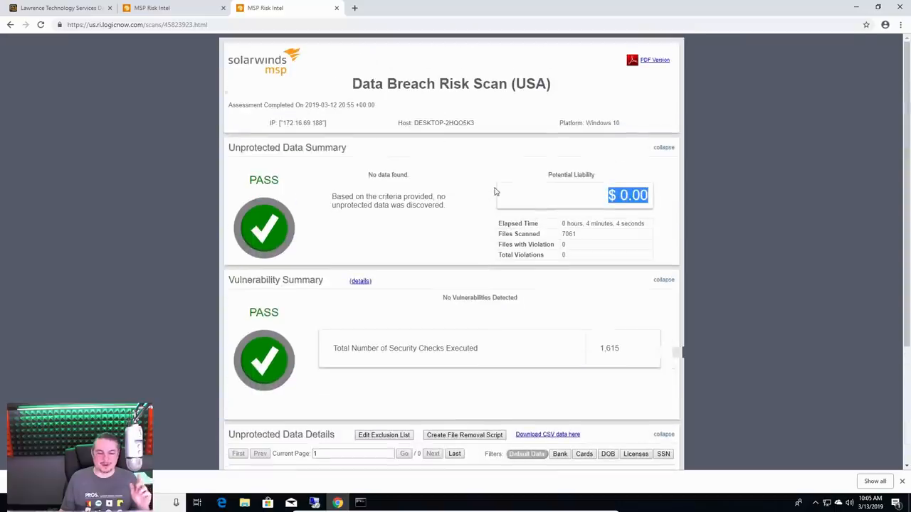
{"action": "mouse_move", "coordinate": [479, 354]}
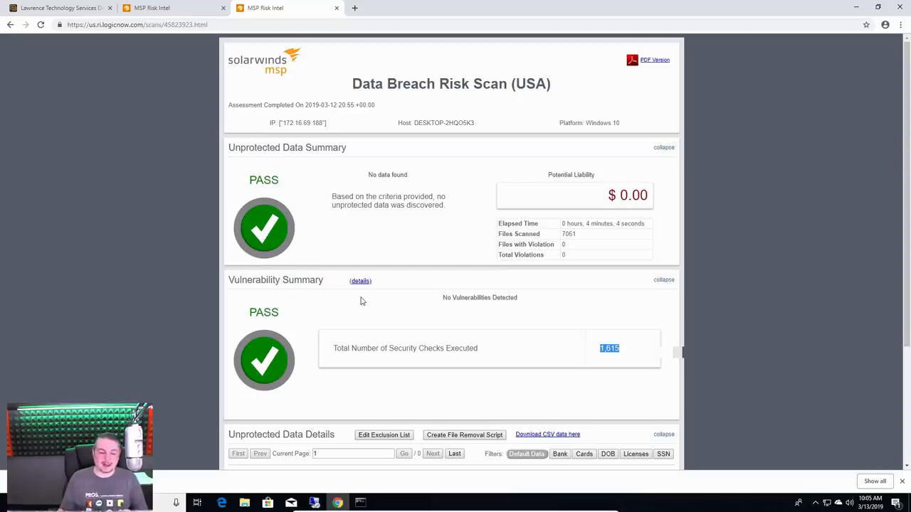
{"action": "scroll", "scroll_direction": "down", "scroll_amount": 3}
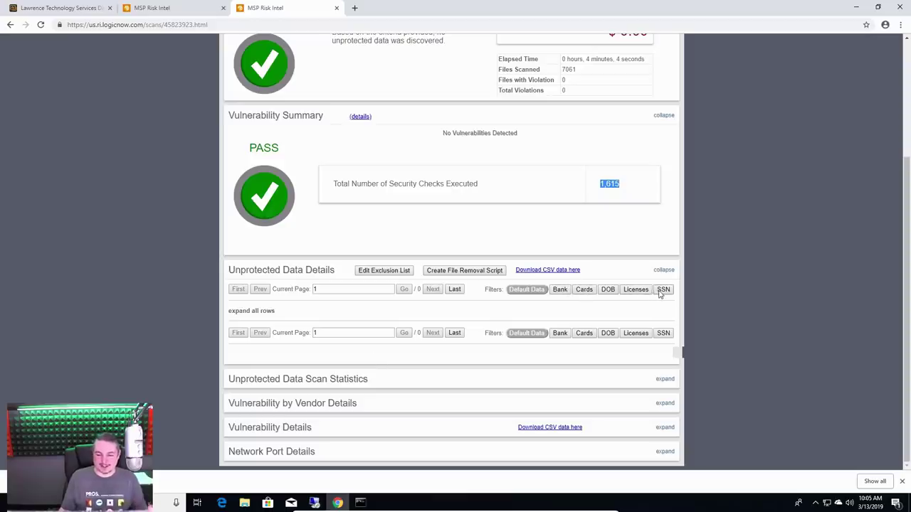
{"action": "mouse_move", "coordinate": [689, 313]}
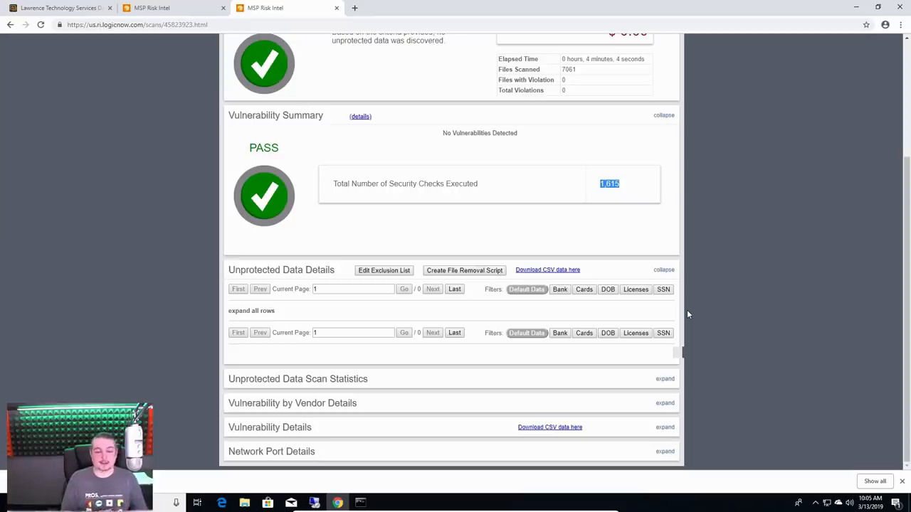
{"action": "mouse_move", "coordinate": [401, 278]}
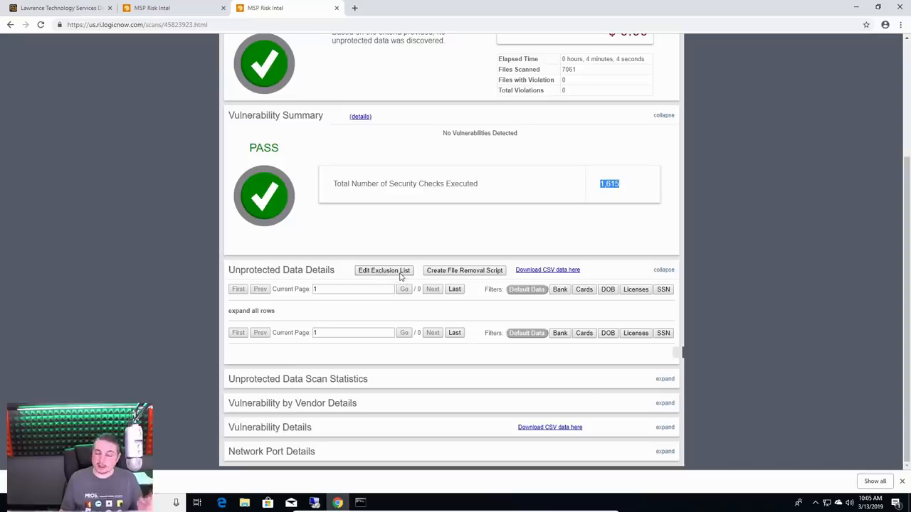
{"action": "scroll", "scroll_direction": "up", "scroll_amount": 3}
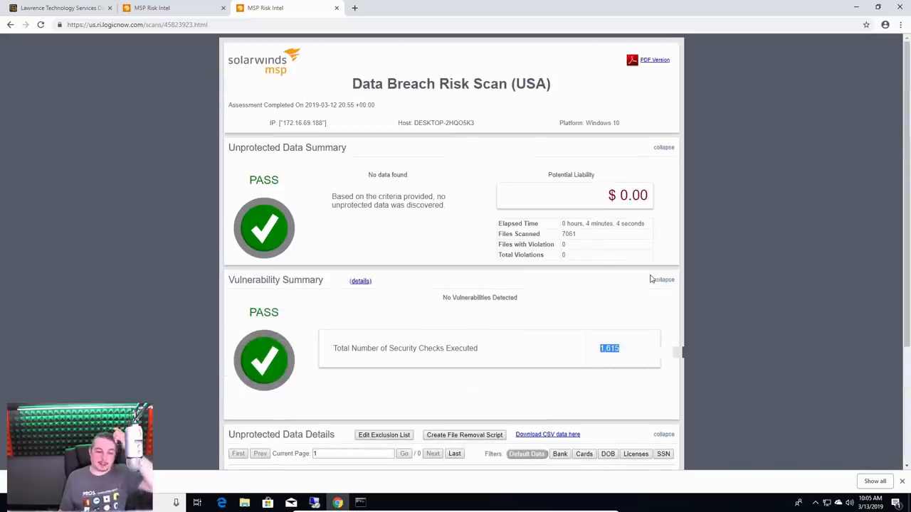
{"action": "mouse_move", "coordinate": [470, 276]}
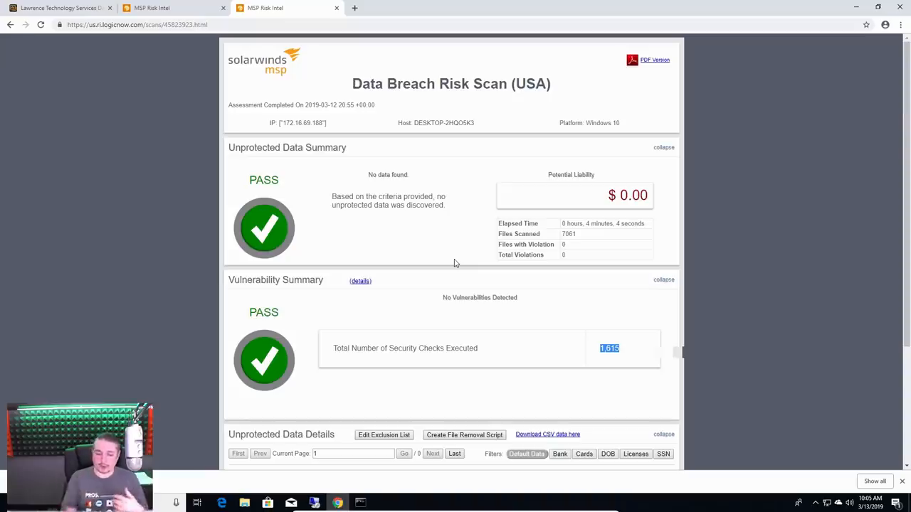
{"action": "mouse_move", "coordinate": [305, 6]}
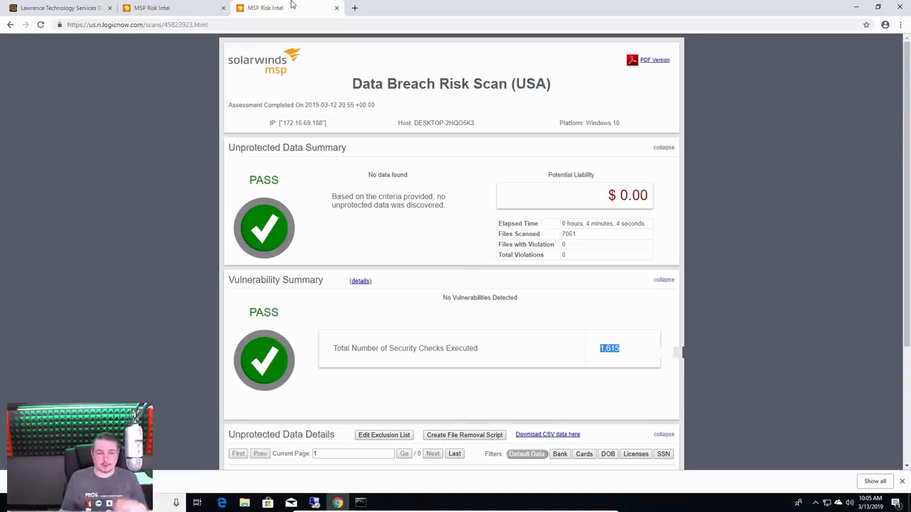
{"action": "mouse_move", "coordinate": [285, 6]}
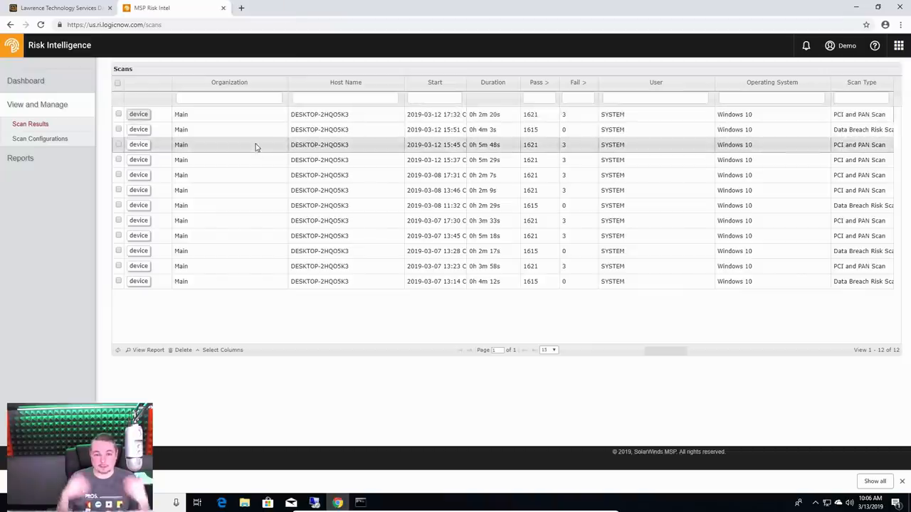
{"action": "mouse_move", "coordinate": [256, 147]}
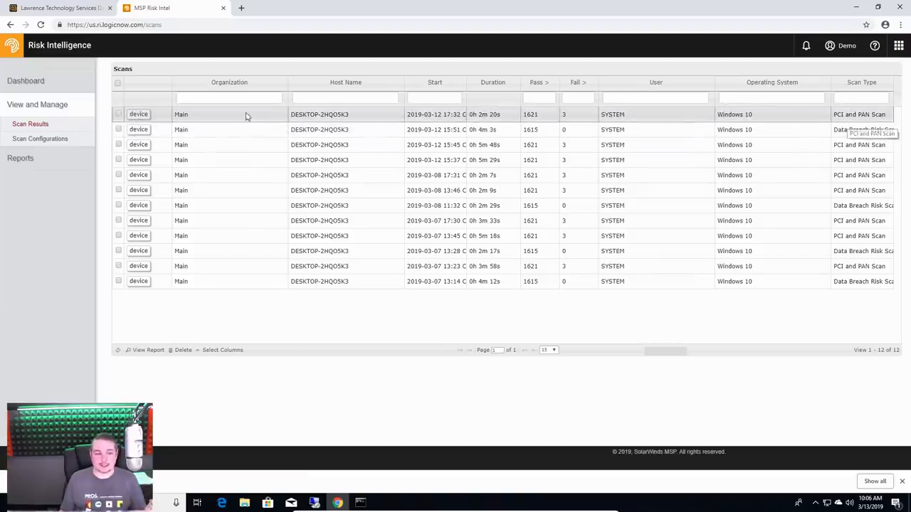
Step: Return to the scan results and open the PCI and PAN Scan report with its failing PCI DSS summary
{"action": "left_click", "coordinate": [138, 114]}
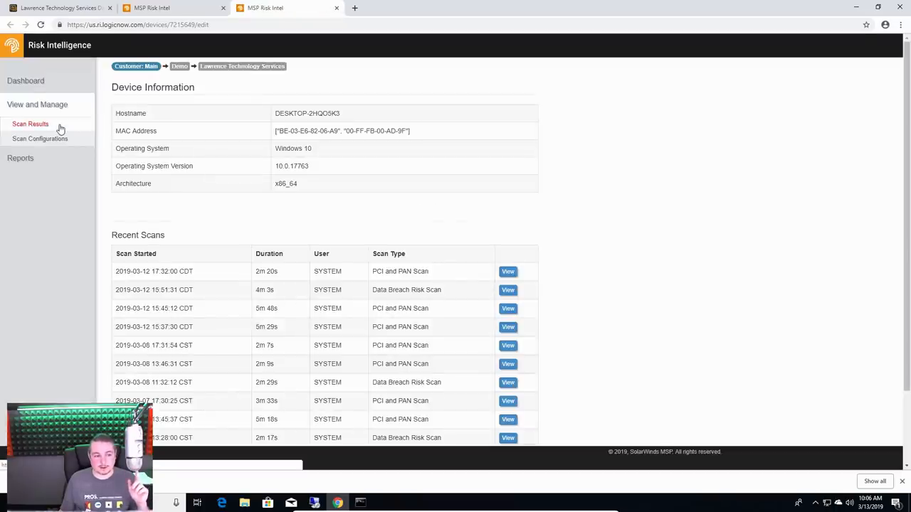
{"action": "left_click", "coordinate": [31, 124]}
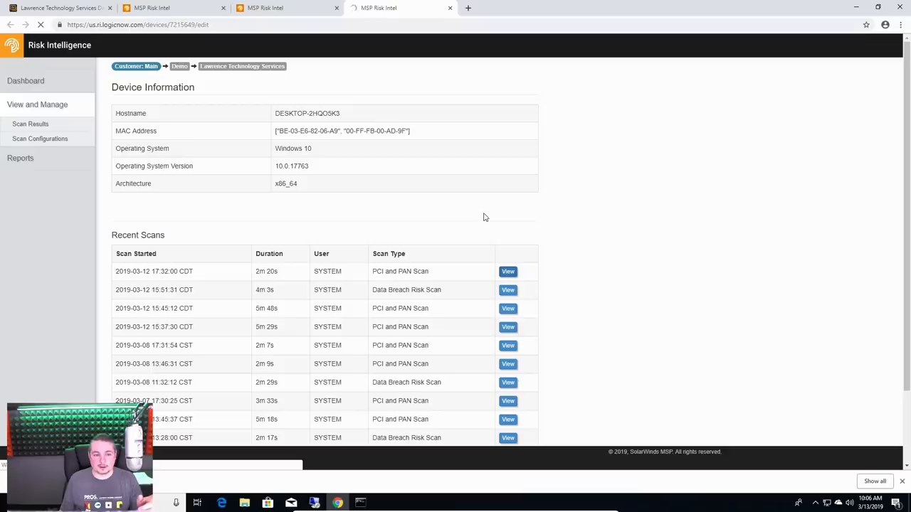
{"action": "left_click", "coordinate": [507, 271]}
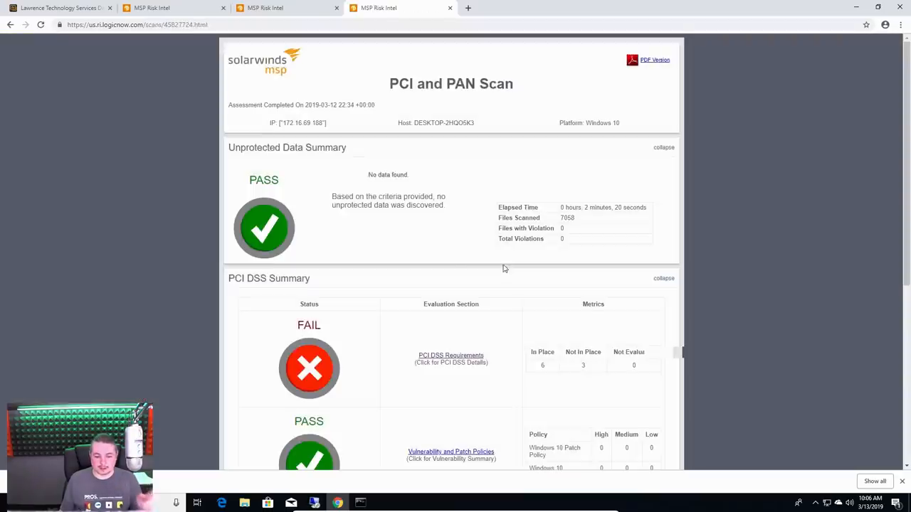
{"action": "scroll", "scroll_direction": "down", "scroll_amount": 3}
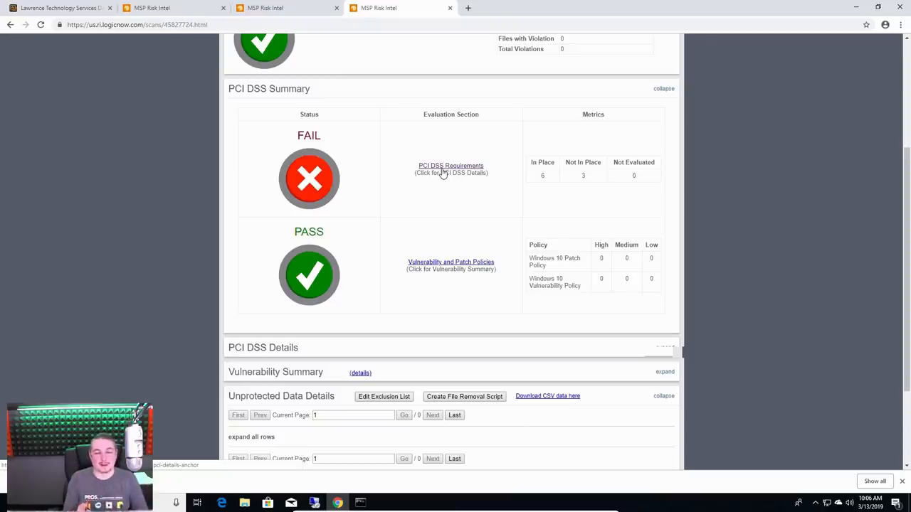
Step: Read through the detailed PCI DSS requirement results, including the personal firewall and minimum password length checks
{"action": "left_click", "coordinate": [450, 165]}
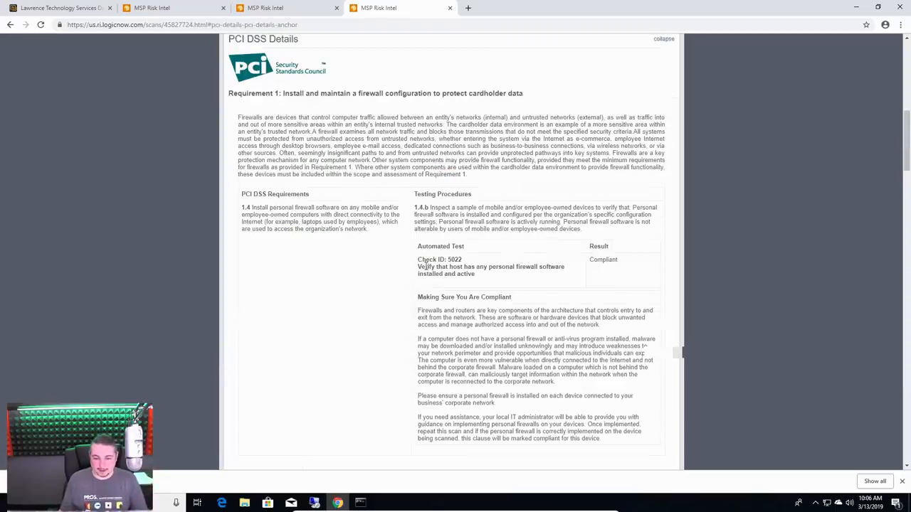
{"action": "left_click_drag", "start_coordinate": [417, 267], "coordinate": [501, 273]}
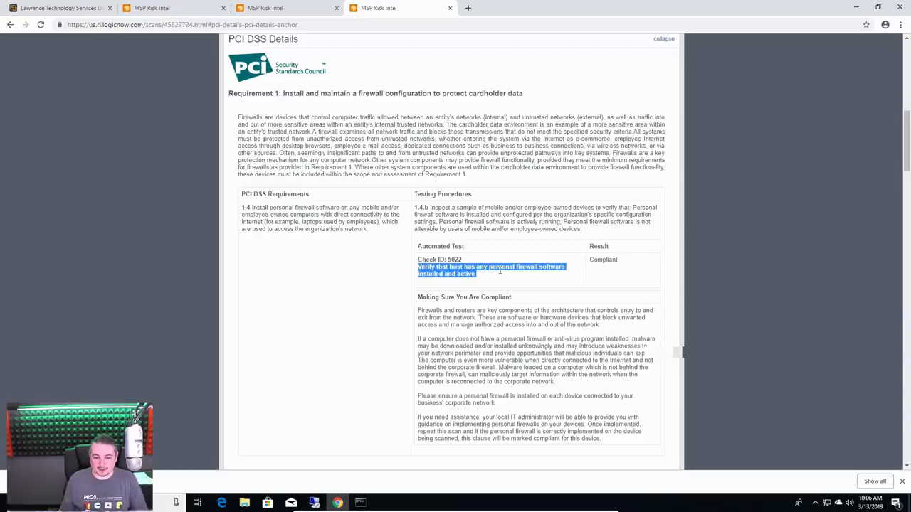
{"action": "scroll", "scroll_direction": "down", "scroll_amount": 3}
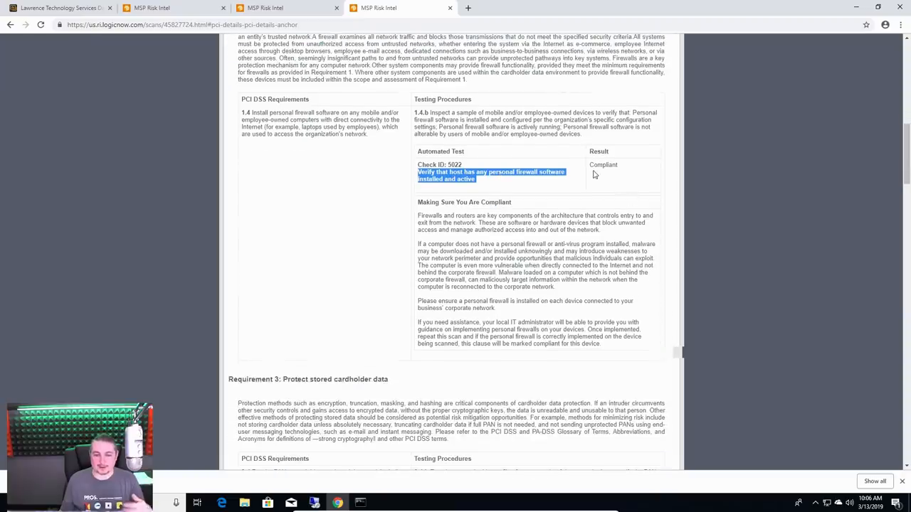
{"action": "scroll", "scroll_direction": "down", "scroll_amount": 3}
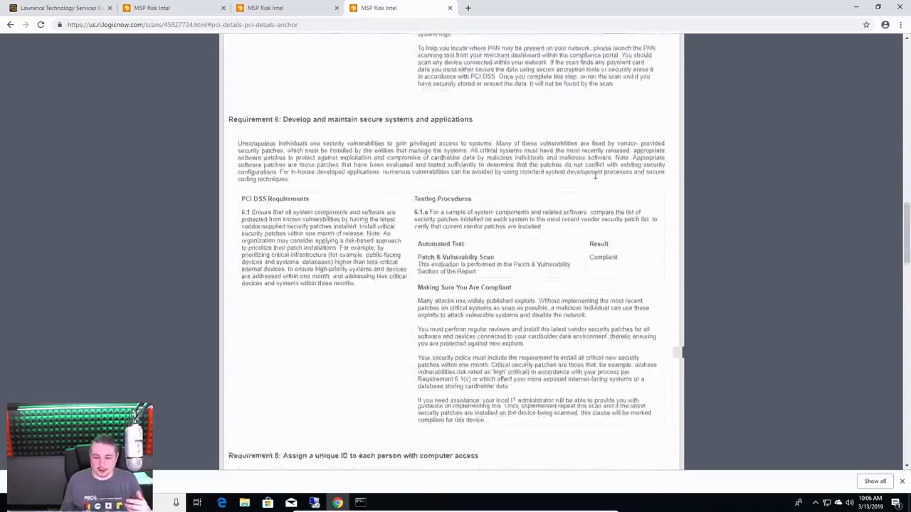
{"action": "scroll", "scroll_direction": "down", "scroll_amount": 3}
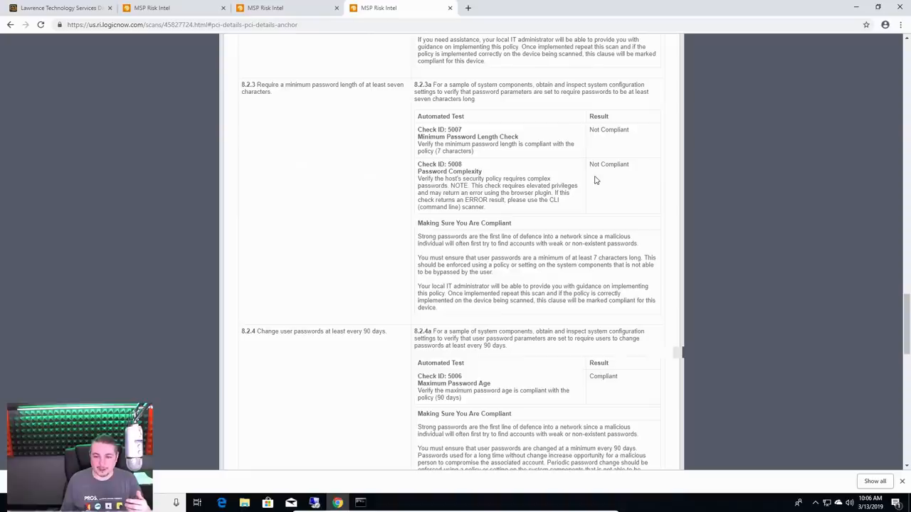
{"action": "double_click", "coordinate": [467, 137]}
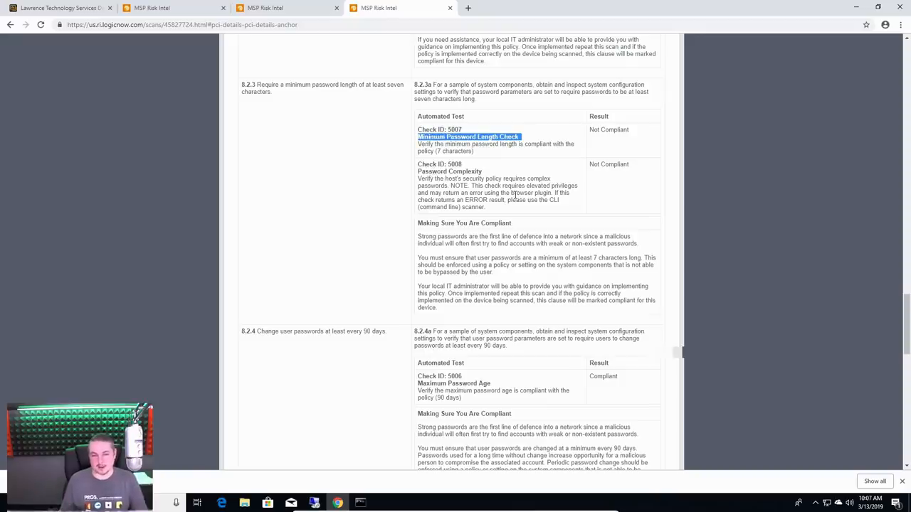
{"action": "scroll", "scroll_direction": "down", "scroll_amount": 3}
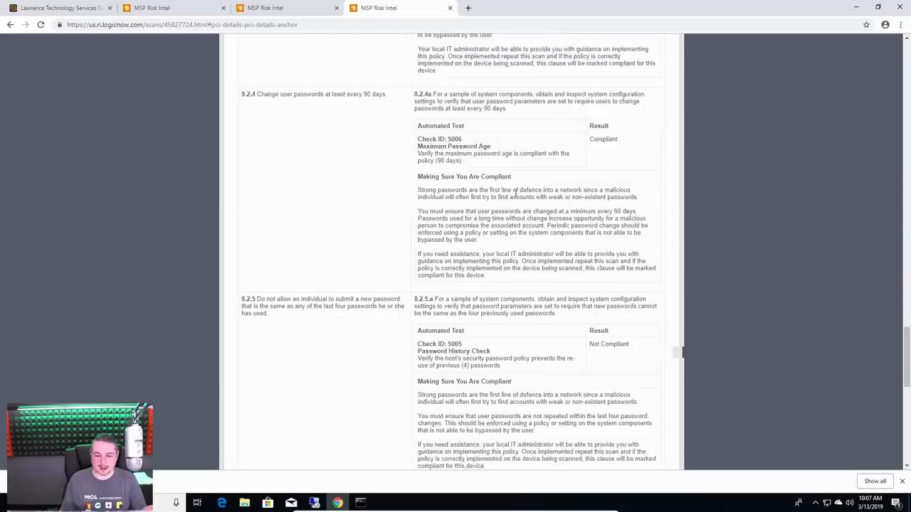
{"action": "scroll", "scroll_direction": "down", "scroll_amount": 3}
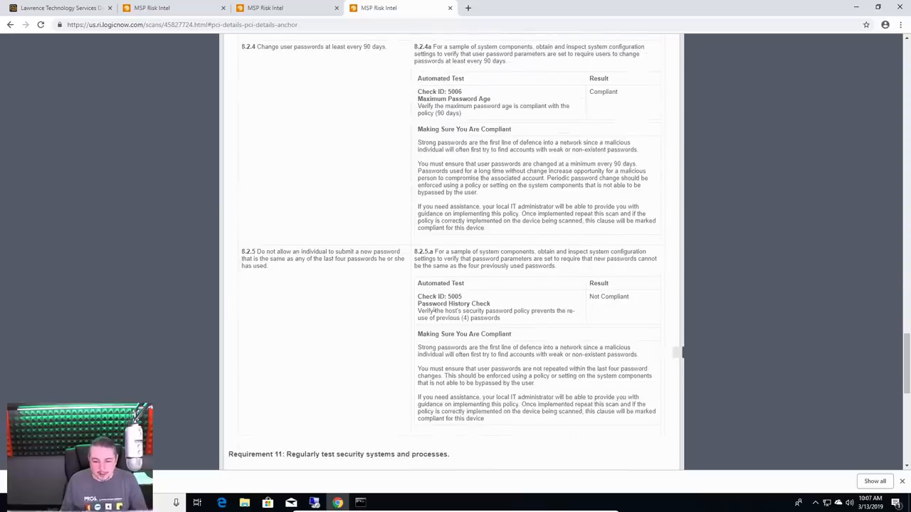
{"action": "mouse_move", "coordinate": [555, 332]}
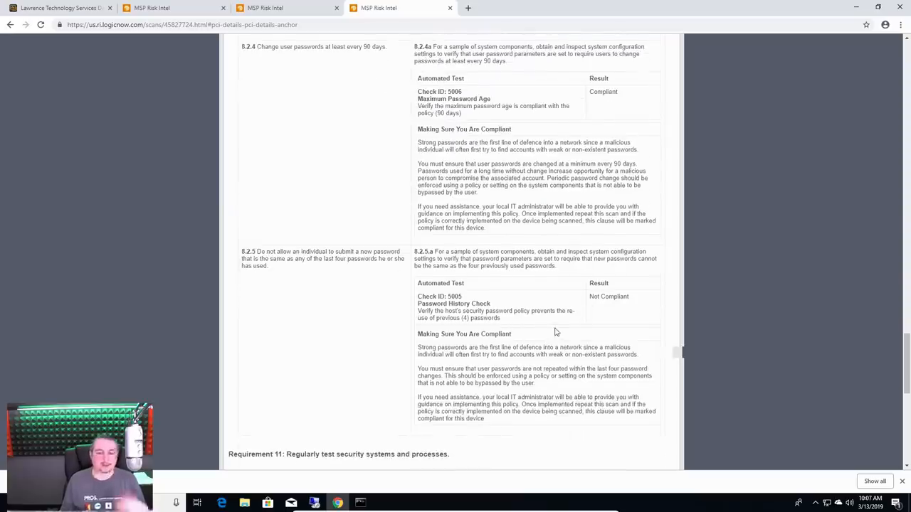
{"action": "scroll", "scroll_direction": "down", "scroll_amount": 3}
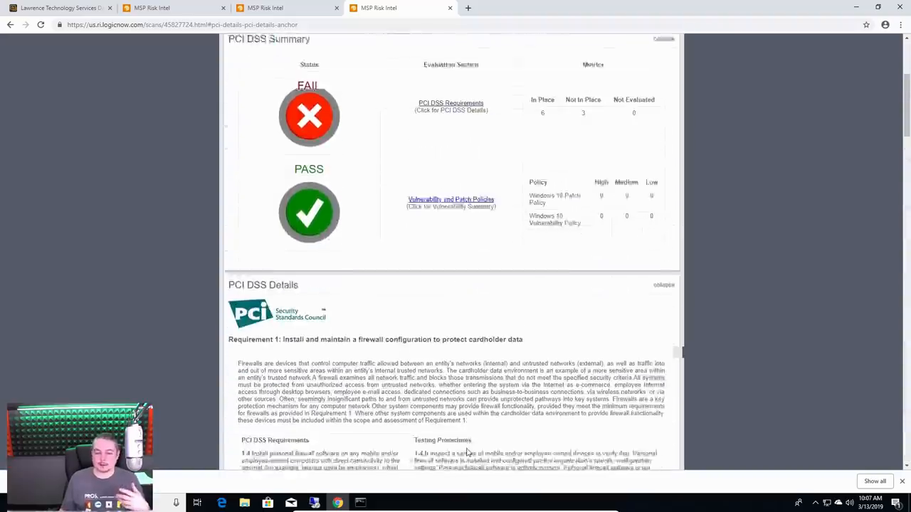
{"action": "scroll", "scroll_direction": "up", "scroll_amount": 3}
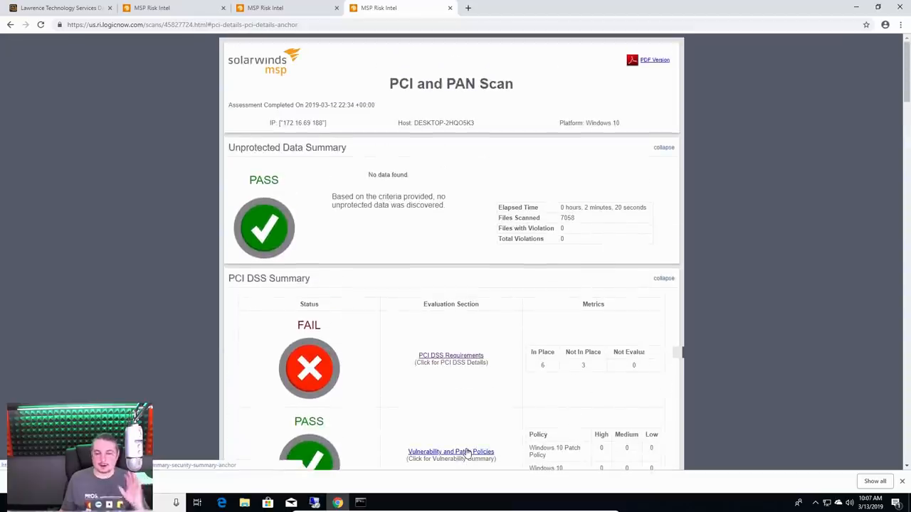
{"action": "mouse_move", "coordinate": [471, 429]}
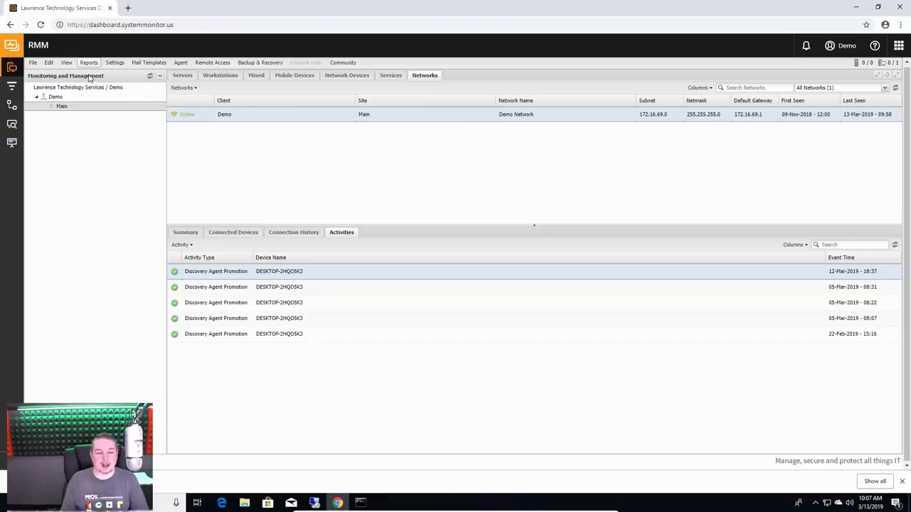
Step: Show the workstations patch status list and browse the Settings menu's Client Reports choices
{"action": "left_click", "coordinate": [219, 76]}
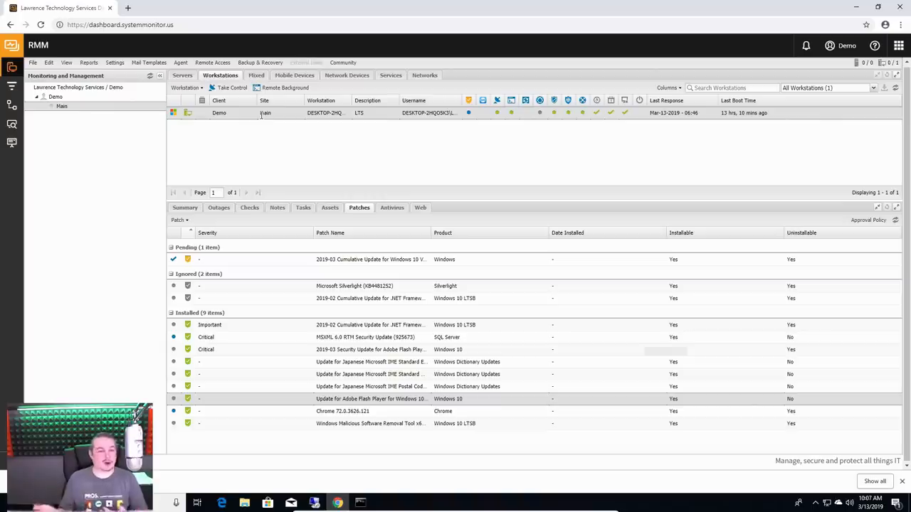
{"action": "mouse_move", "coordinate": [267, 116]}
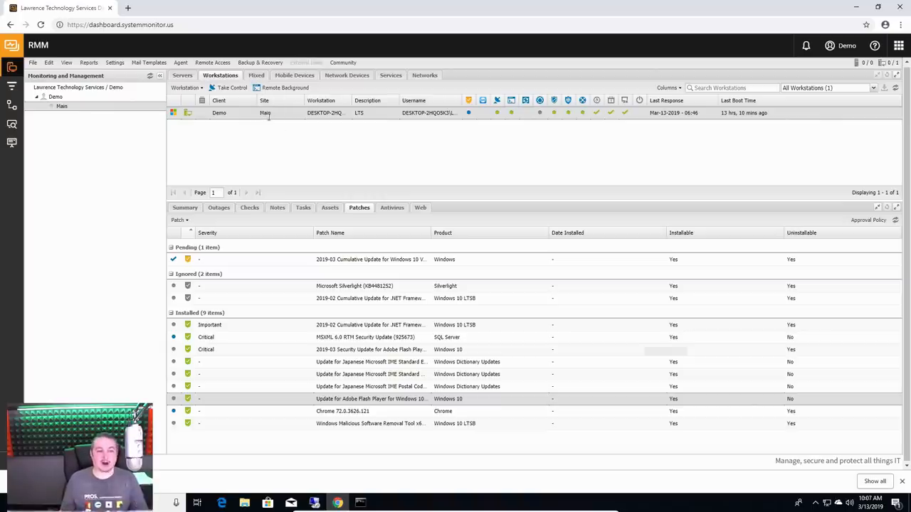
{"action": "mouse_move", "coordinate": [258, 122]}
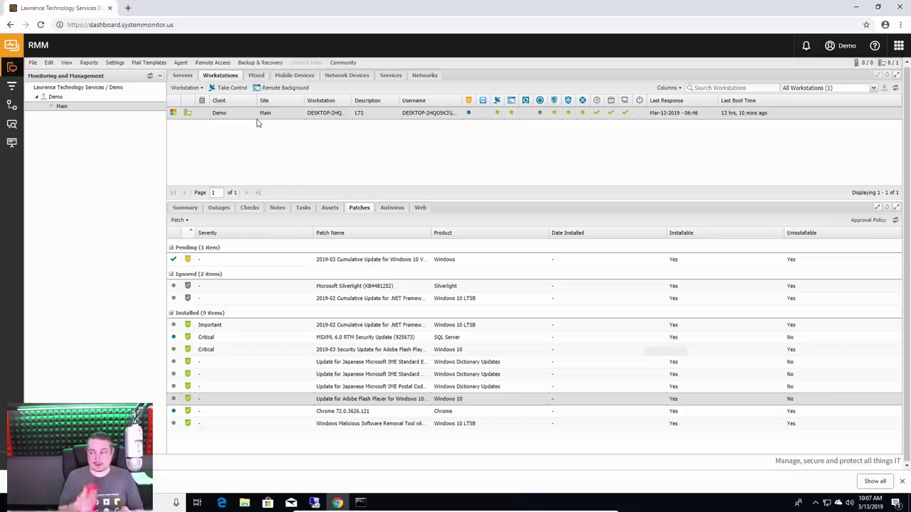
{"action": "left_click", "coordinate": [128, 61]}
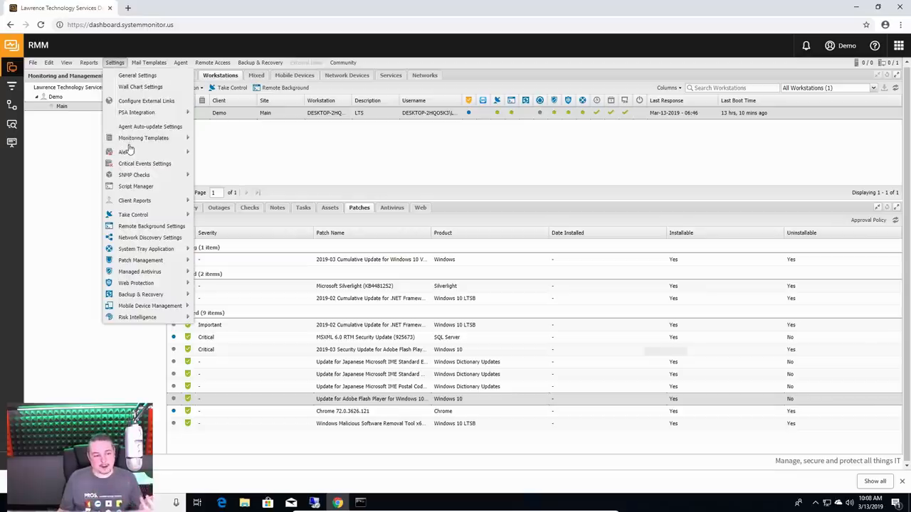
{"action": "mouse_move", "coordinate": [143, 138]}
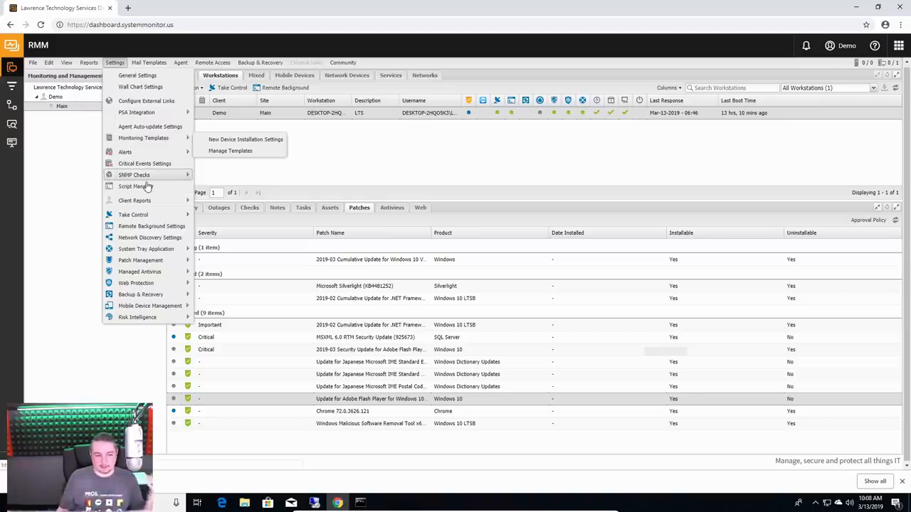
{"action": "mouse_move", "coordinate": [146, 186]}
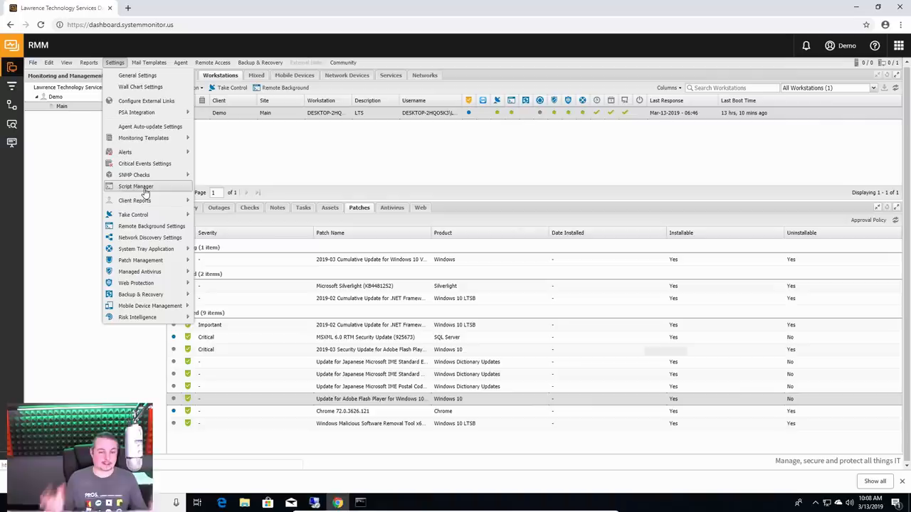
{"action": "mouse_move", "coordinate": [158, 141]}
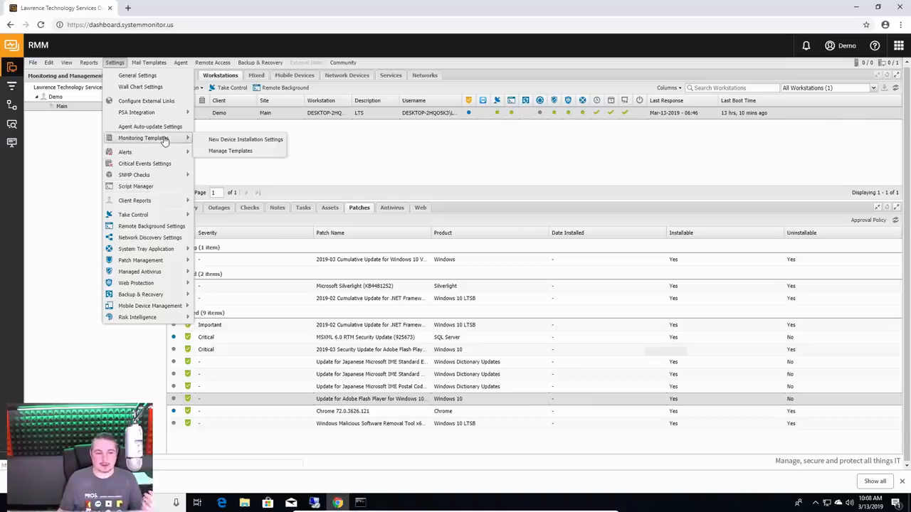
{"action": "mouse_move", "coordinate": [134, 199]}
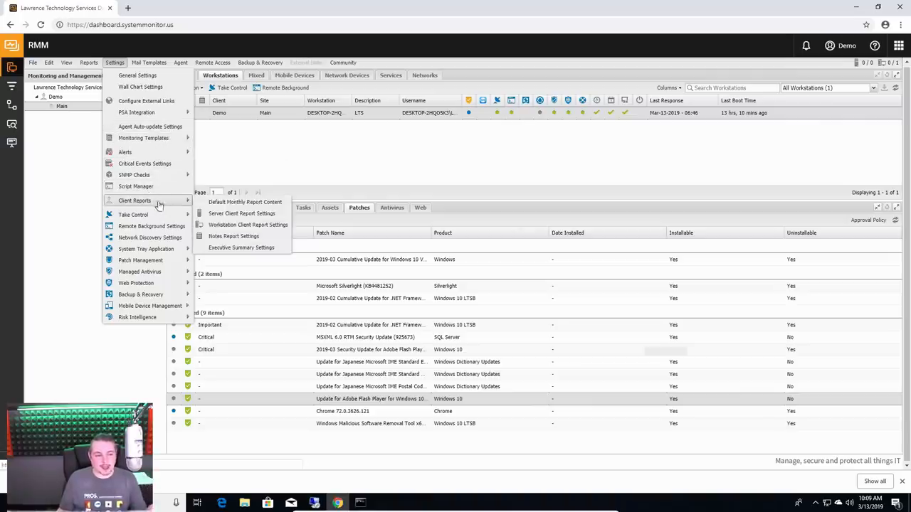
{"action": "mouse_move", "coordinate": [245, 254]}
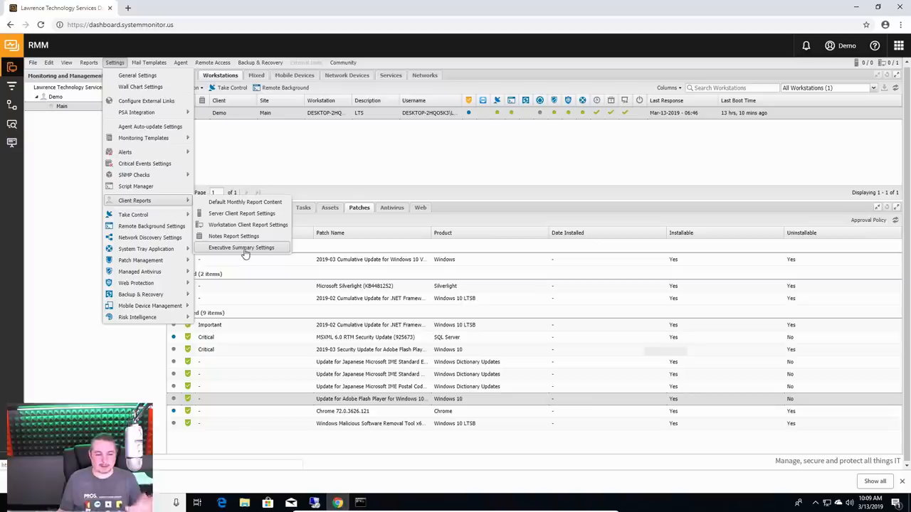
{"action": "mouse_move", "coordinate": [262, 213]}
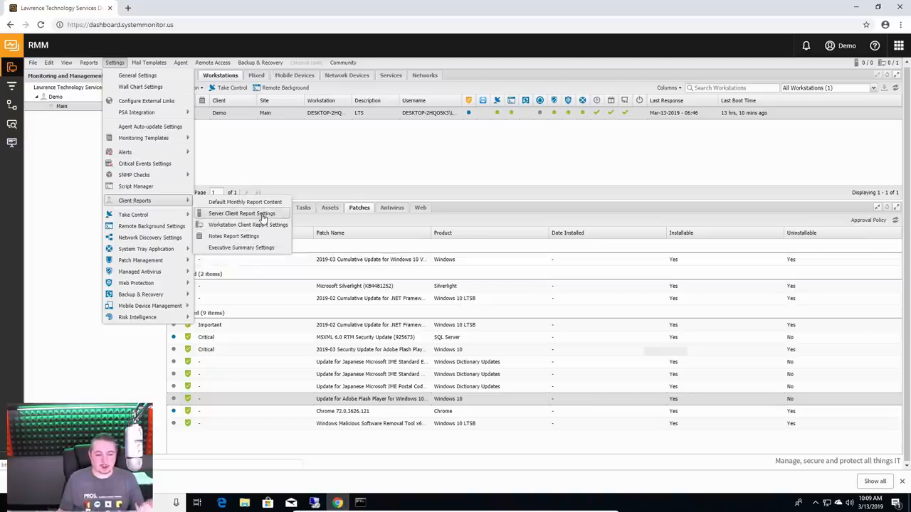
{"action": "left_click", "coordinate": [240, 247]}
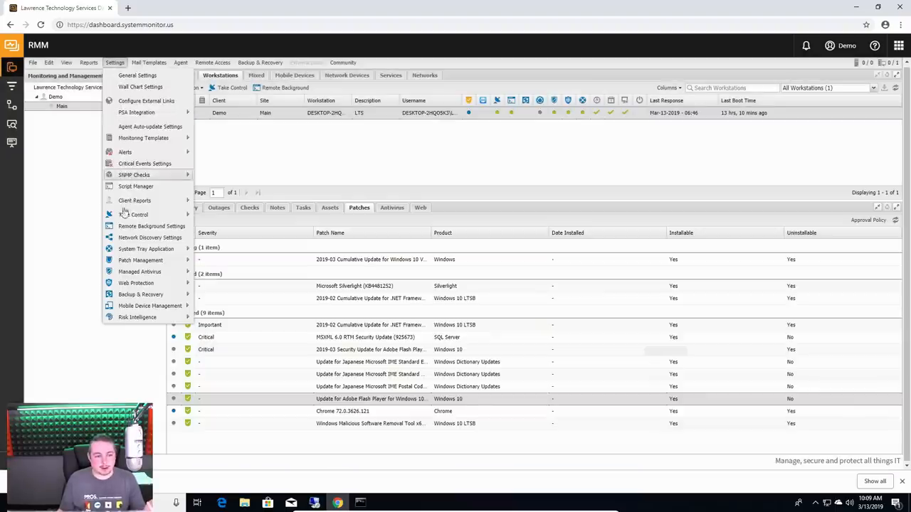
Step: Generate the example Executive Summary report and scroll through its health score, managed devices and alerts
{"action": "left_click", "coordinate": [133, 199]}
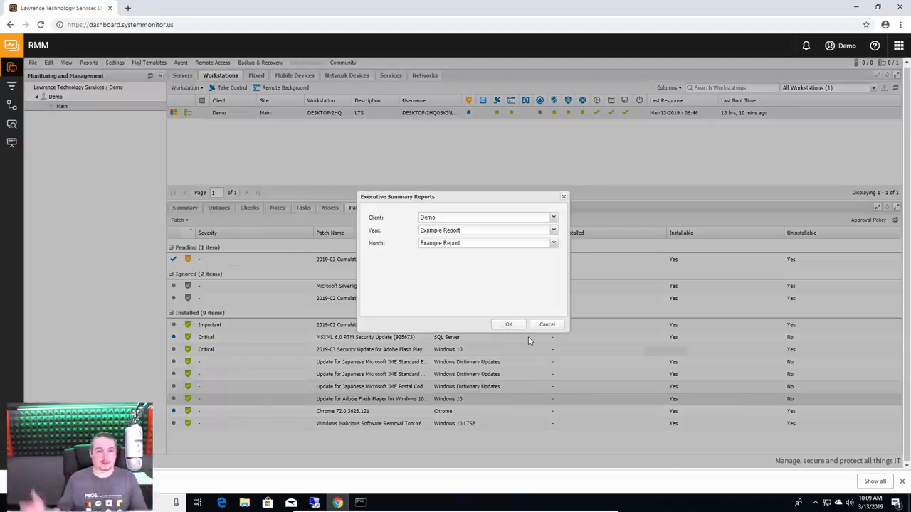
{"action": "left_click", "coordinate": [508, 324]}
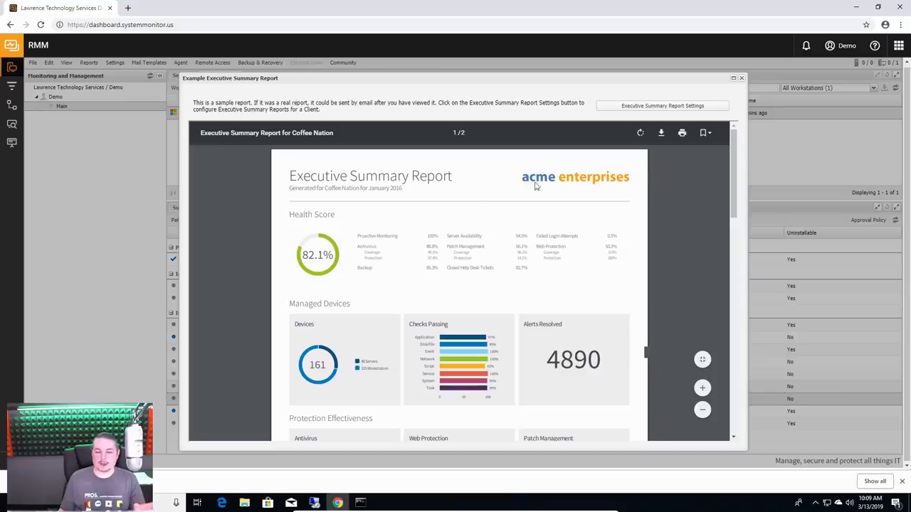
{"action": "mouse_move", "coordinate": [461, 200]}
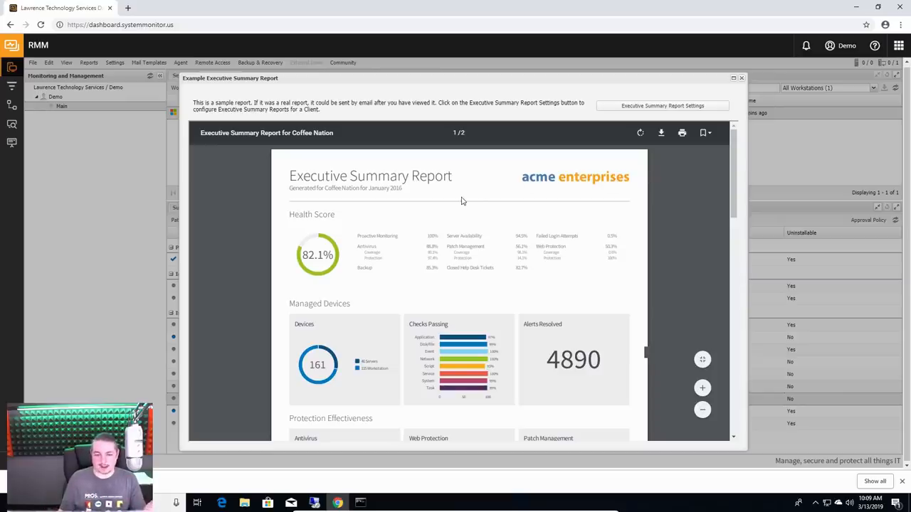
{"action": "scroll", "scroll_direction": "down", "scroll_amount": 3}
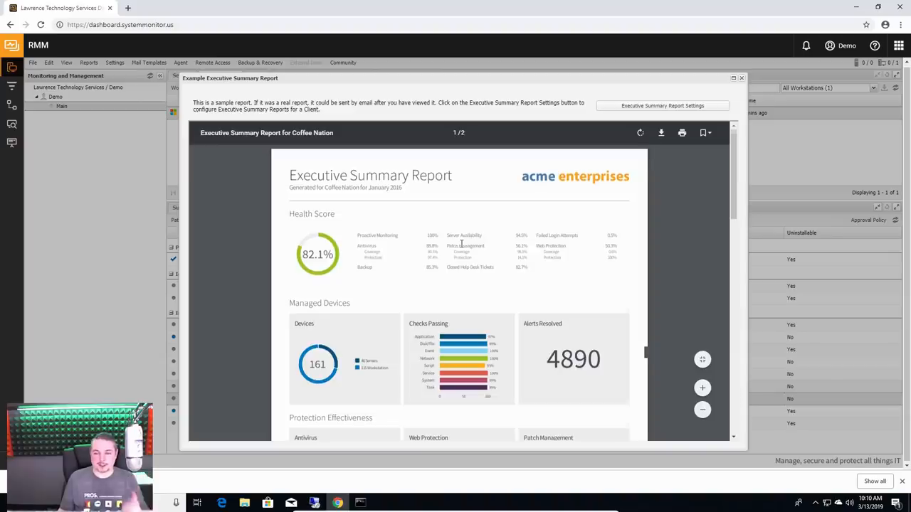
{"action": "scroll", "scroll_direction": "down", "scroll_amount": 3}
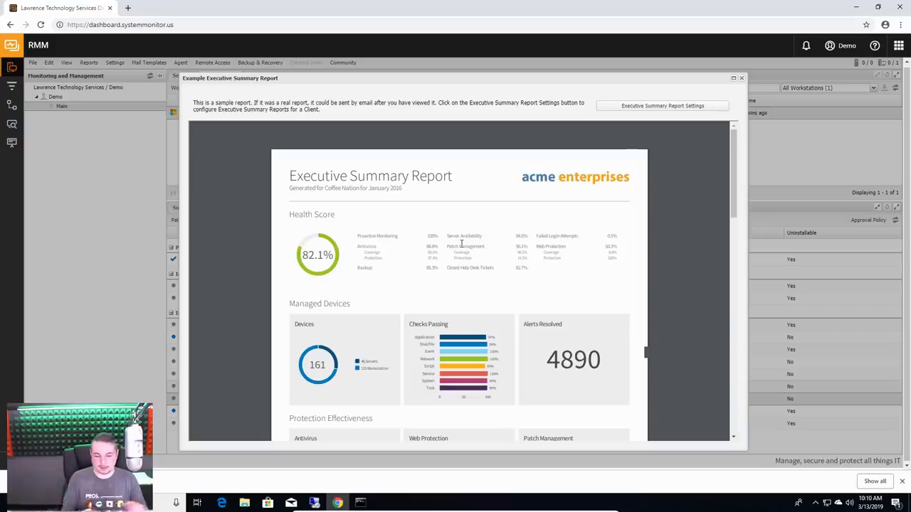
{"action": "scroll", "scroll_direction": "down", "scroll_amount": 3}
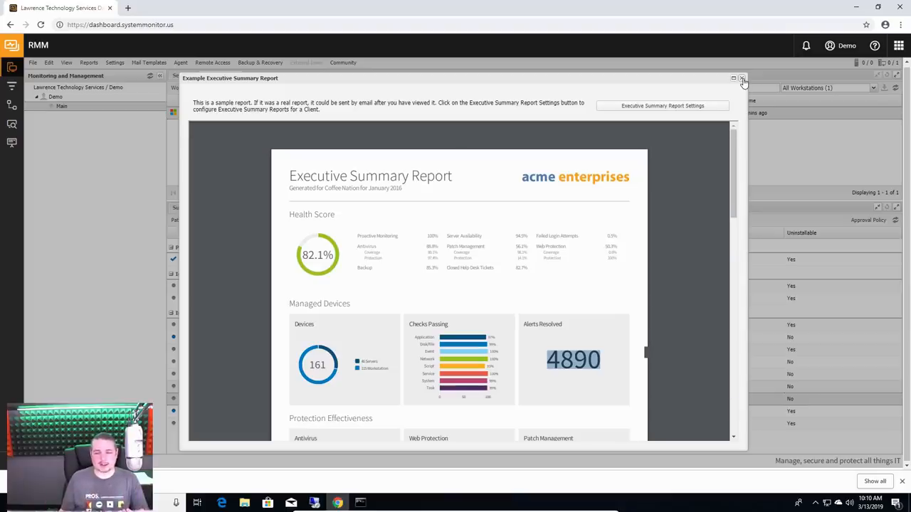
{"action": "left_click", "coordinate": [746, 77]}
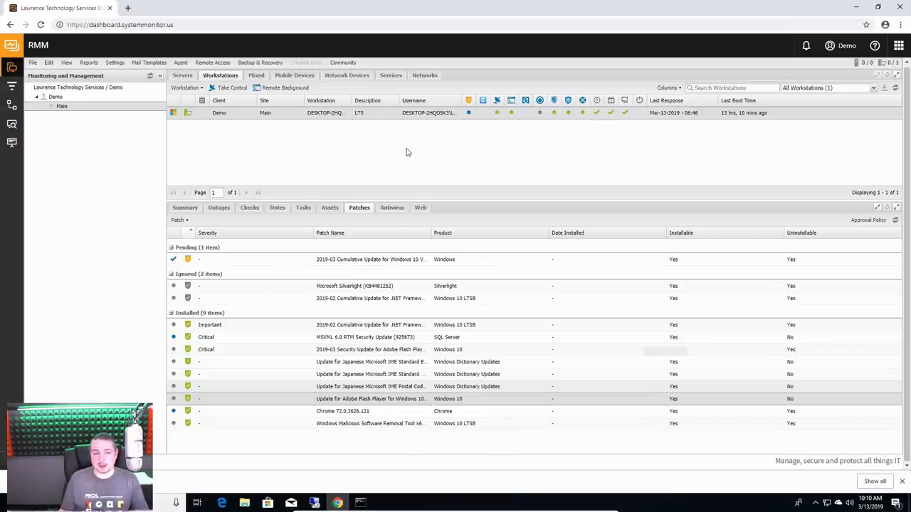
{"action": "mouse_move", "coordinate": [402, 151]}
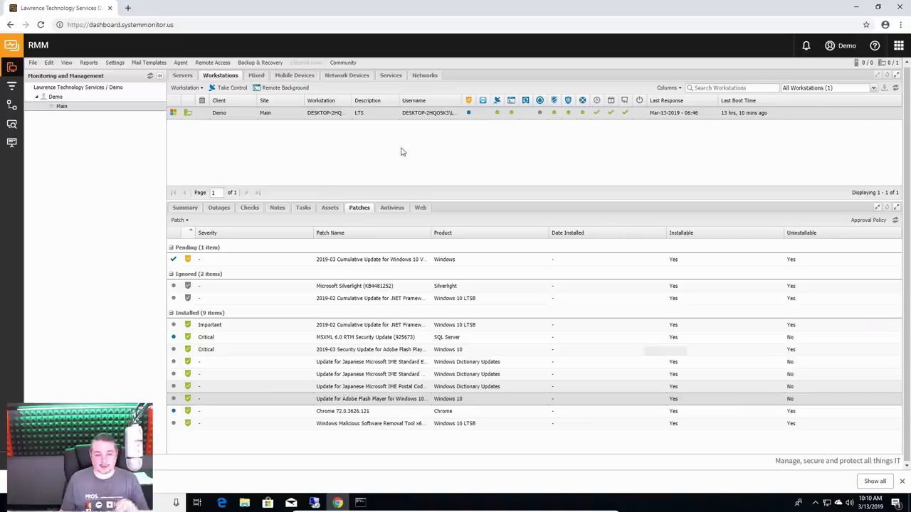
{"action": "mouse_move", "coordinate": [401, 151]}
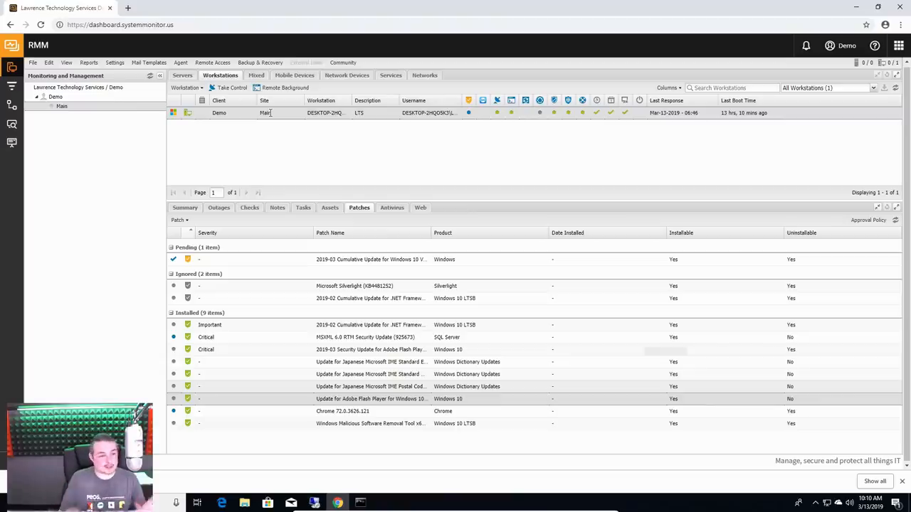
{"action": "left_click", "coordinate": [91, 62]}
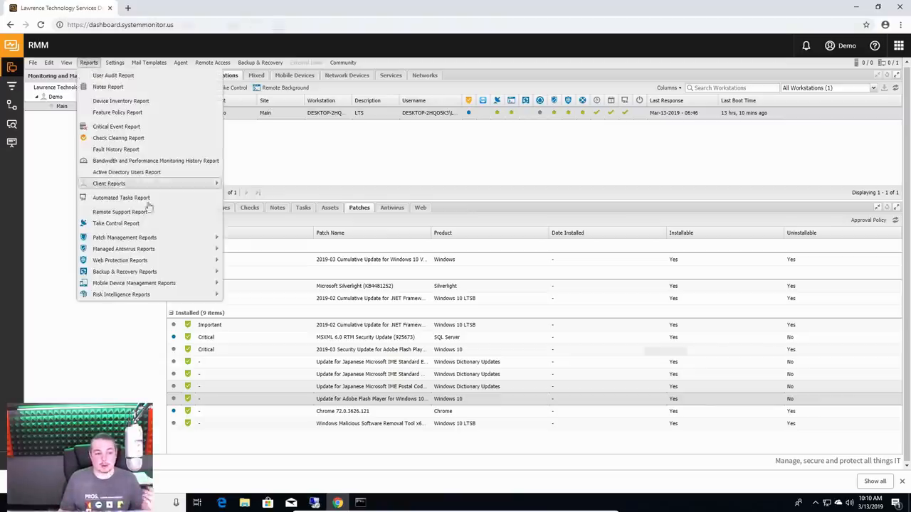
{"action": "mouse_move", "coordinate": [109, 183]}
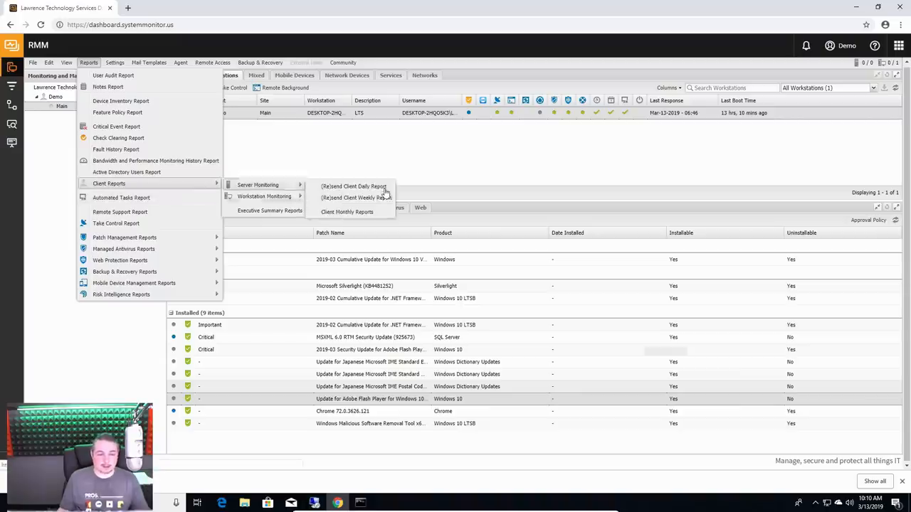
{"action": "mouse_move", "coordinate": [359, 207]}
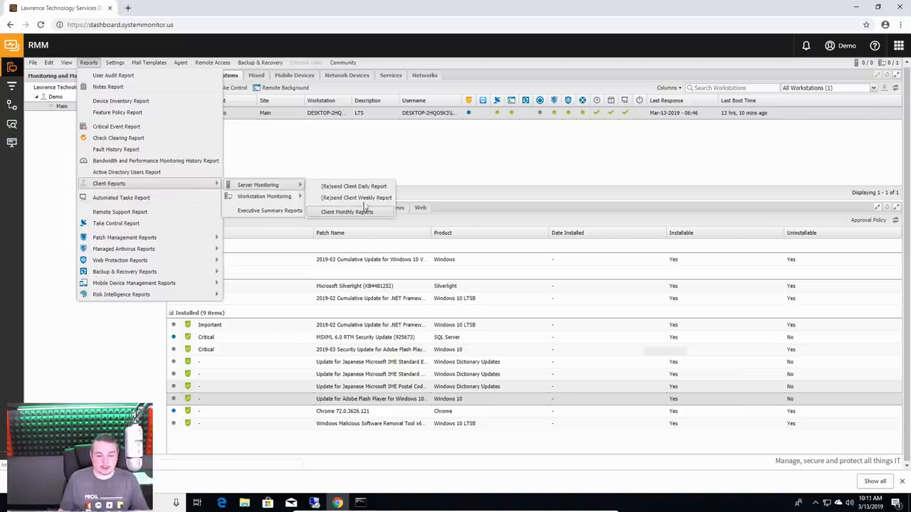
{"action": "mouse_move", "coordinate": [265, 197]}
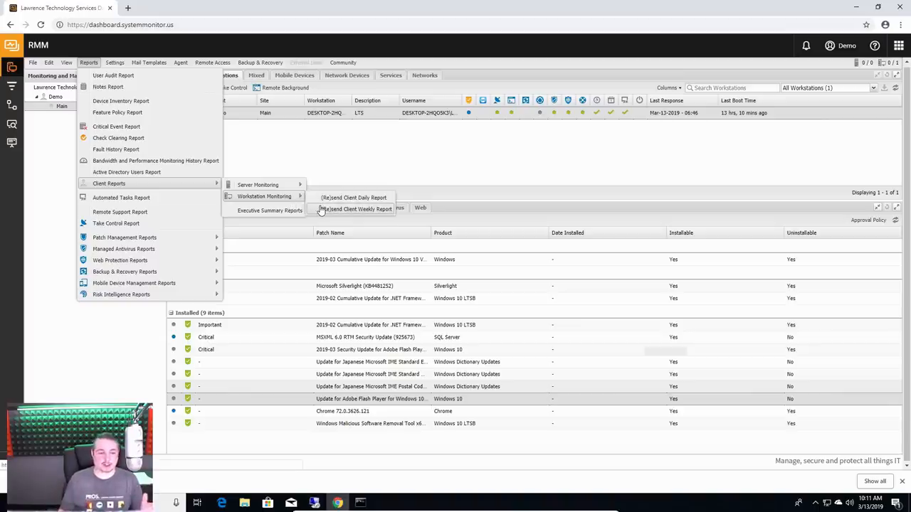
{"action": "left_click", "coordinate": [385, 146]}
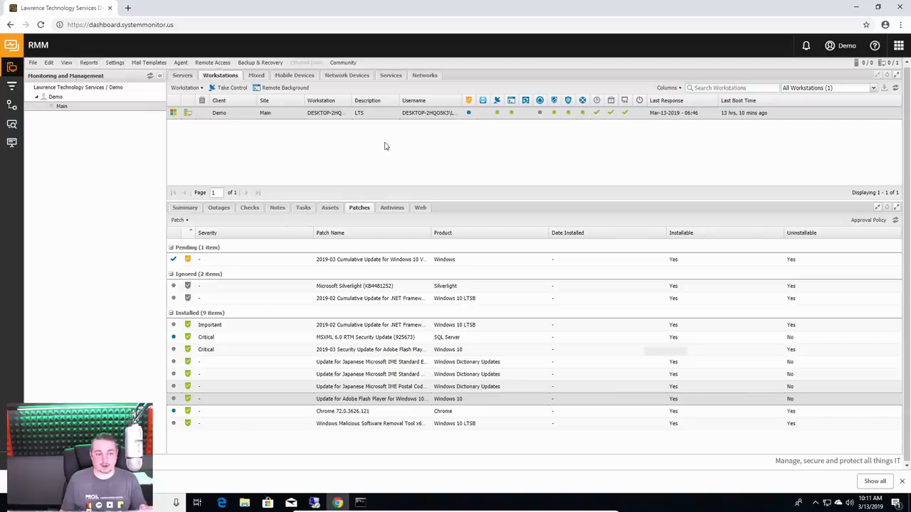
{"action": "mouse_move", "coordinate": [15, 168]}
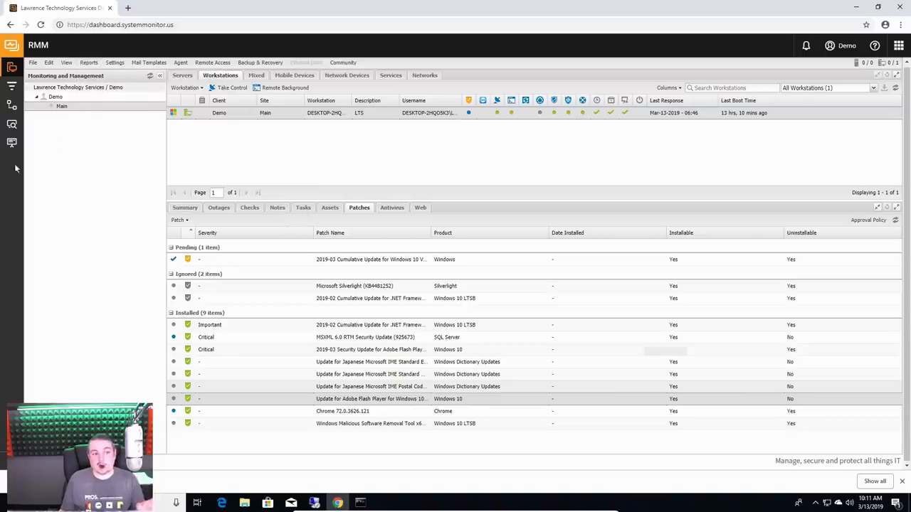
{"action": "mouse_move", "coordinate": [9, 142]}
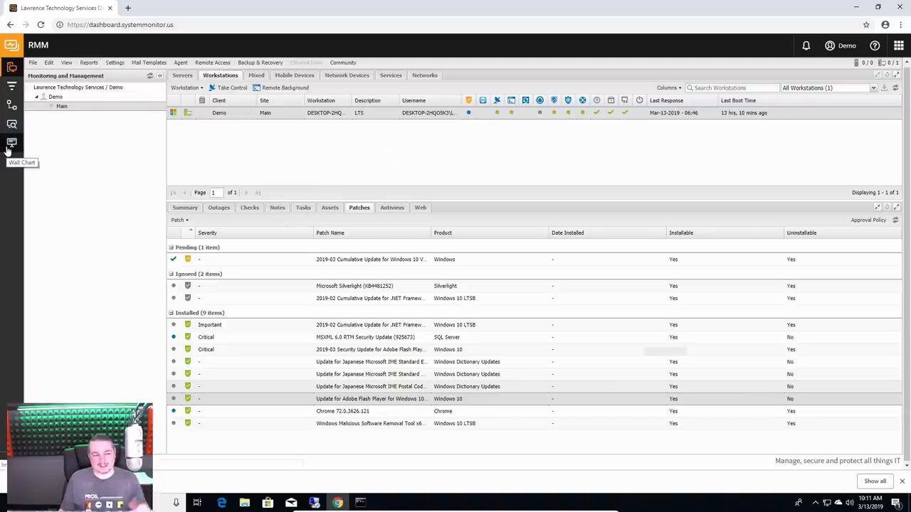
{"action": "left_click", "coordinate": [12, 142]}
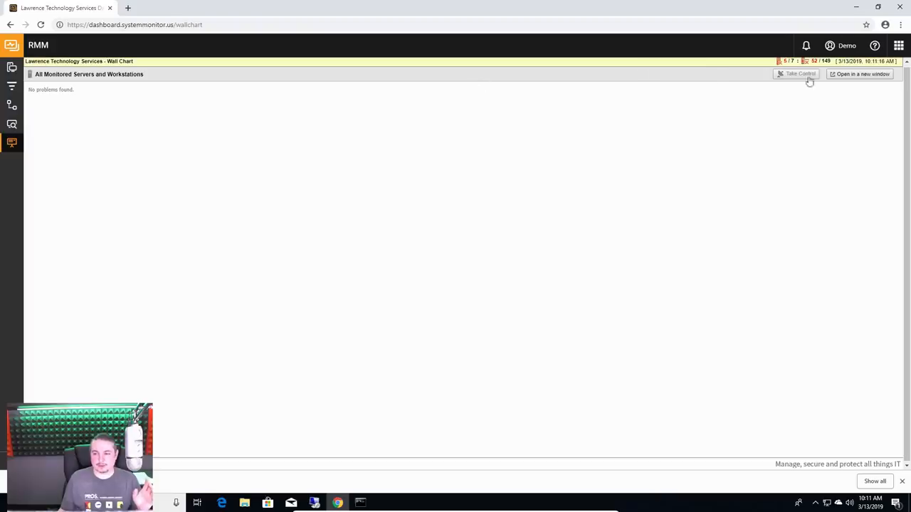
{"action": "left_click", "coordinate": [860, 74]}
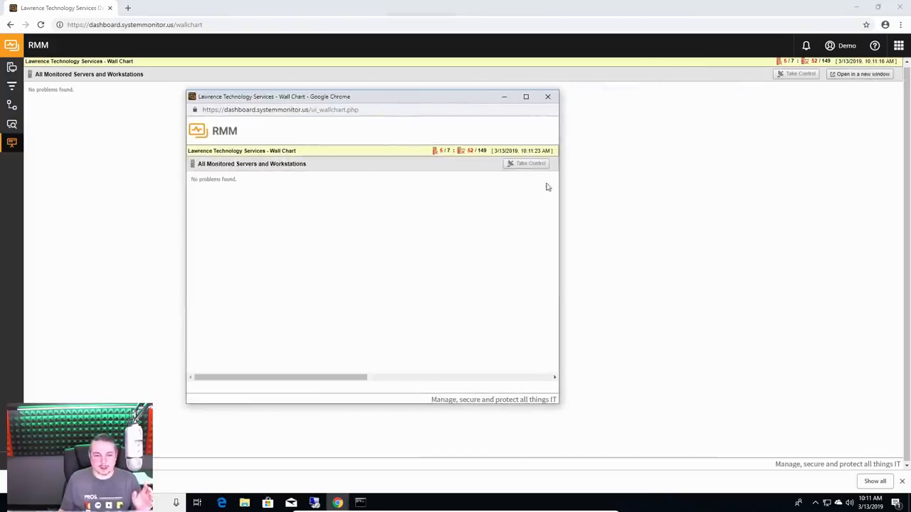
{"action": "mouse_move", "coordinate": [464, 155]}
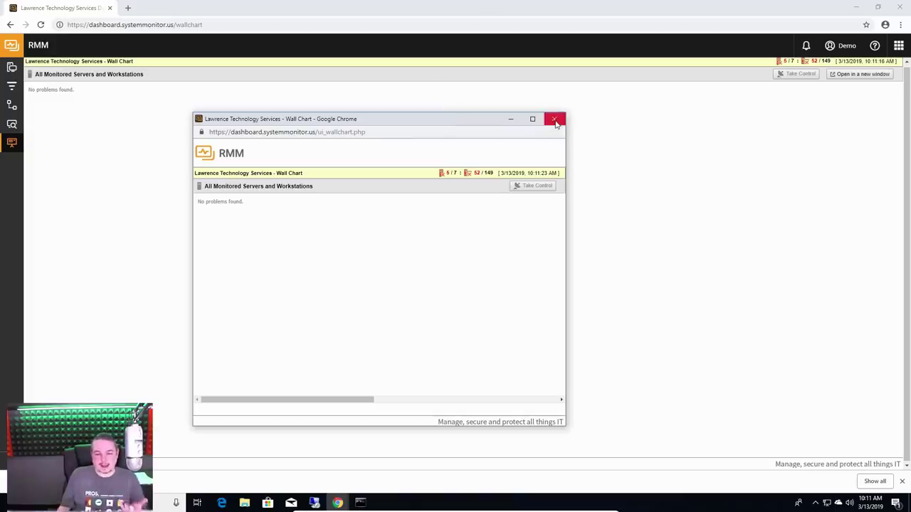
{"action": "left_click", "coordinate": [555, 119]}
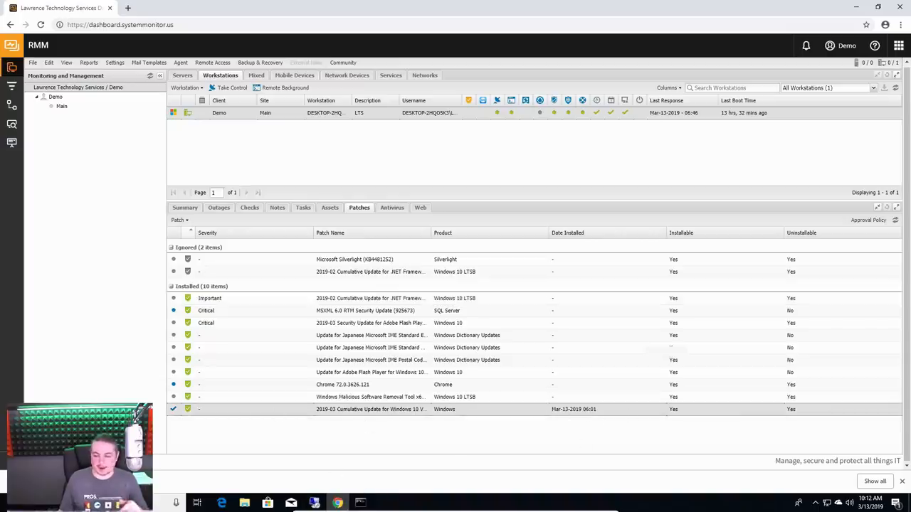
{"action": "mouse_move", "coordinate": [397, 416]}
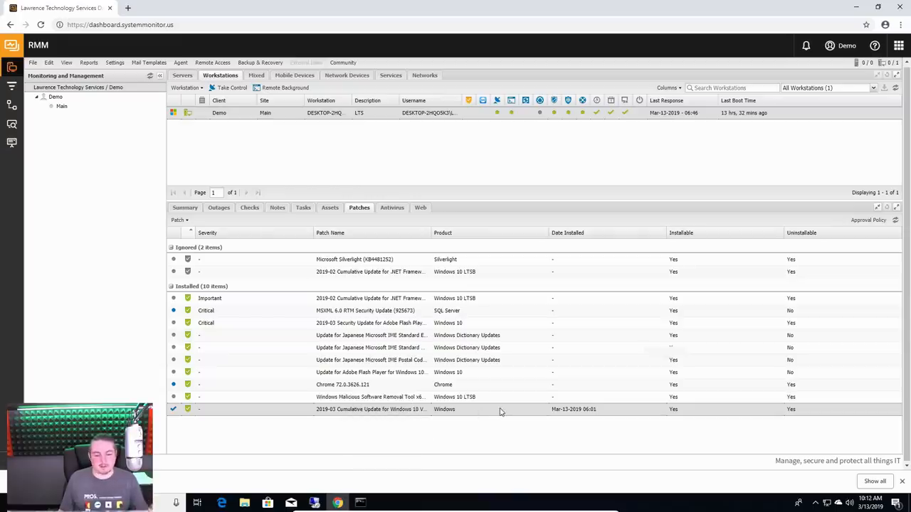
{"action": "mouse_move", "coordinate": [356, 410]}
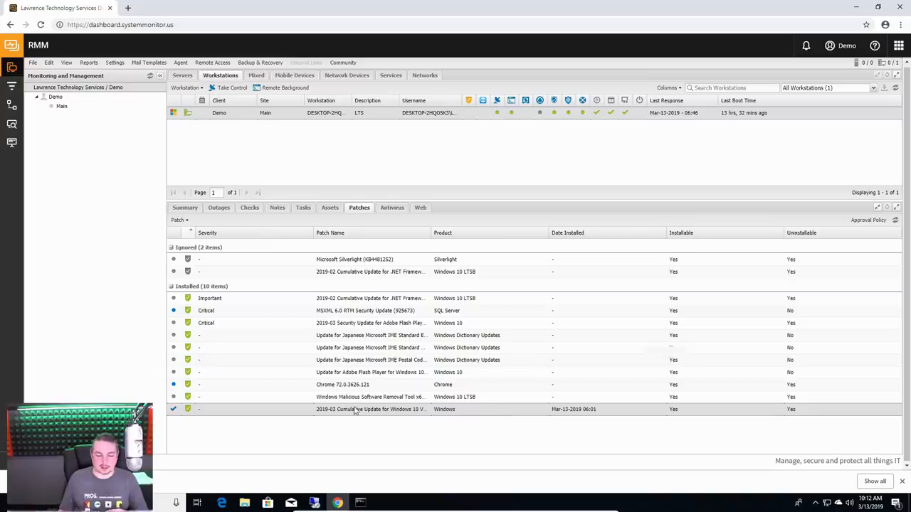
{"action": "right_click", "coordinate": [219, 112]}
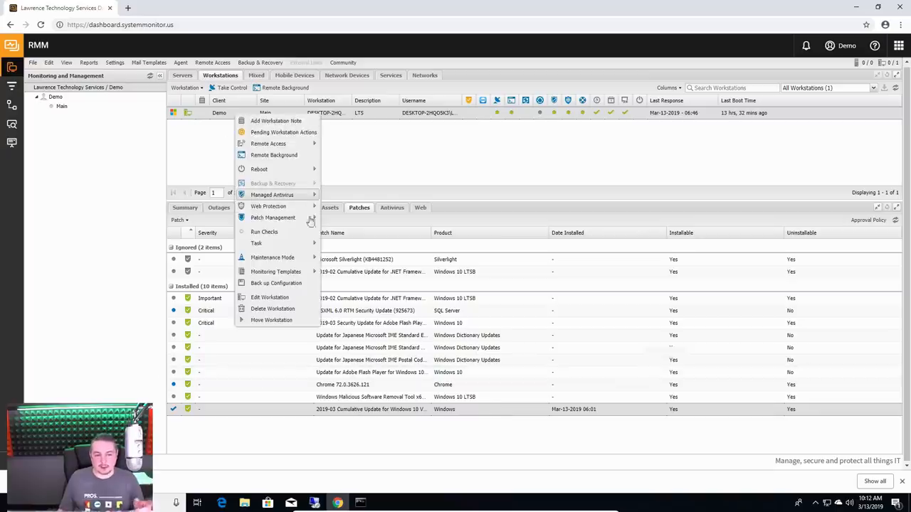
{"action": "mouse_move", "coordinate": [276, 272]}
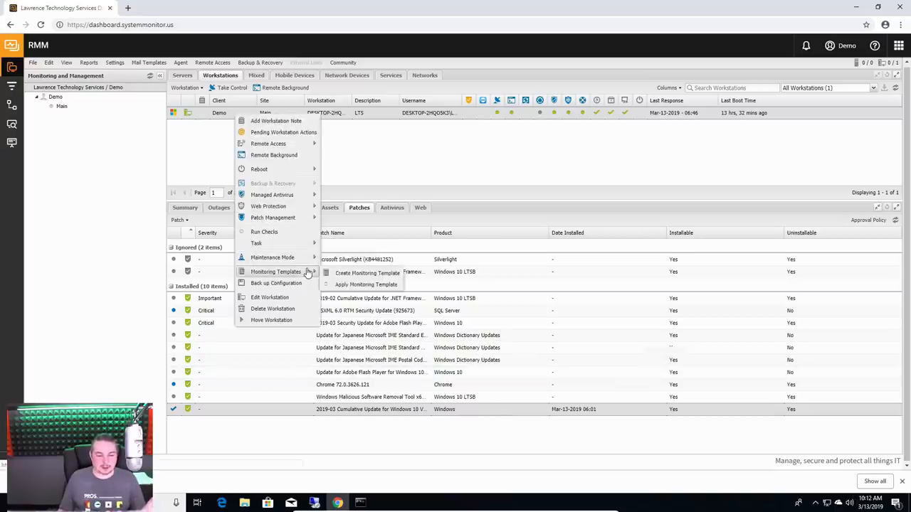
{"action": "mouse_move", "coordinate": [273, 217]}
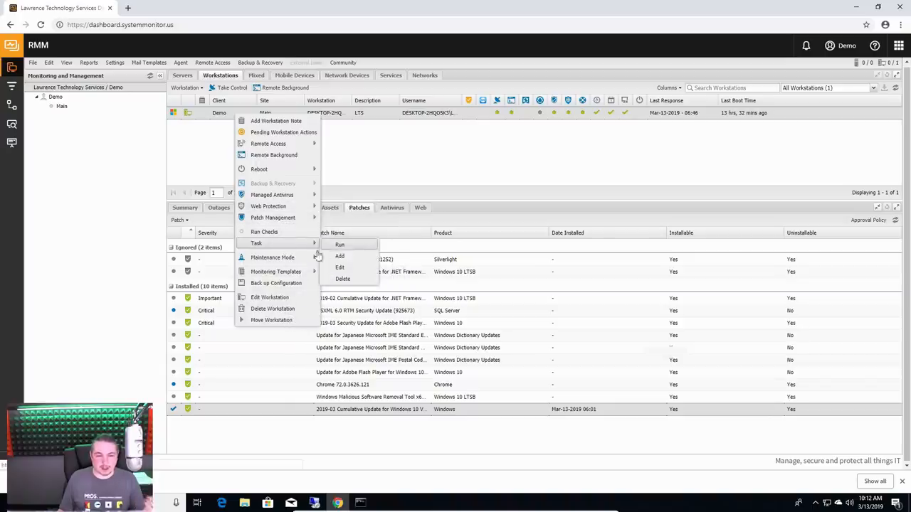
{"action": "mouse_move", "coordinate": [274, 258]}
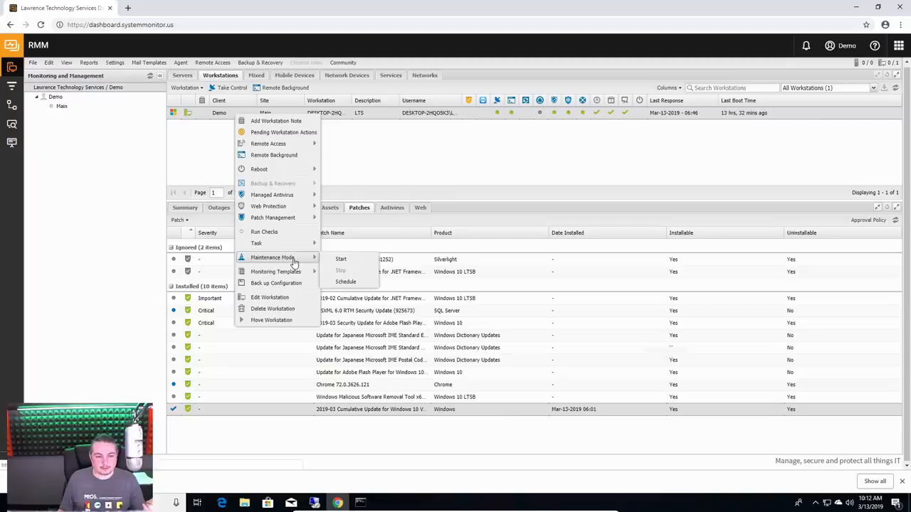
{"action": "mouse_move", "coordinate": [260, 168]}
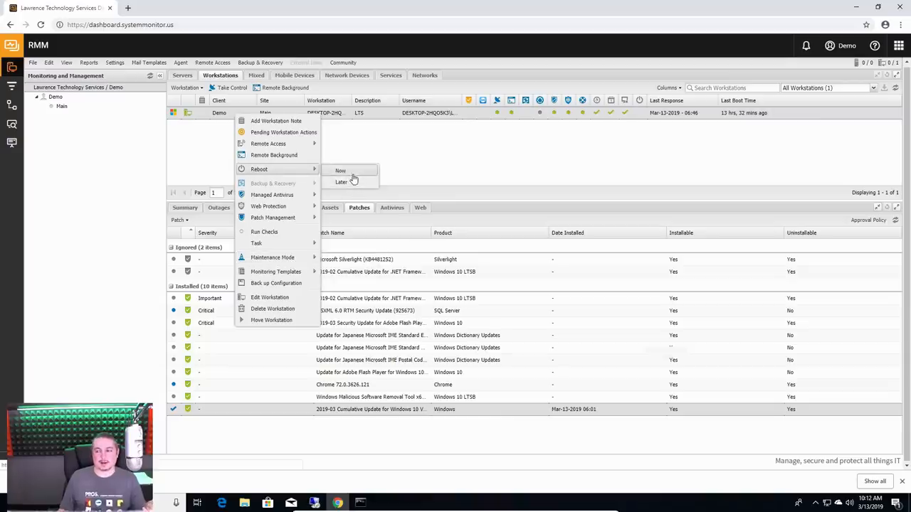
{"action": "mouse_move", "coordinate": [353, 184]}
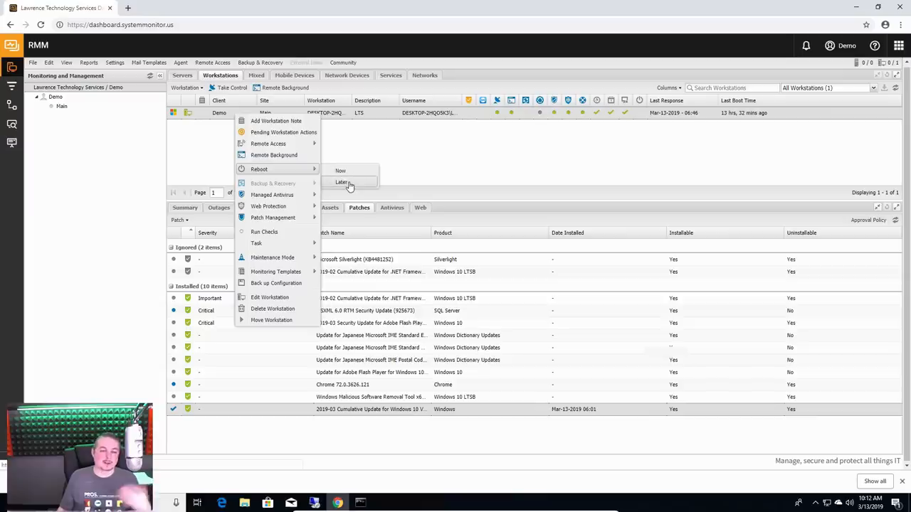
{"action": "left_click", "coordinate": [341, 182]}
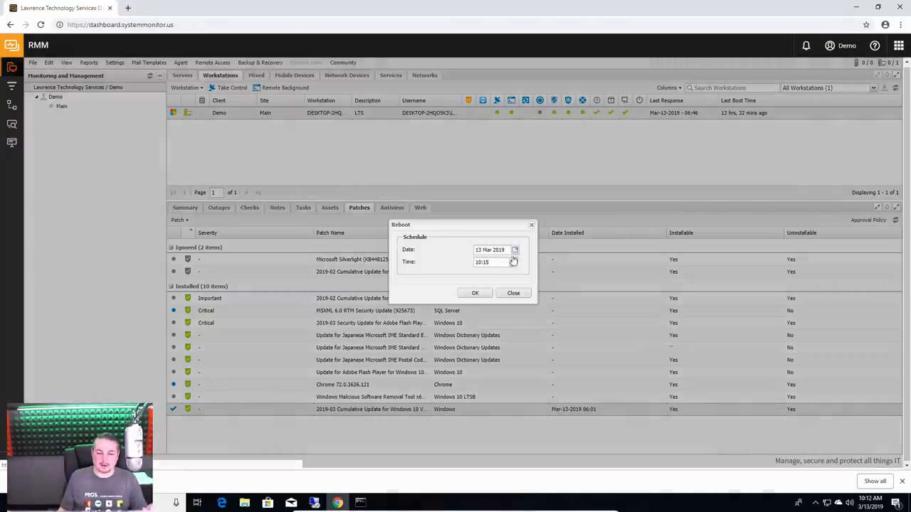
{"action": "left_click", "coordinate": [513, 262]}
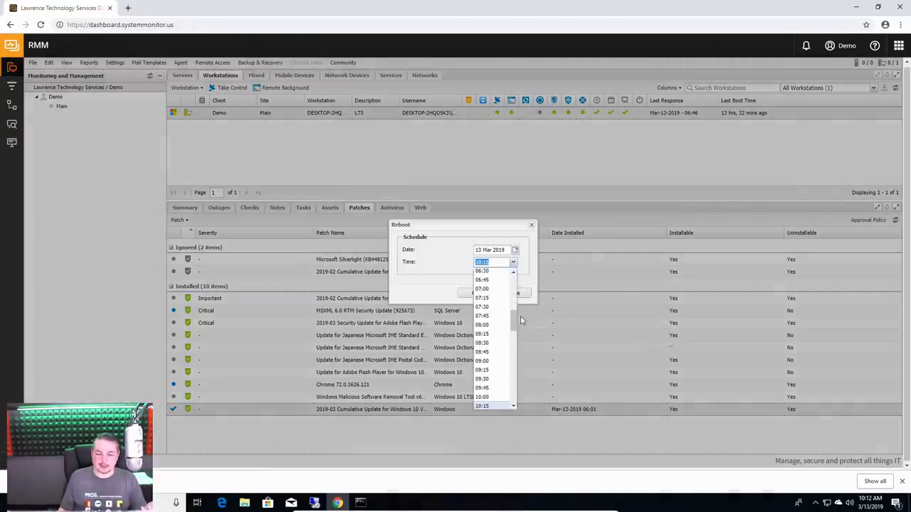
{"action": "left_click", "coordinate": [531, 225]}
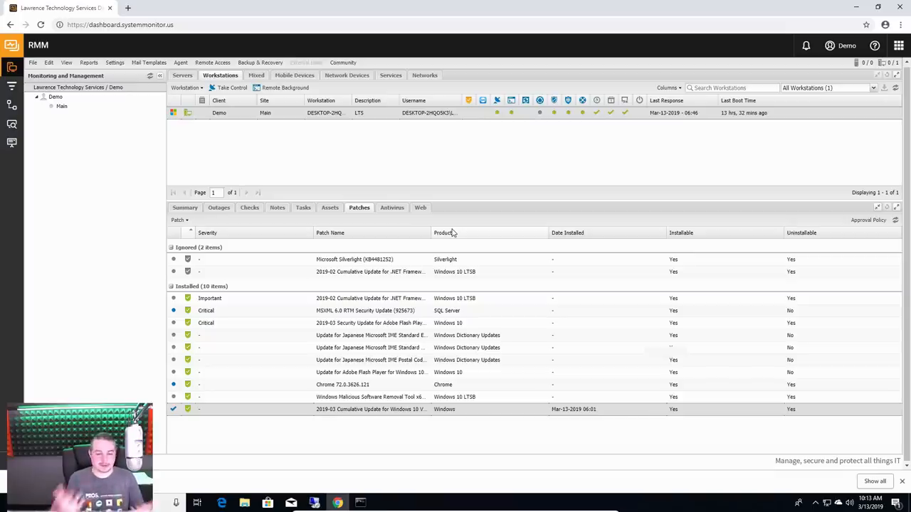
{"action": "mouse_move", "coordinate": [462, 143]}
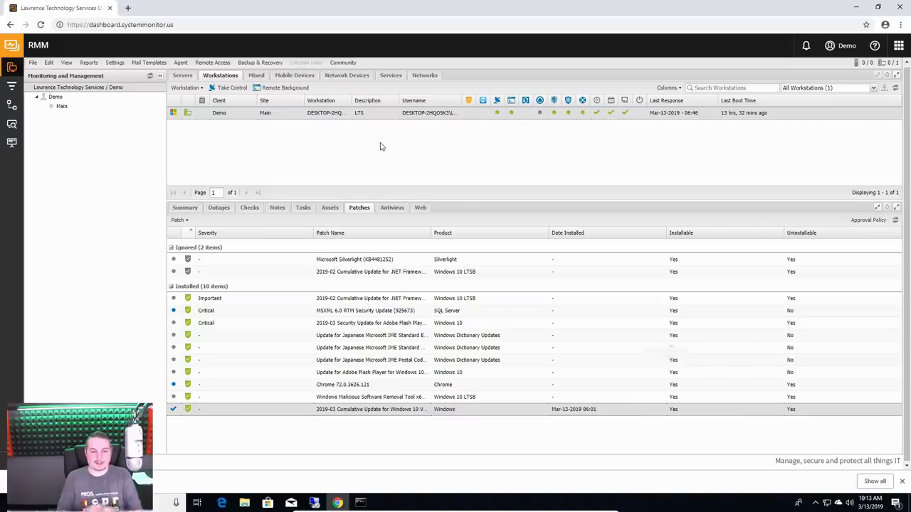
{"action": "left_click", "coordinate": [121, 23]}
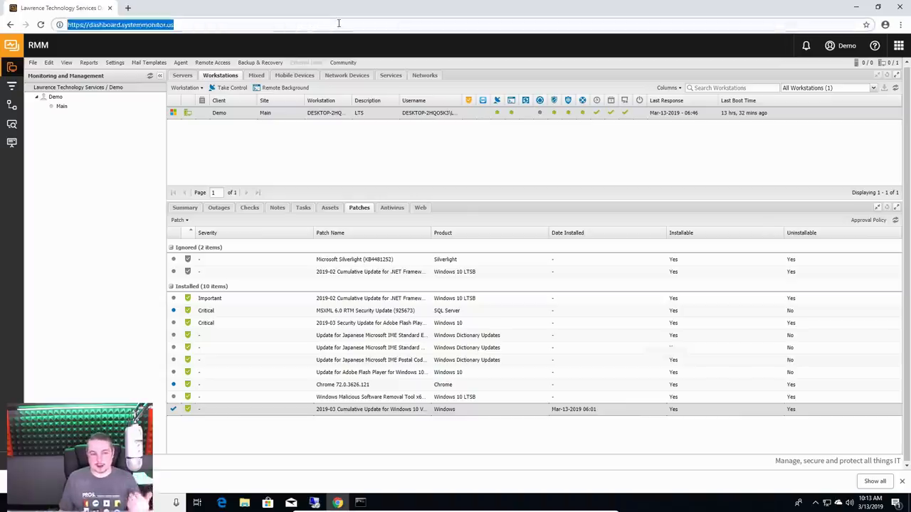